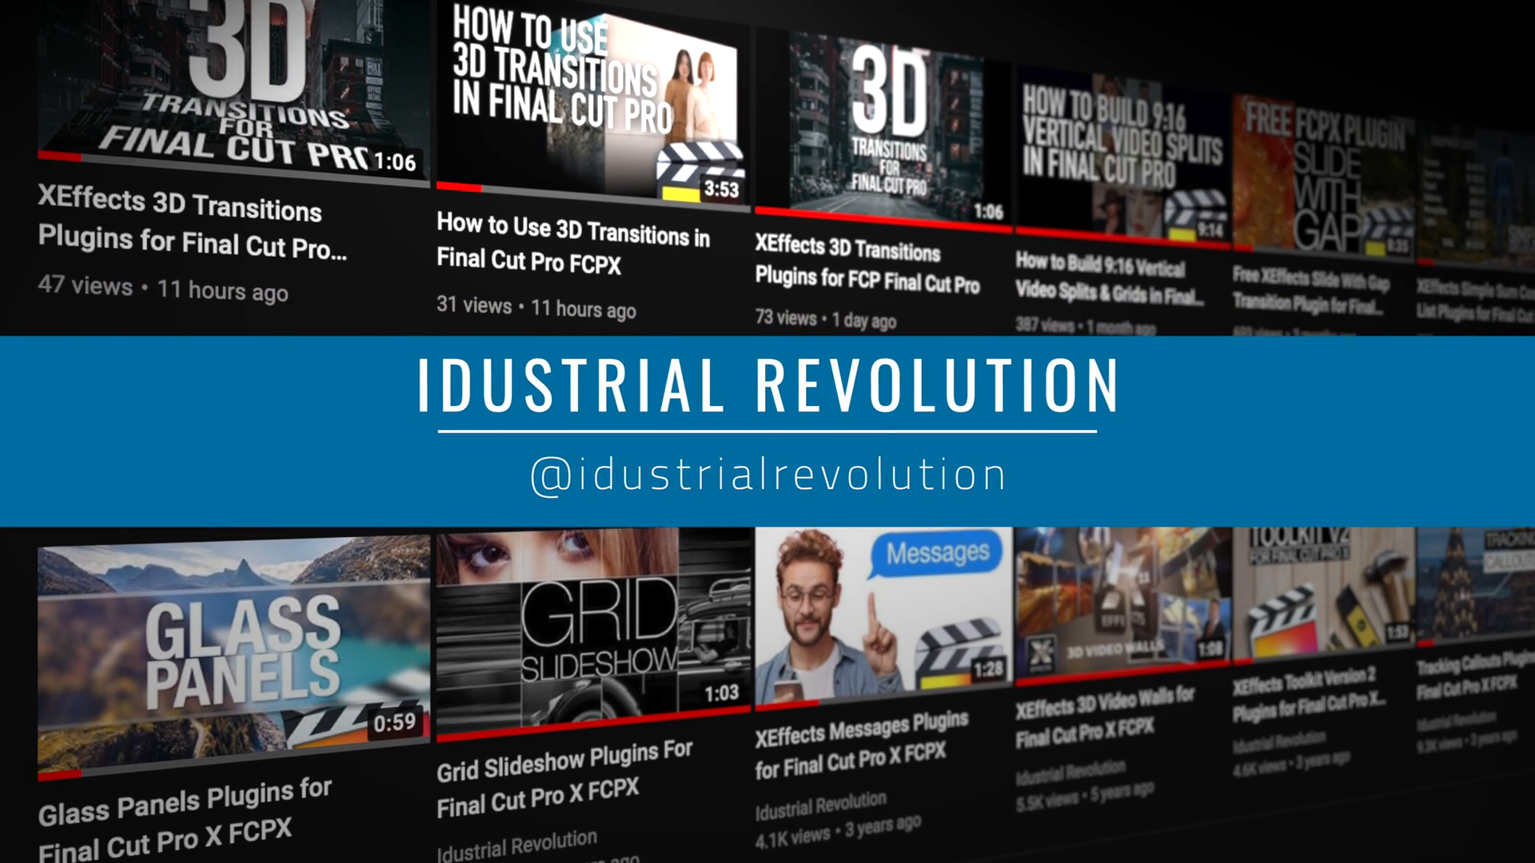
Set the Replicator End Point to -318.0 and adjust the copies' diagonal spread.
scroll(down, 3)
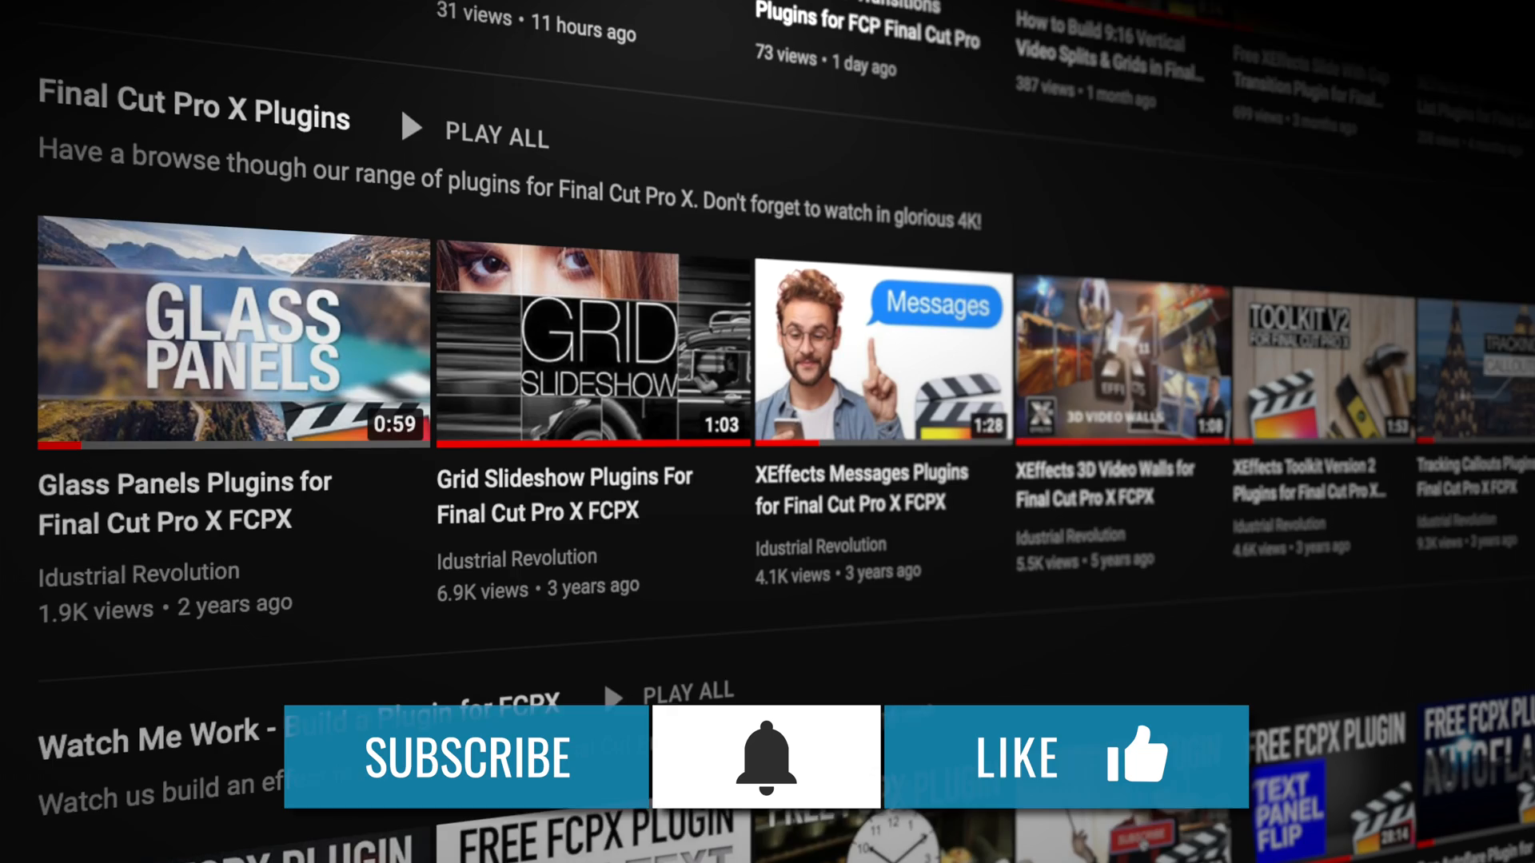
scroll(down, 3)
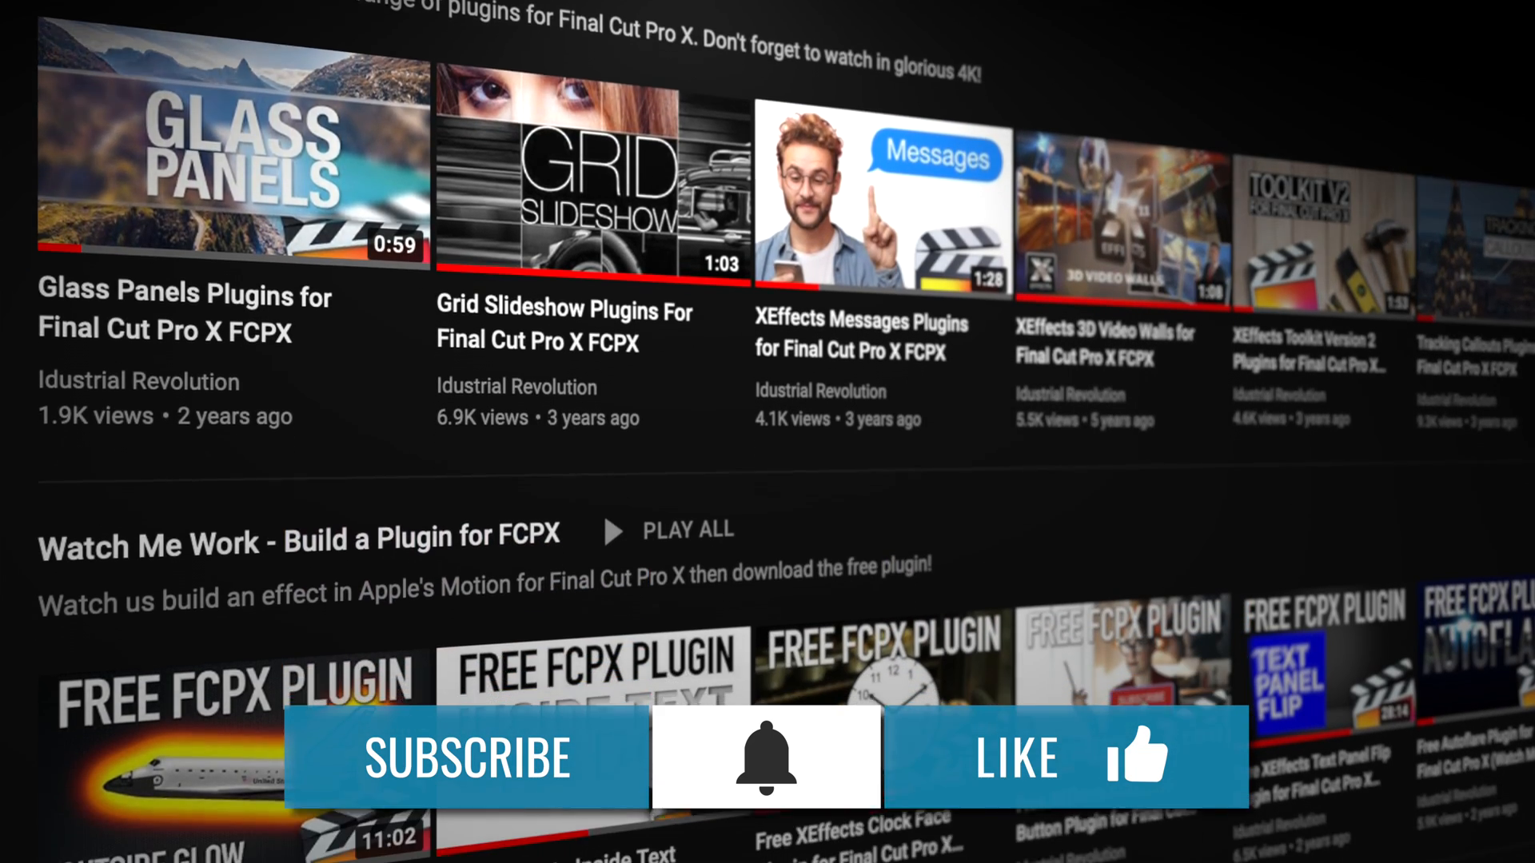
scroll(down, 3)
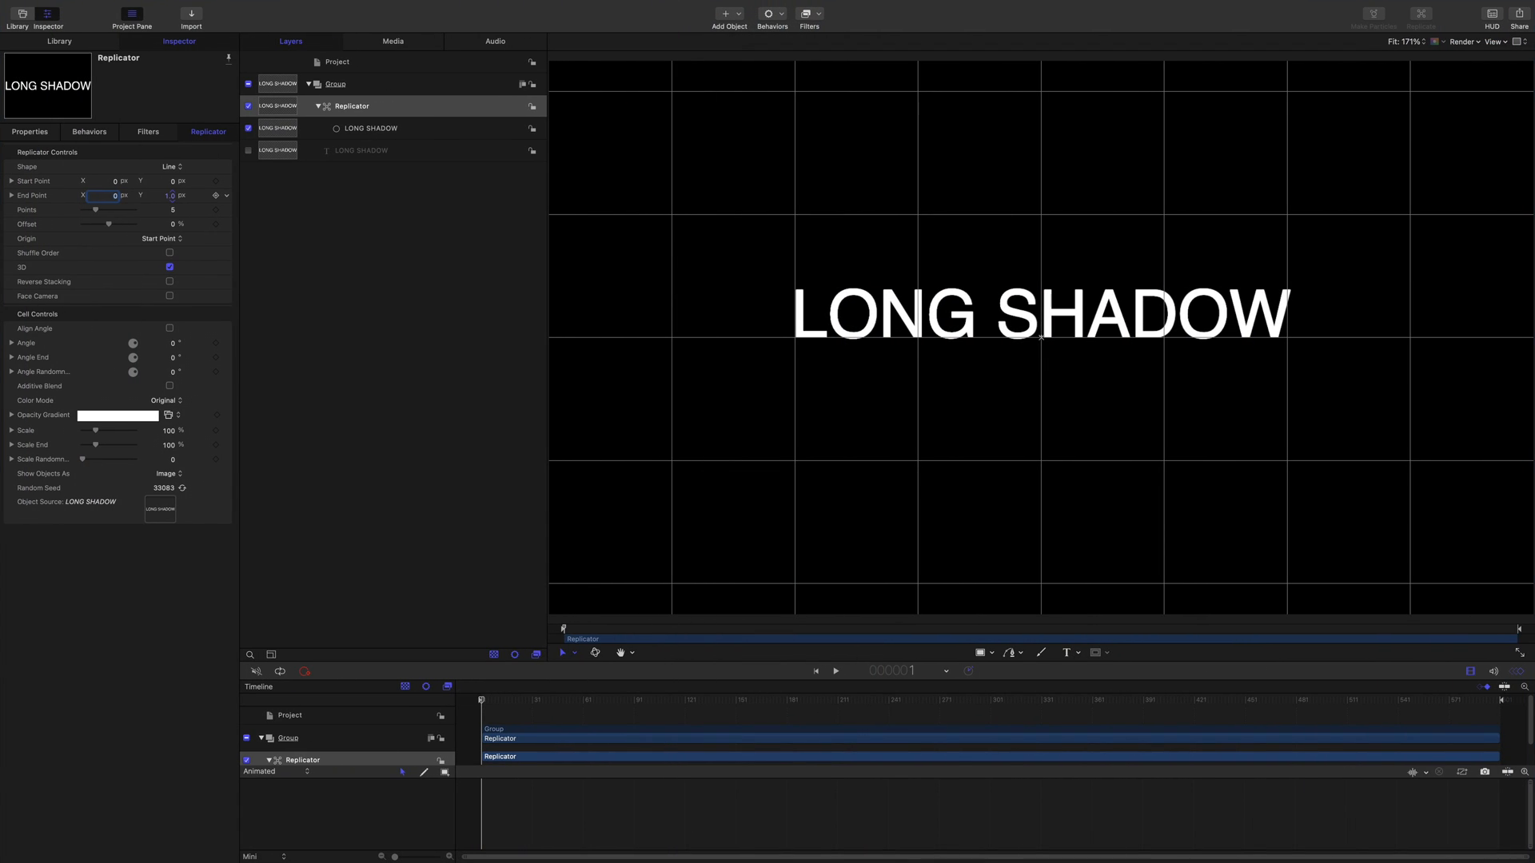
text(-318.0)
text(285)
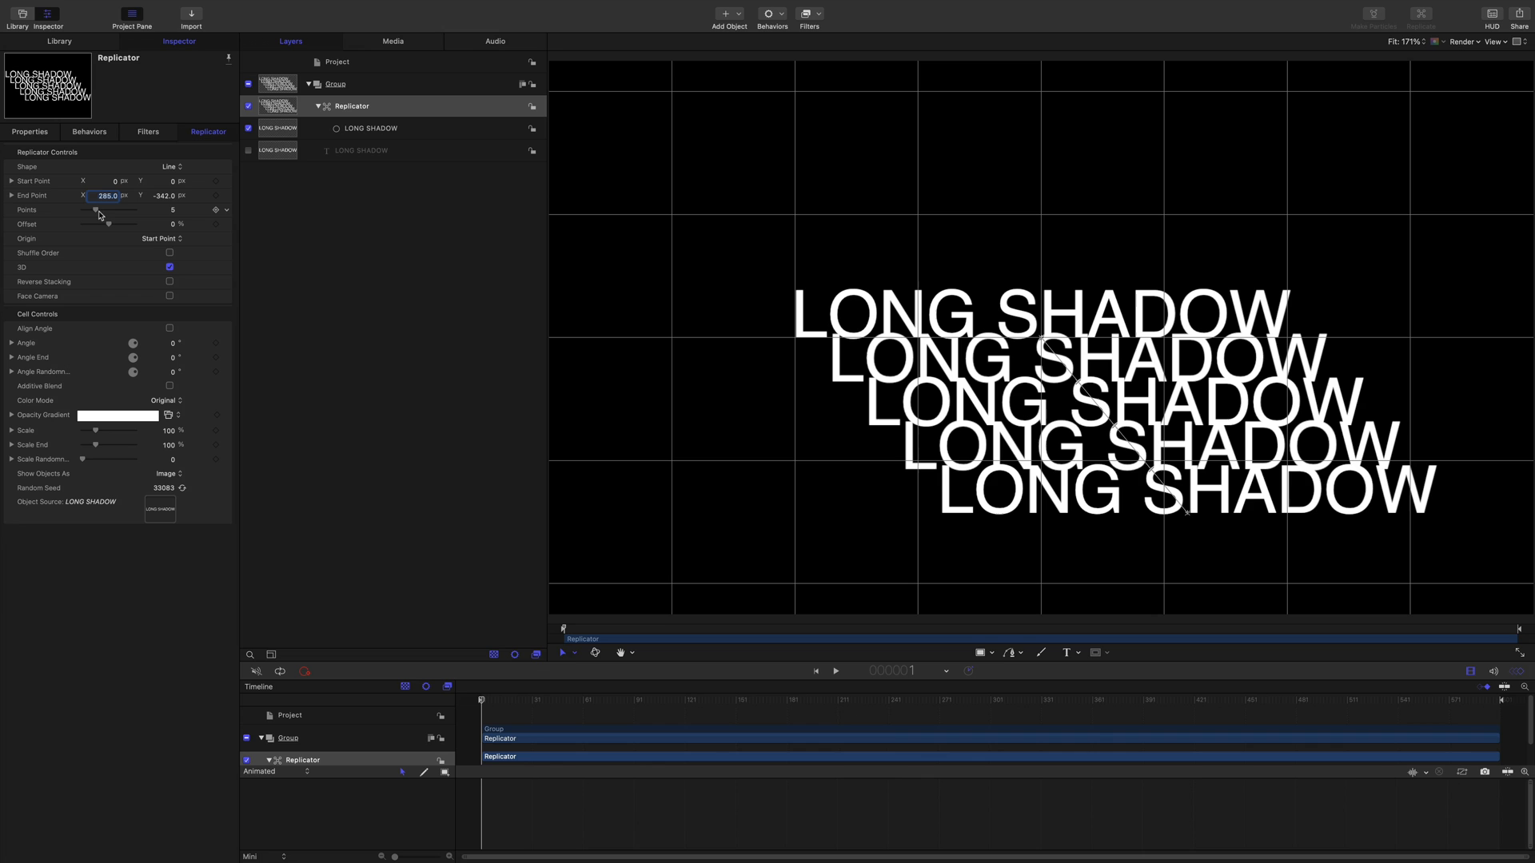
drag(98, 211, 134, 211)
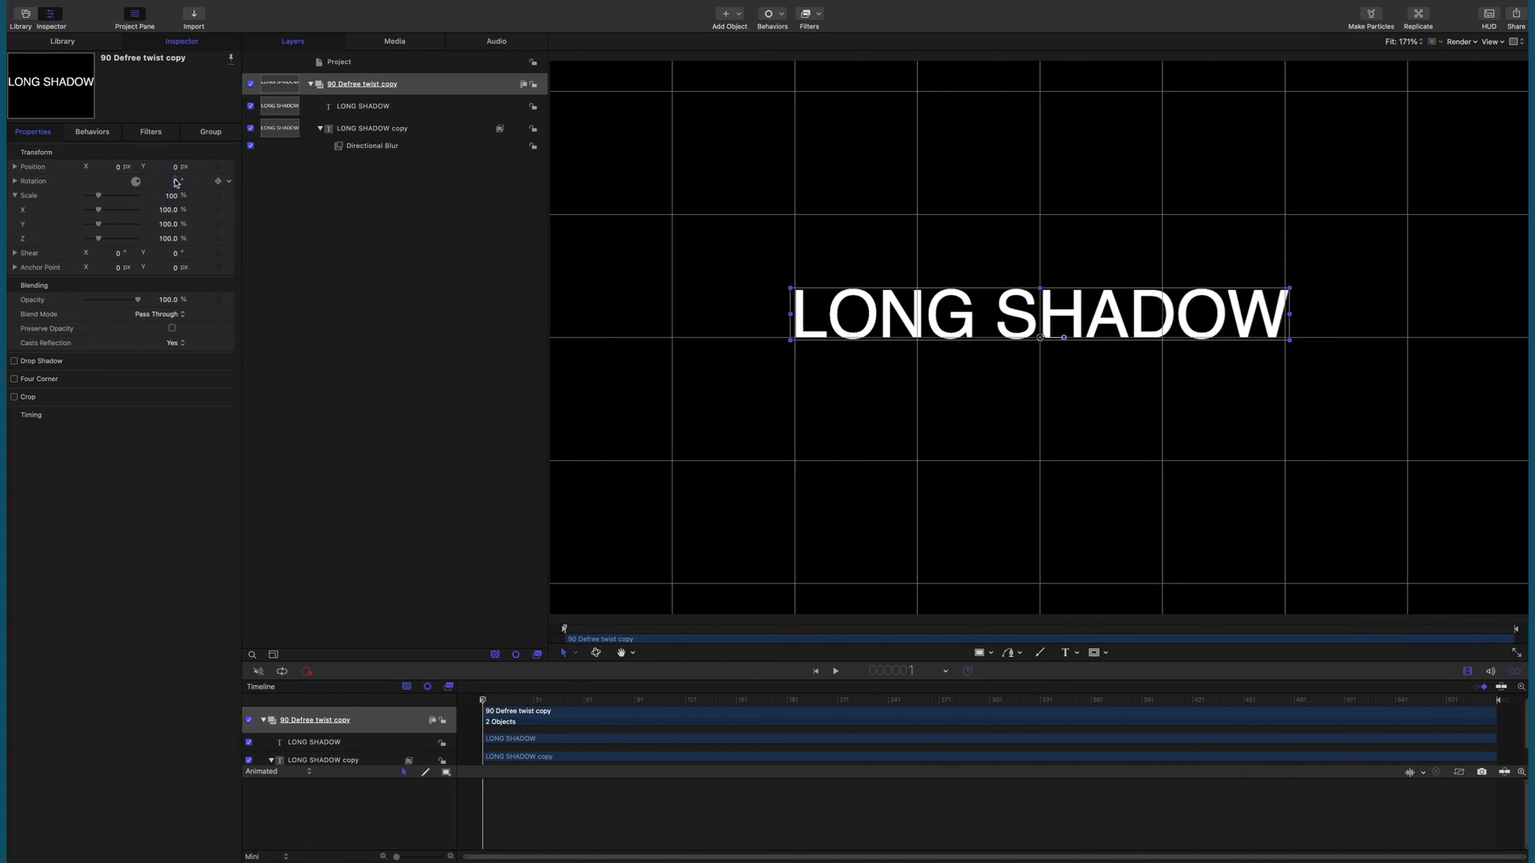
Rotate the title copy to 90.0 and adjust its Directional Blur amount.
text(90.0)
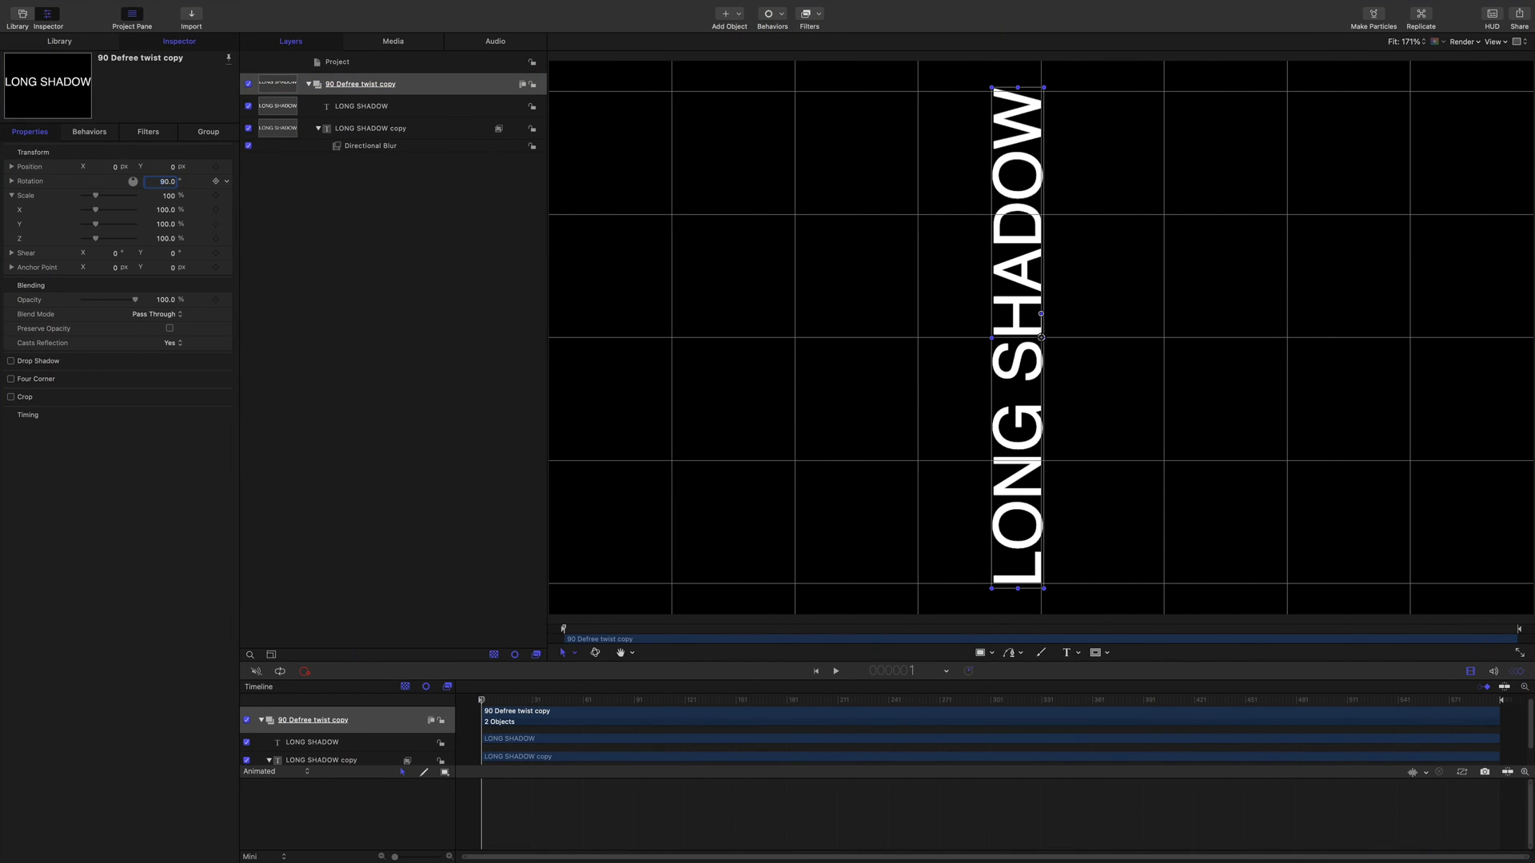
click(369, 146)
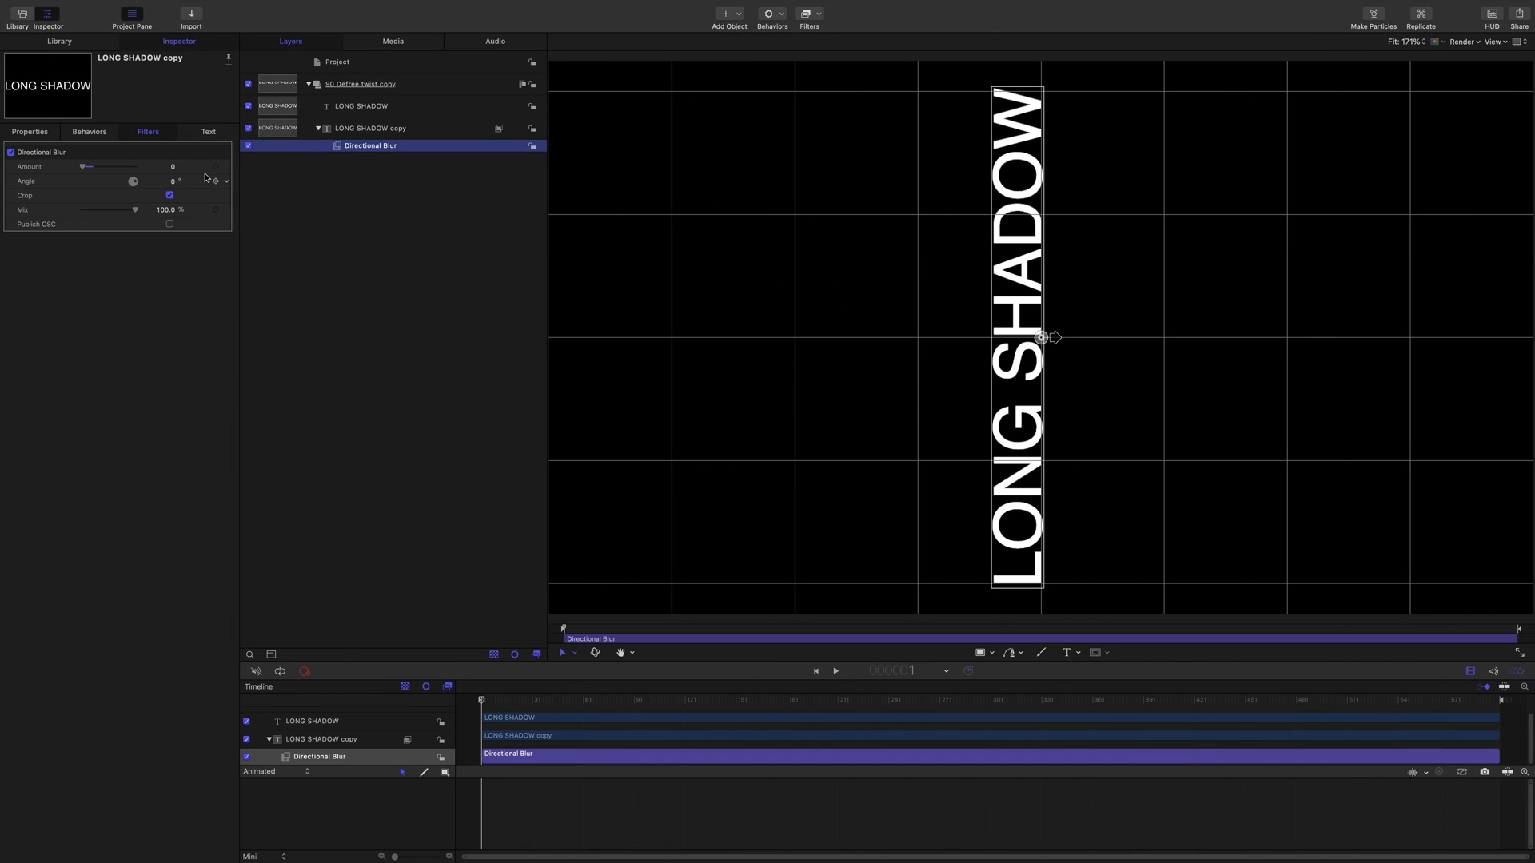
drag(86, 166, 134, 166)
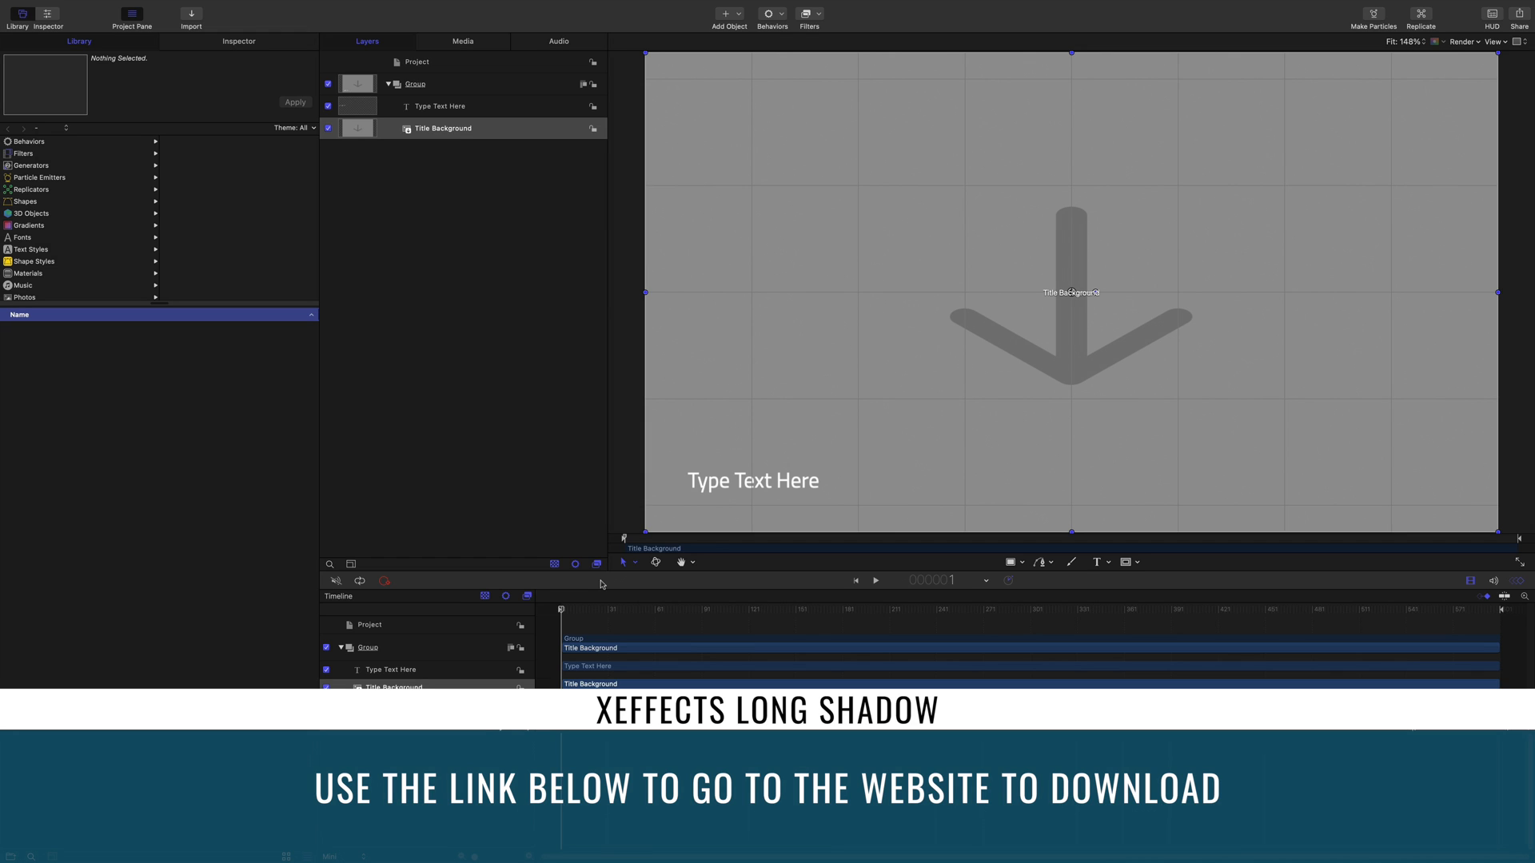
Delete the placeholder Type Text Here layer, leaving only the Title Background.
click(394, 686)
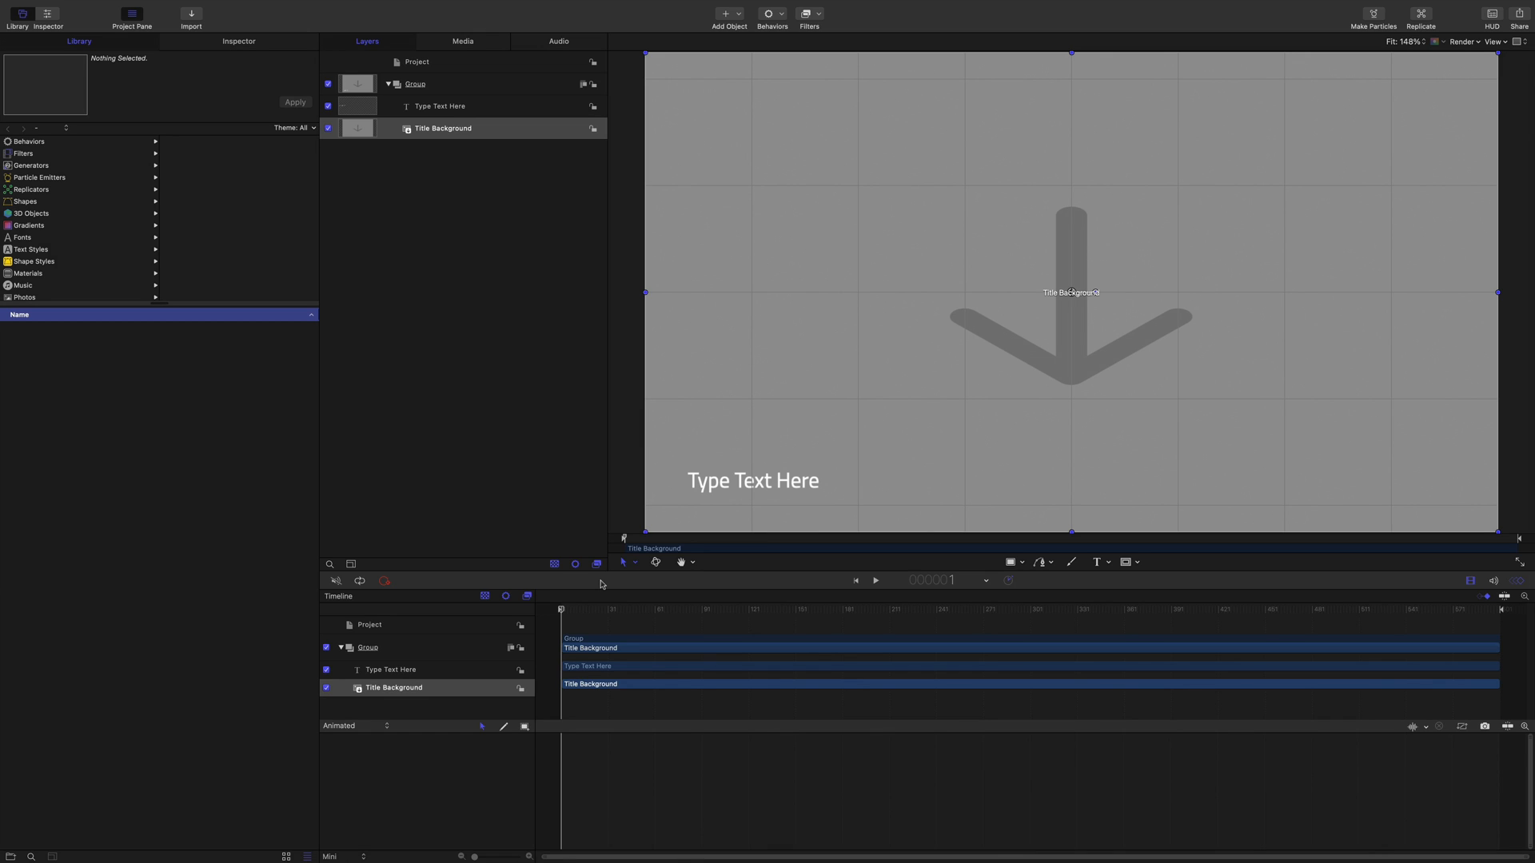
click(480, 142)
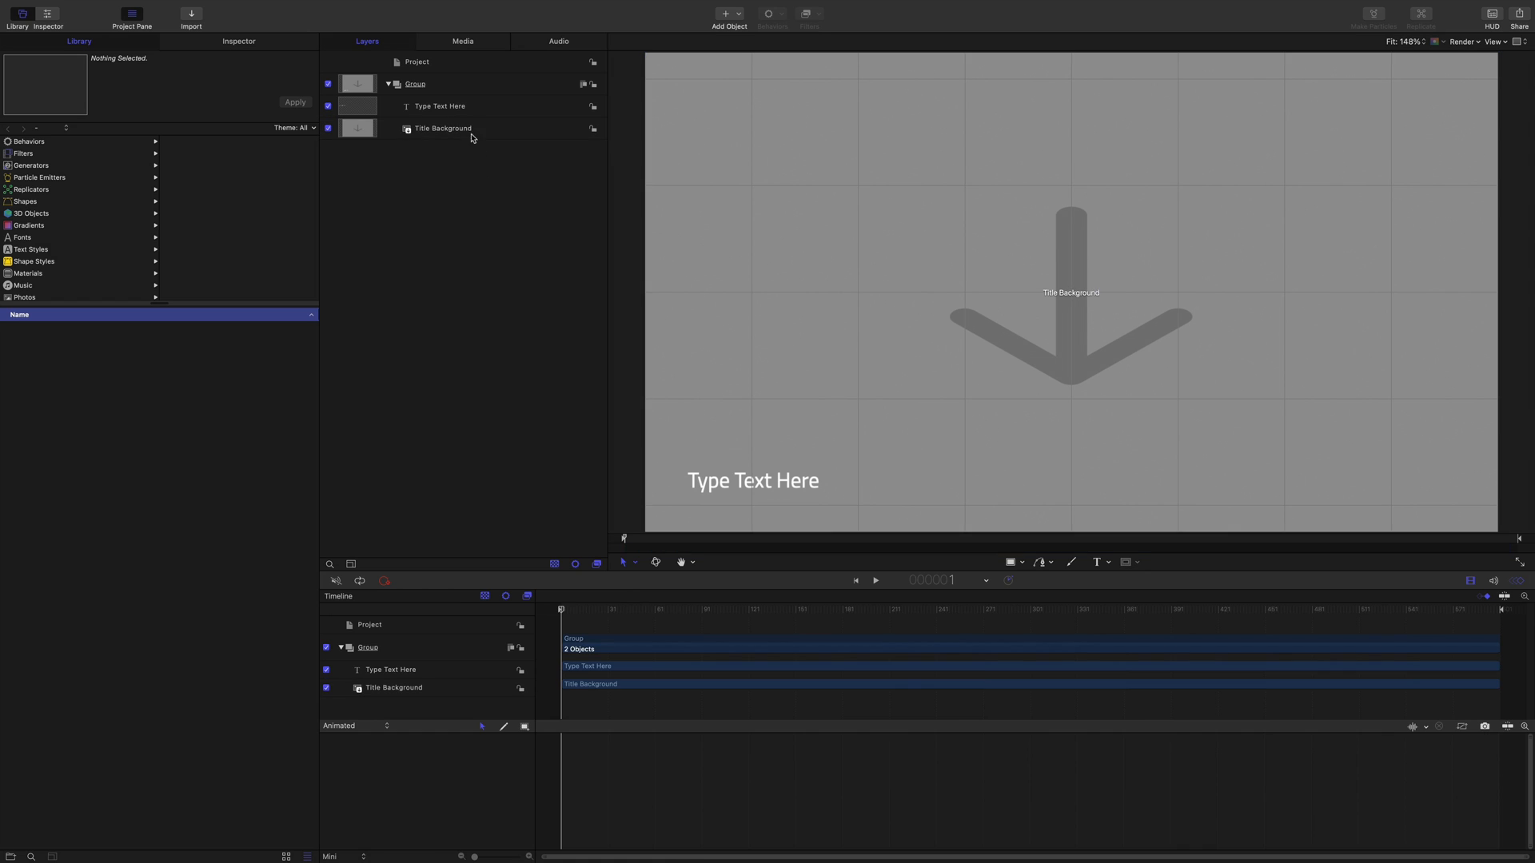
click(440, 105)
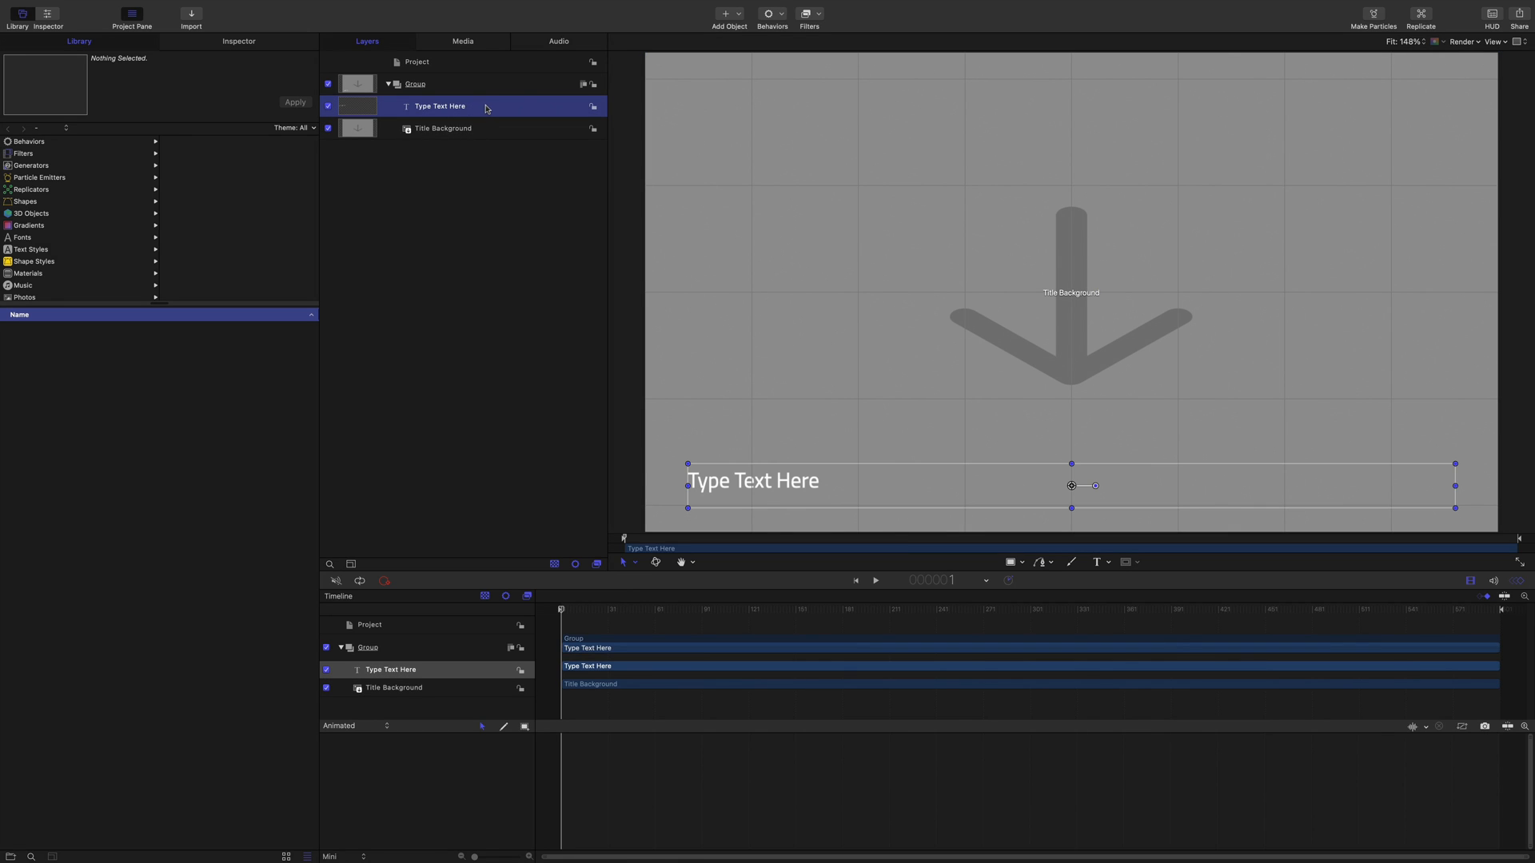
key(delete)
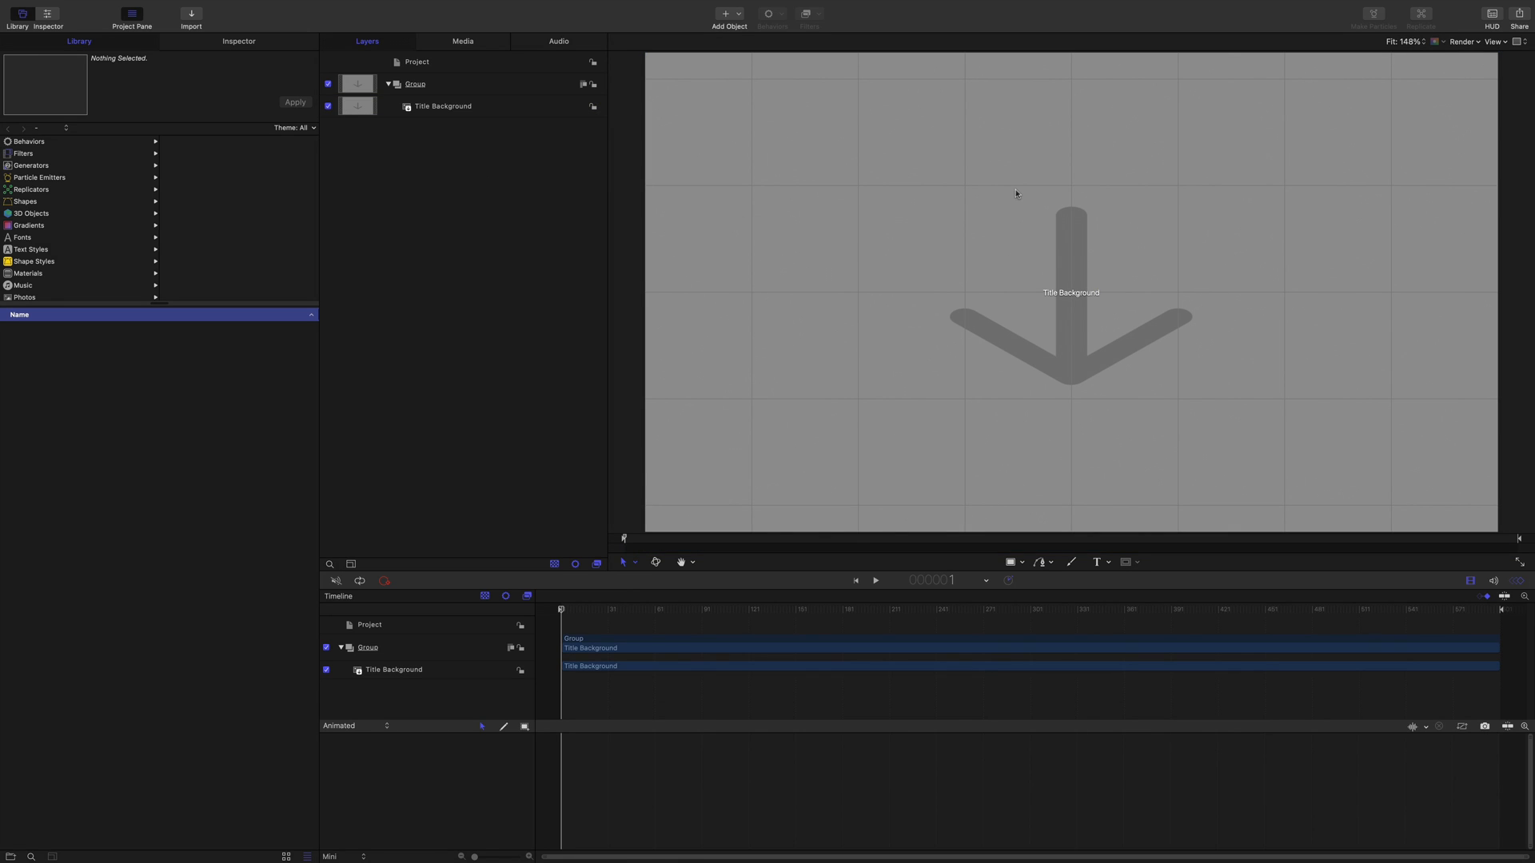
mouse_move(897, 304)
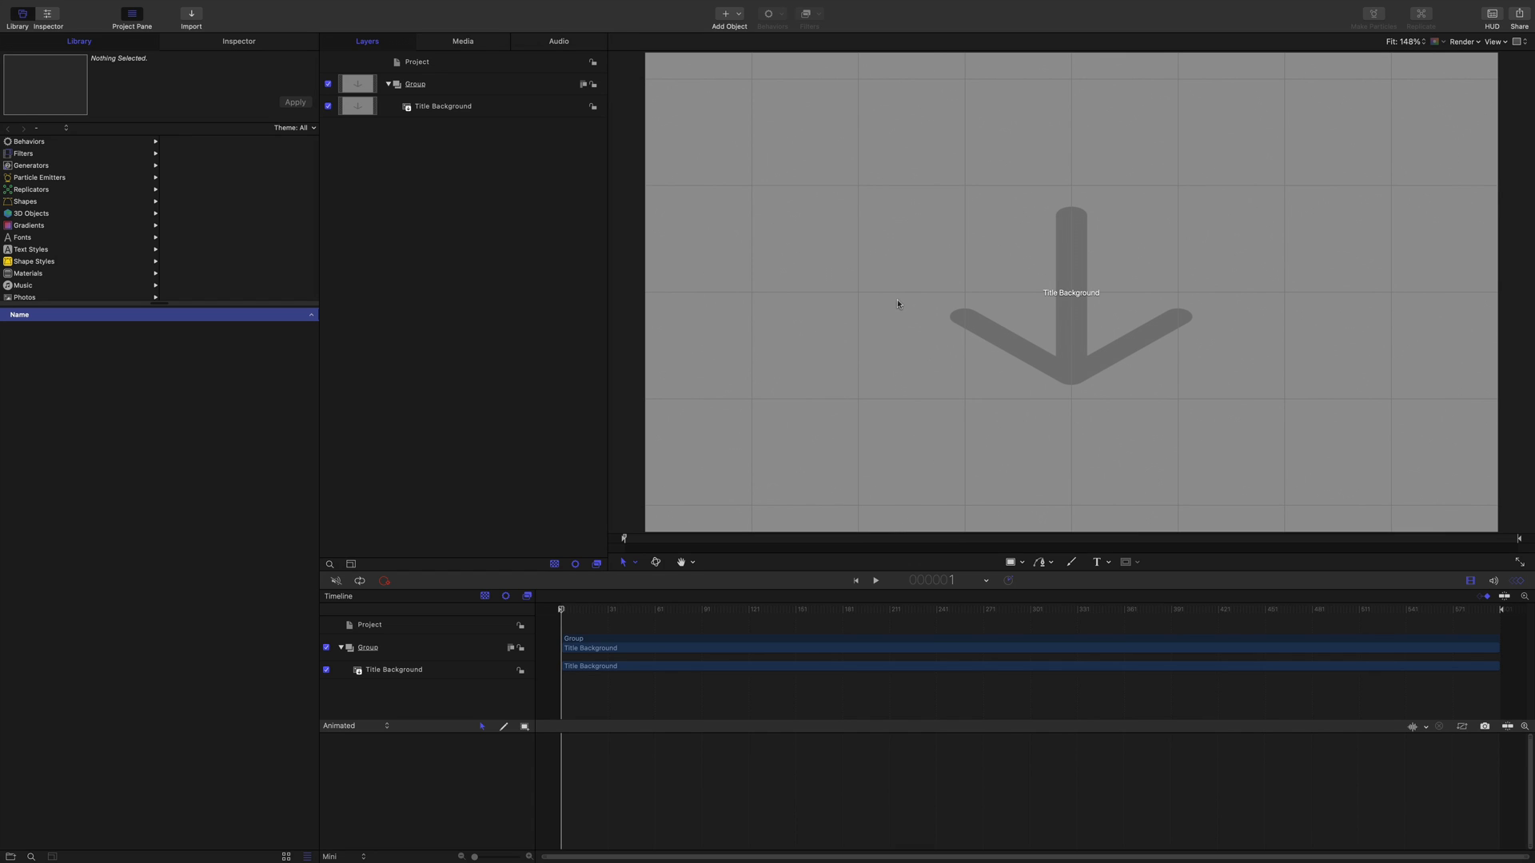
mouse_move(427, 177)
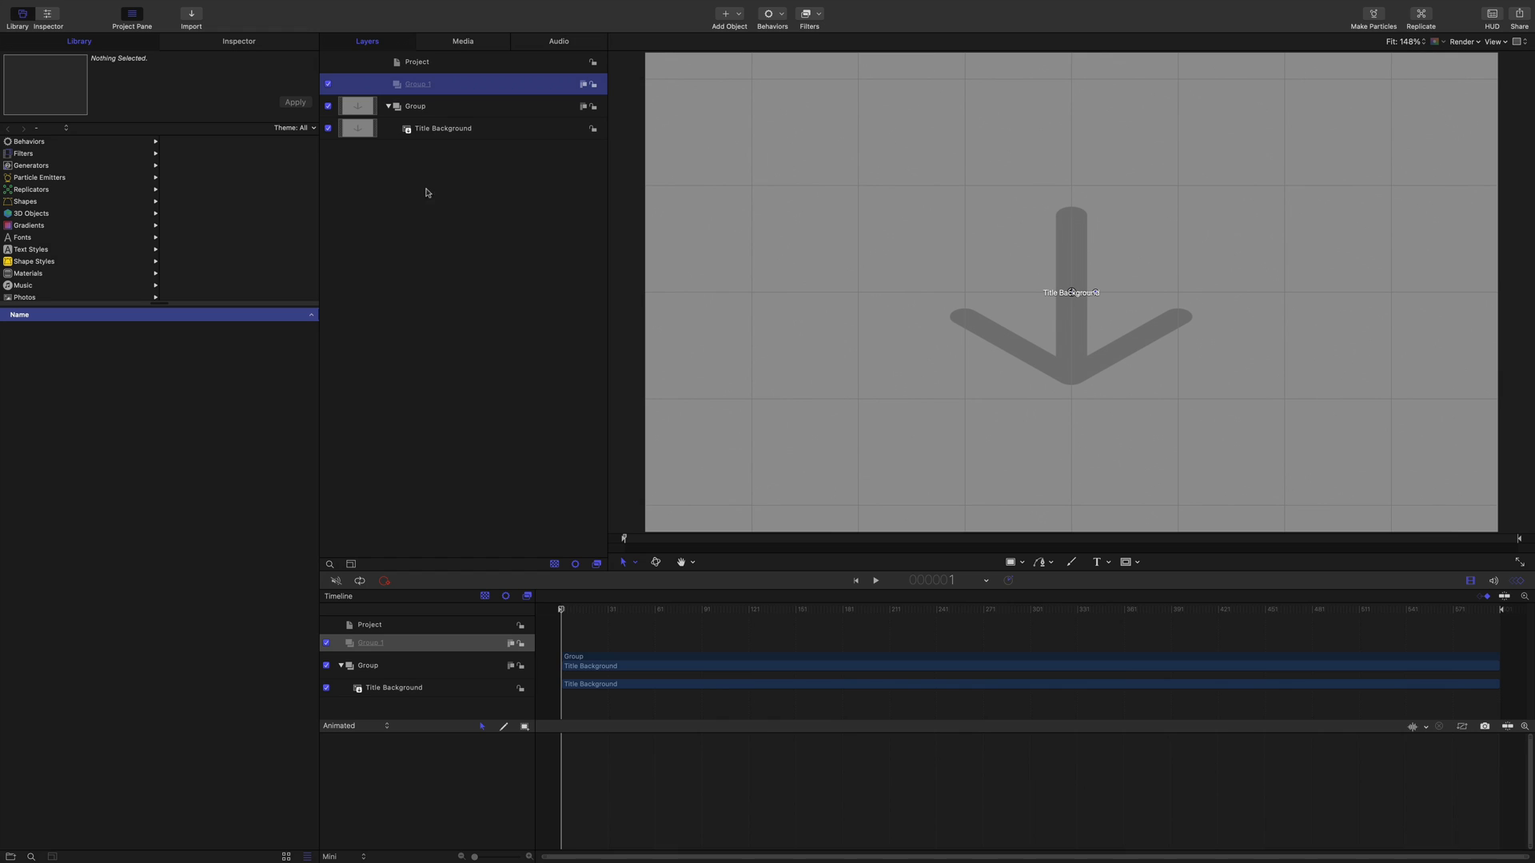
Create a new text layer on the canvas reading LONG SHADOW.
click(1098, 561)
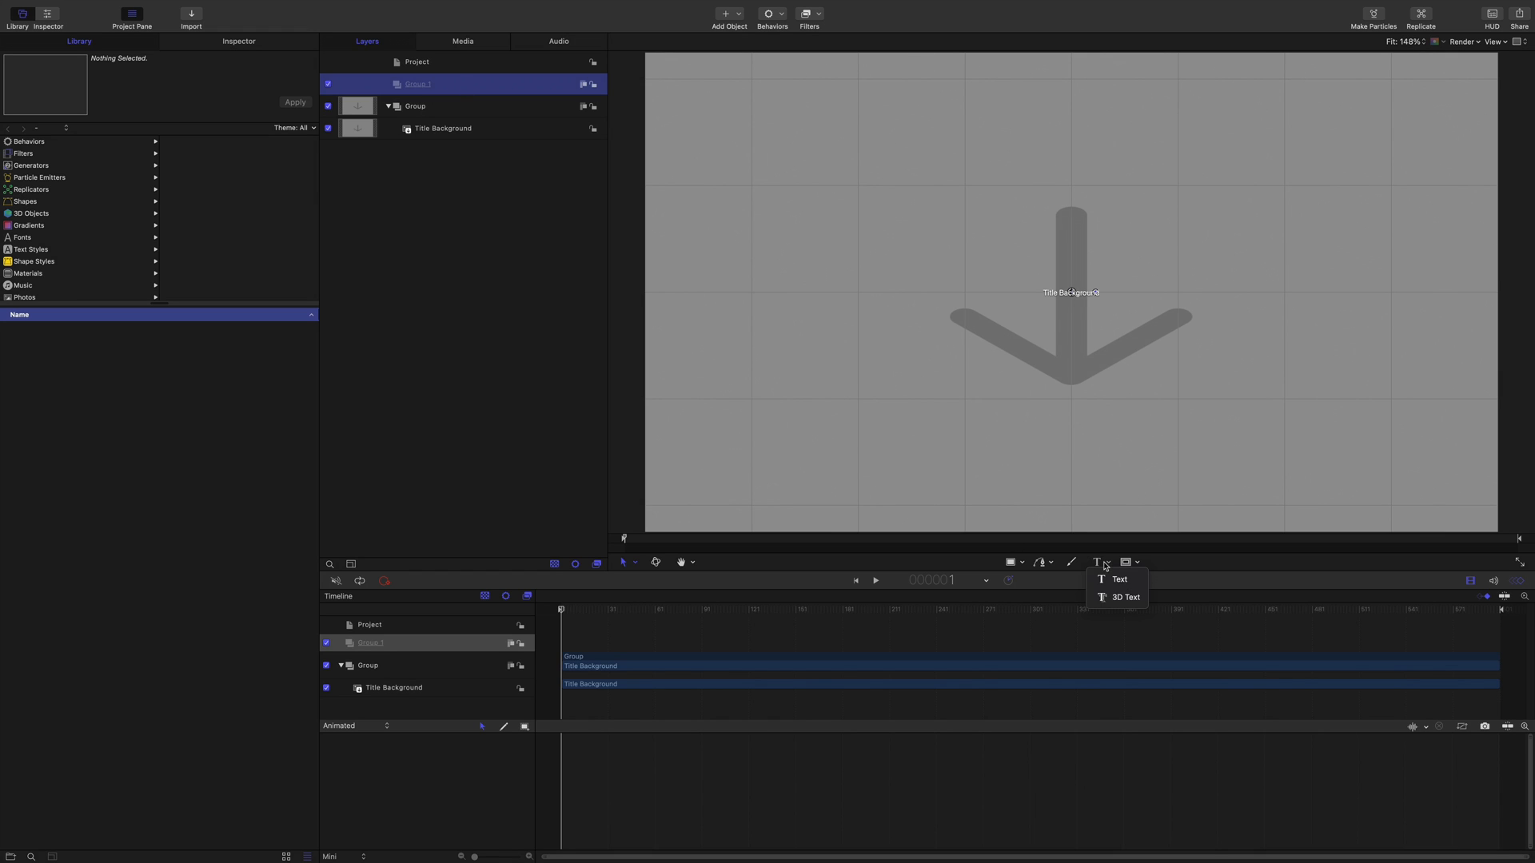
click(1119, 579)
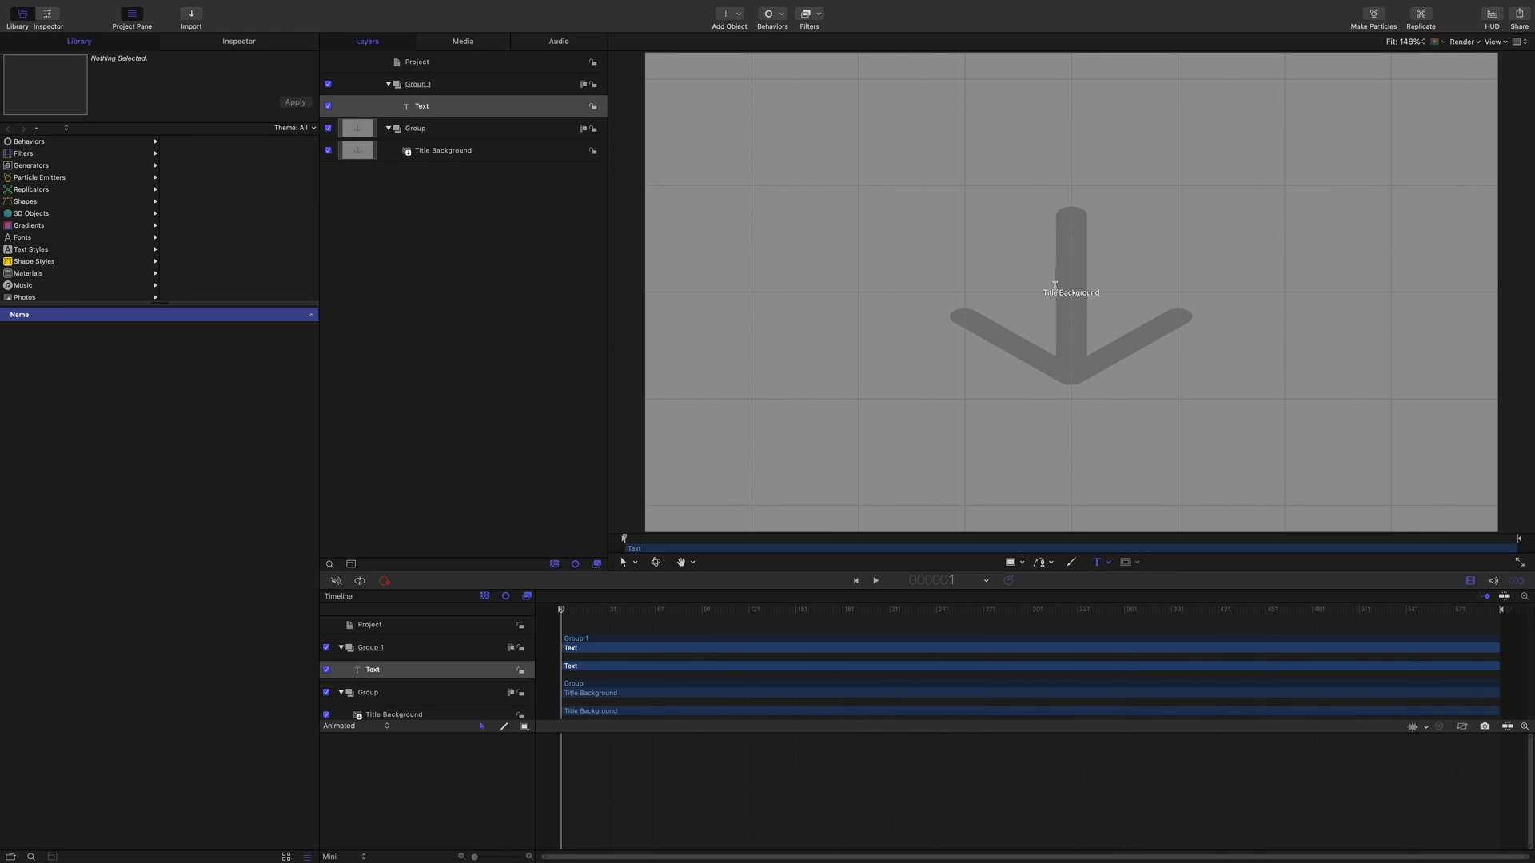
text(LONG SHADOW)
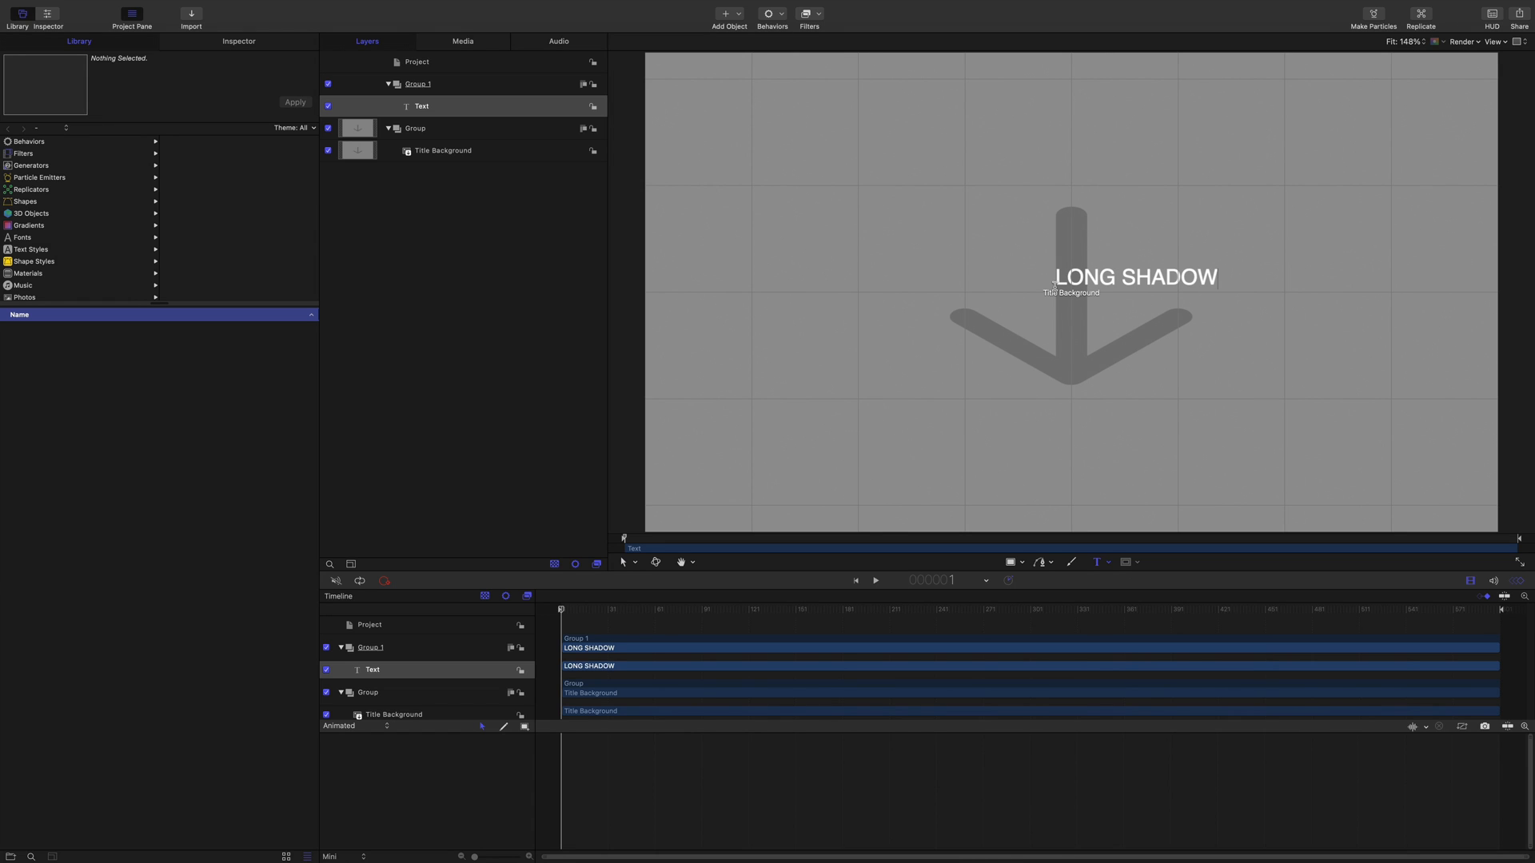
click(238, 41)
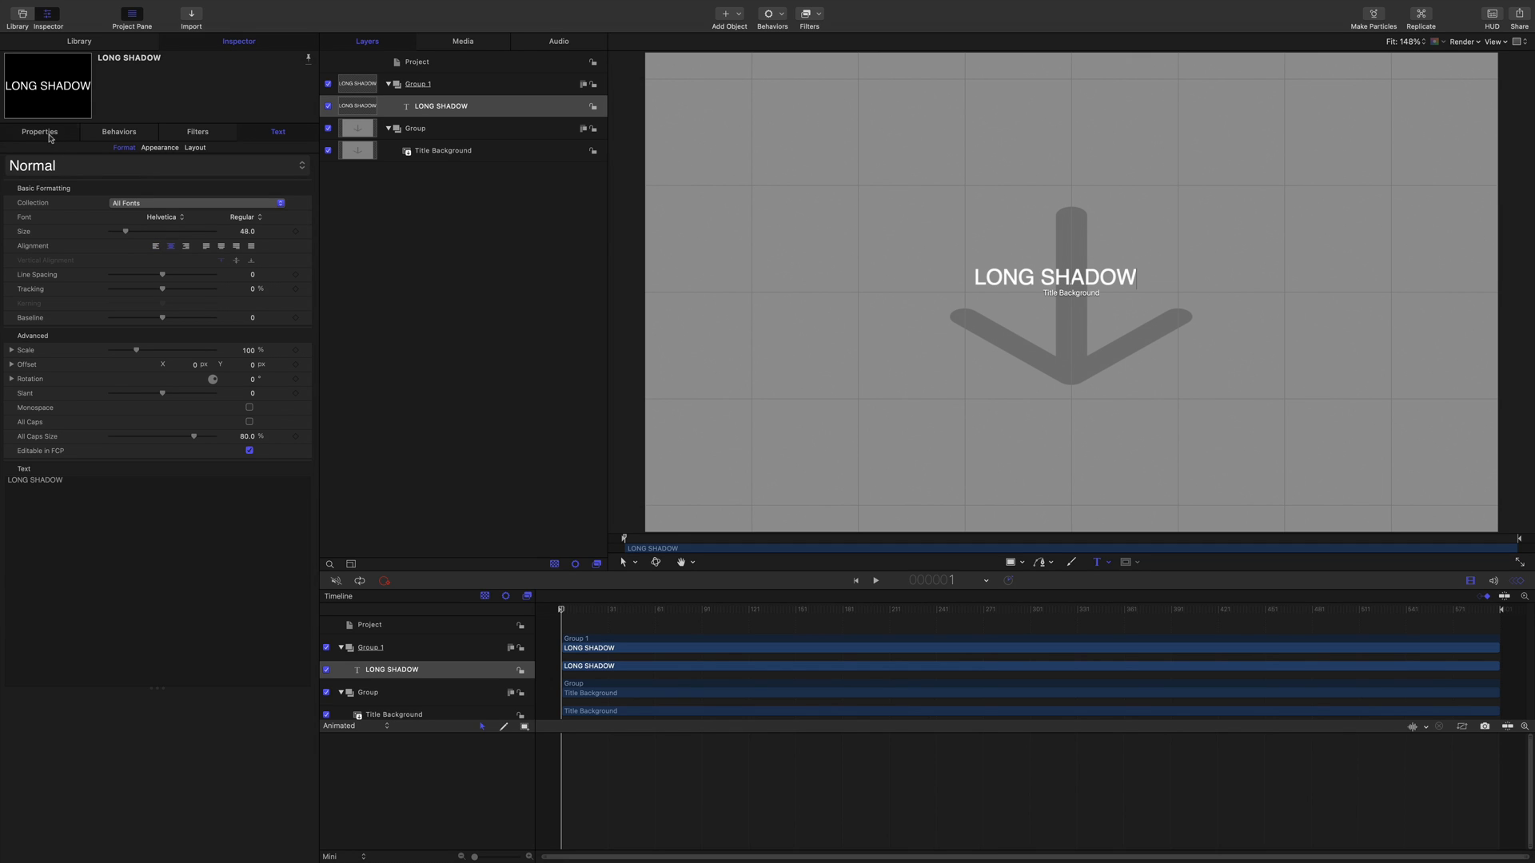
Enlarge the LONG SHADOW title's font size in the Text inspector.
click(39, 133)
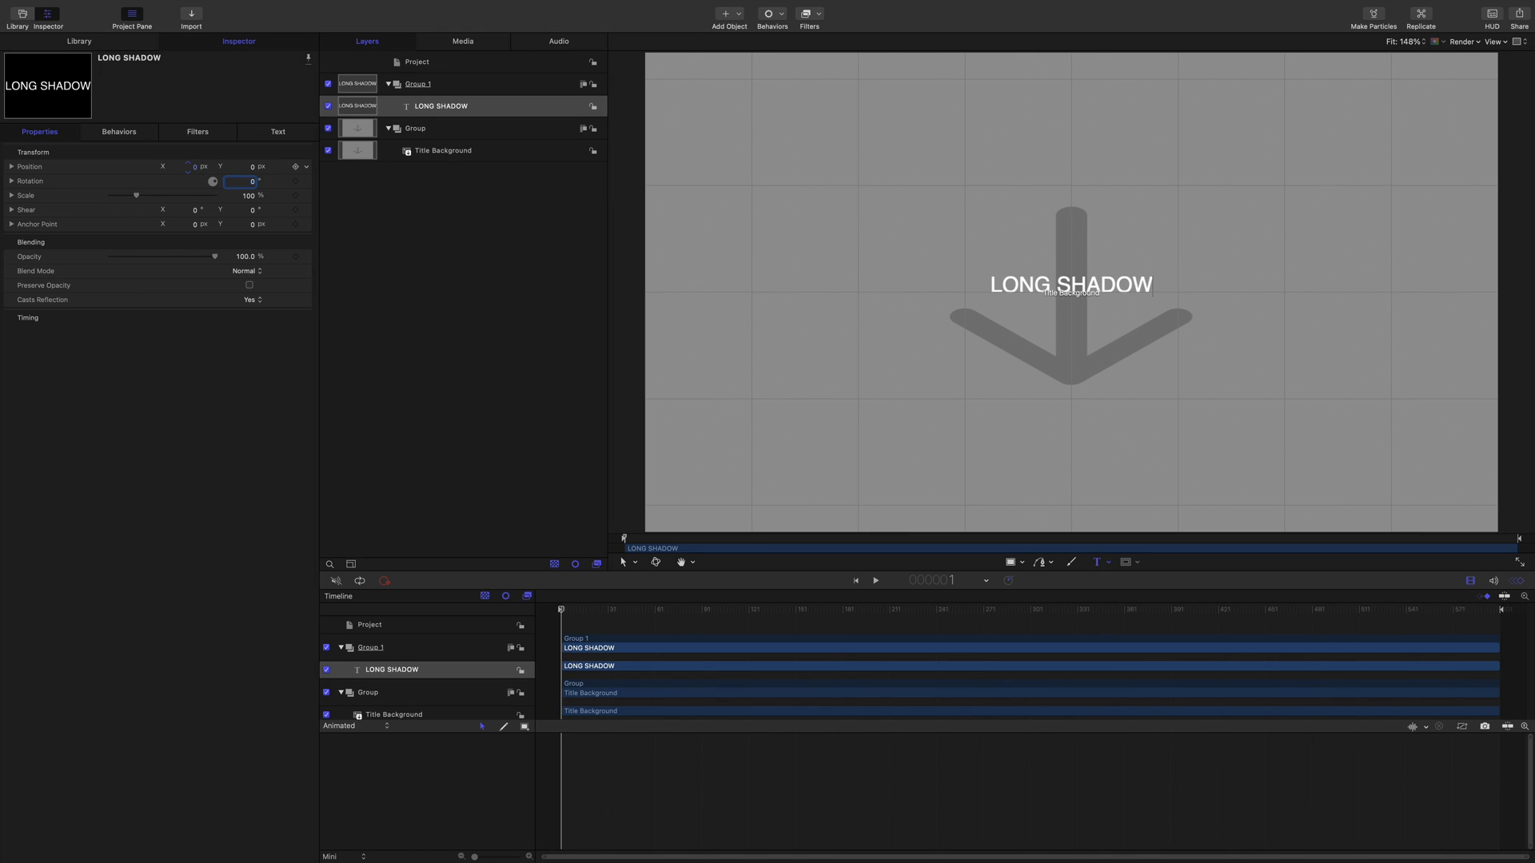
click(278, 133)
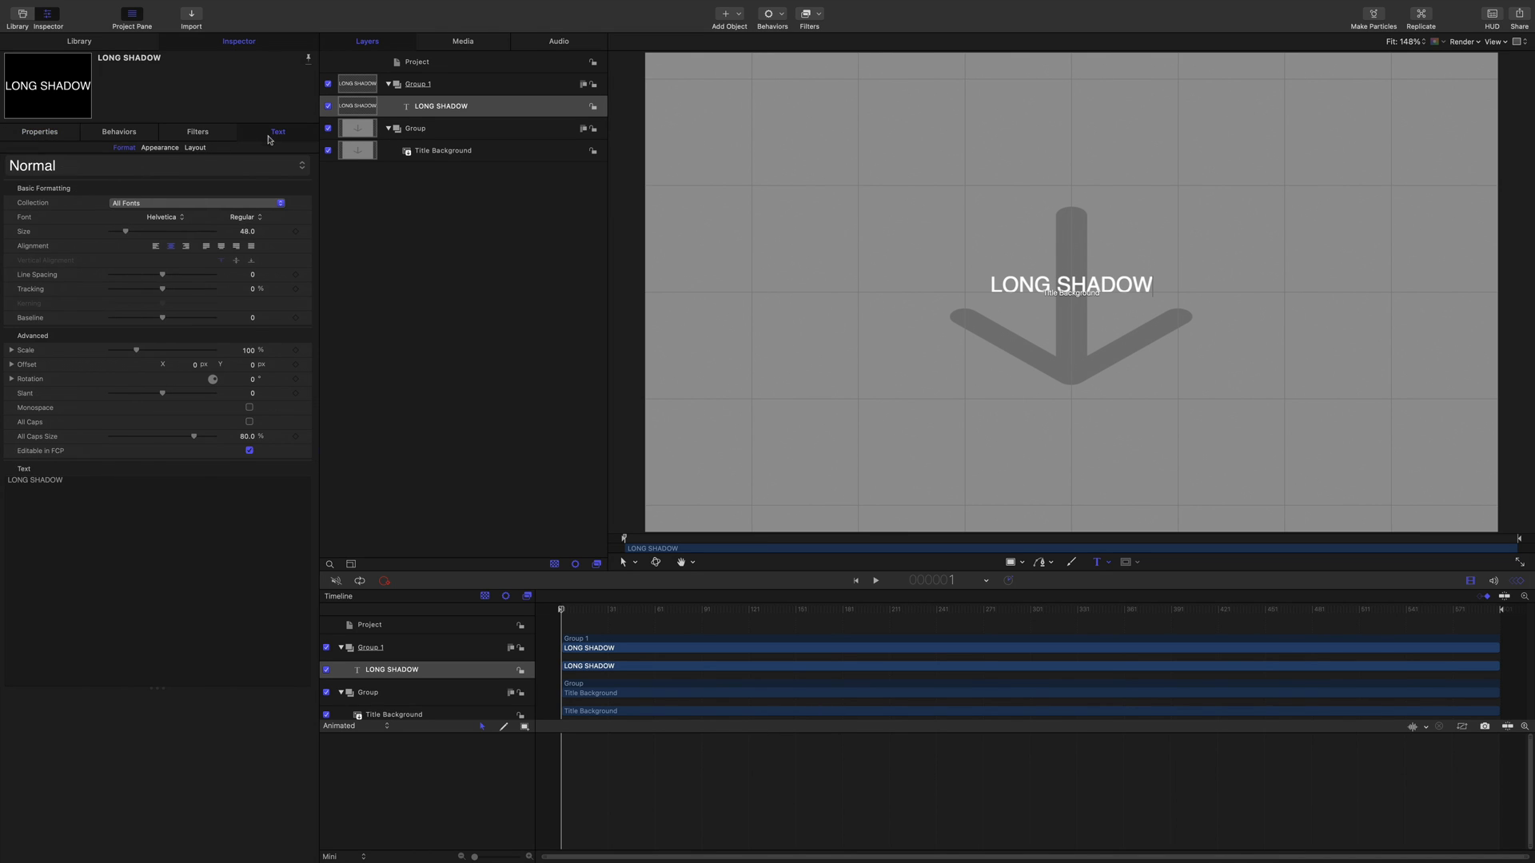
drag(125, 230, 131, 230)
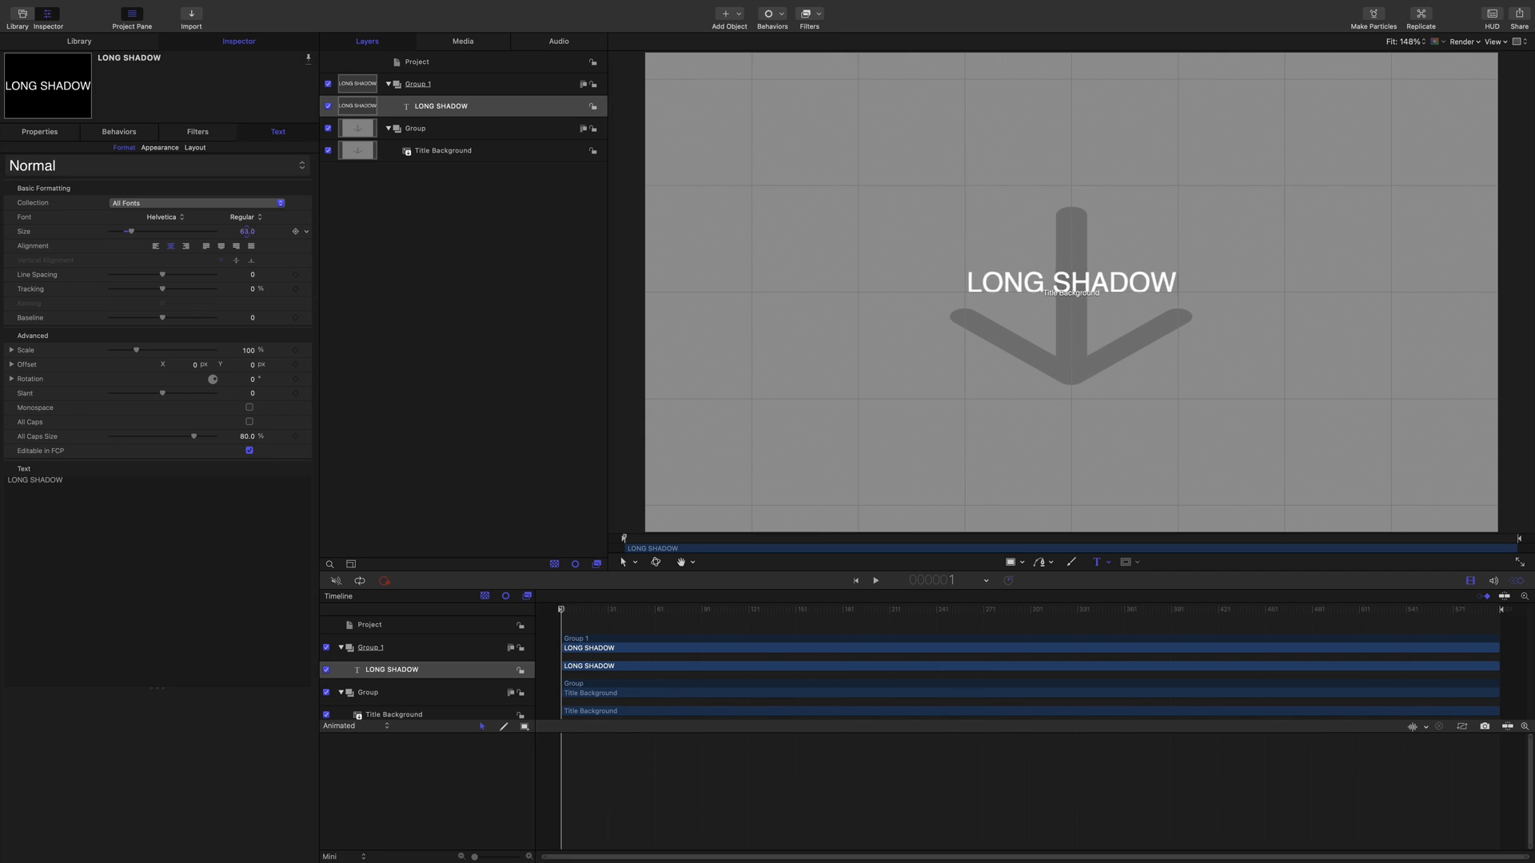
drag(131, 230, 153, 230)
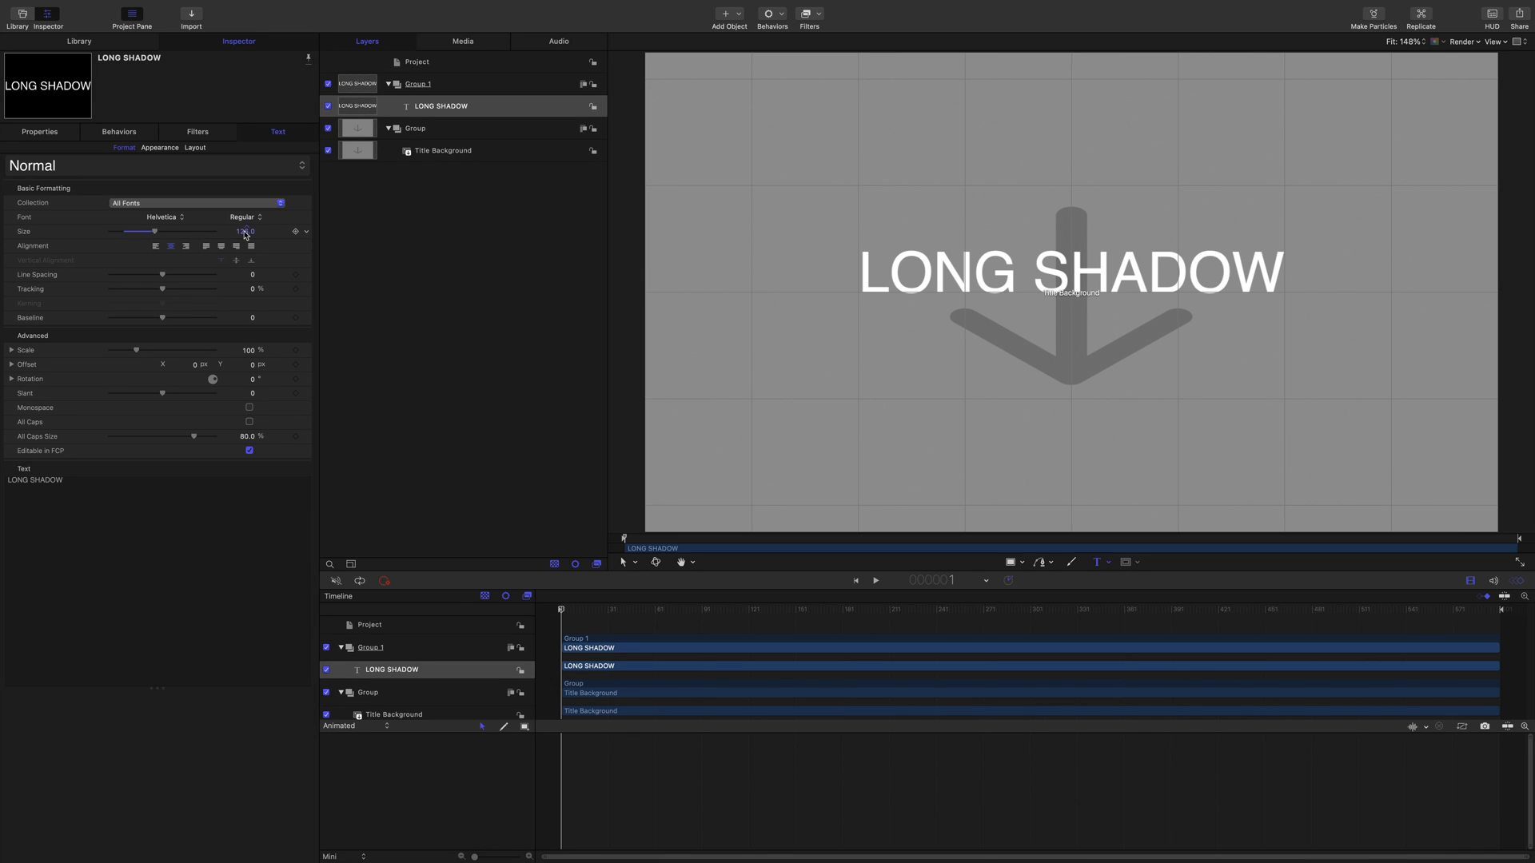
click(417, 84)
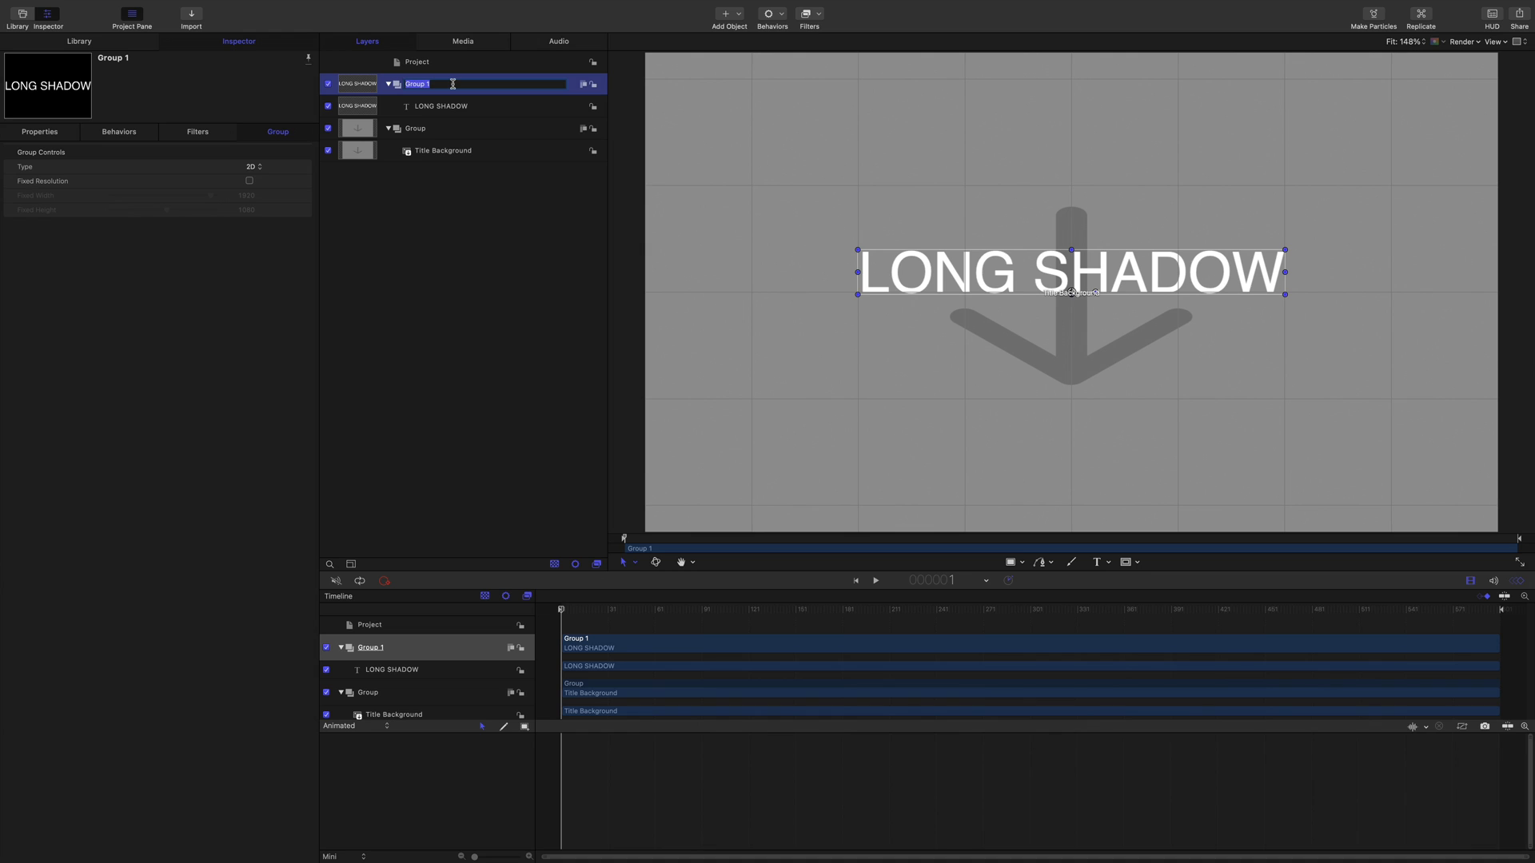
Rename the title's group to Original Text.
text(Original Text)
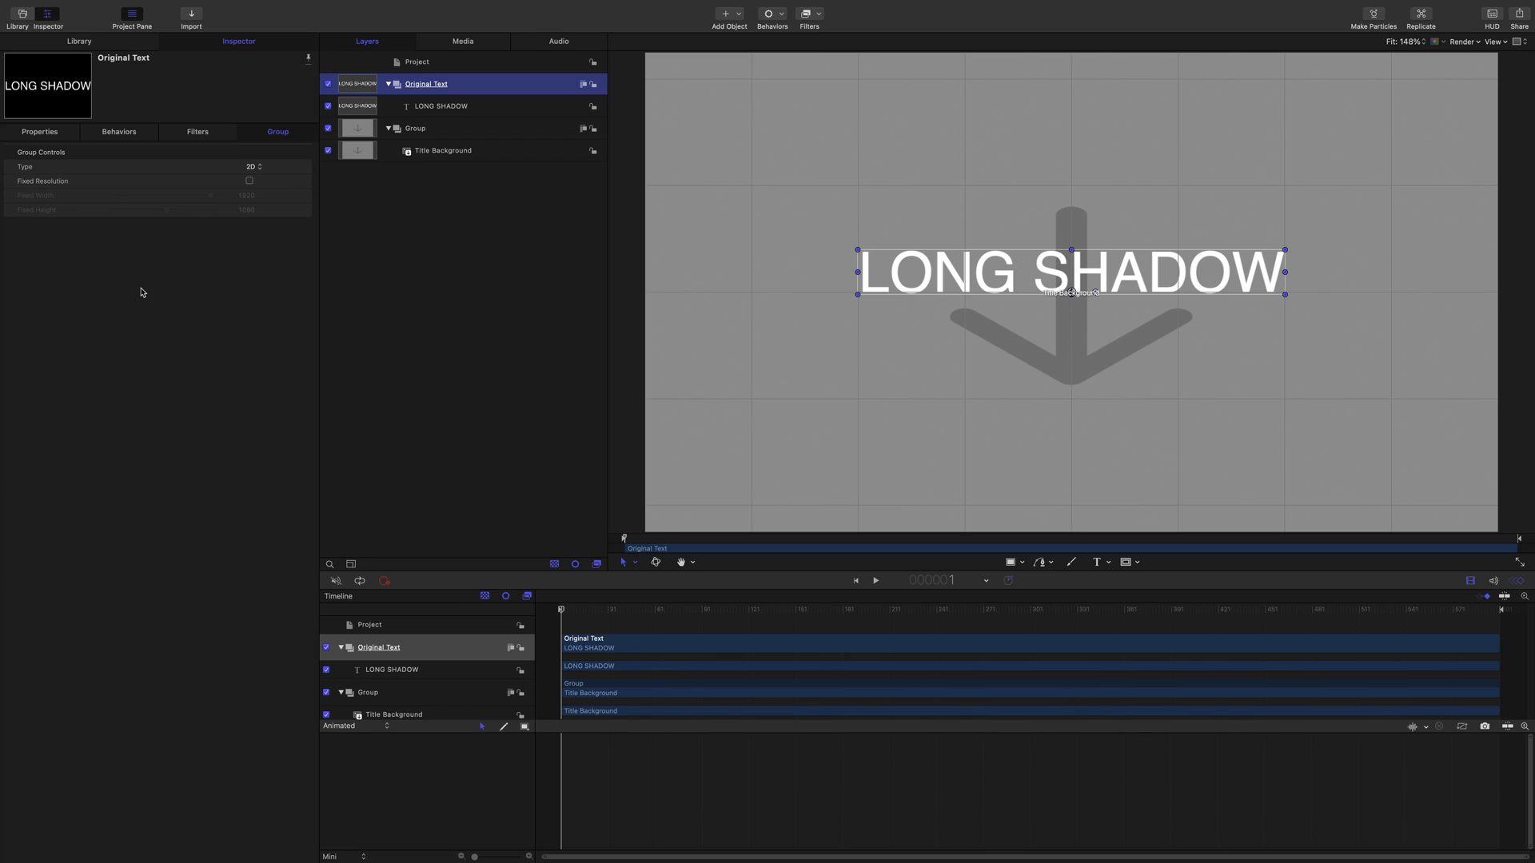
Apply the Extrude filter from the Library to the LONG SHADOW text for a long diagonal shadow.
click(78, 40)
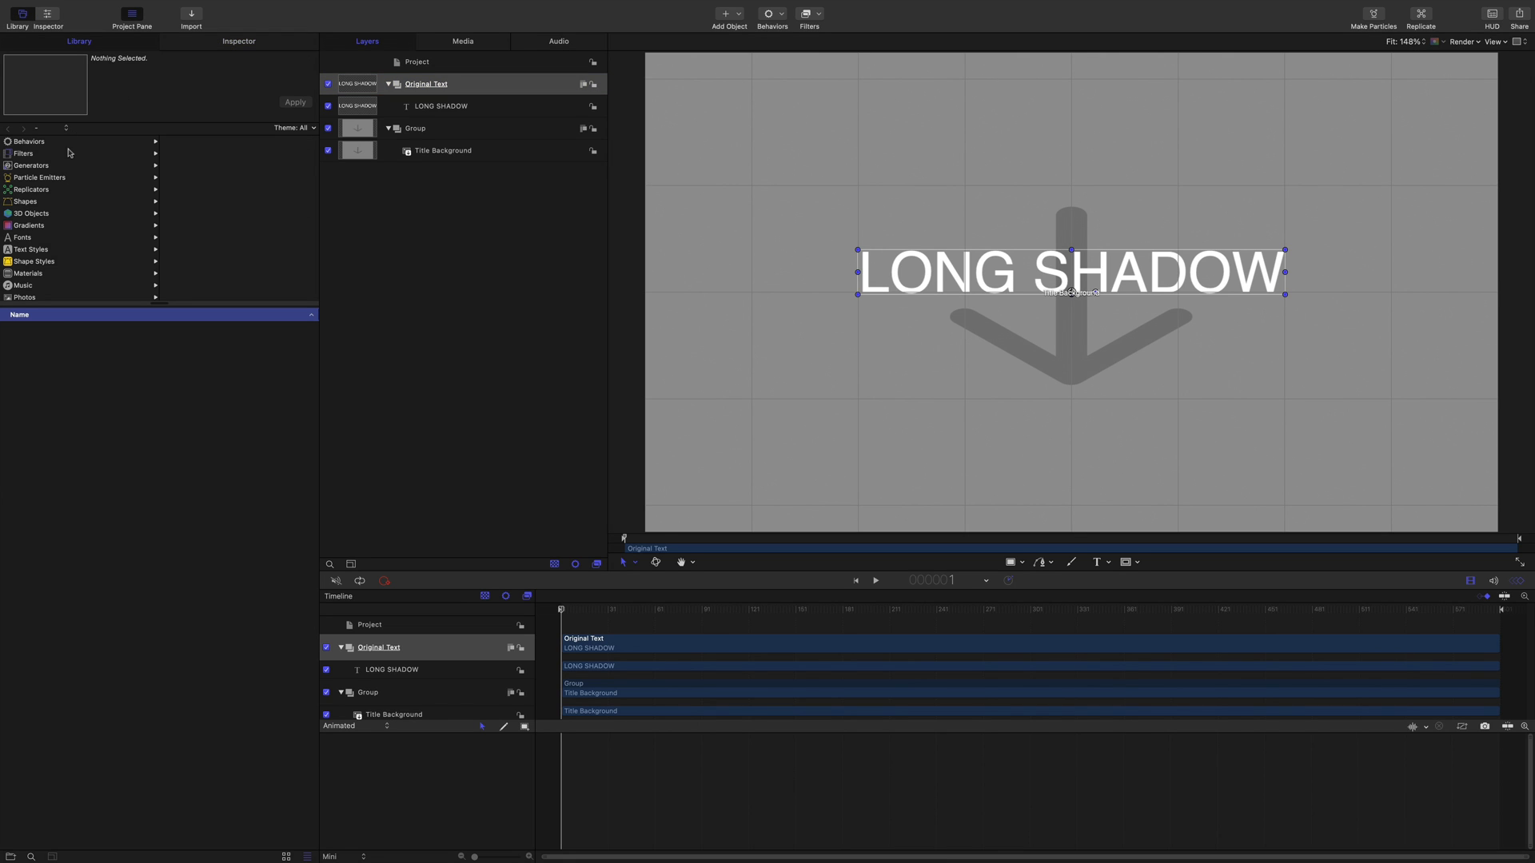
click(24, 153)
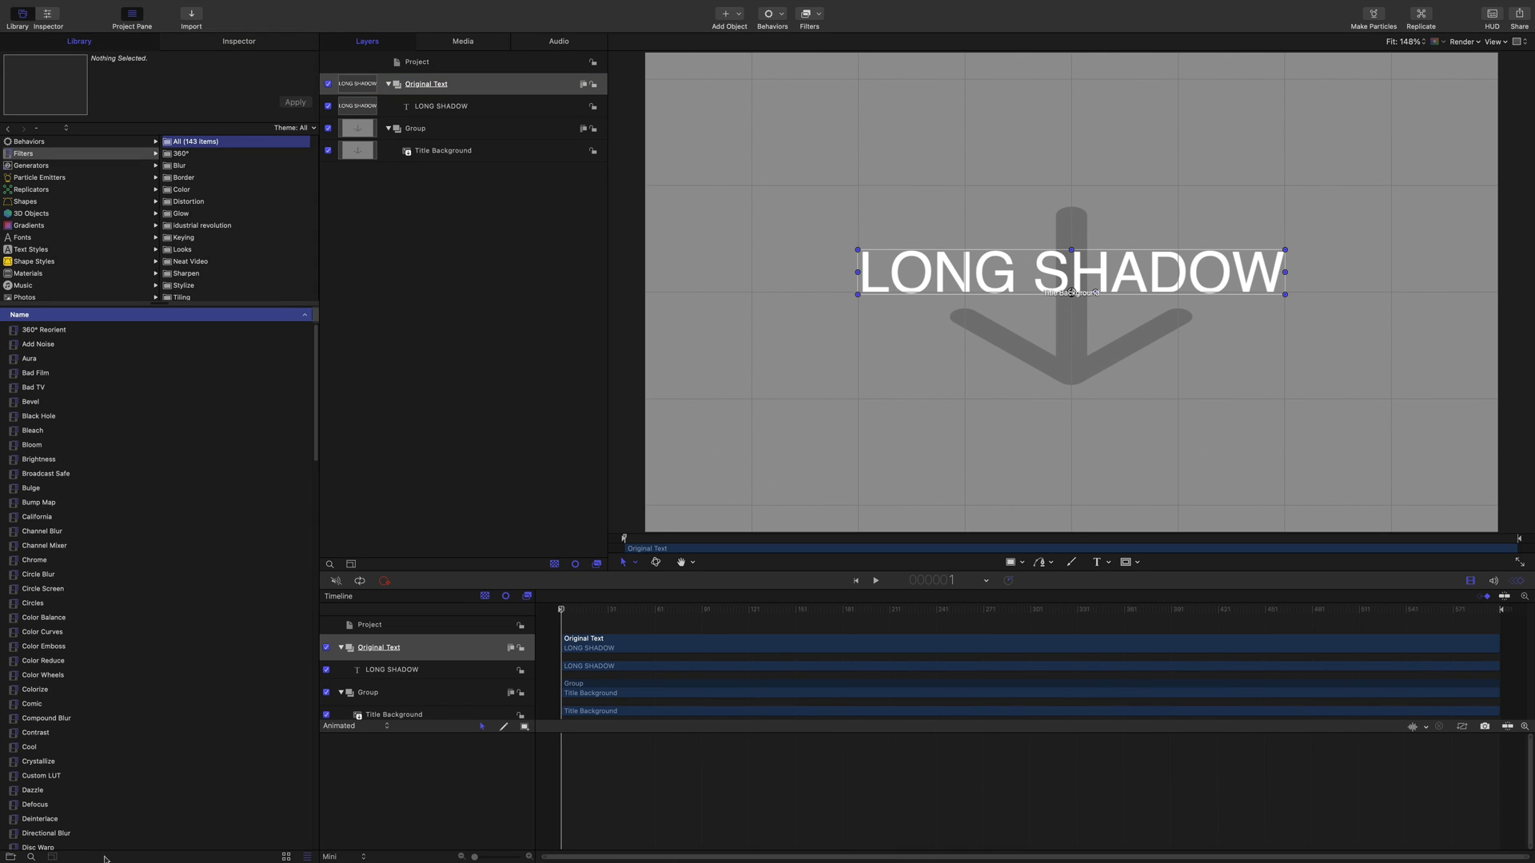
click(32, 857)
text(ext)
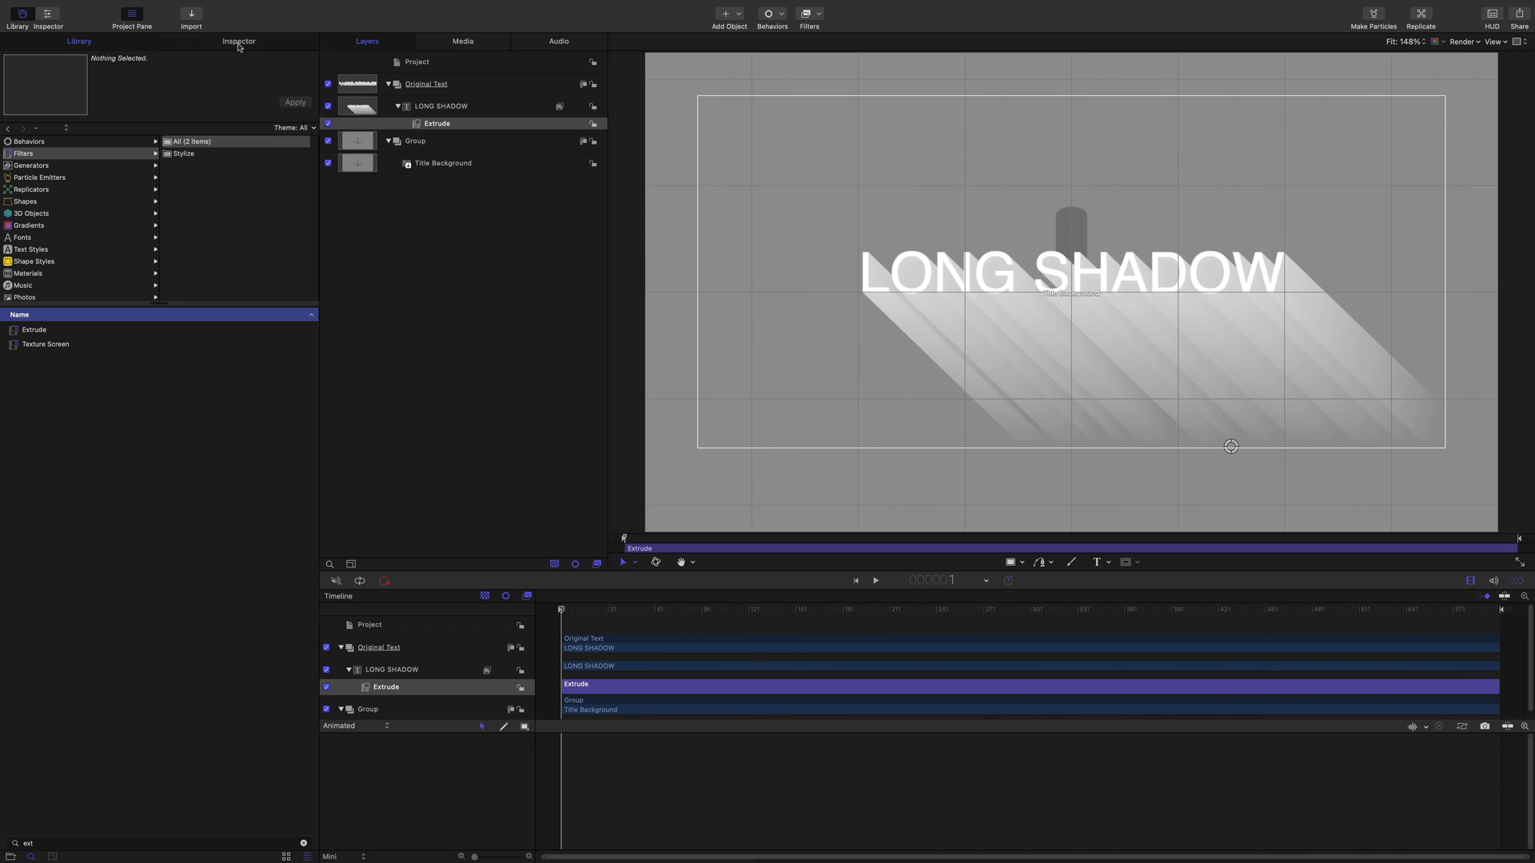
click(238, 42)
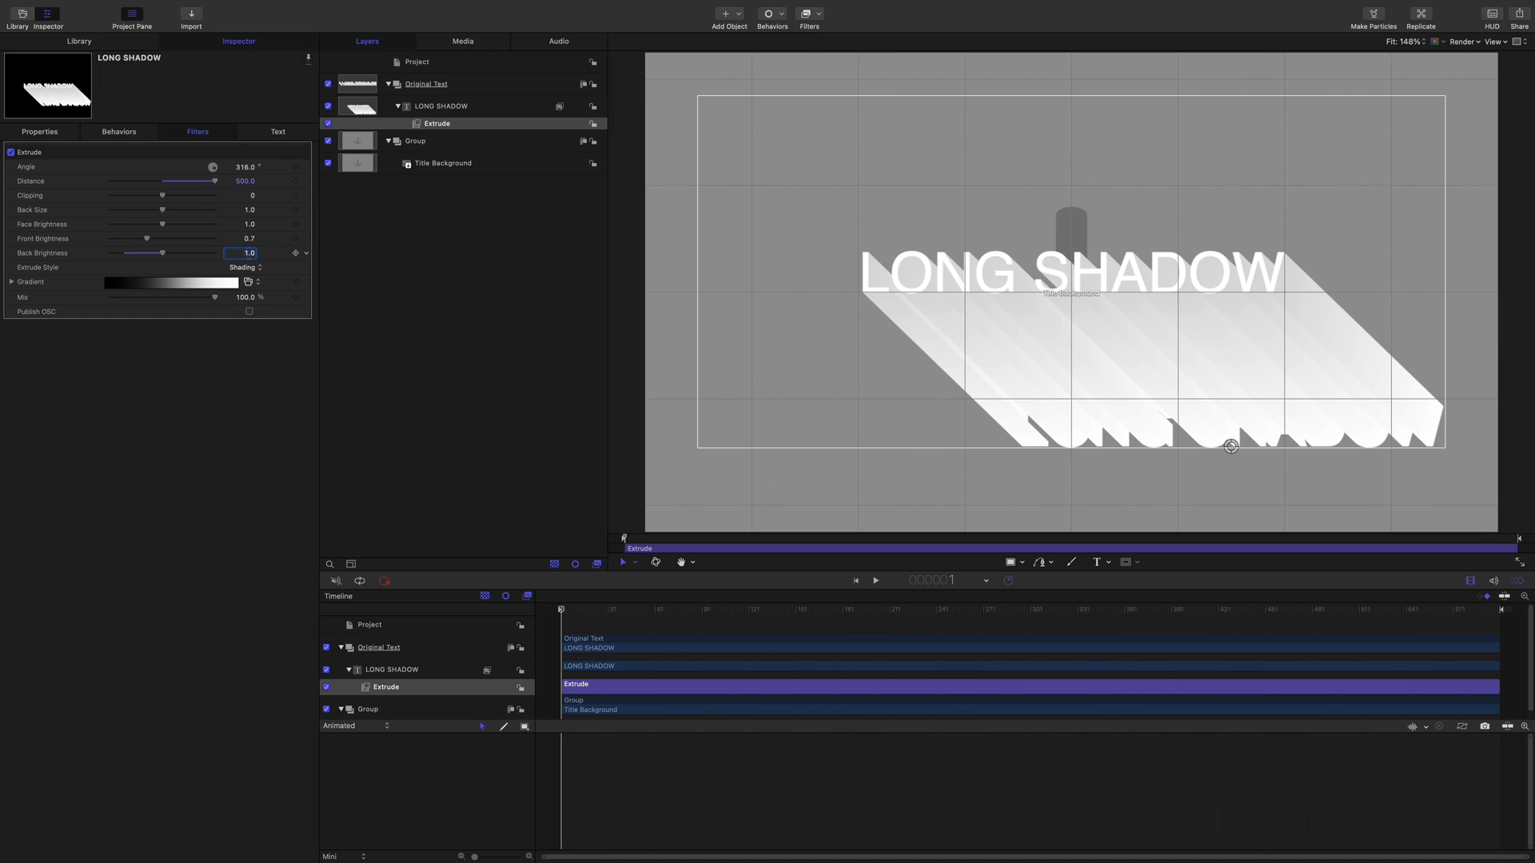
click(248, 238)
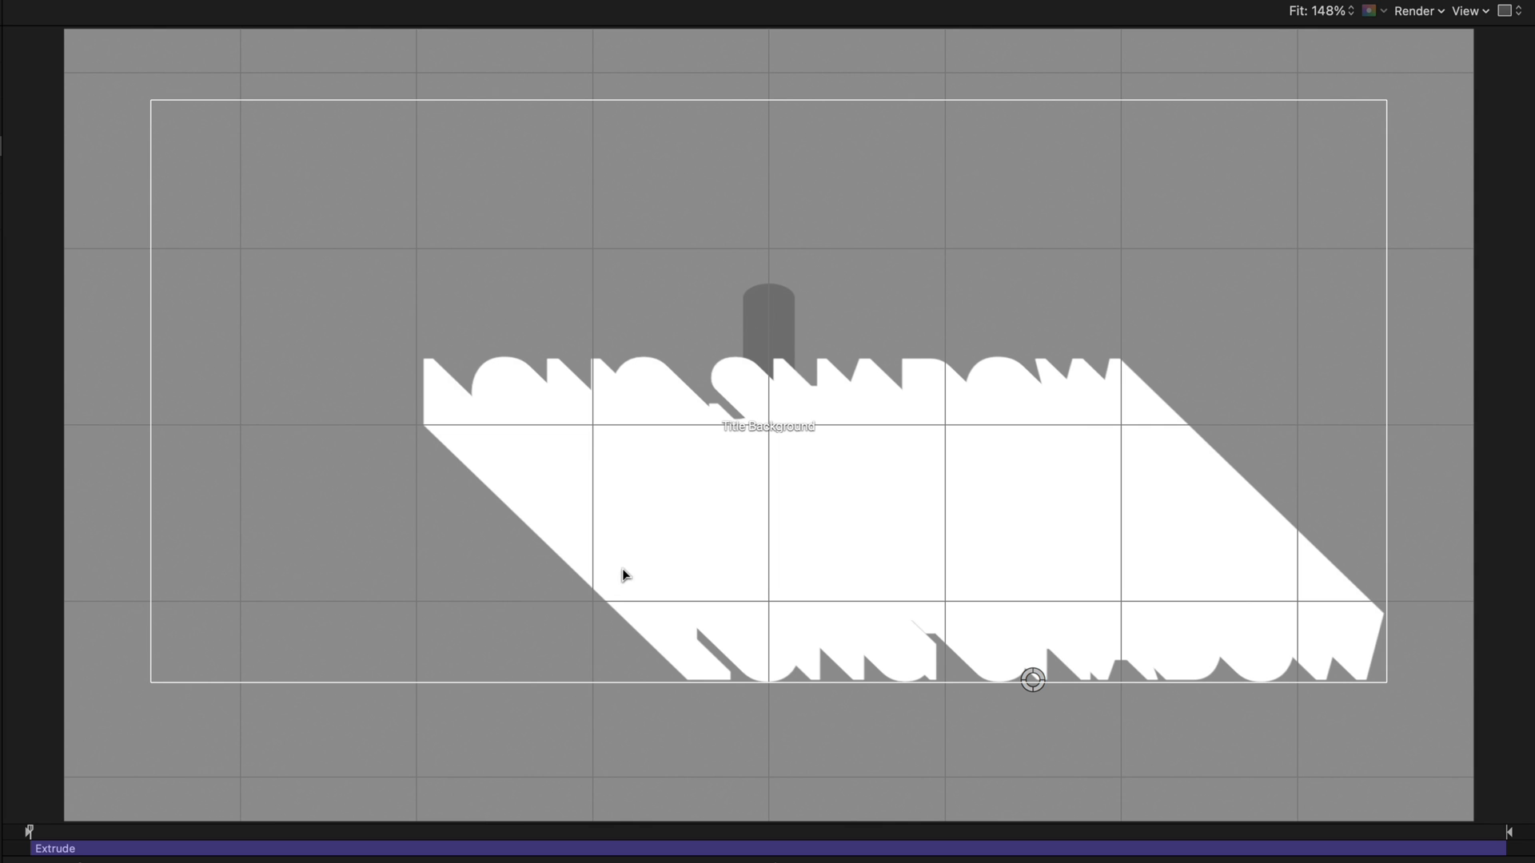
mouse_move(1137, 610)
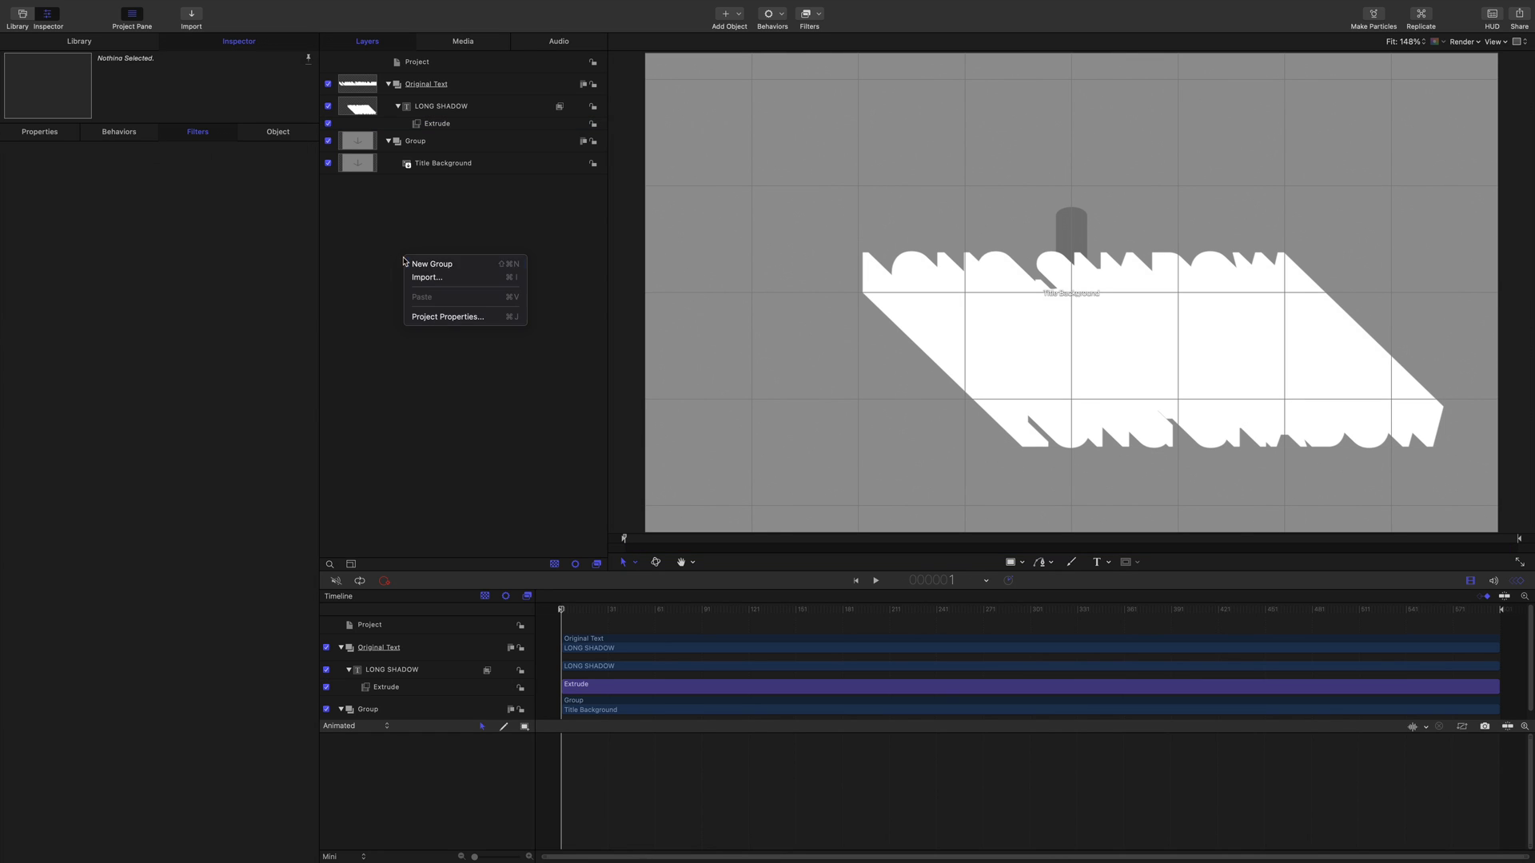
Create a new empty group named Text Clone.
click(432, 264)
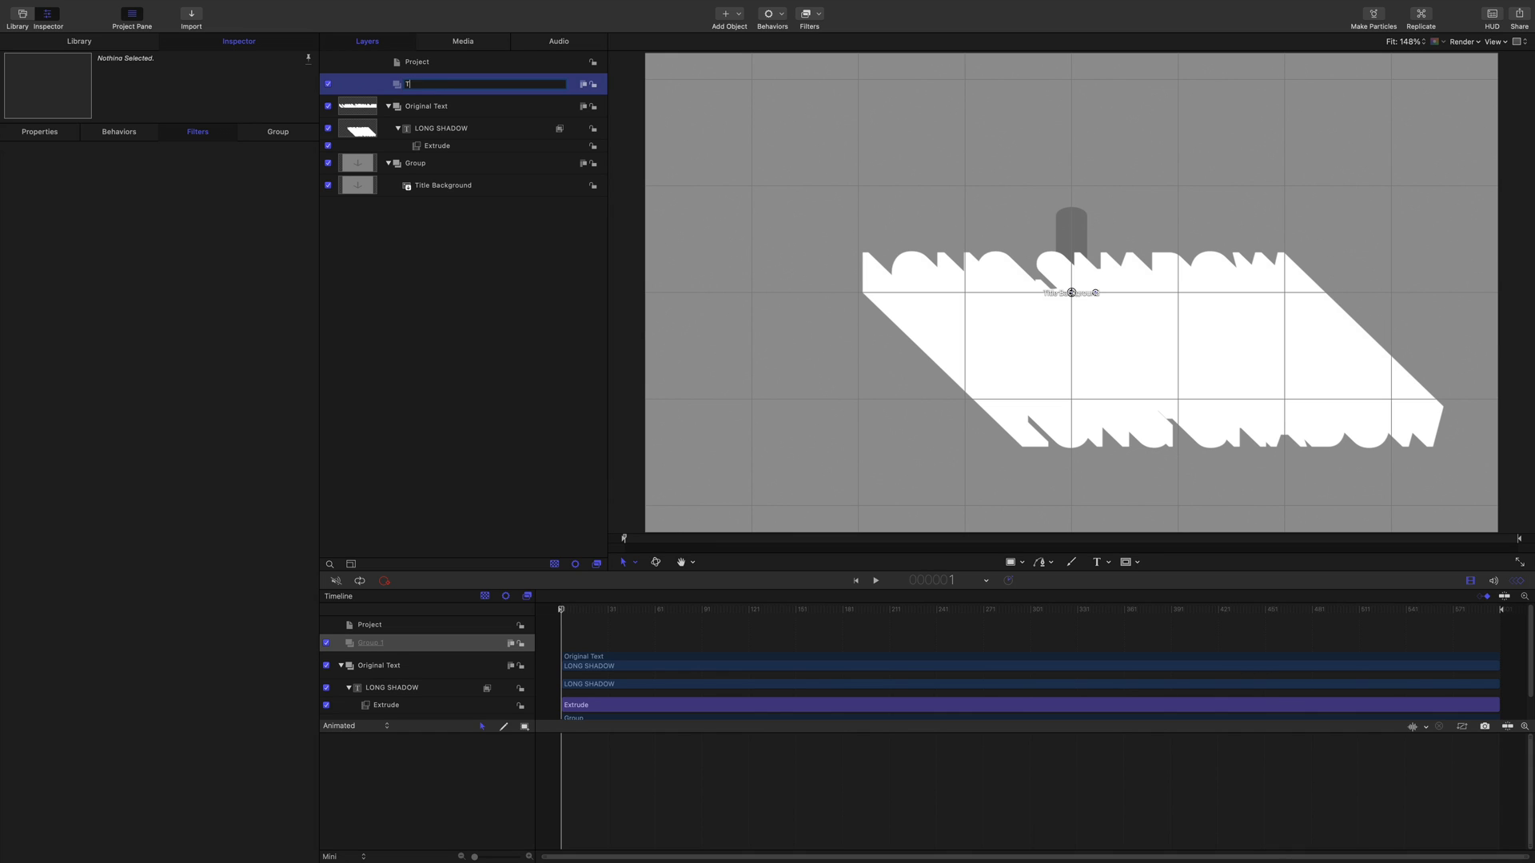
text(Text Clone)
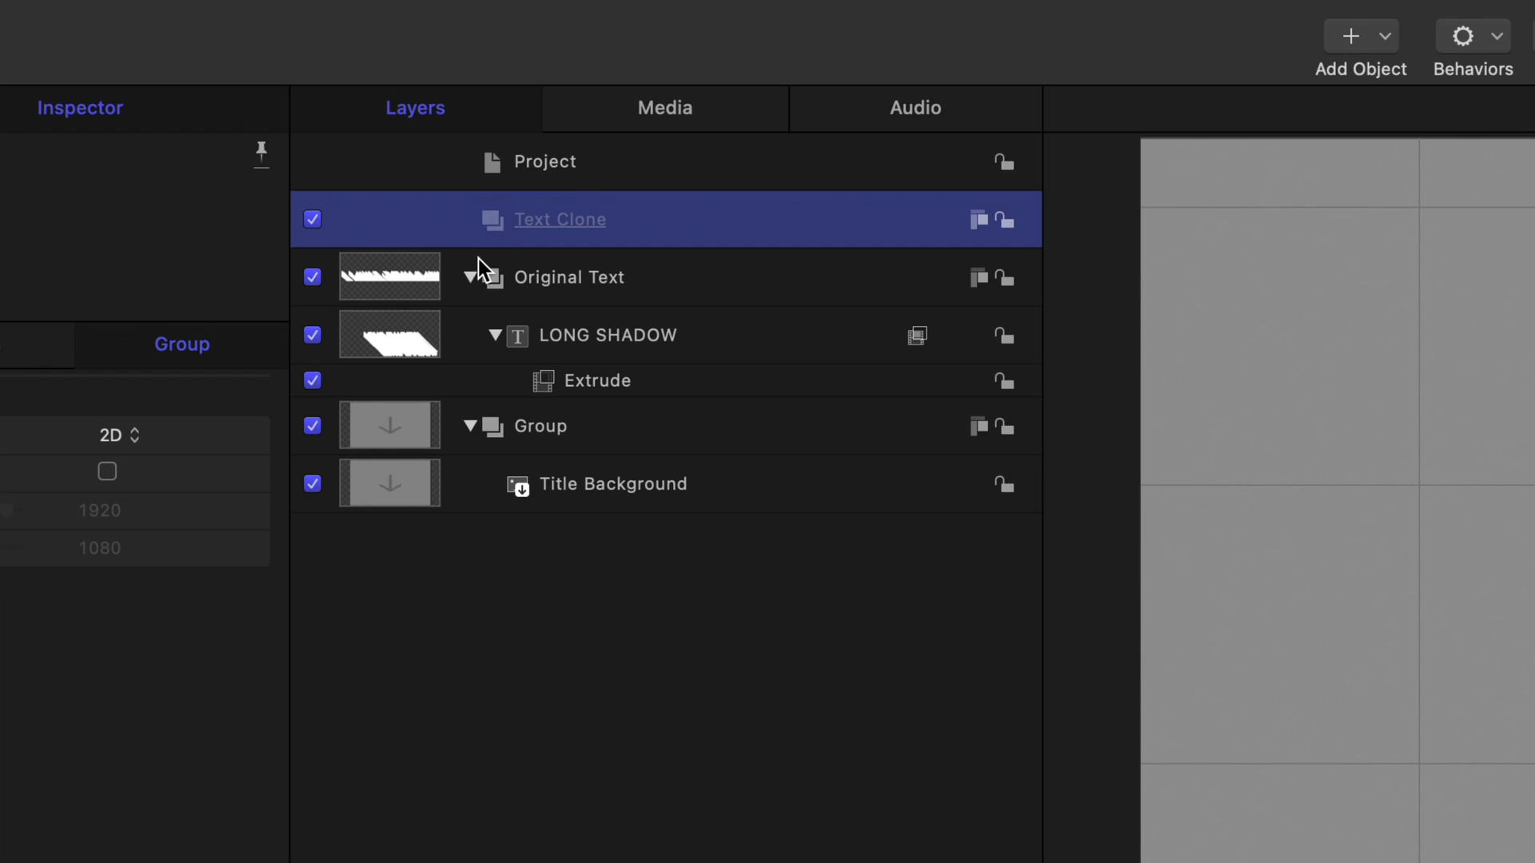
click(469, 277)
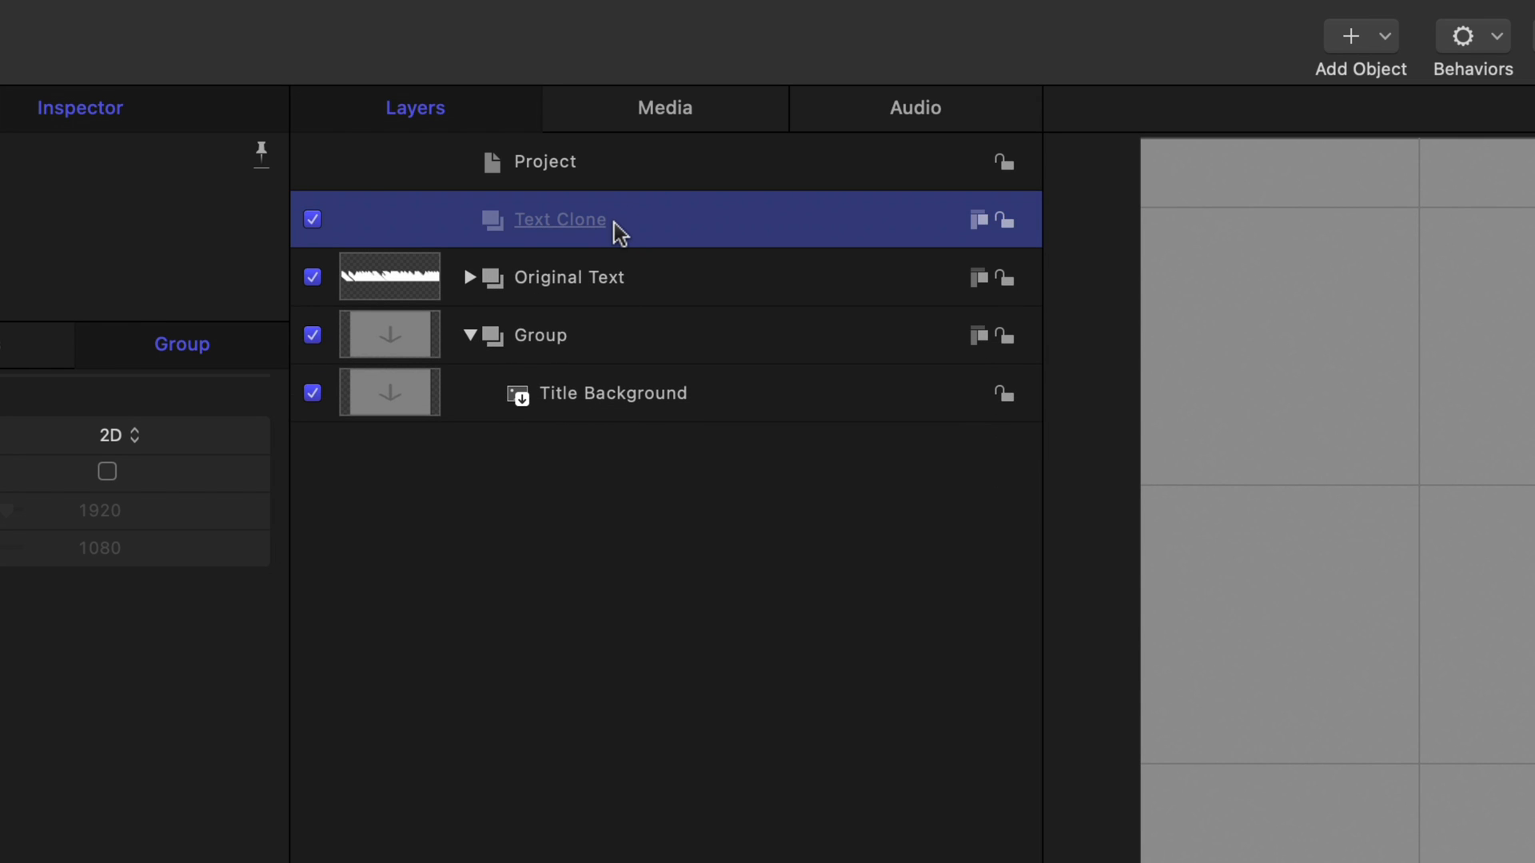
mouse_move(583, 239)
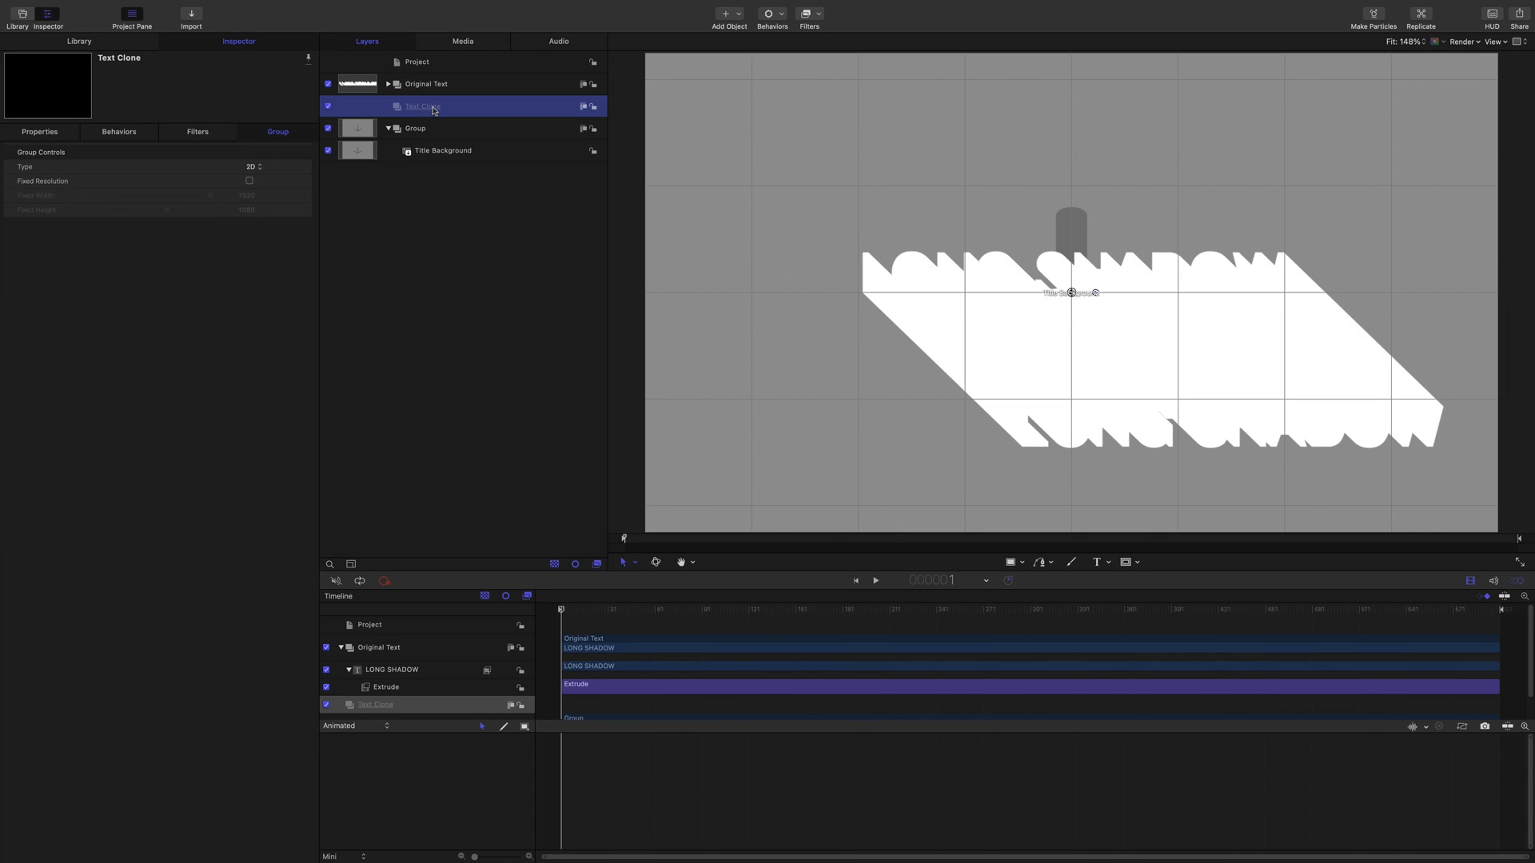
click(426, 83)
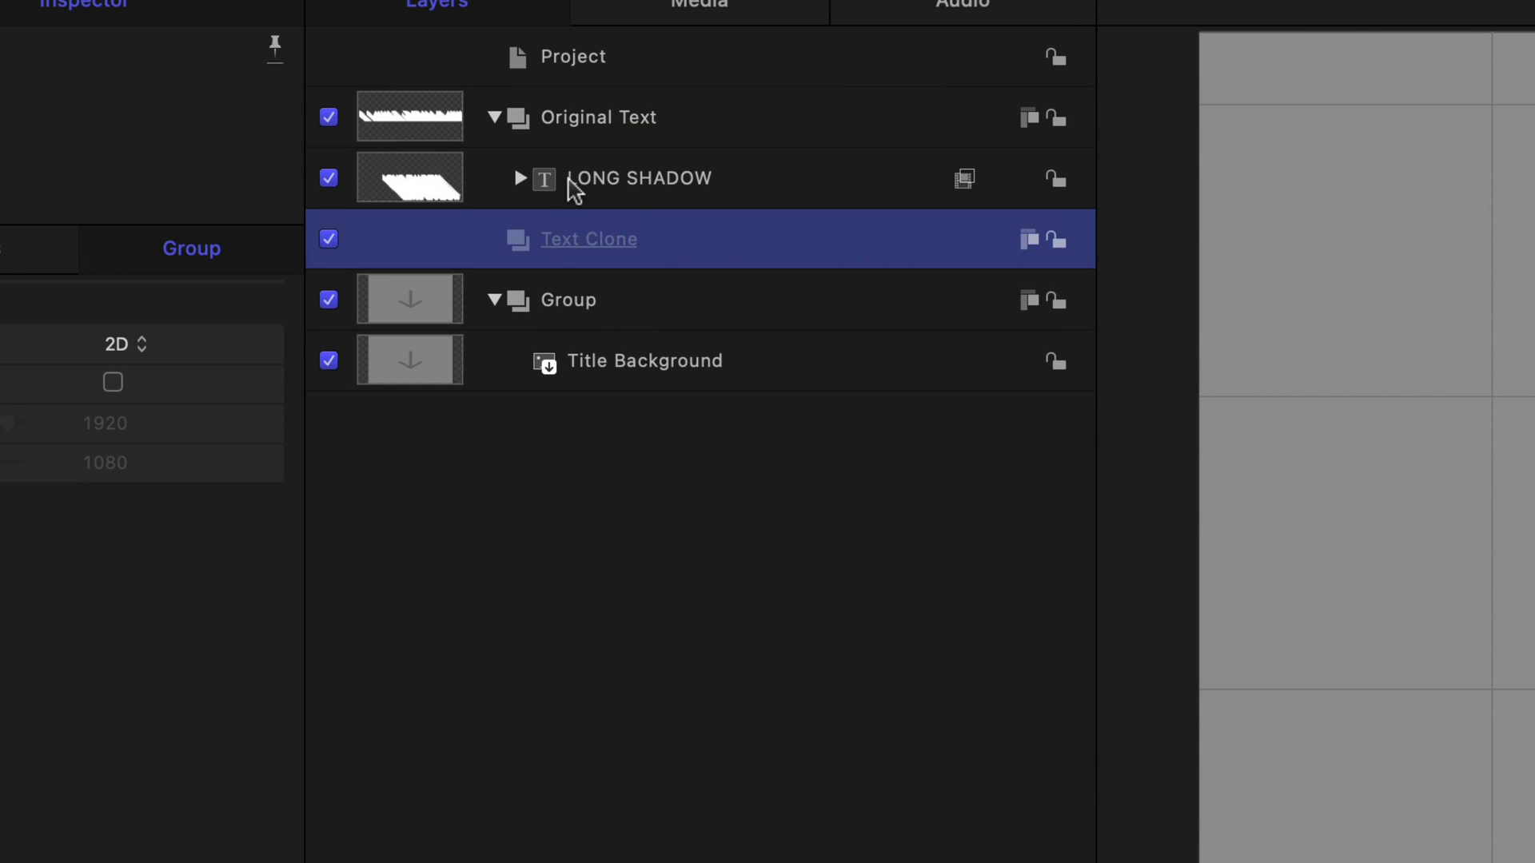
Remove the Extrude effect from the original text and make a clone layer of Original Text.
click(519, 177)
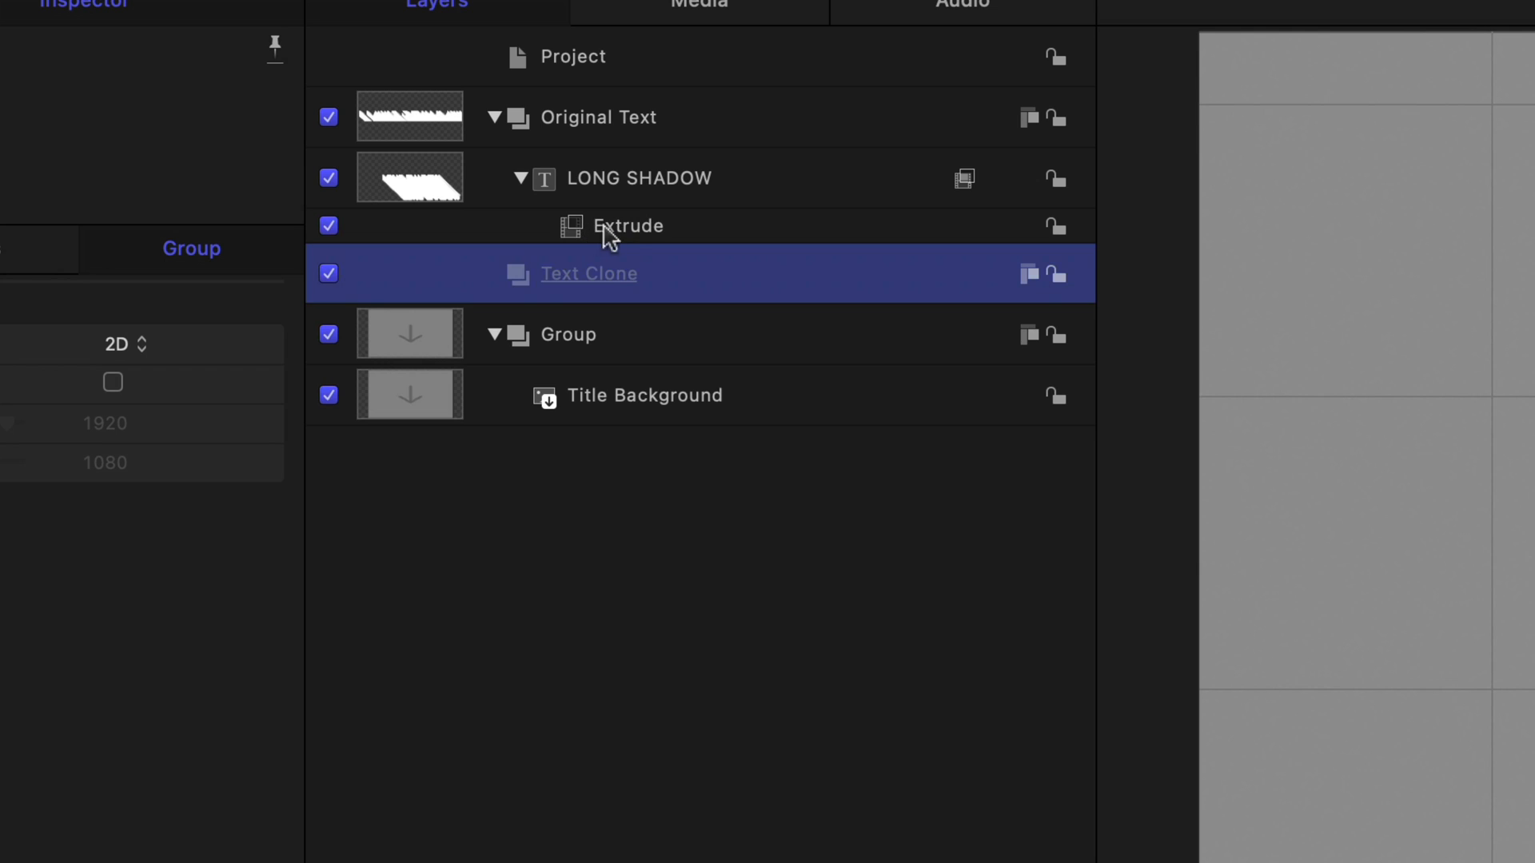
click(627, 225)
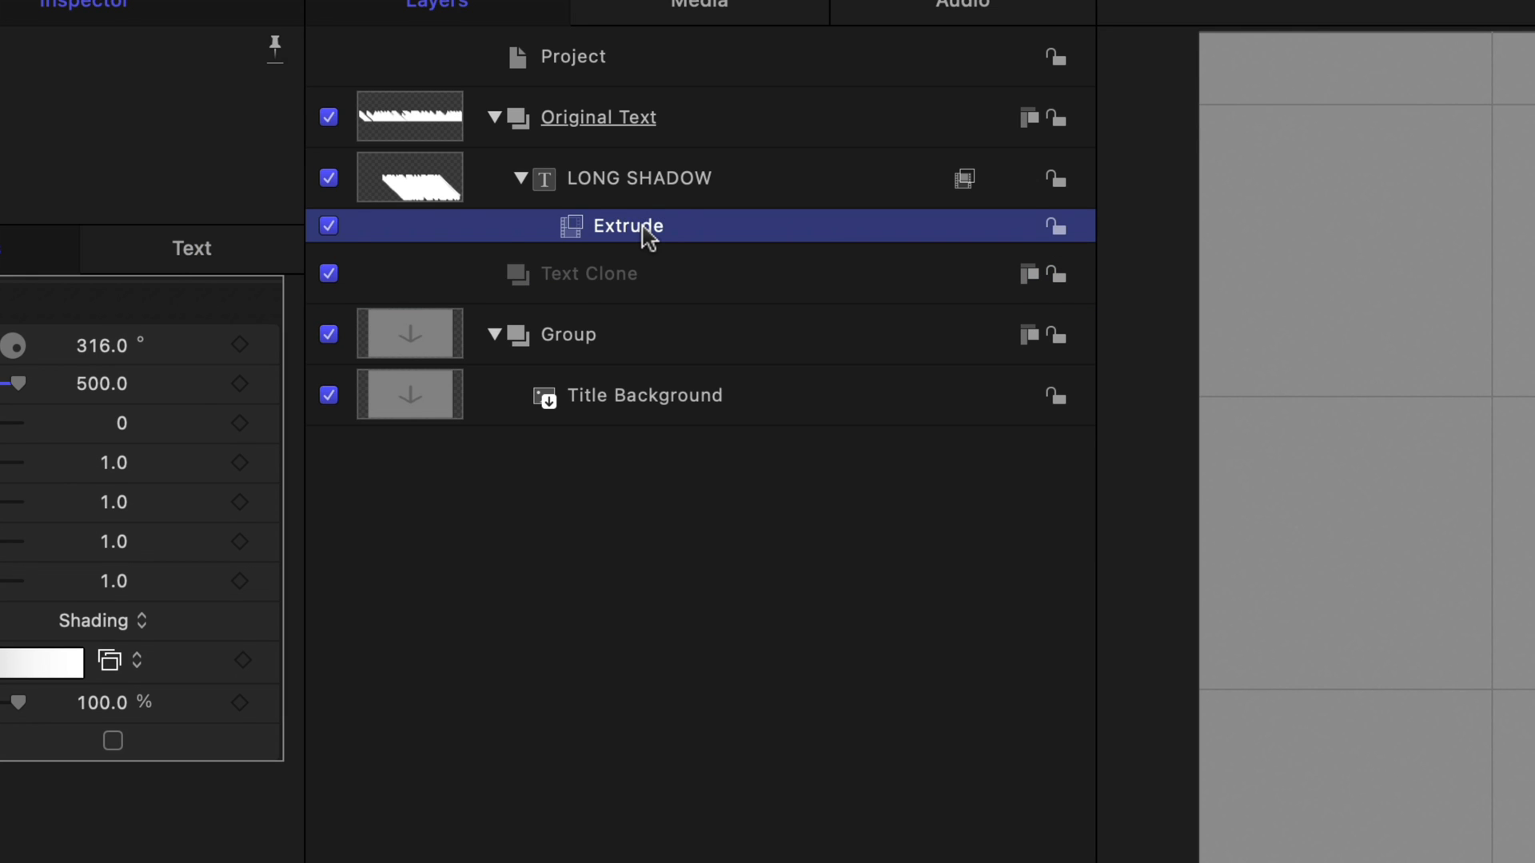
click(495, 117)
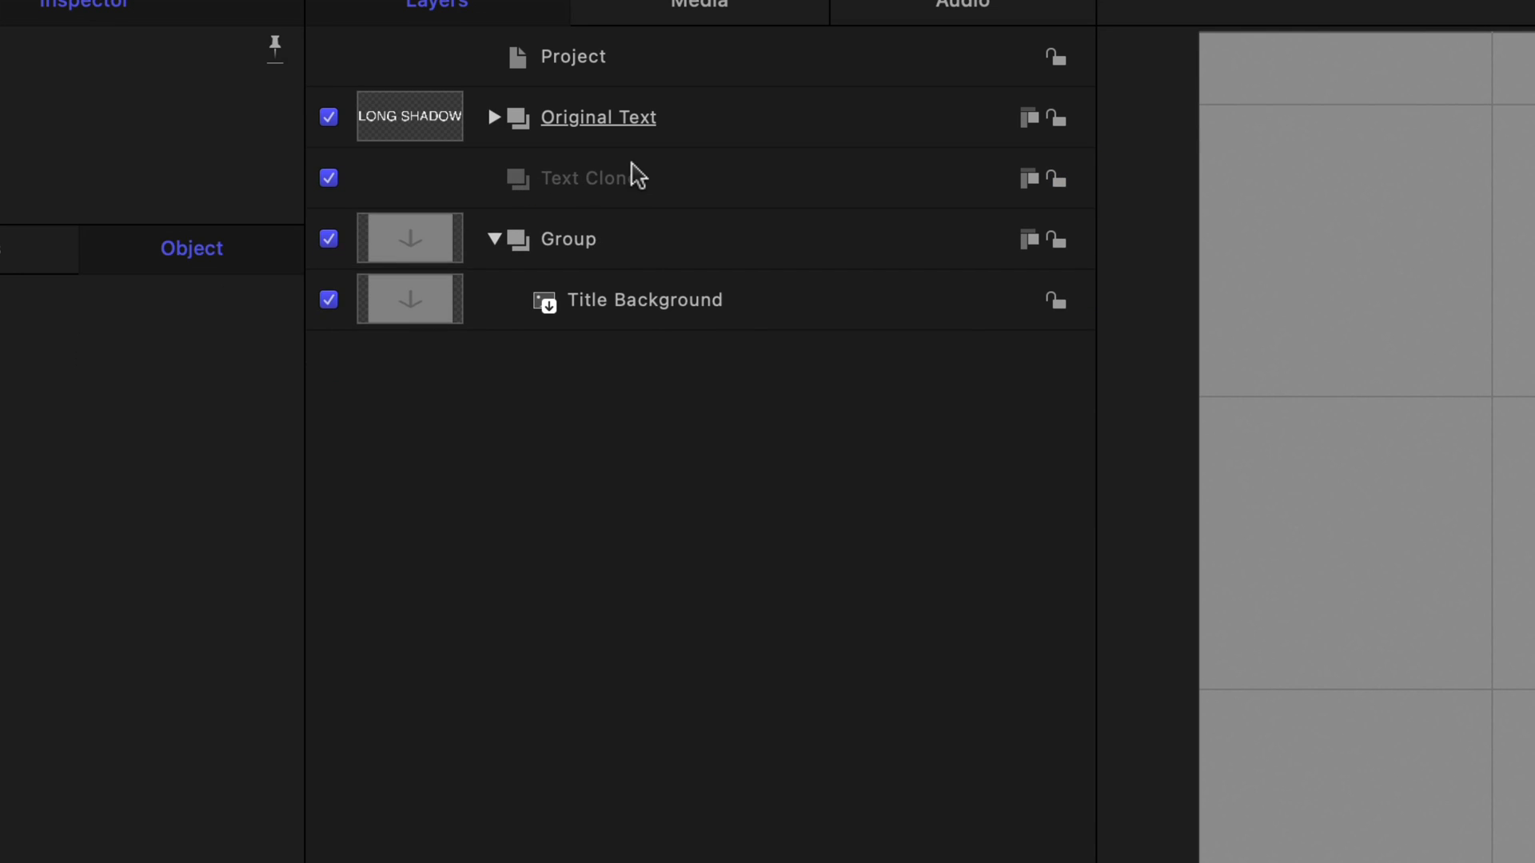
right_click(596, 116)
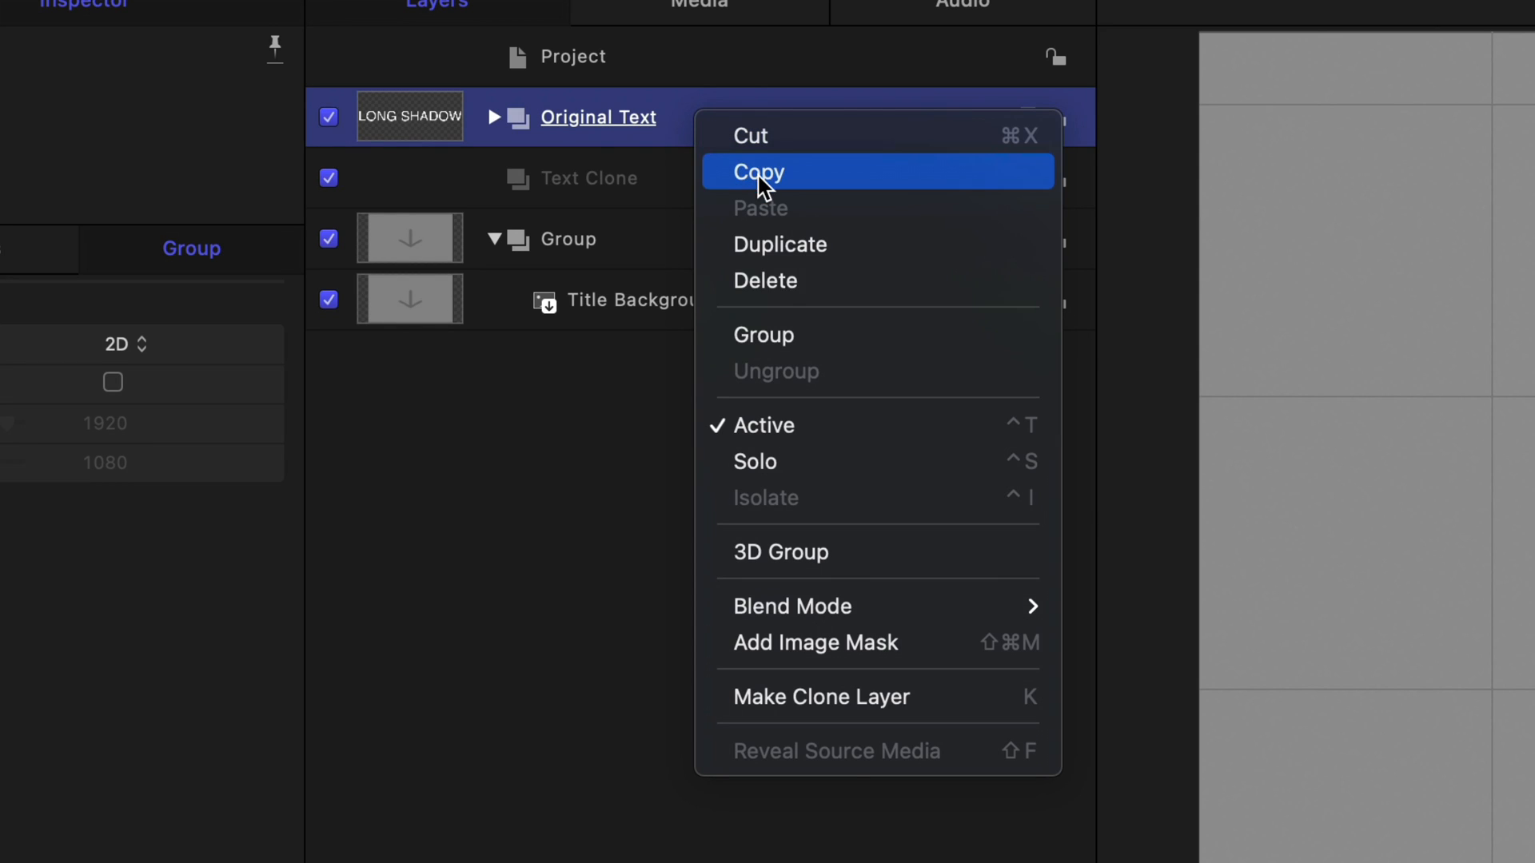
click(821, 696)
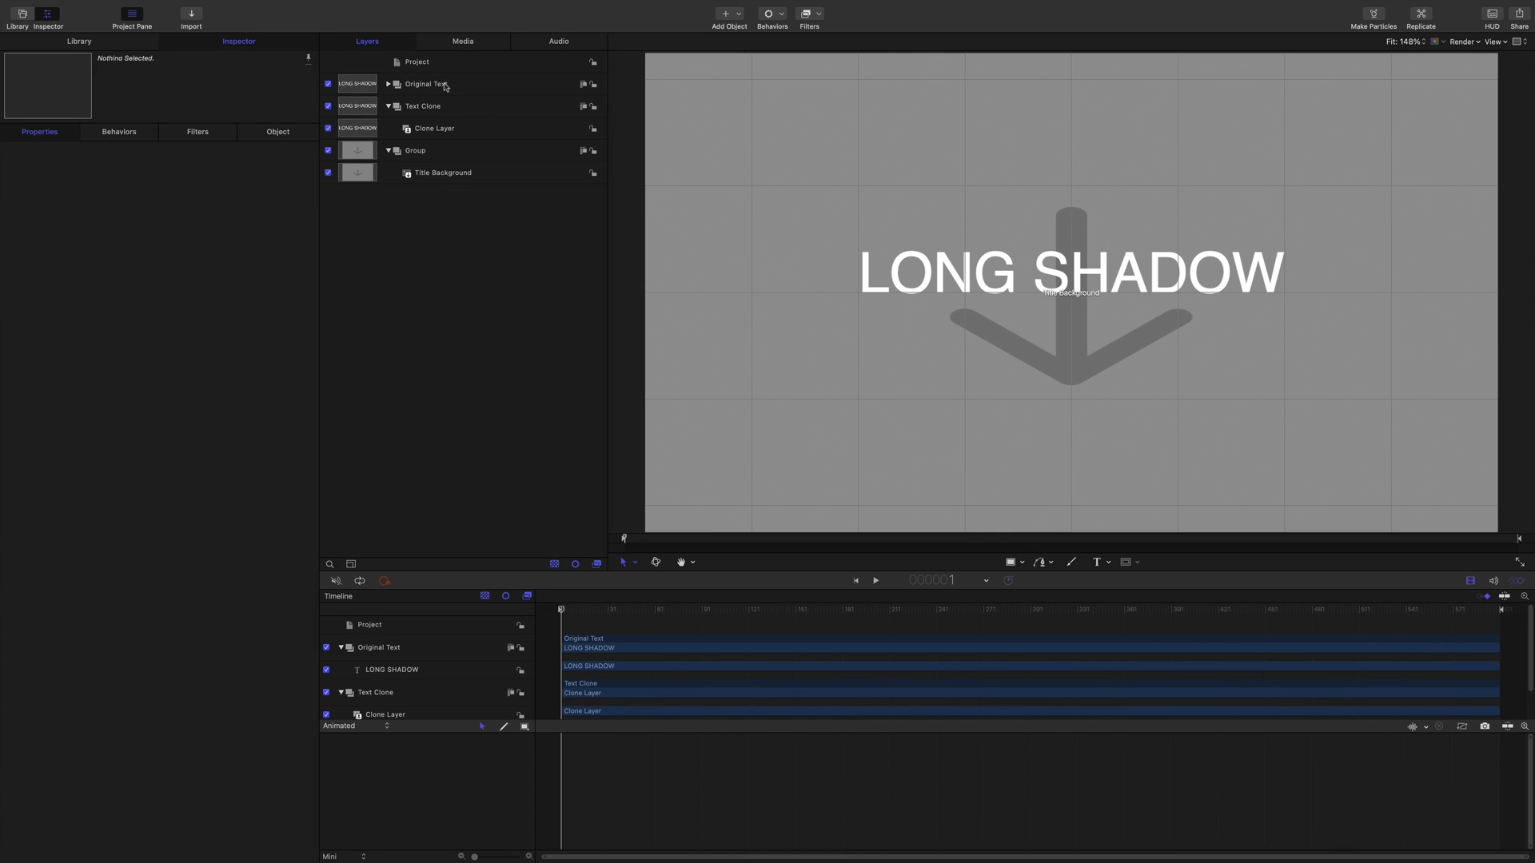
Apply the Extrude filter to the Text Clone layer and review its settings.
click(433, 128)
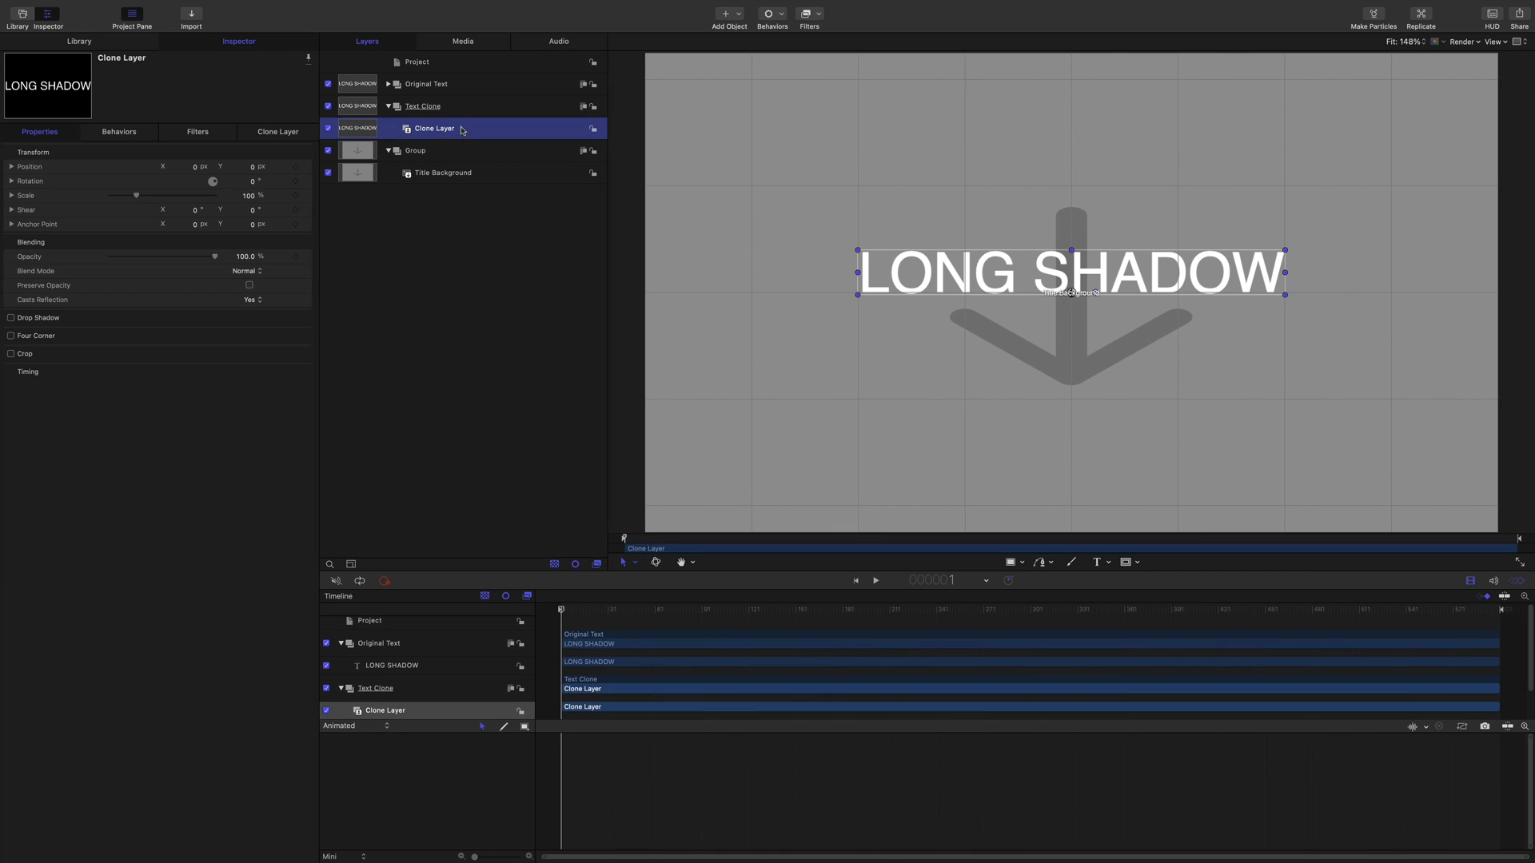
click(78, 42)
text(ext)
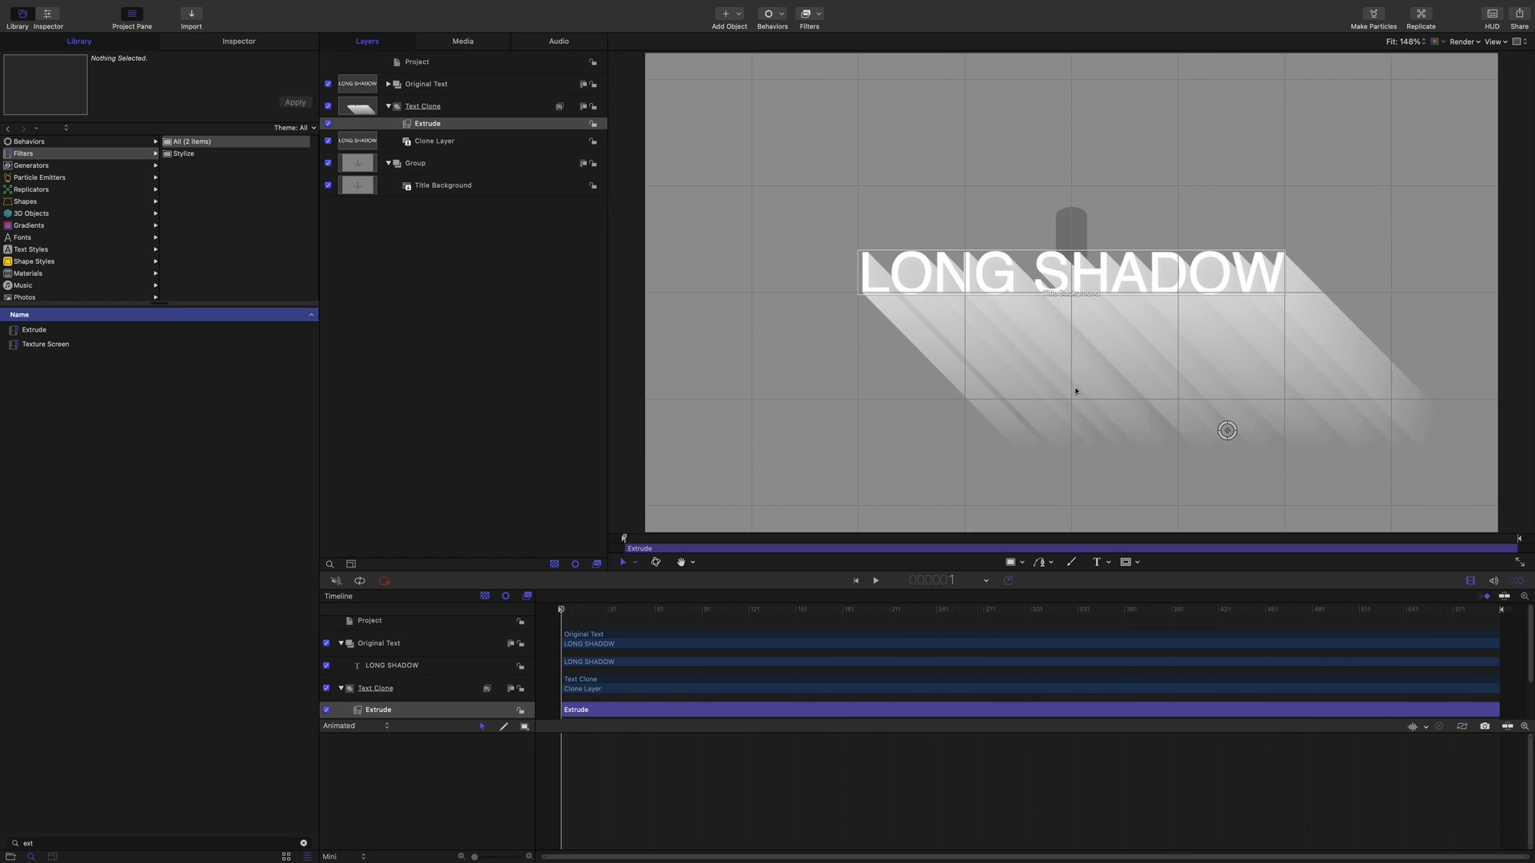
click(238, 42)
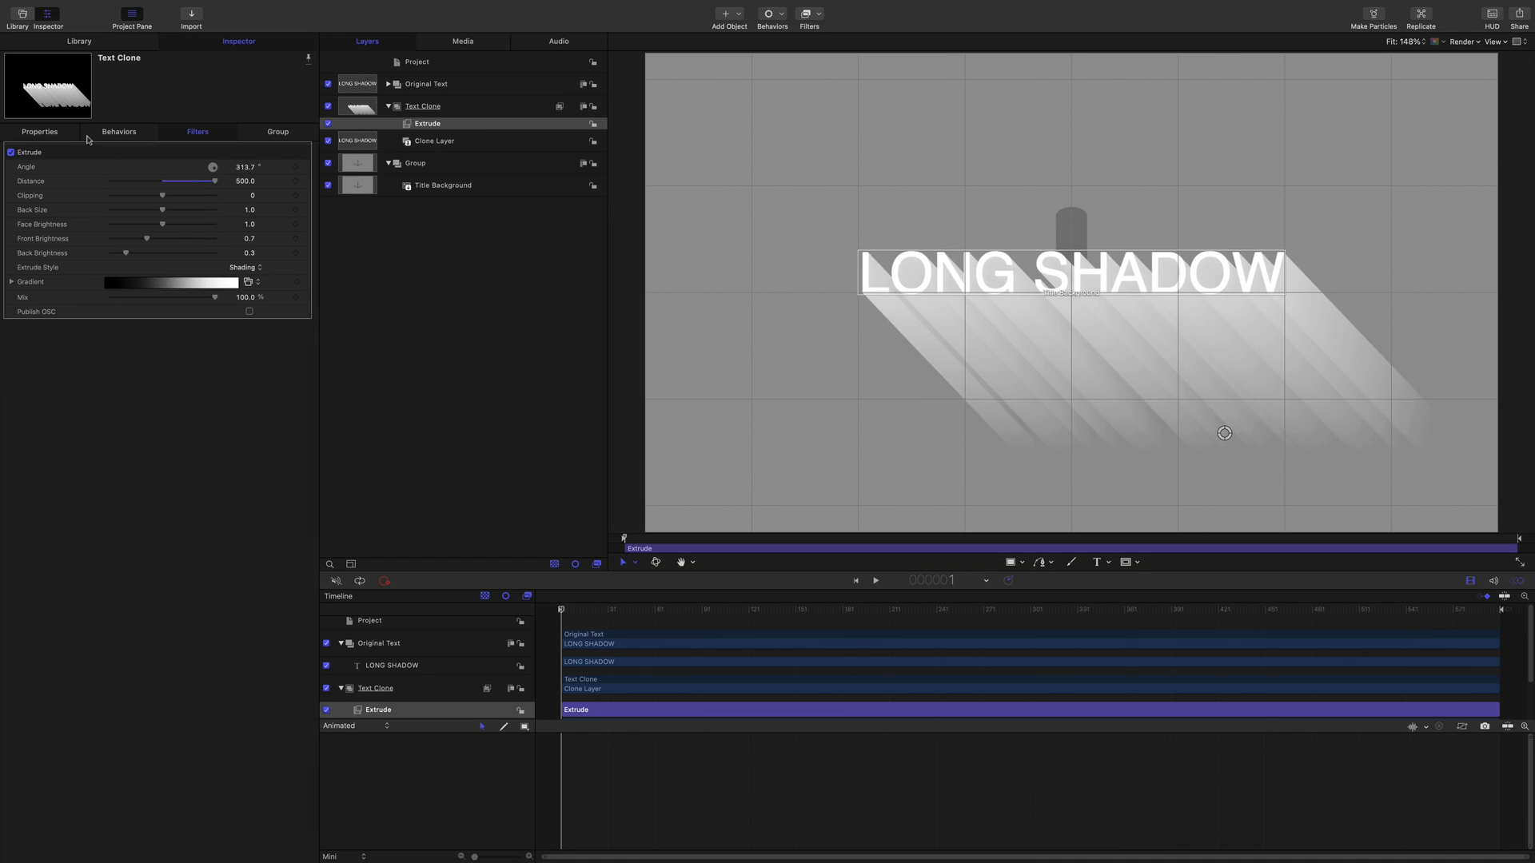
click(38, 131)
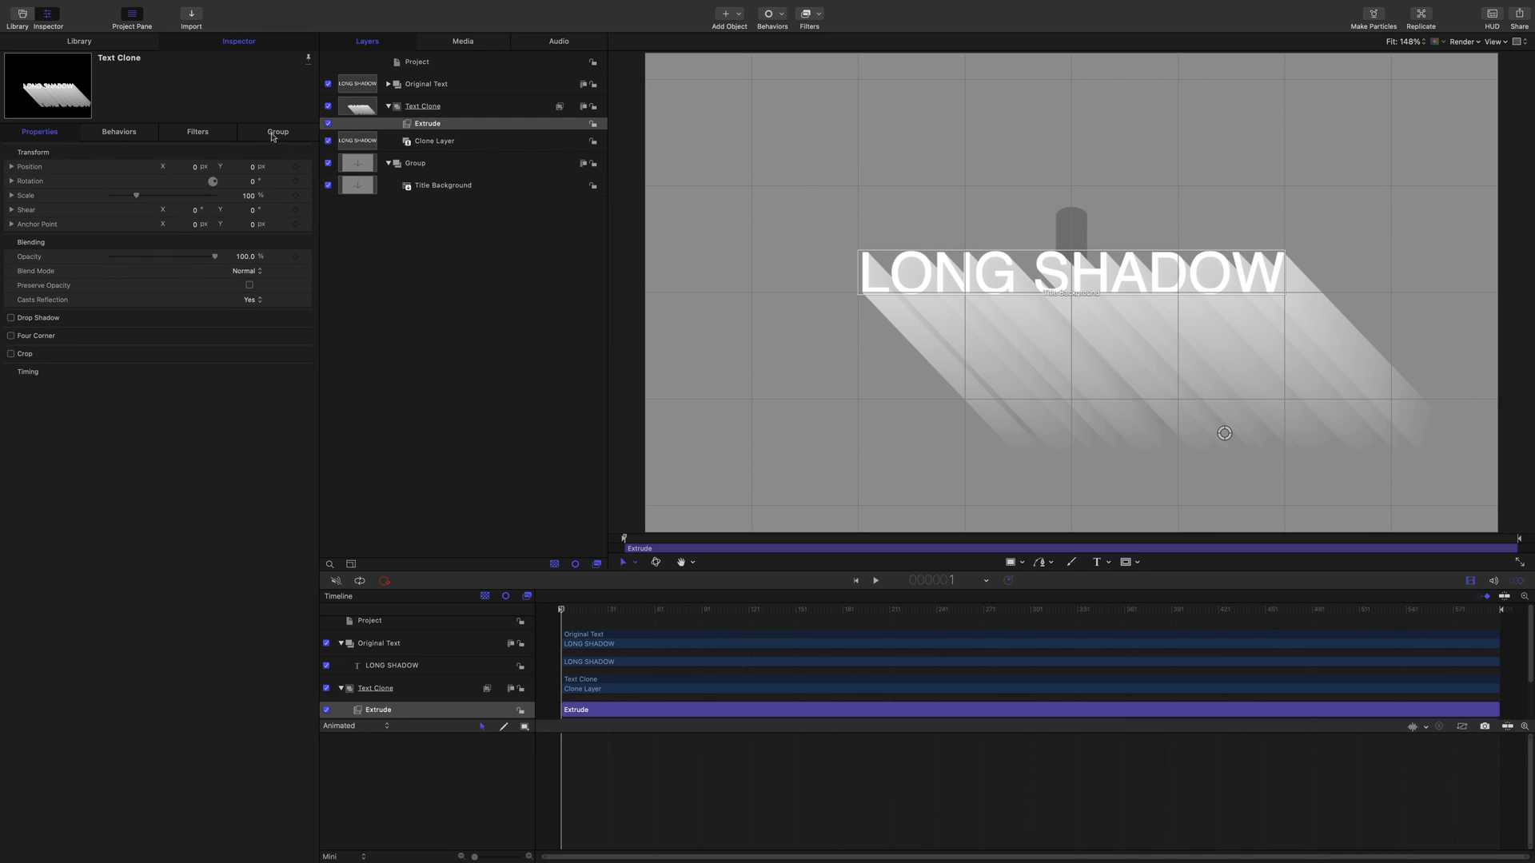
click(197, 131)
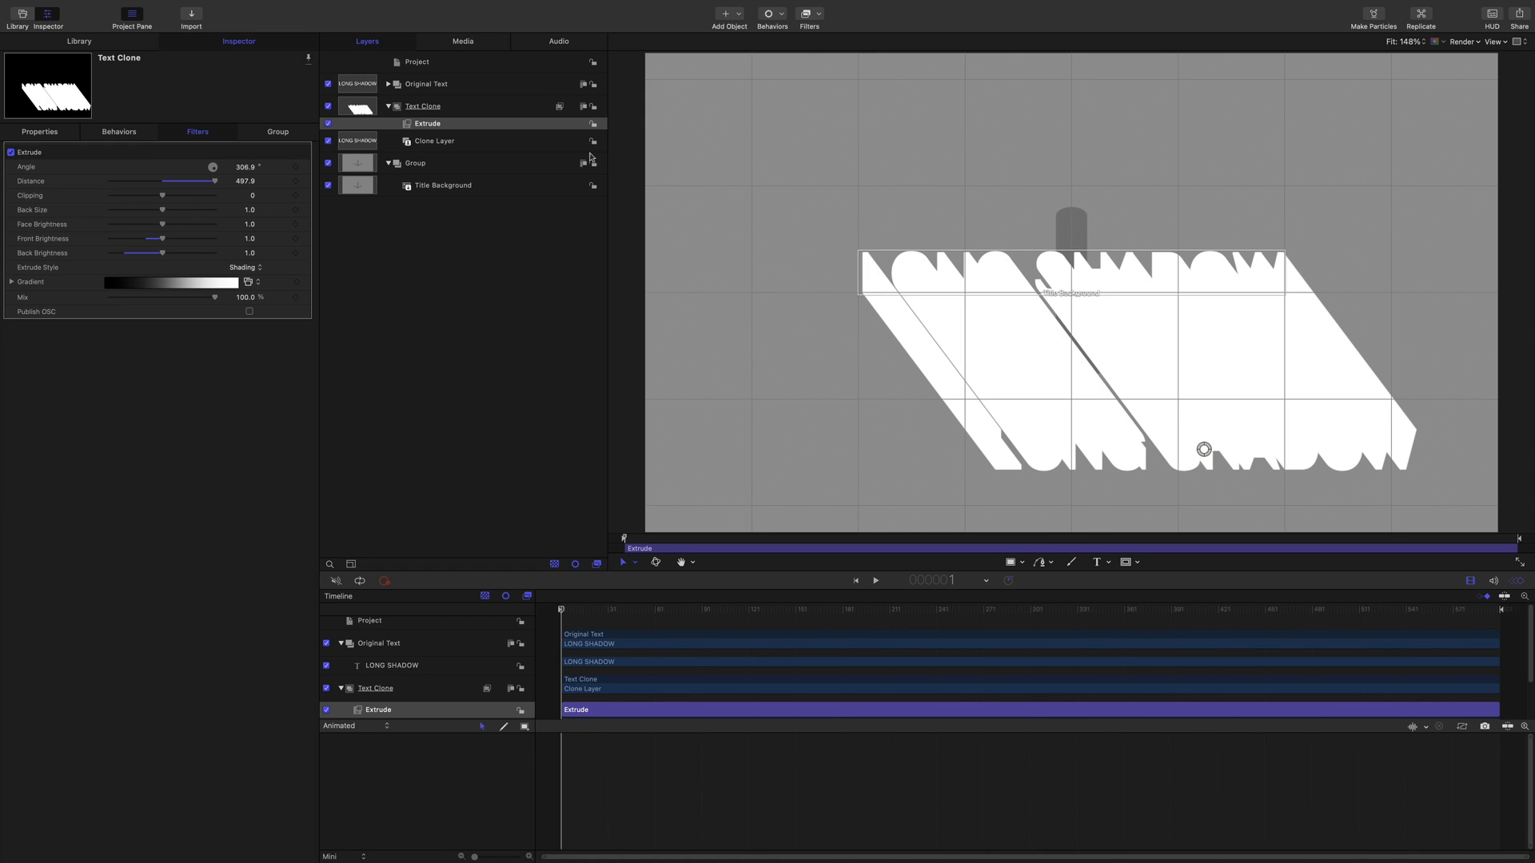
Duplicate the Extrude filter twice, naming the copies Extrude 2 and Extrude 3.
right_click(429, 123)
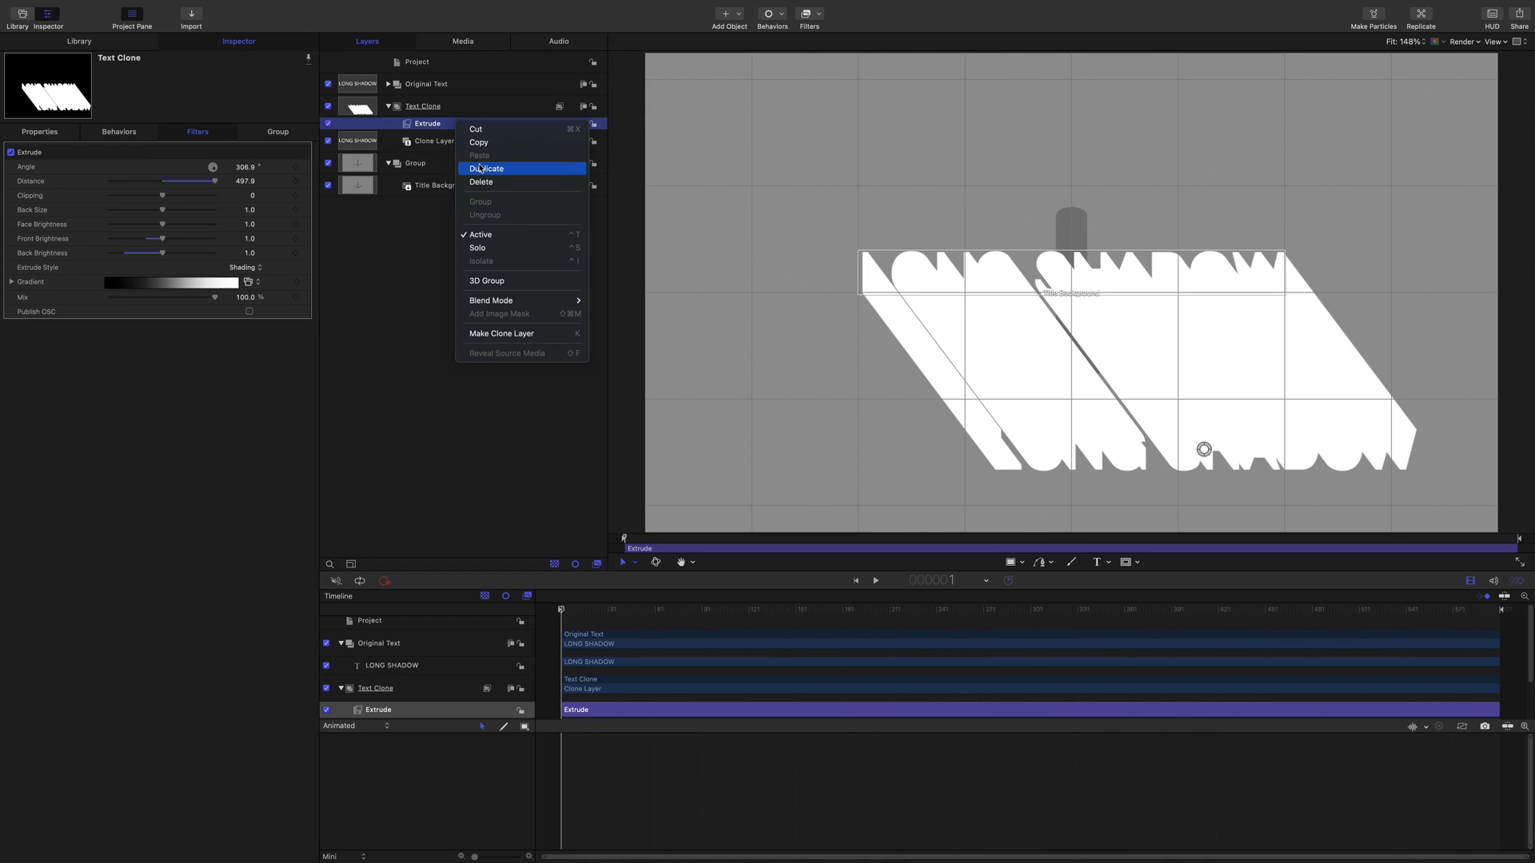
click(487, 168)
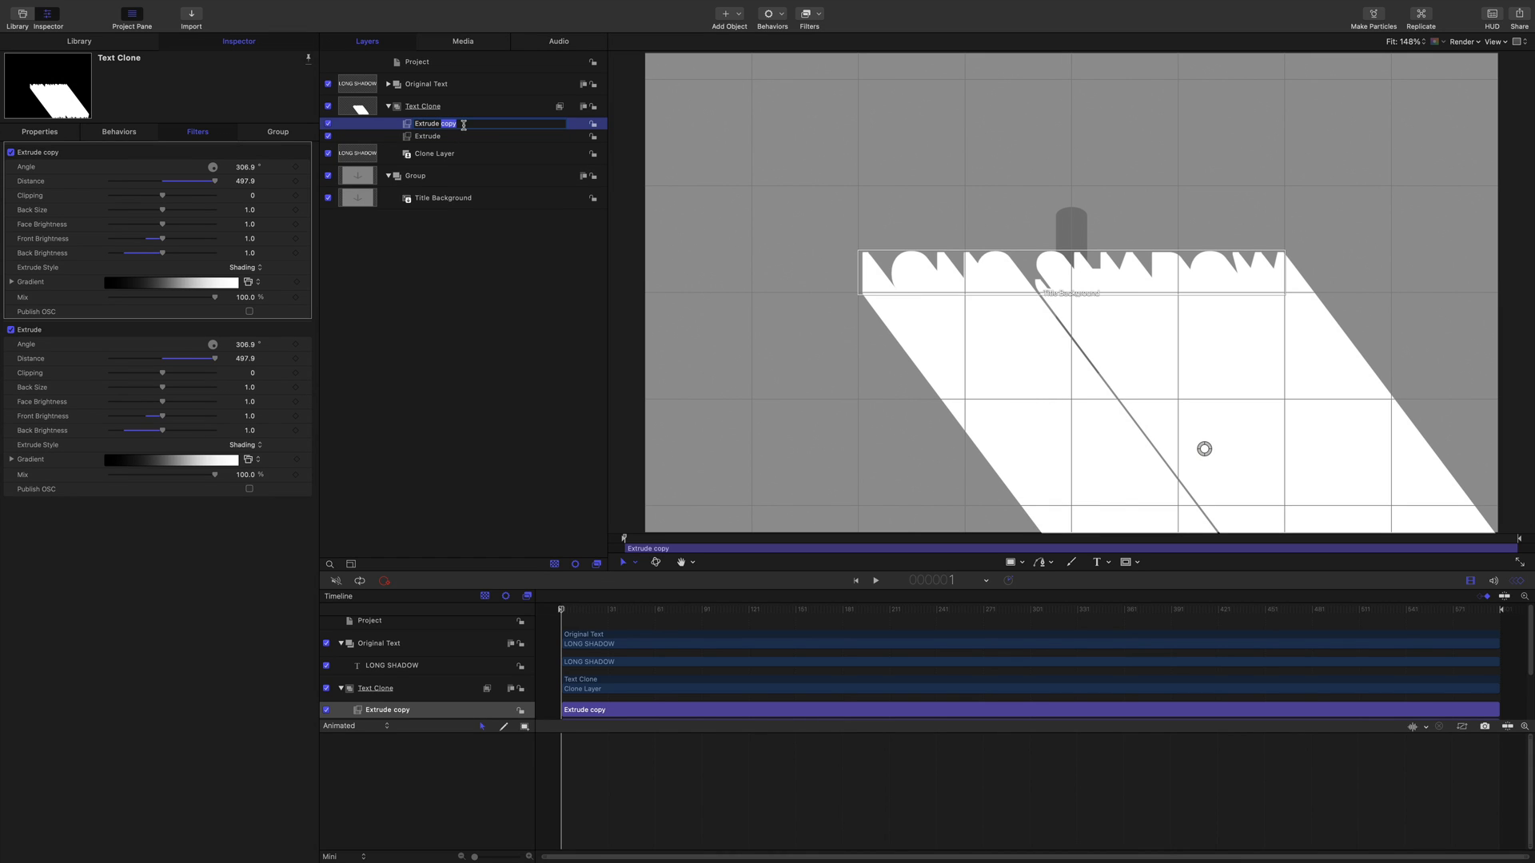
text(Extrude 2)
click(489, 136)
text( 1)
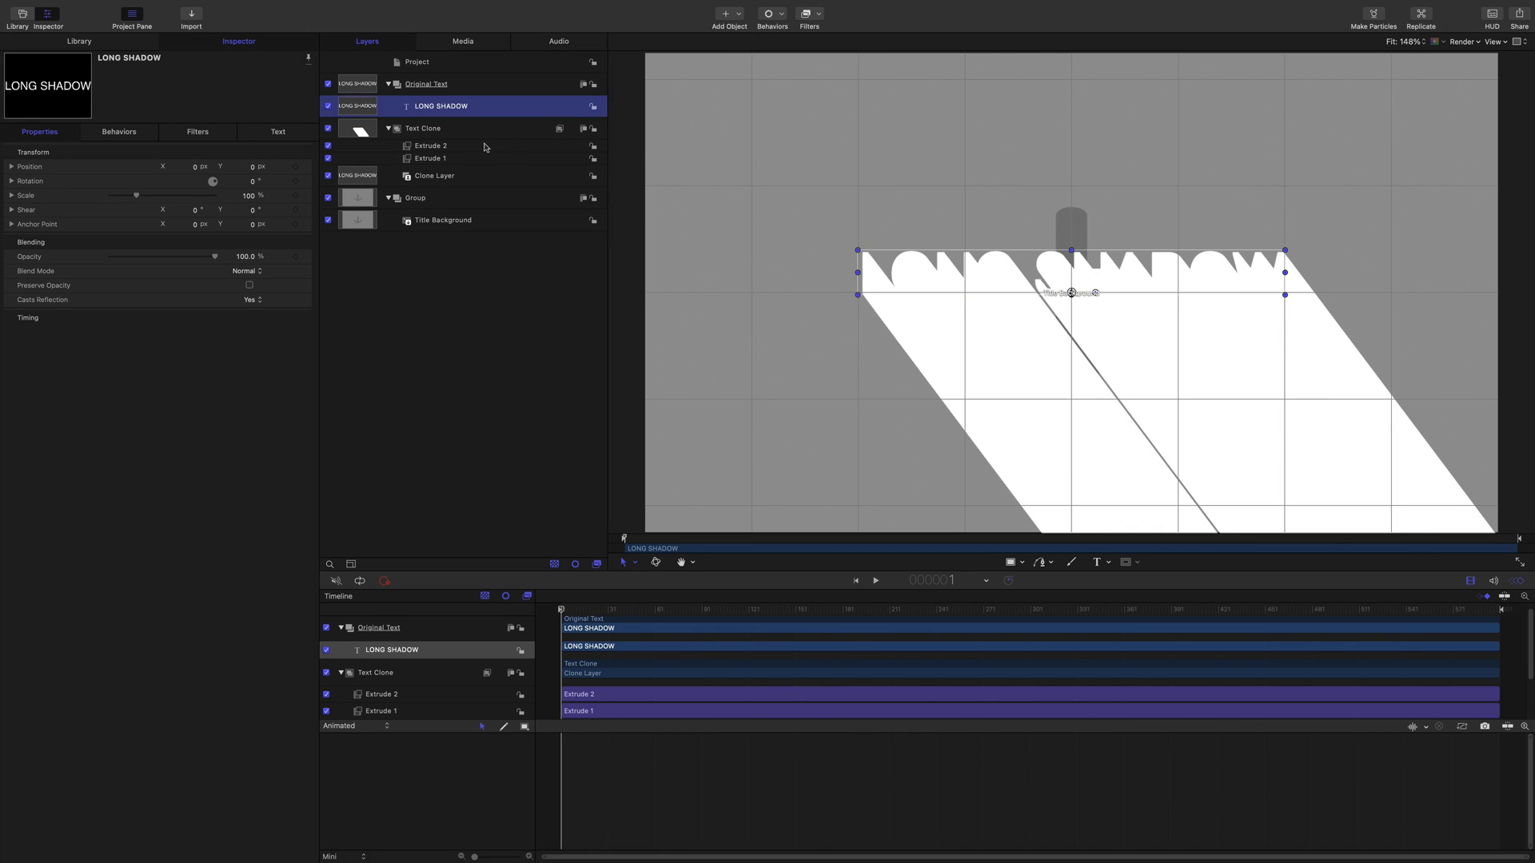
right_click(430, 146)
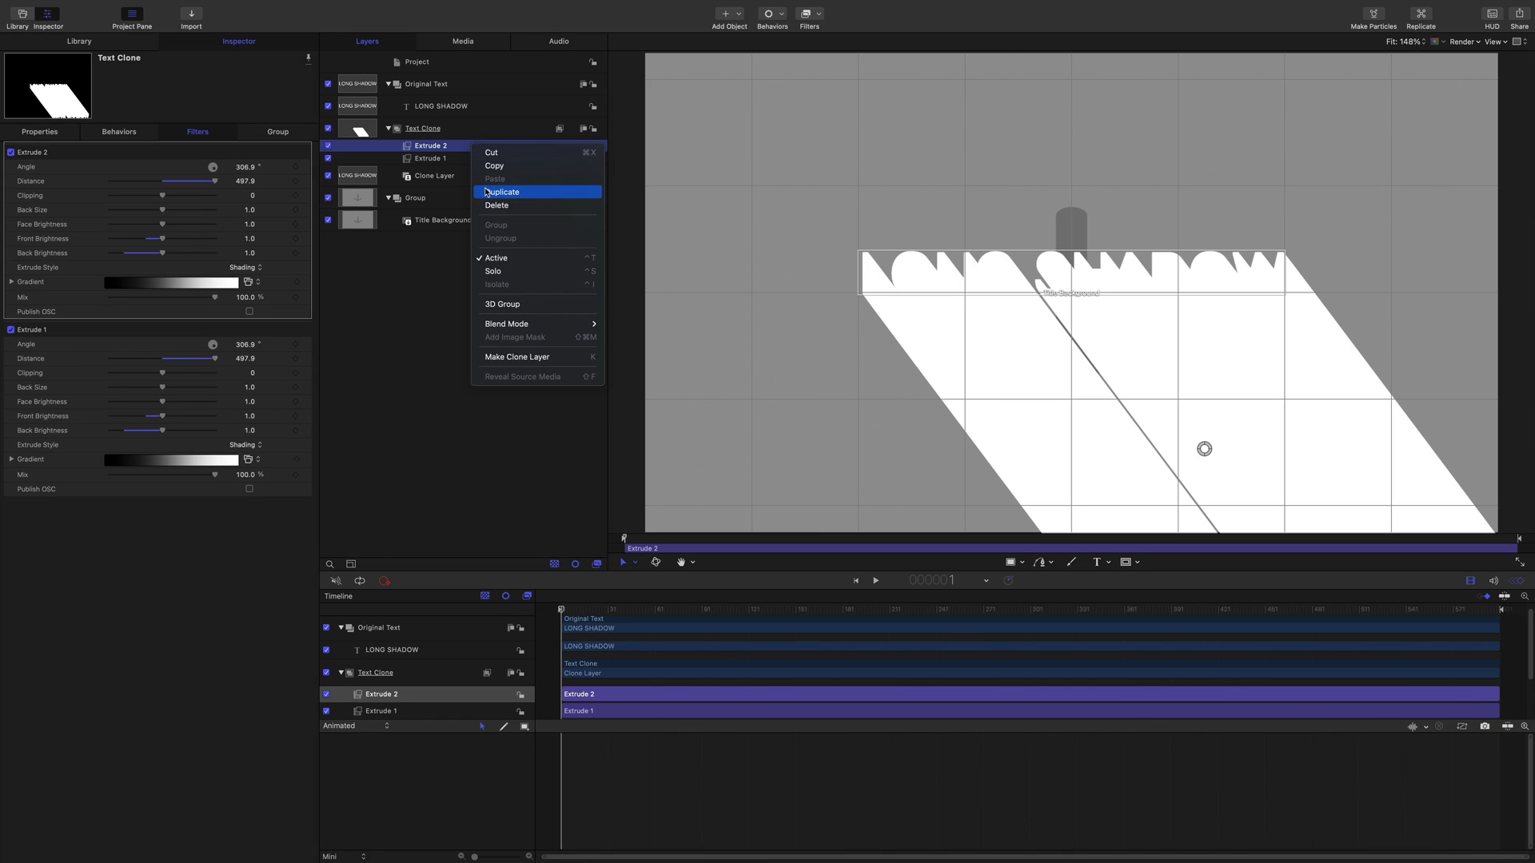
click(501, 190)
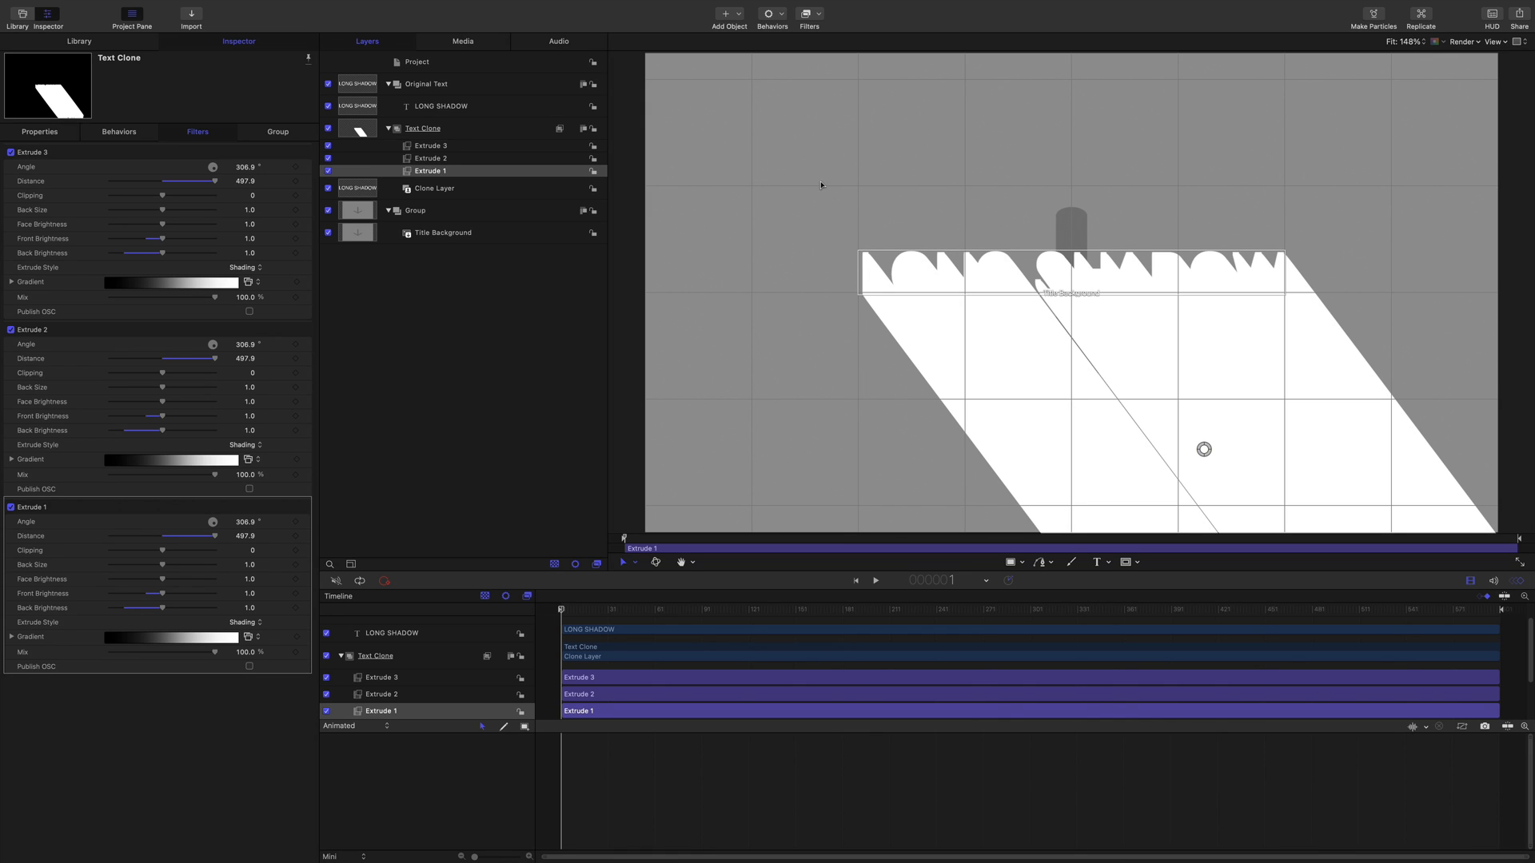
mouse_move(670, 182)
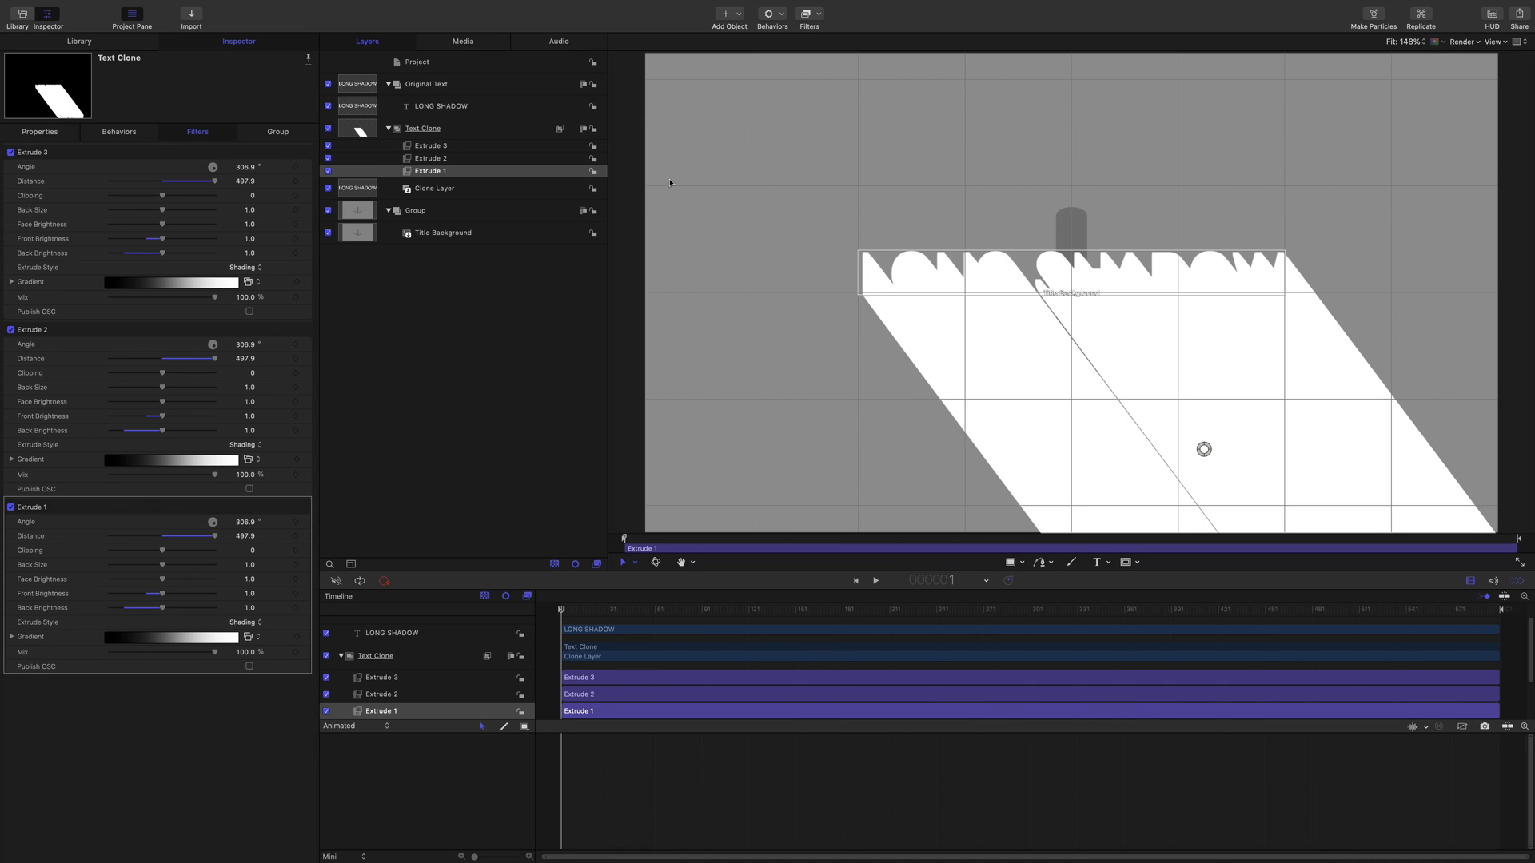
mouse_move(219, 77)
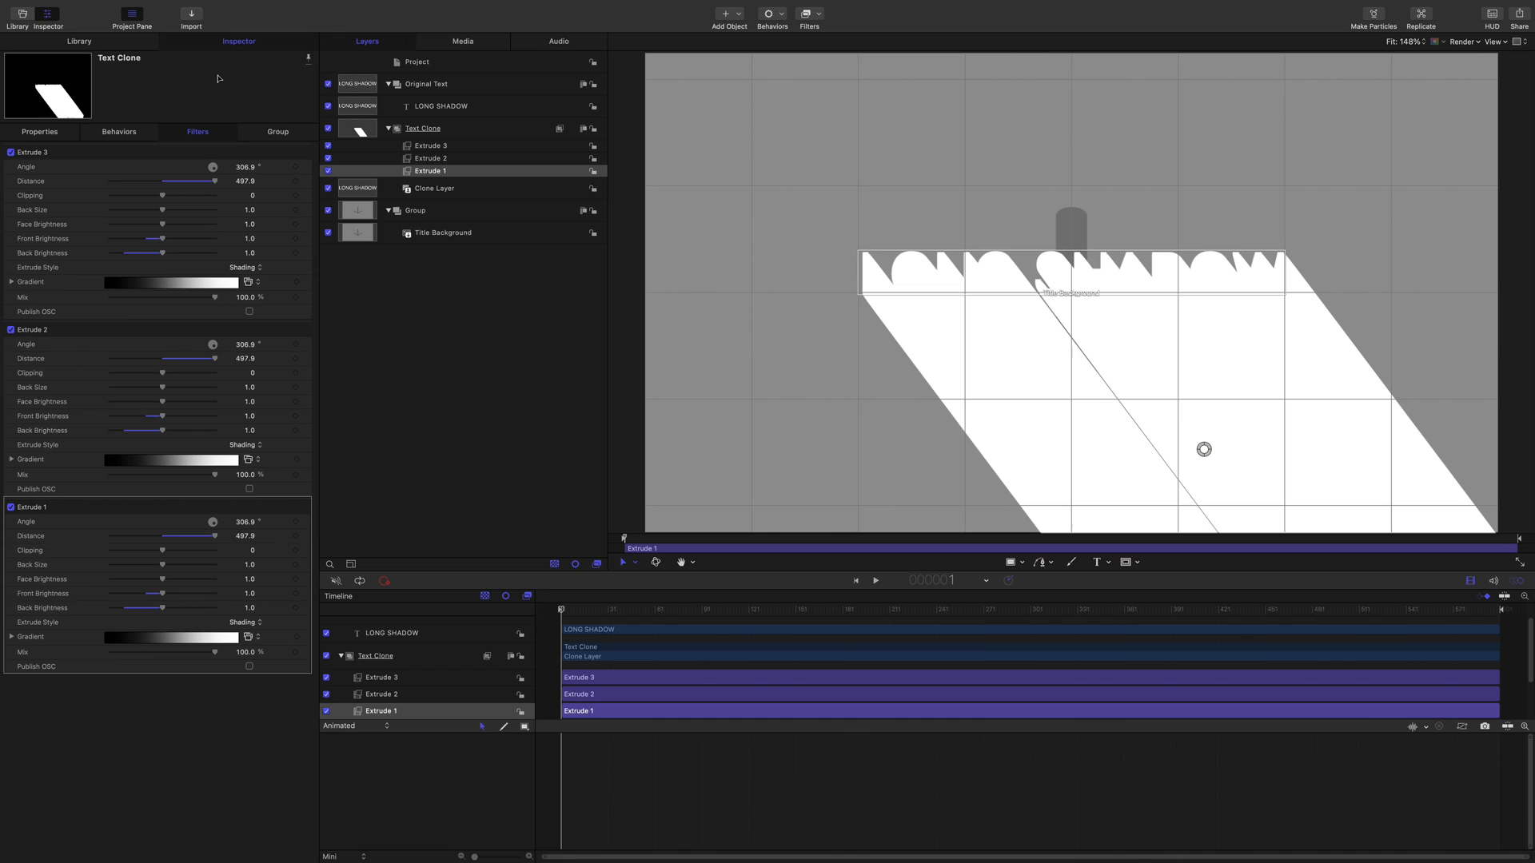
Add a Link behavior tying Extrude 2's angle to Extrude 1's Angle.
click(78, 42)
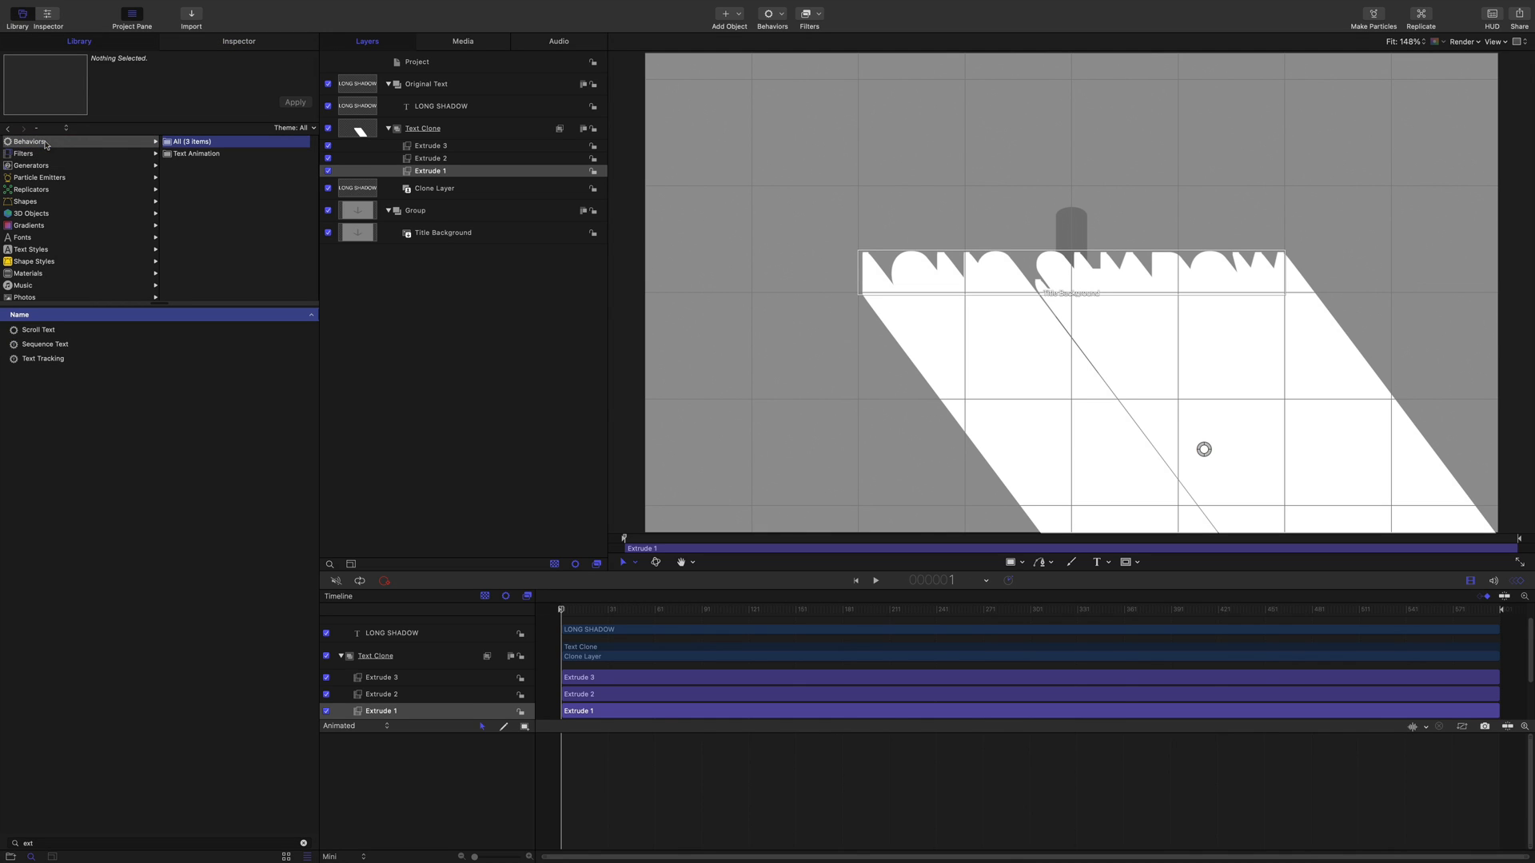
mouse_move(272, 861)
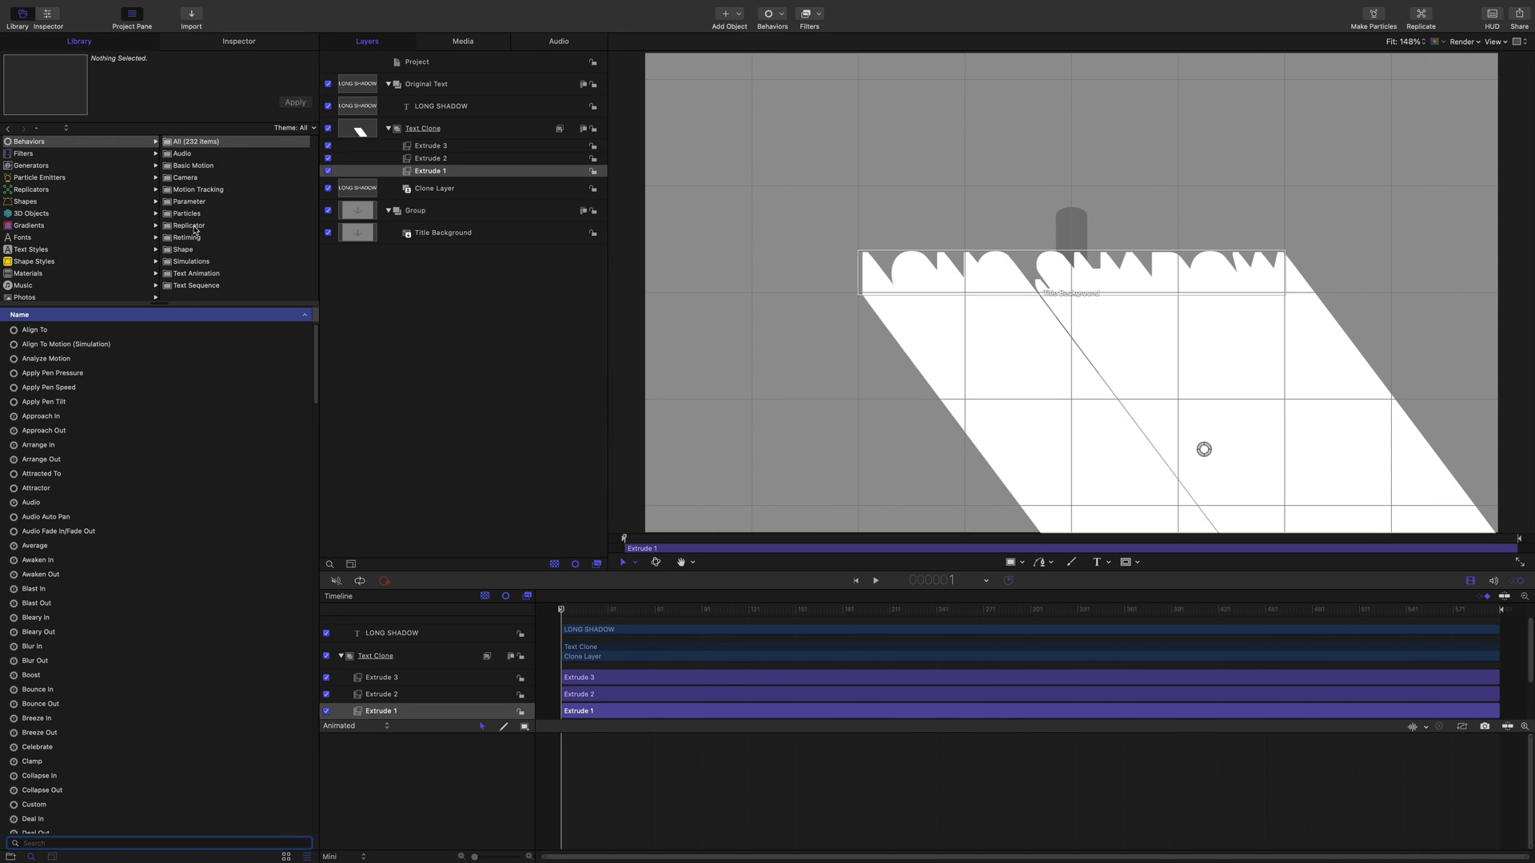
click(189, 201)
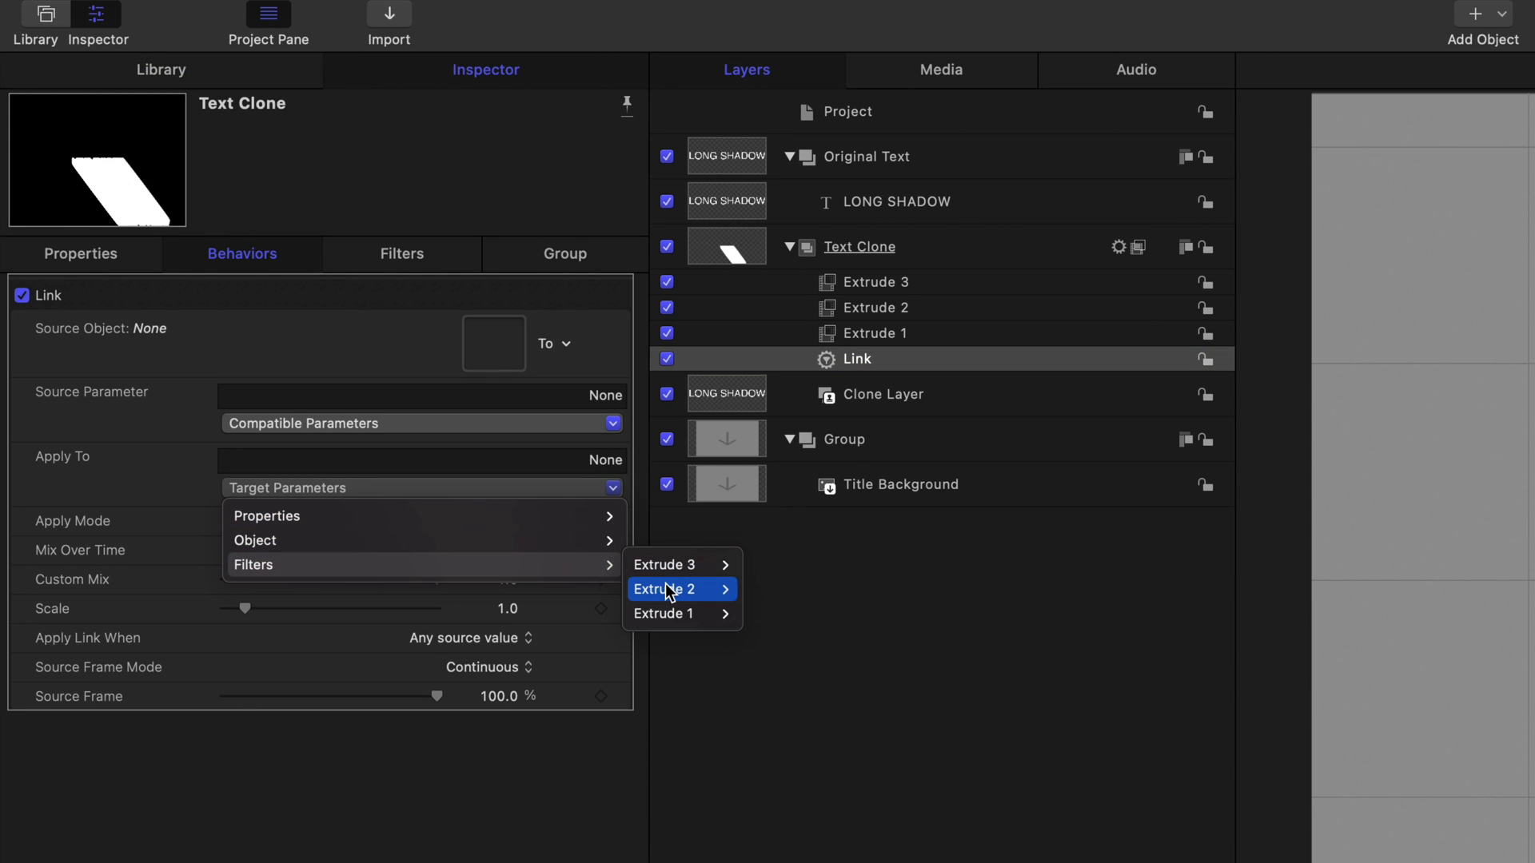
click(665, 588)
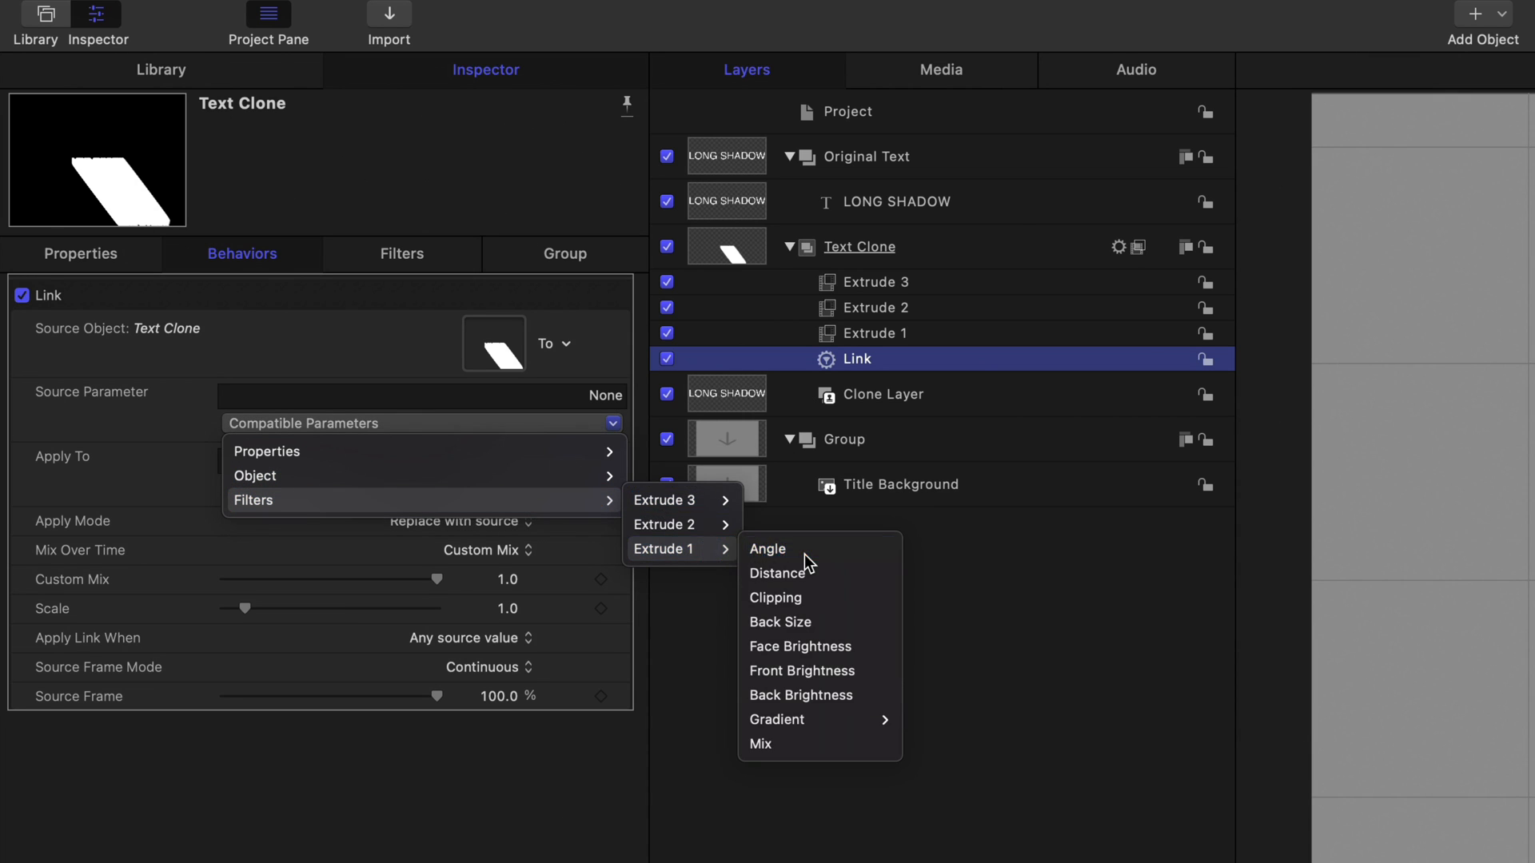
click(766, 548)
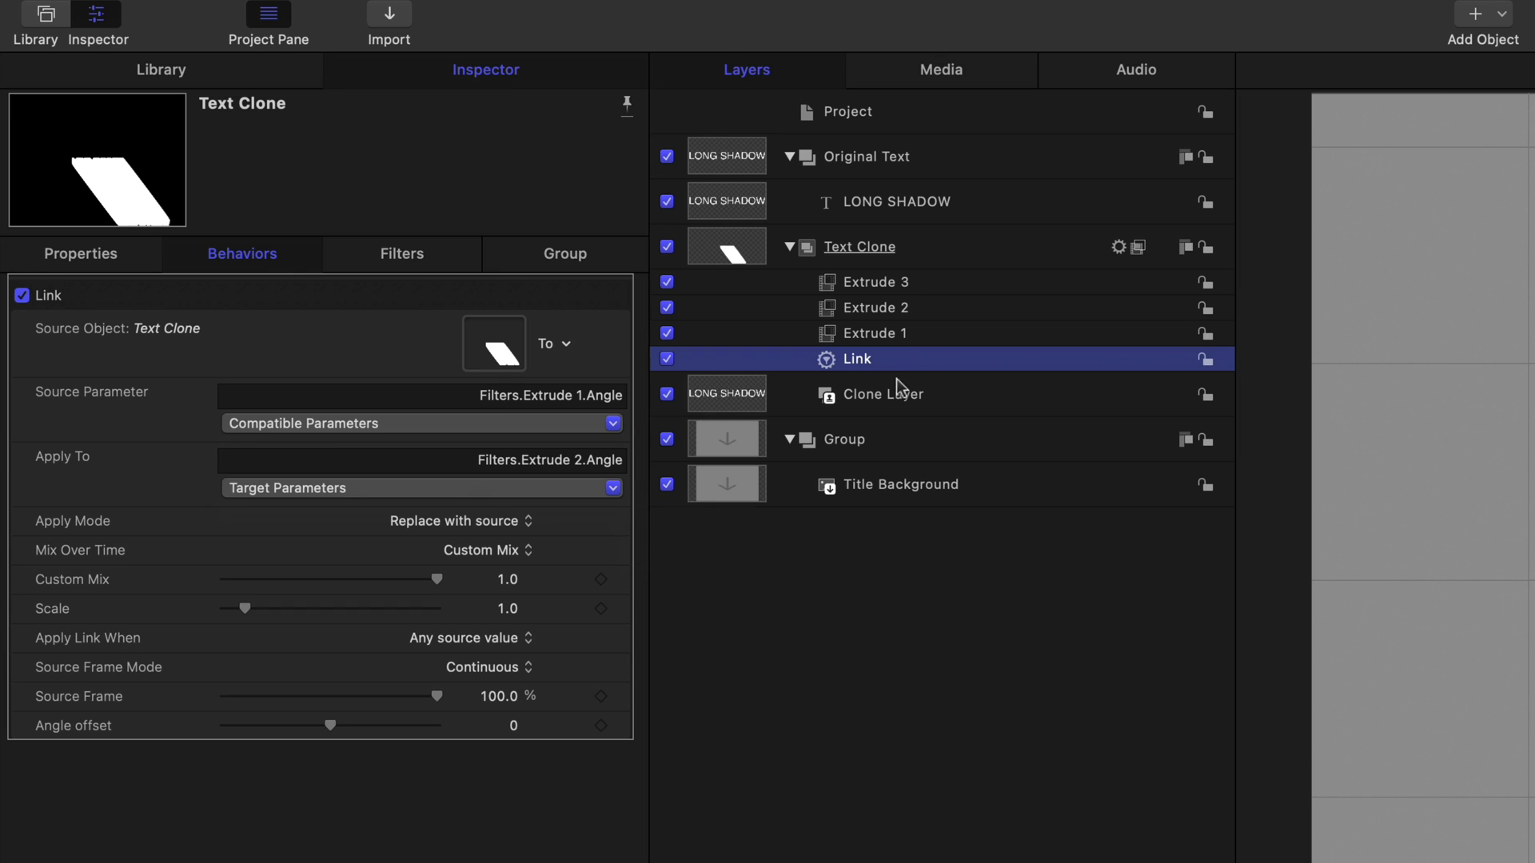
mouse_move(909, 375)
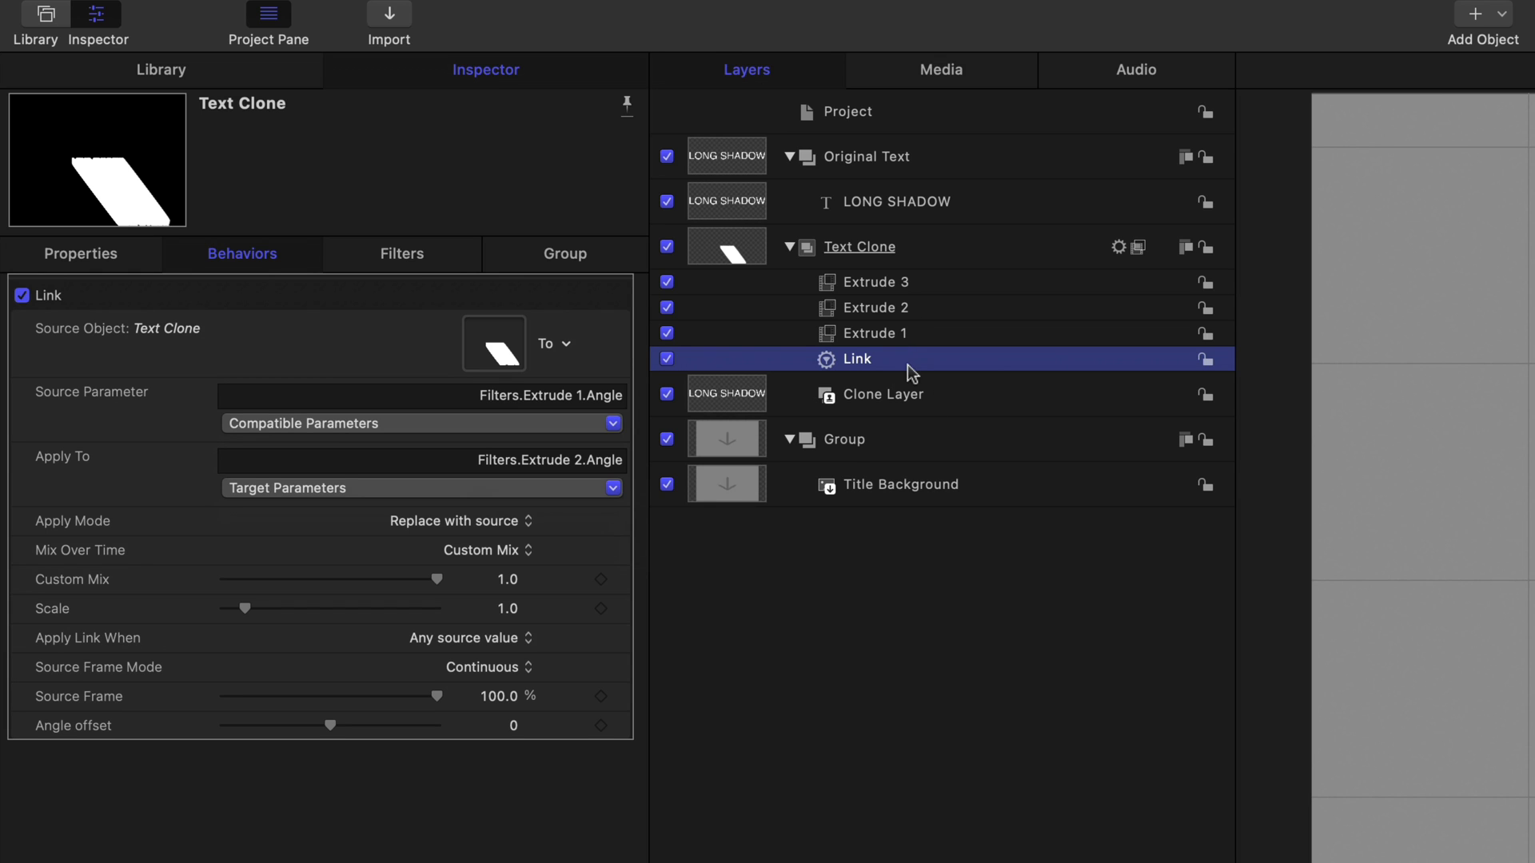
Duplicate the Link behavior so Extrude 3's angle follows Extrude 1 too.
right_click(857, 358)
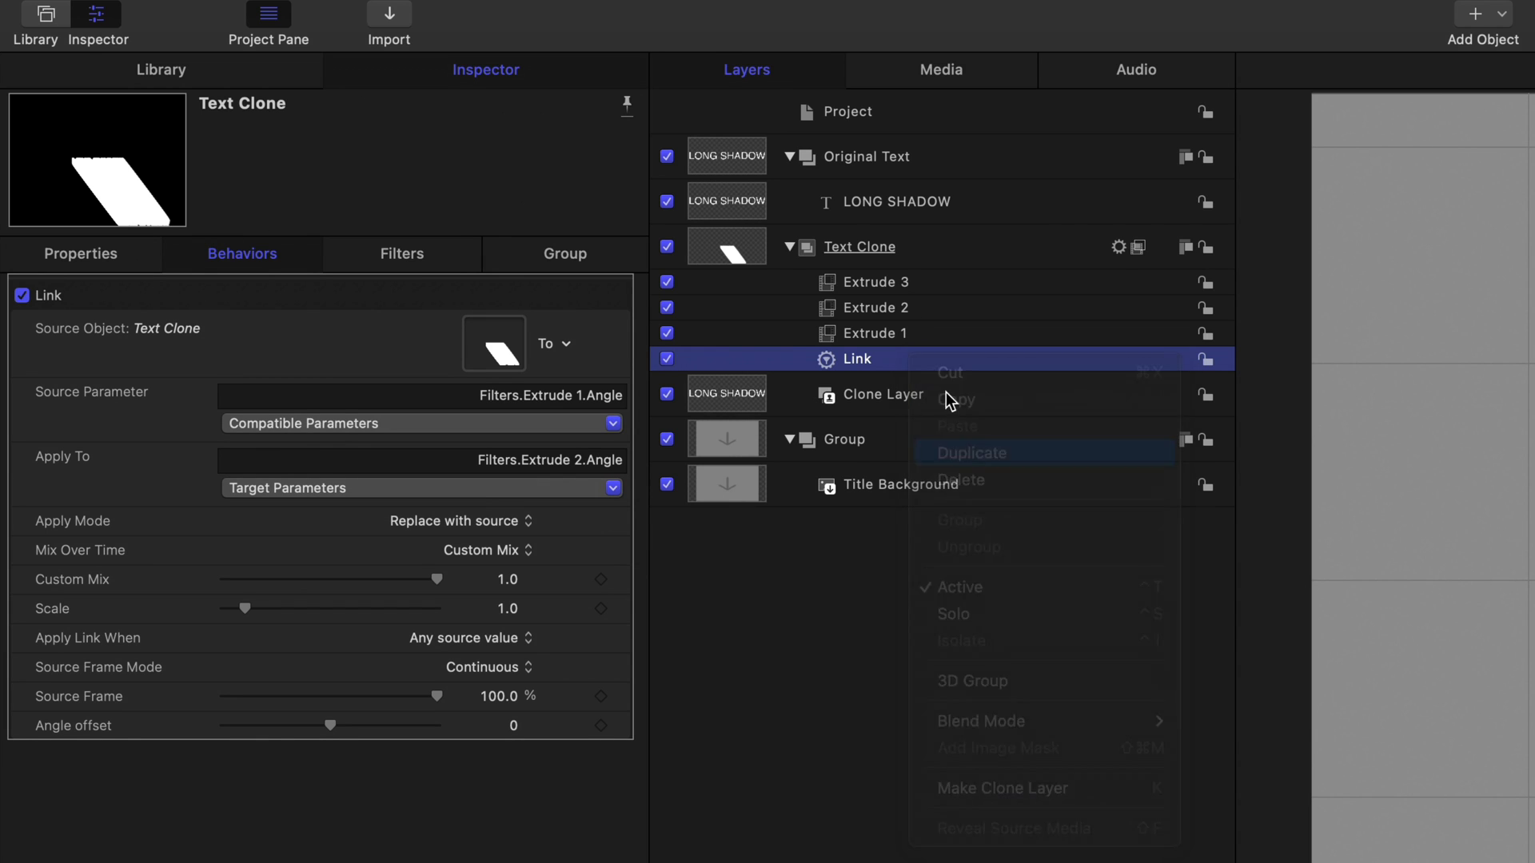
click(973, 453)
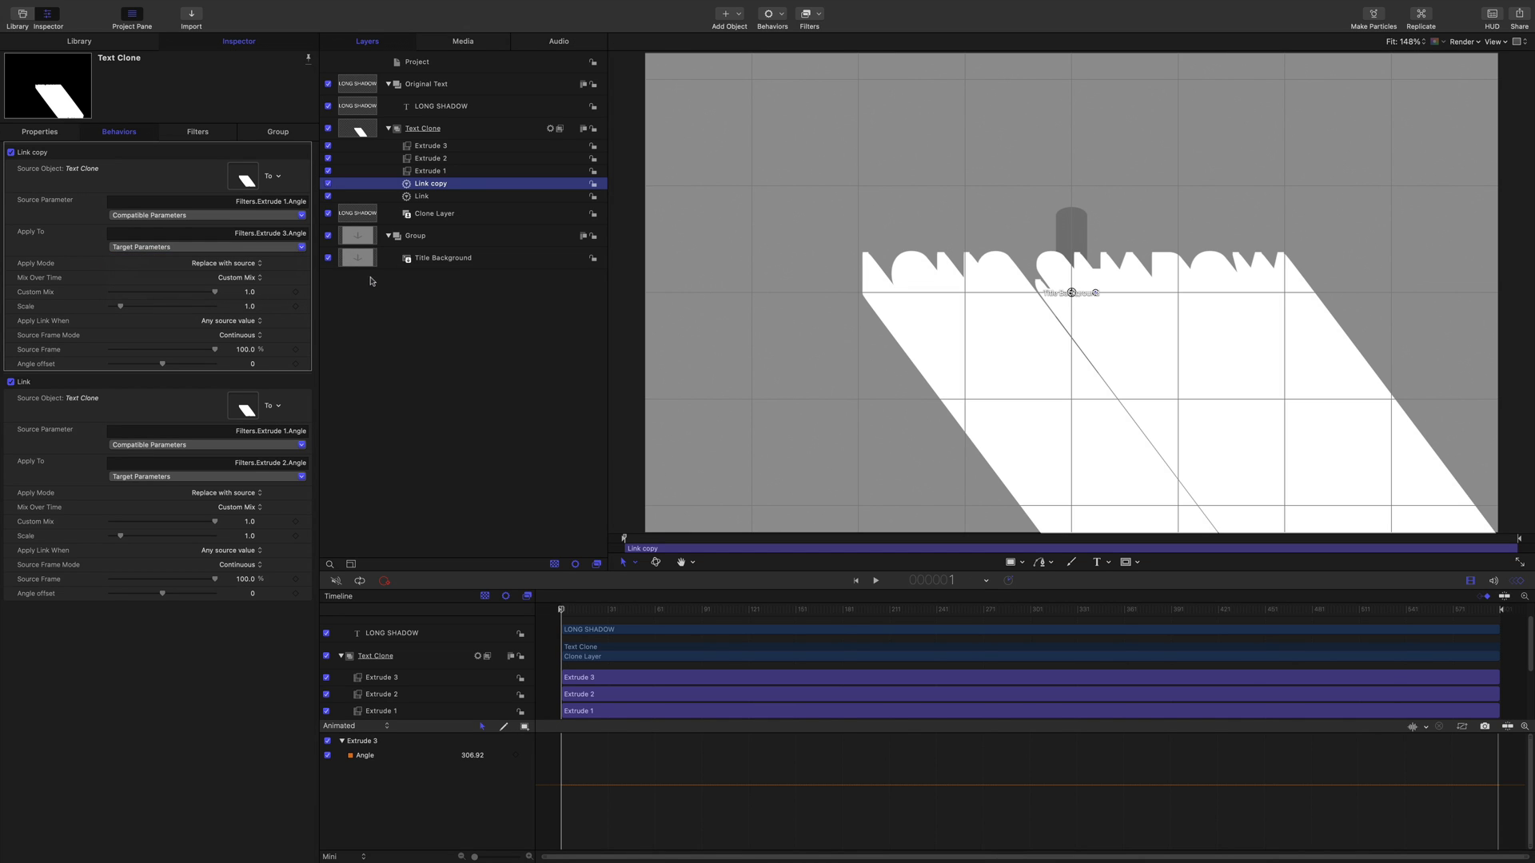
mouse_move(462, 116)
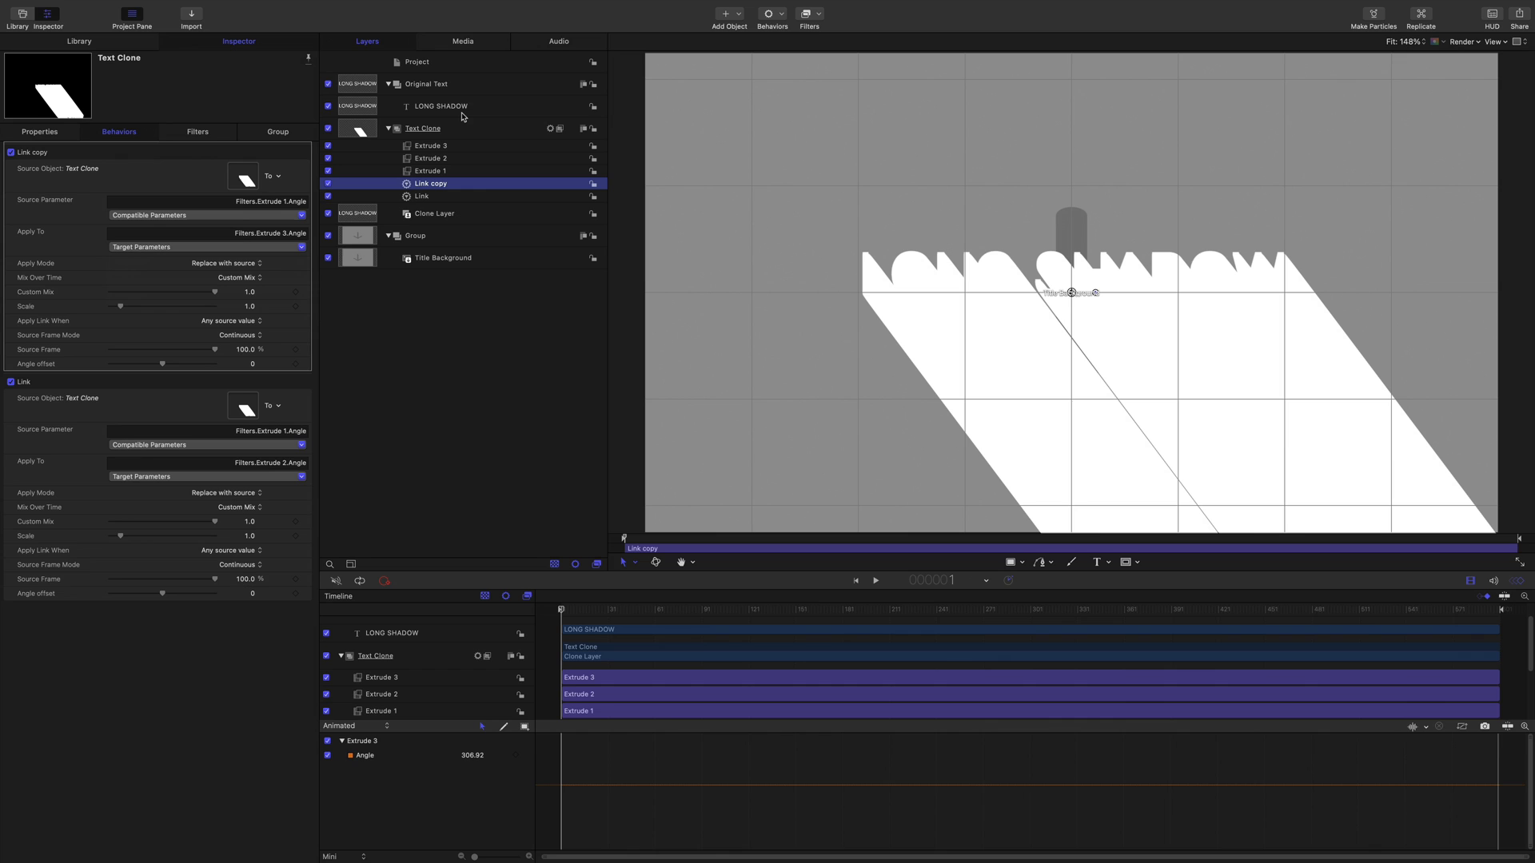
Enable Publish OSC on Extrude 1 and publish that option to Final Cut Pro.
click(440, 106)
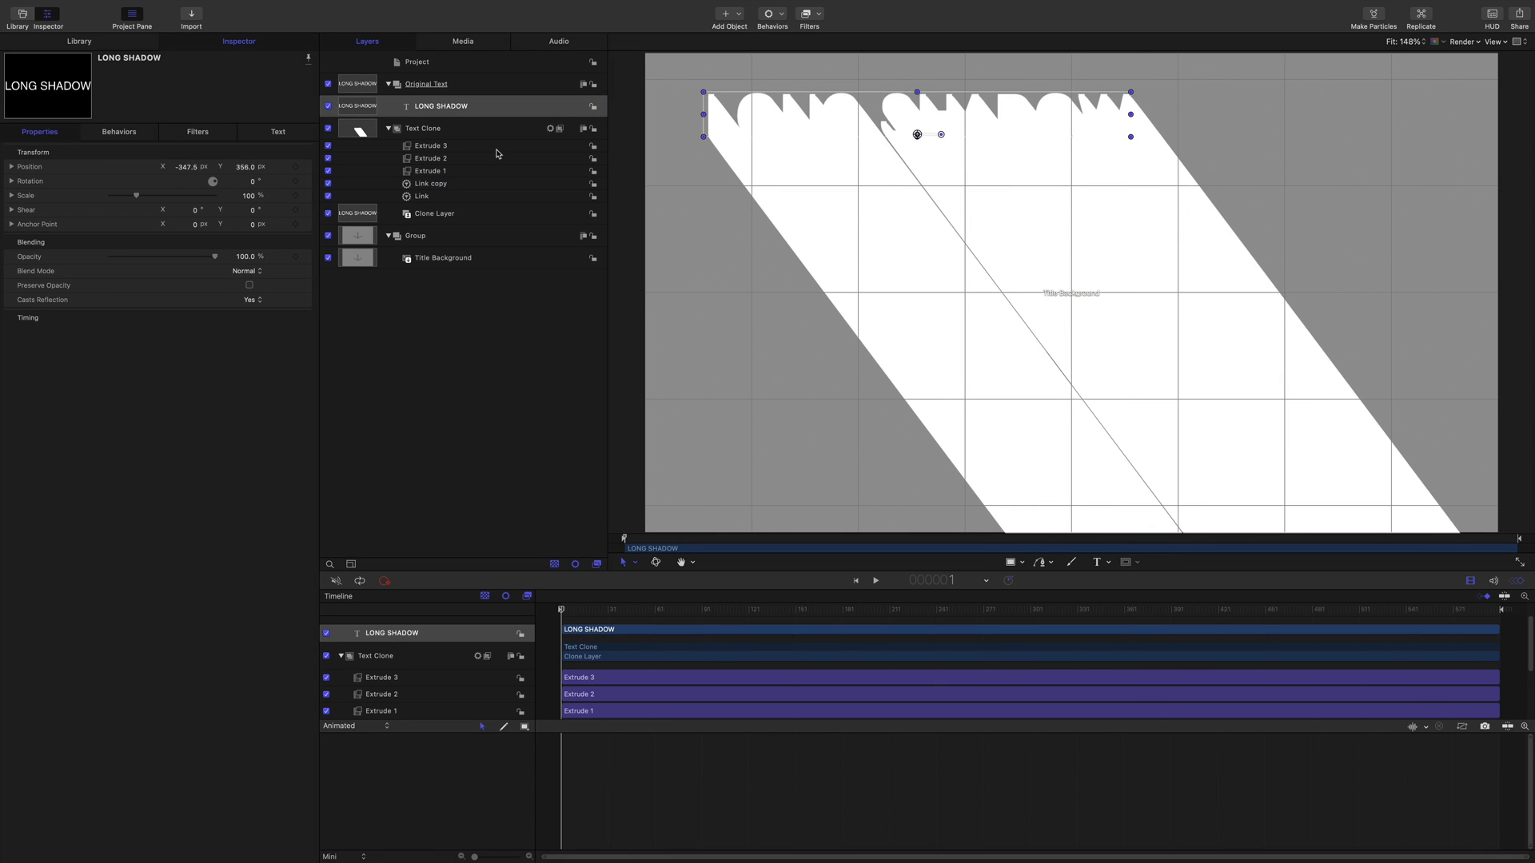
click(430, 171)
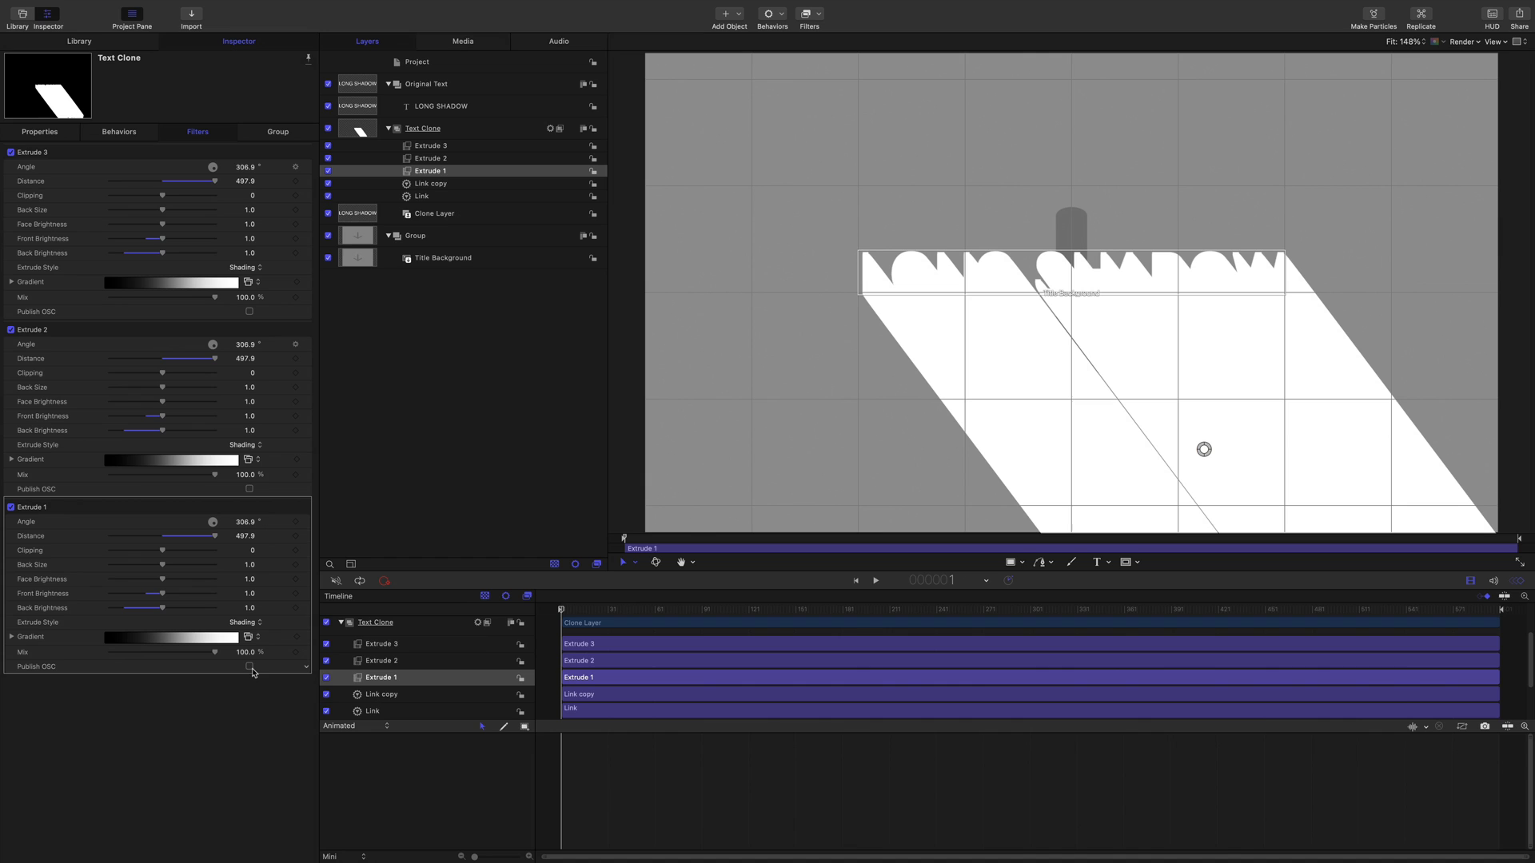
click(250, 667)
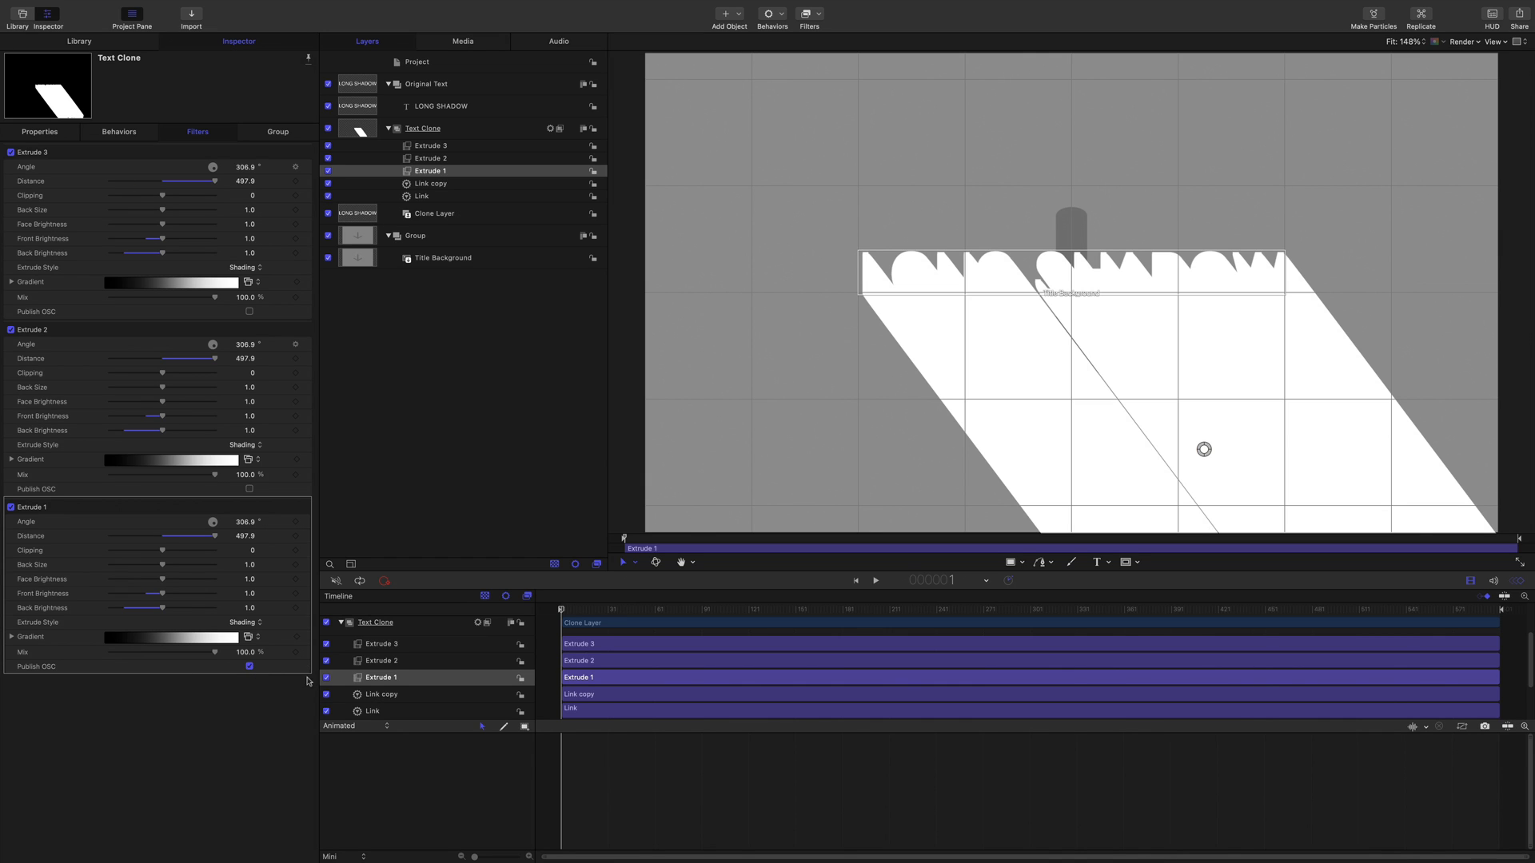
right_click(249, 666)
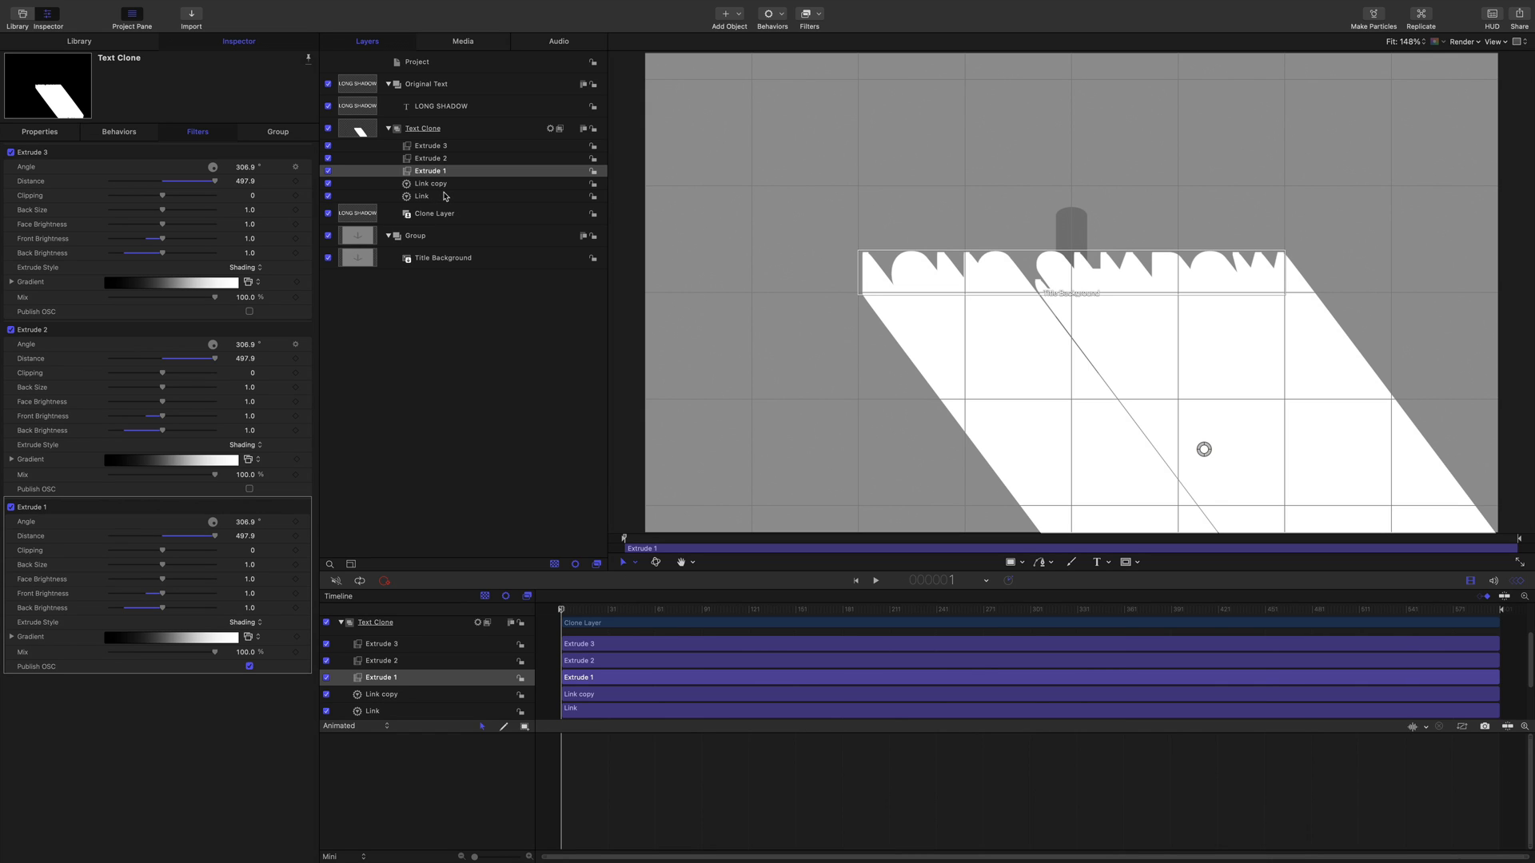
mouse_move(518, 115)
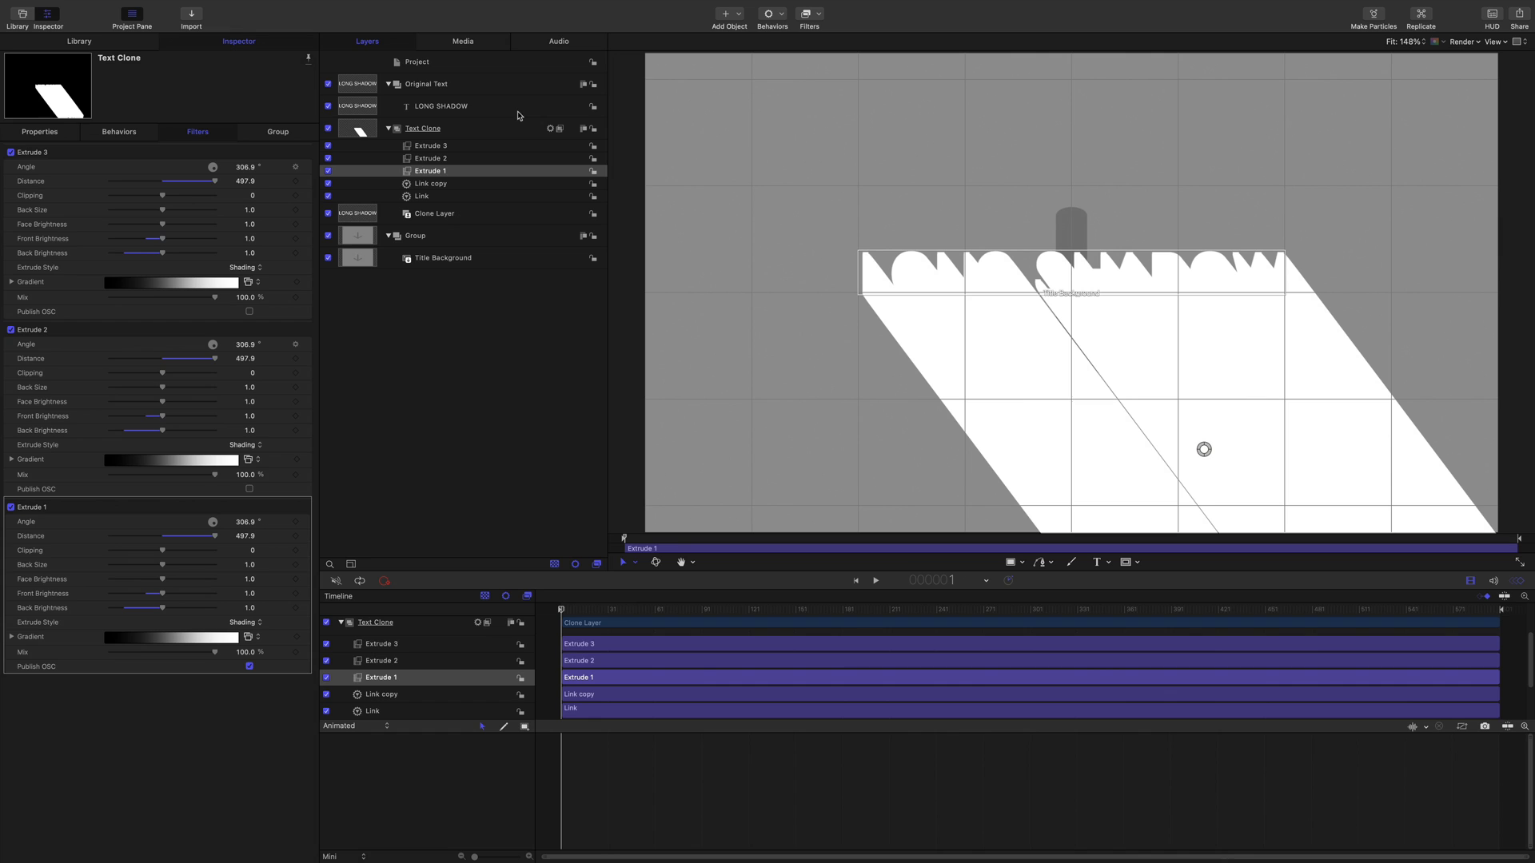
click(441, 105)
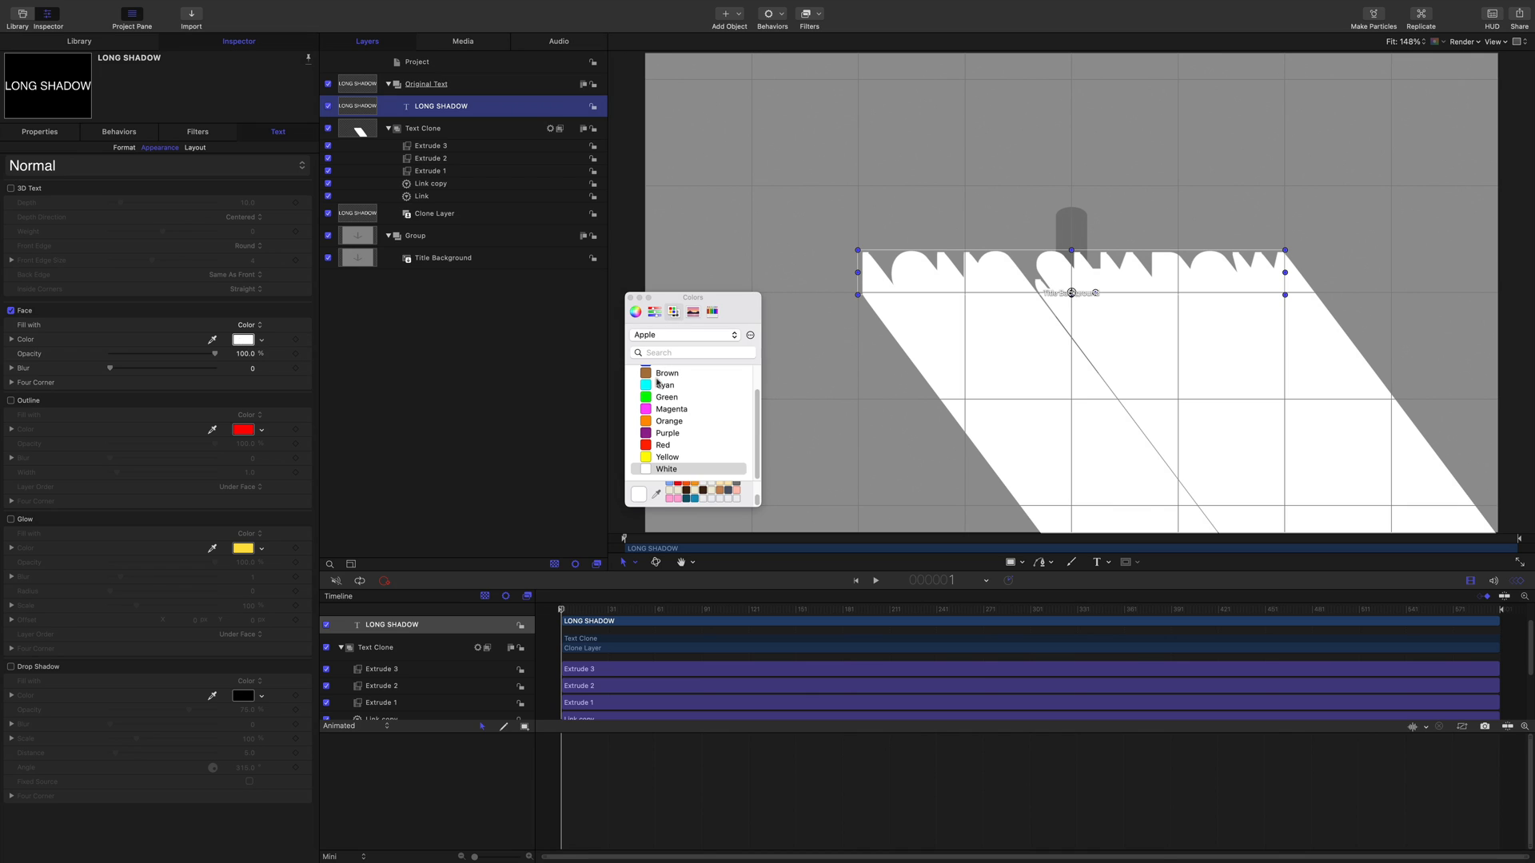
click(667, 372)
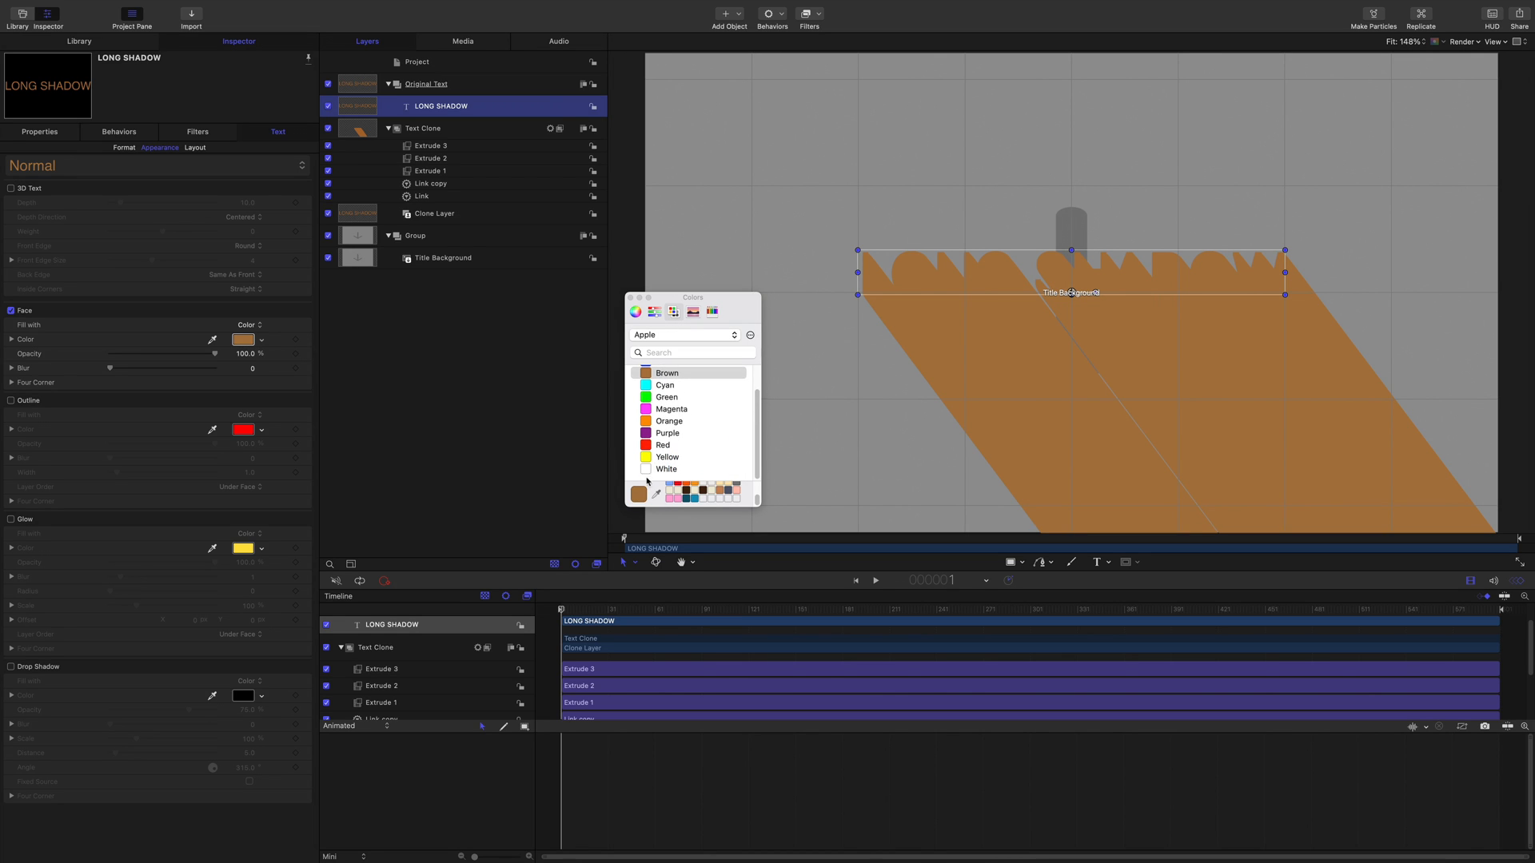
click(665, 468)
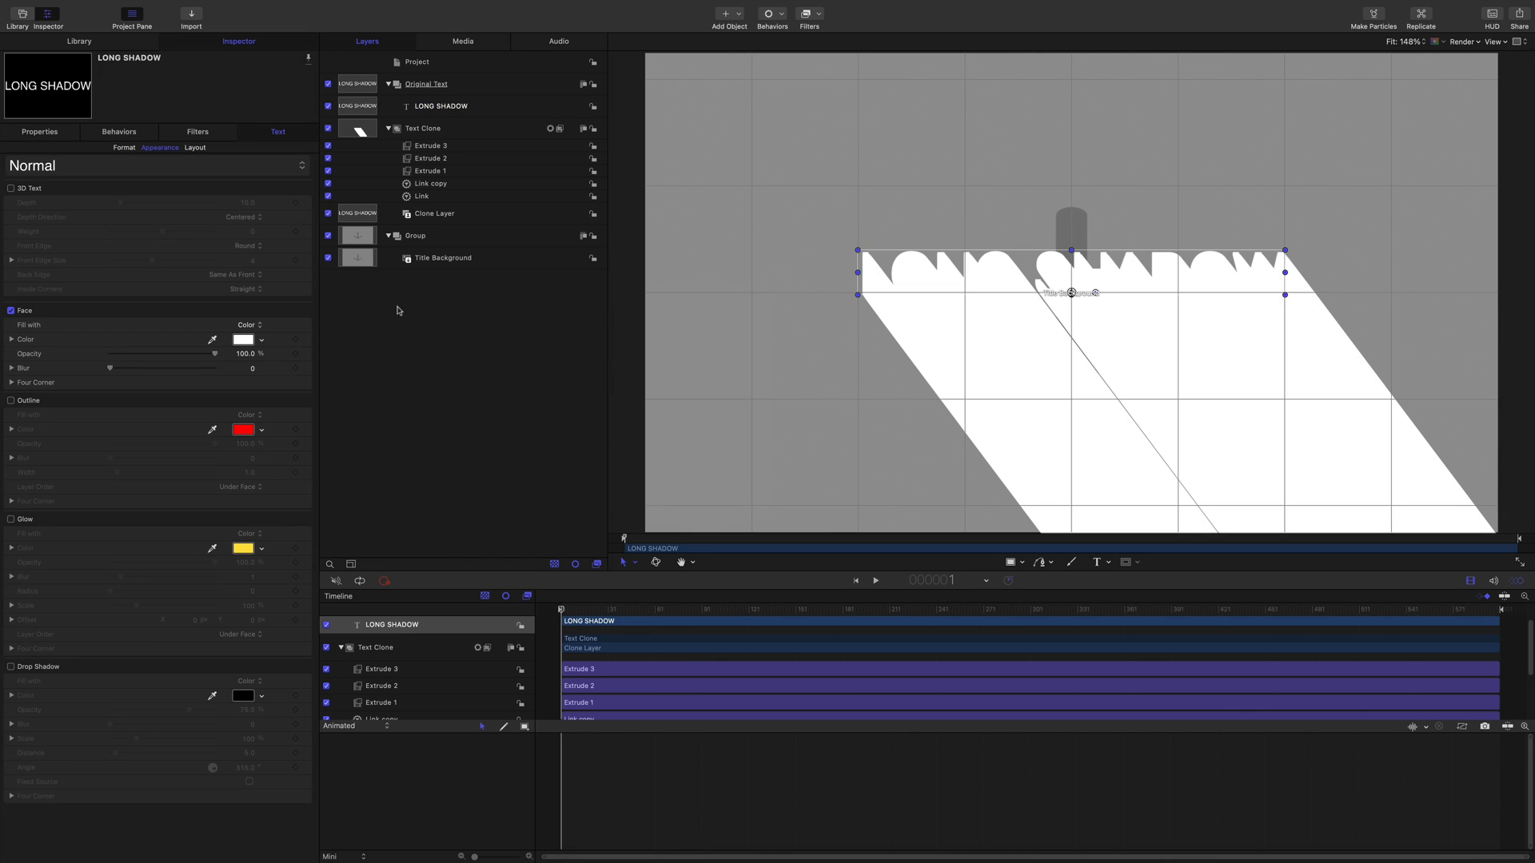
click(416, 84)
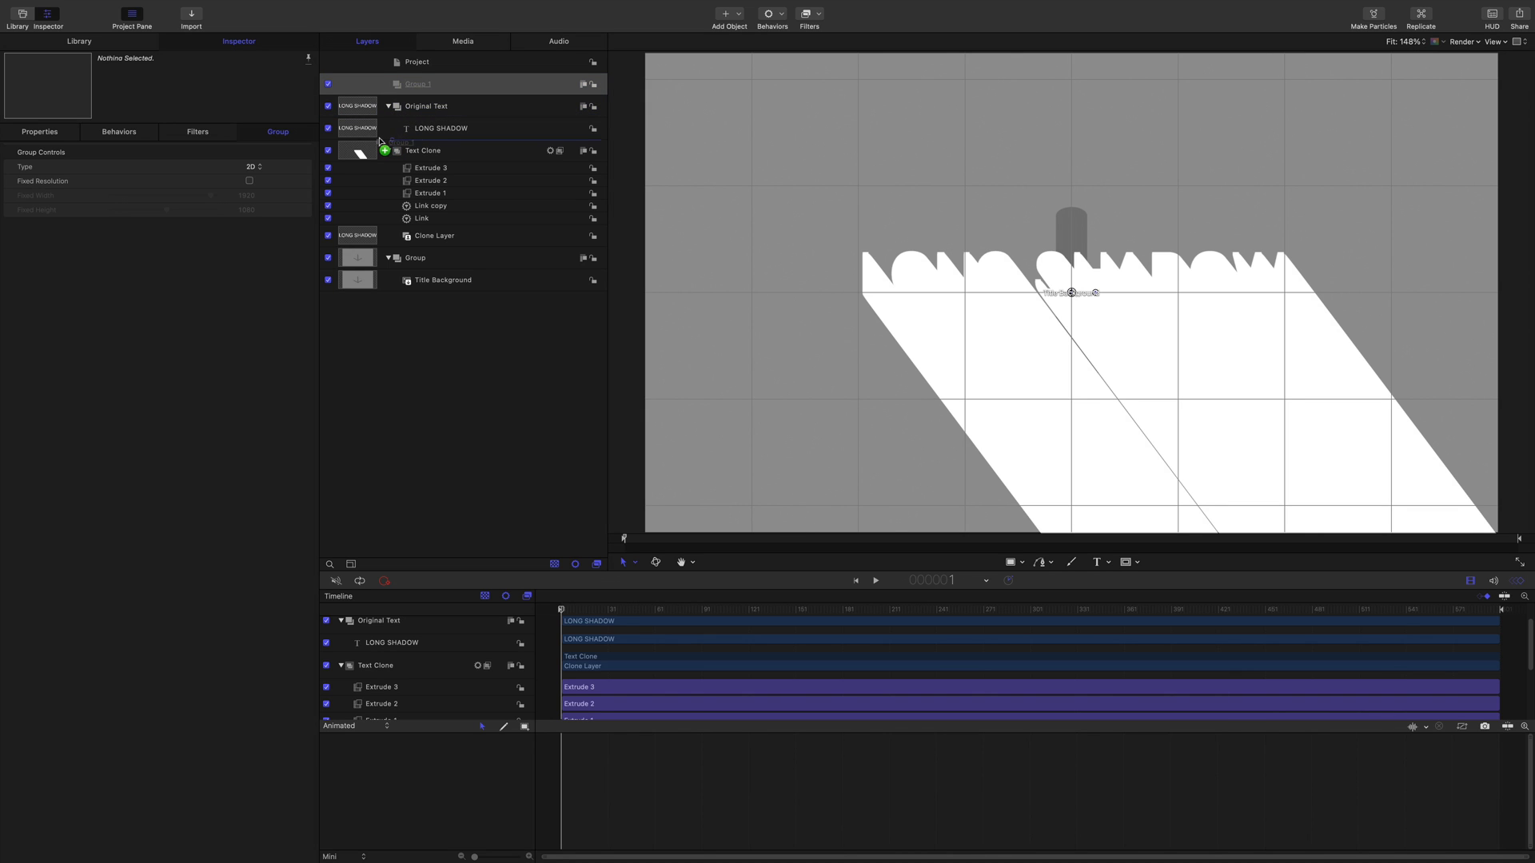
Fill the new group with a Color Solid from Library > Generators and rename it Long Shadow Generator.
click(442, 128)
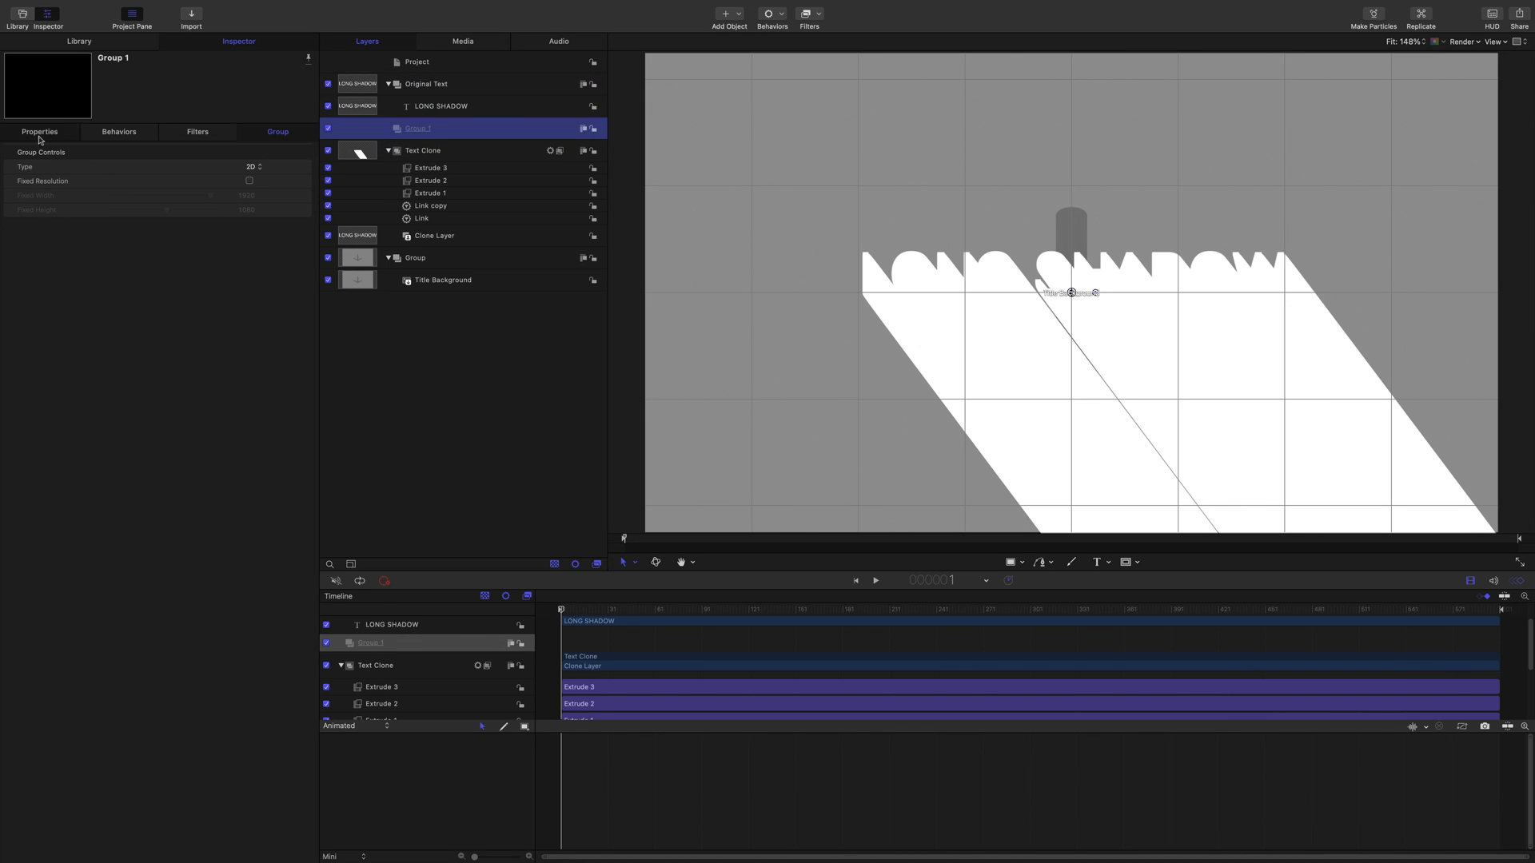
click(78, 42)
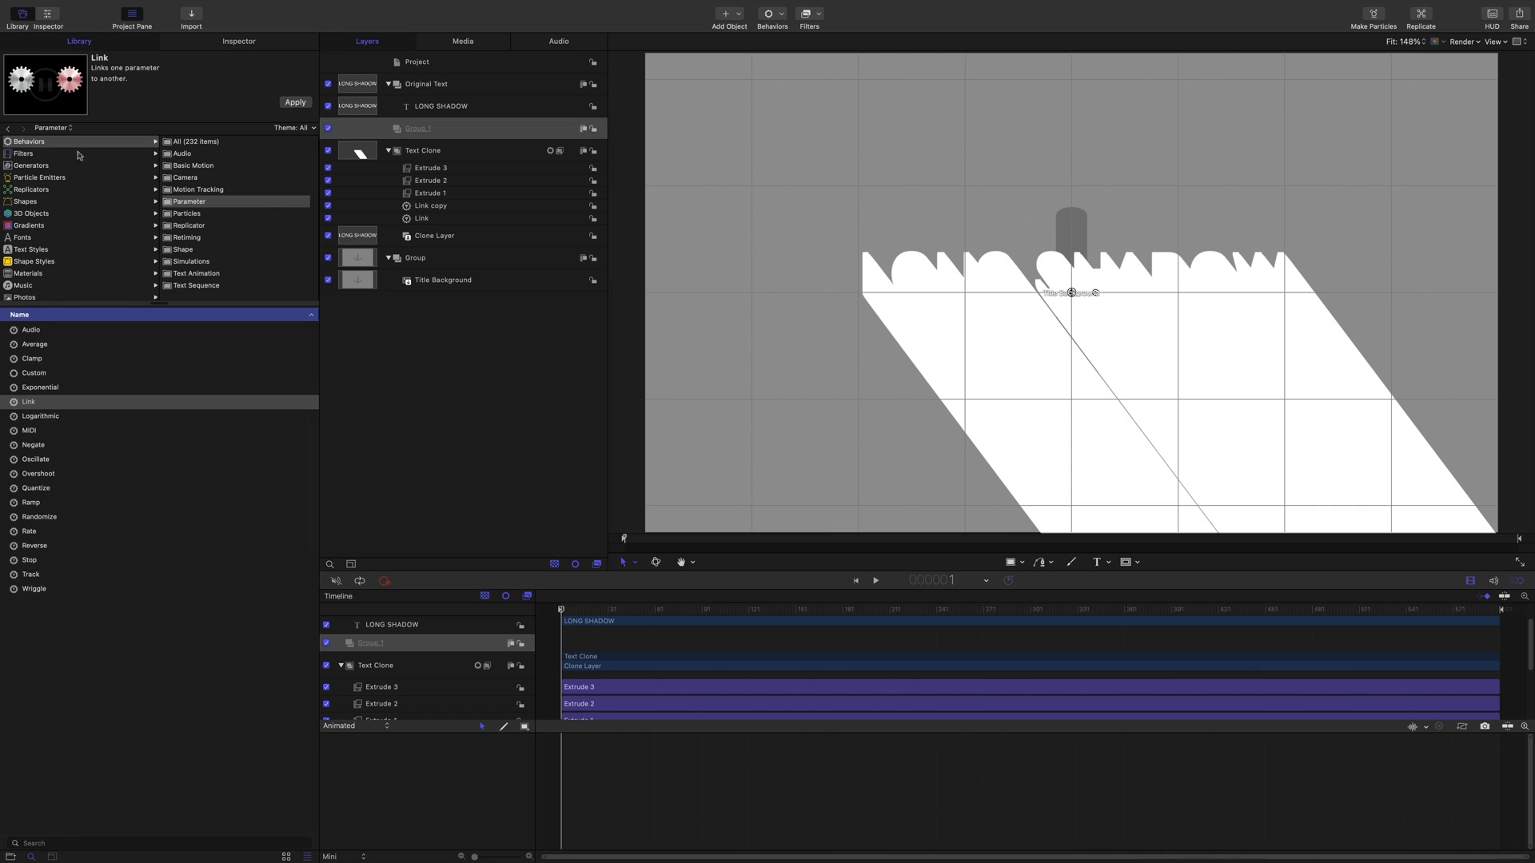
mouse_move(37, 156)
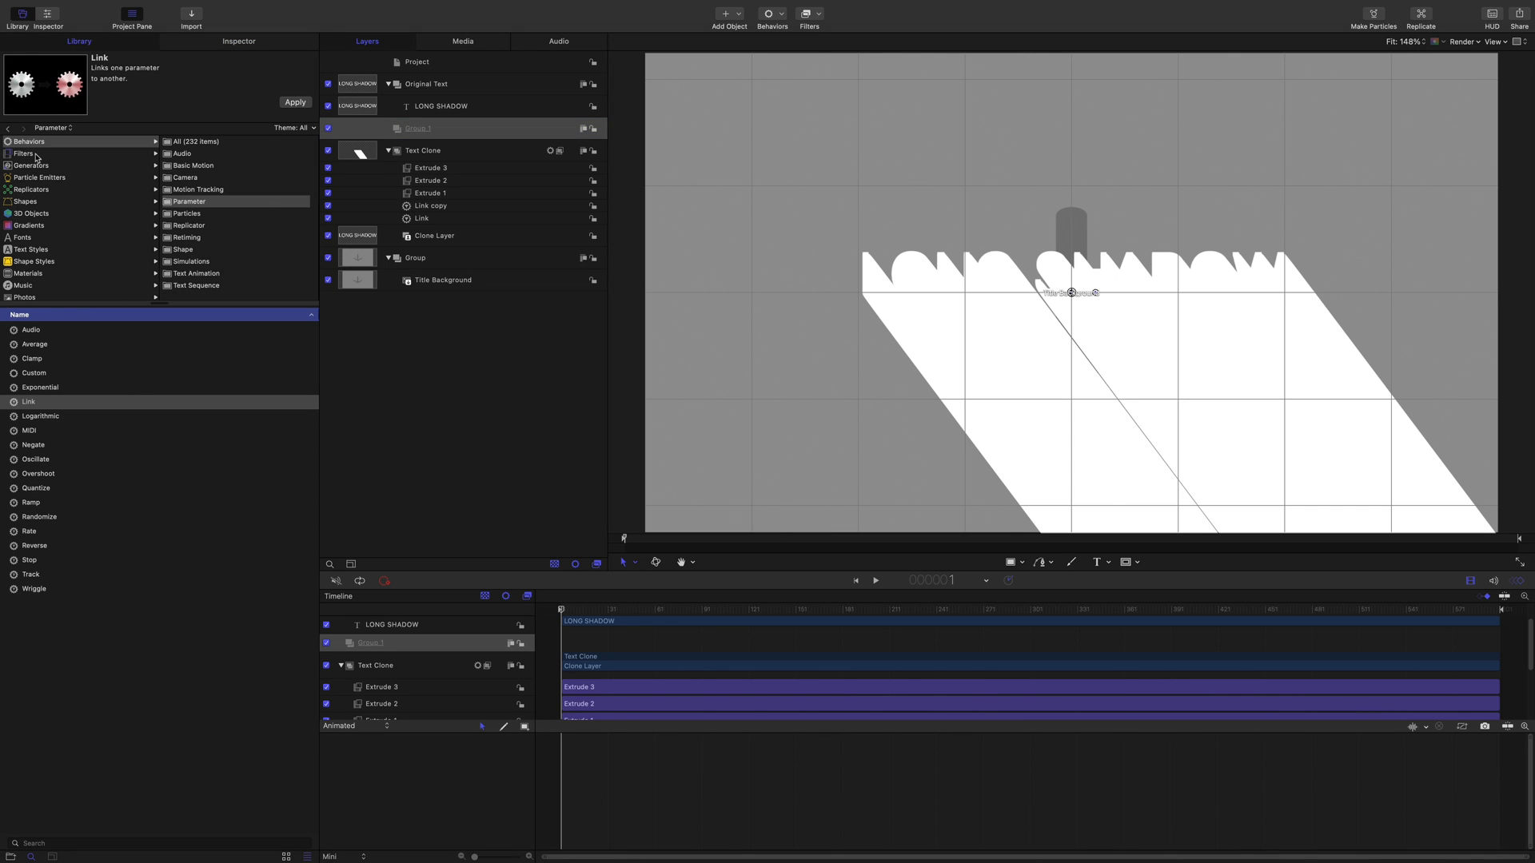
click(31, 165)
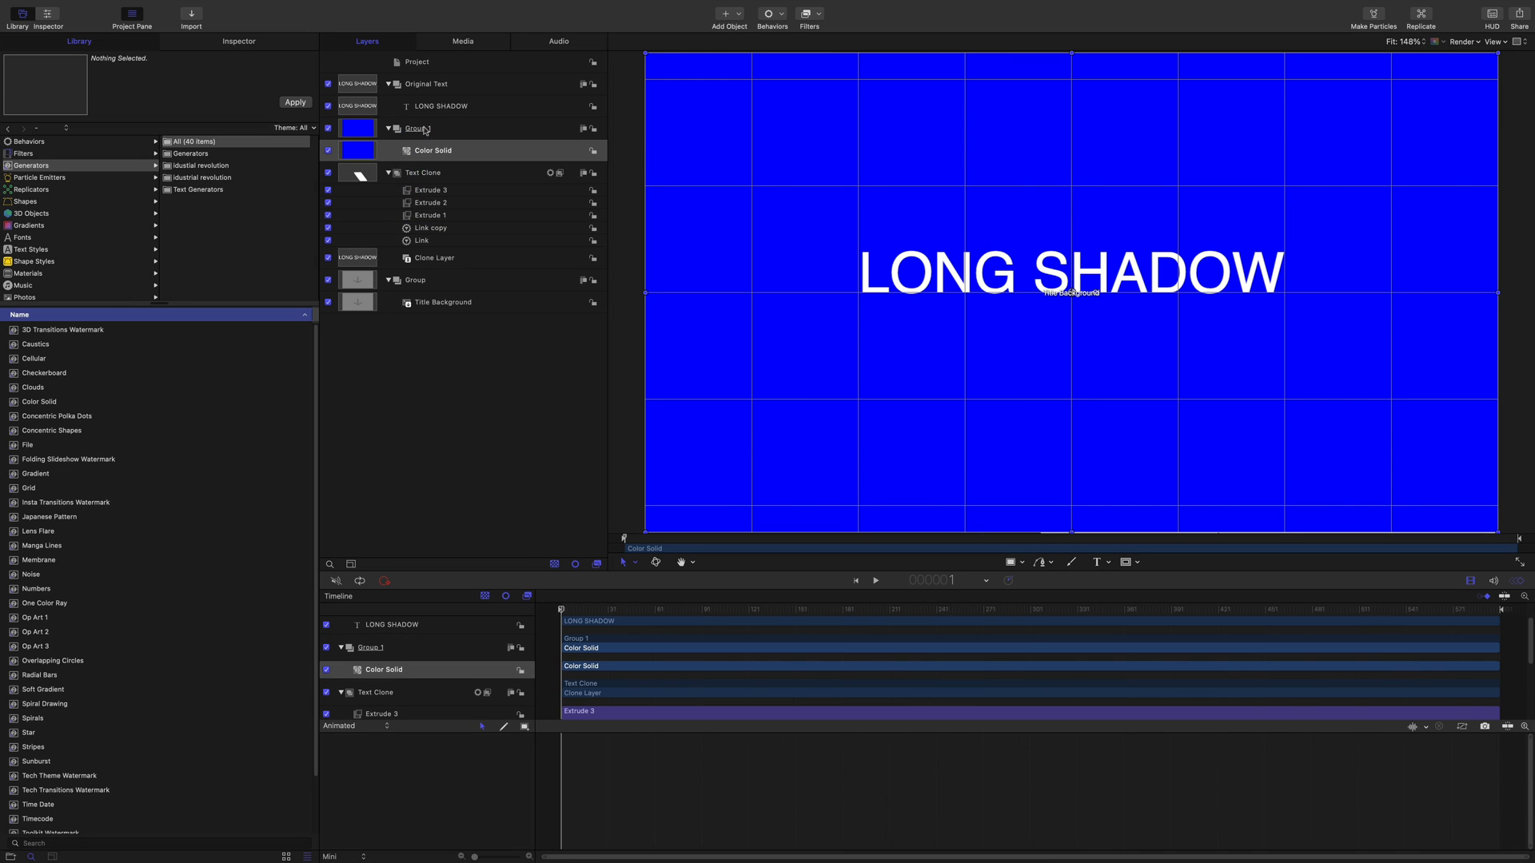
mouse_move(446, 149)
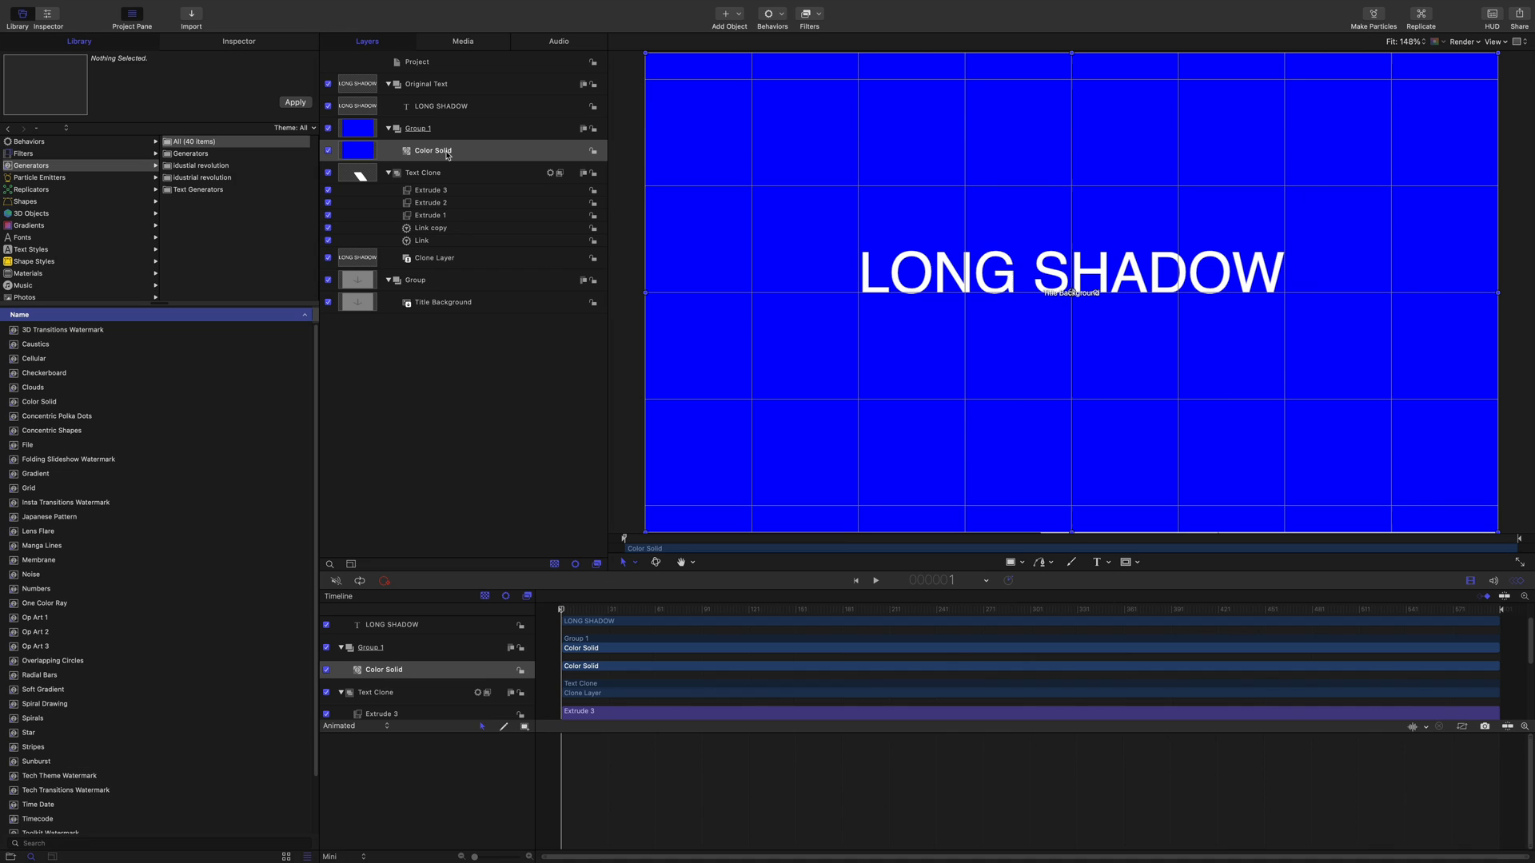
click(417, 128)
text(Long Shadow Generator)
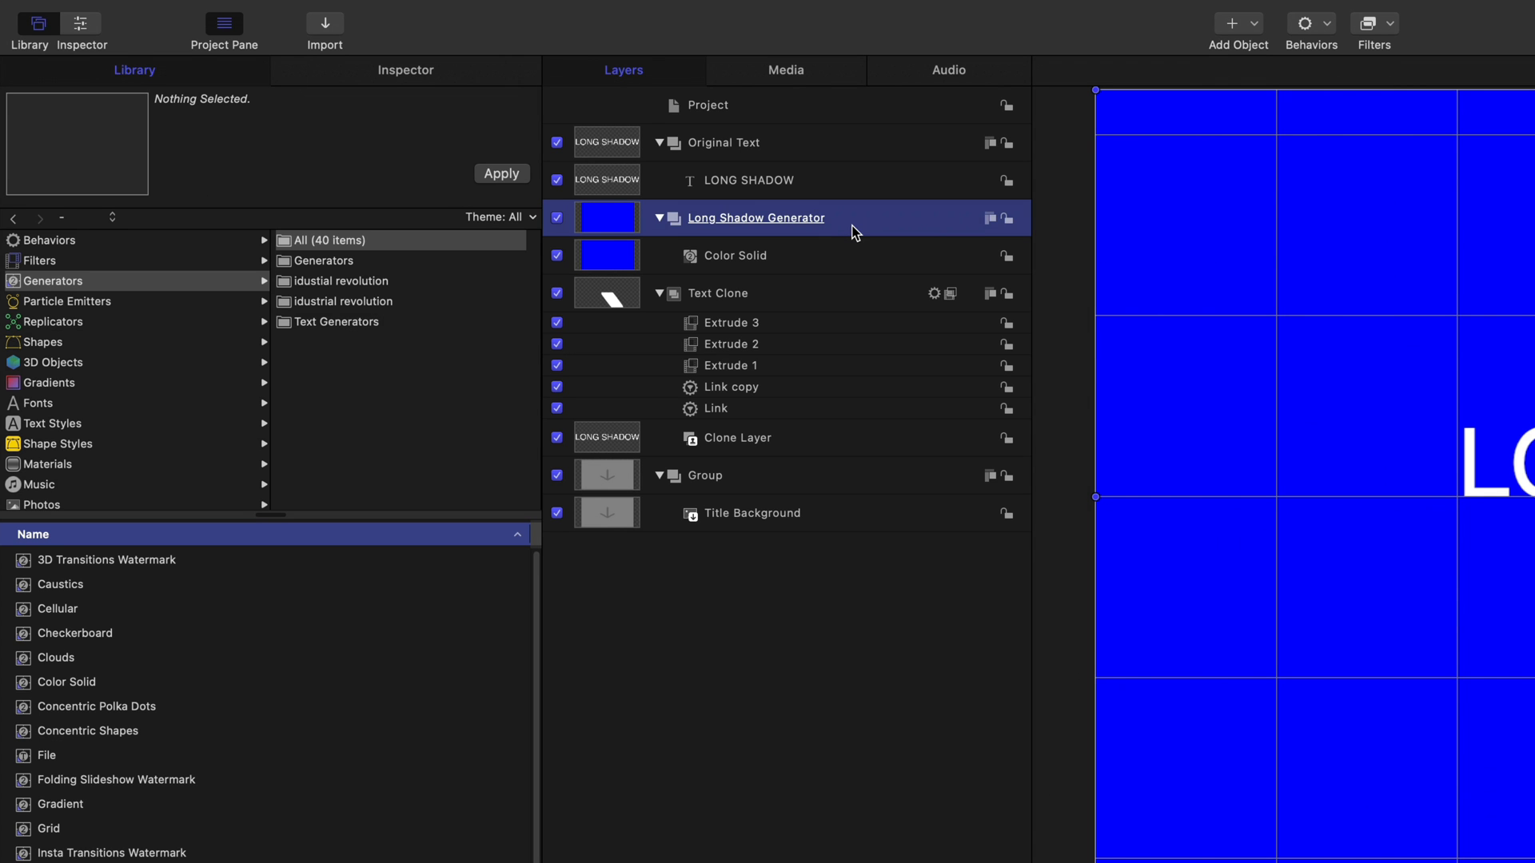
Add an image mask to Long Shadow Generator sourced from Text Clone, then review Extrude 1.
right_click(756, 217)
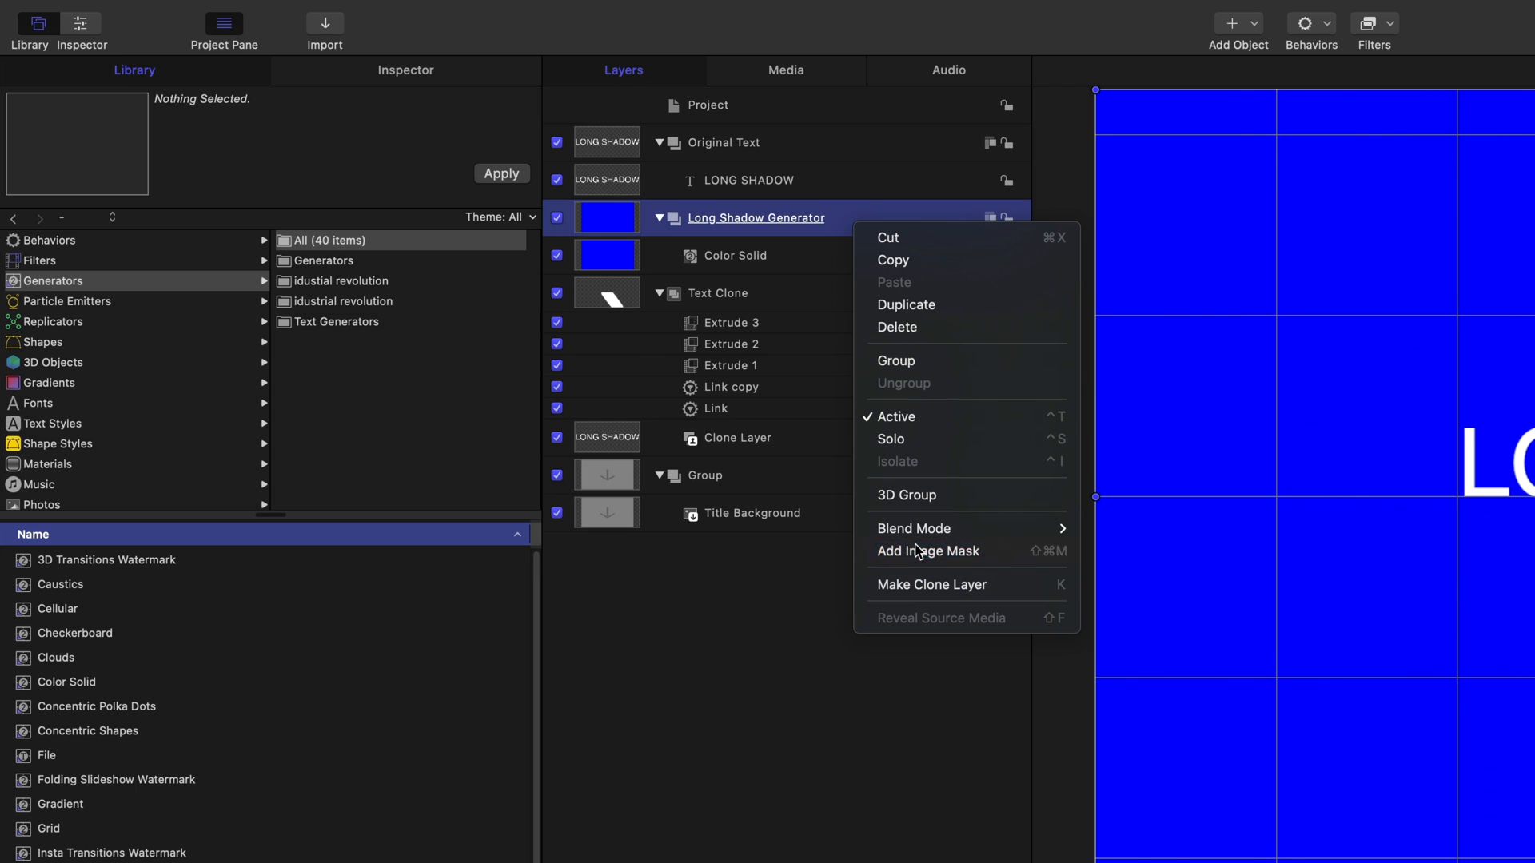
click(928, 551)
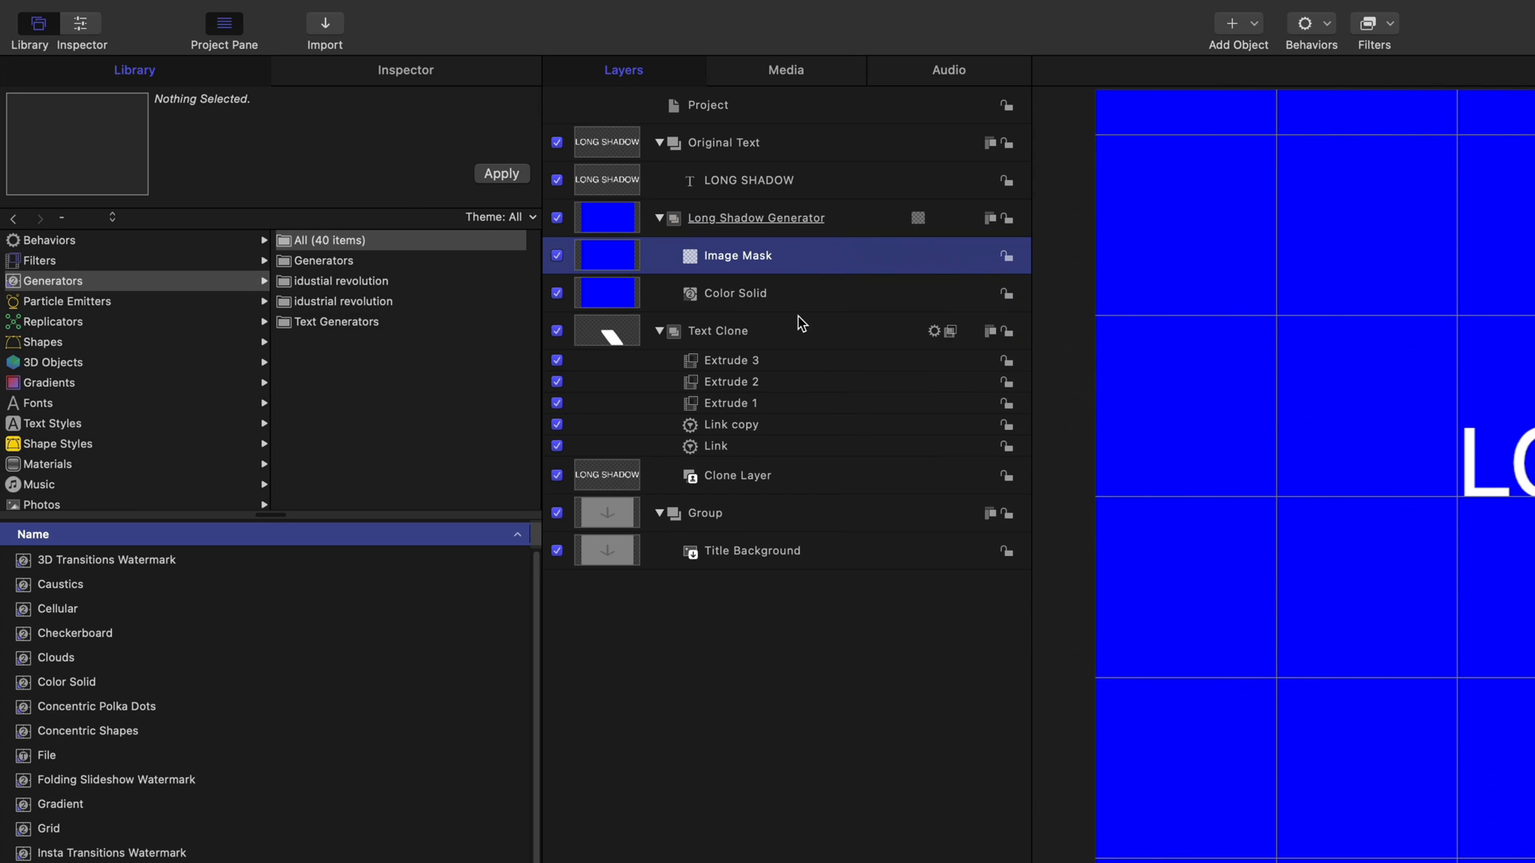
mouse_move(699, 263)
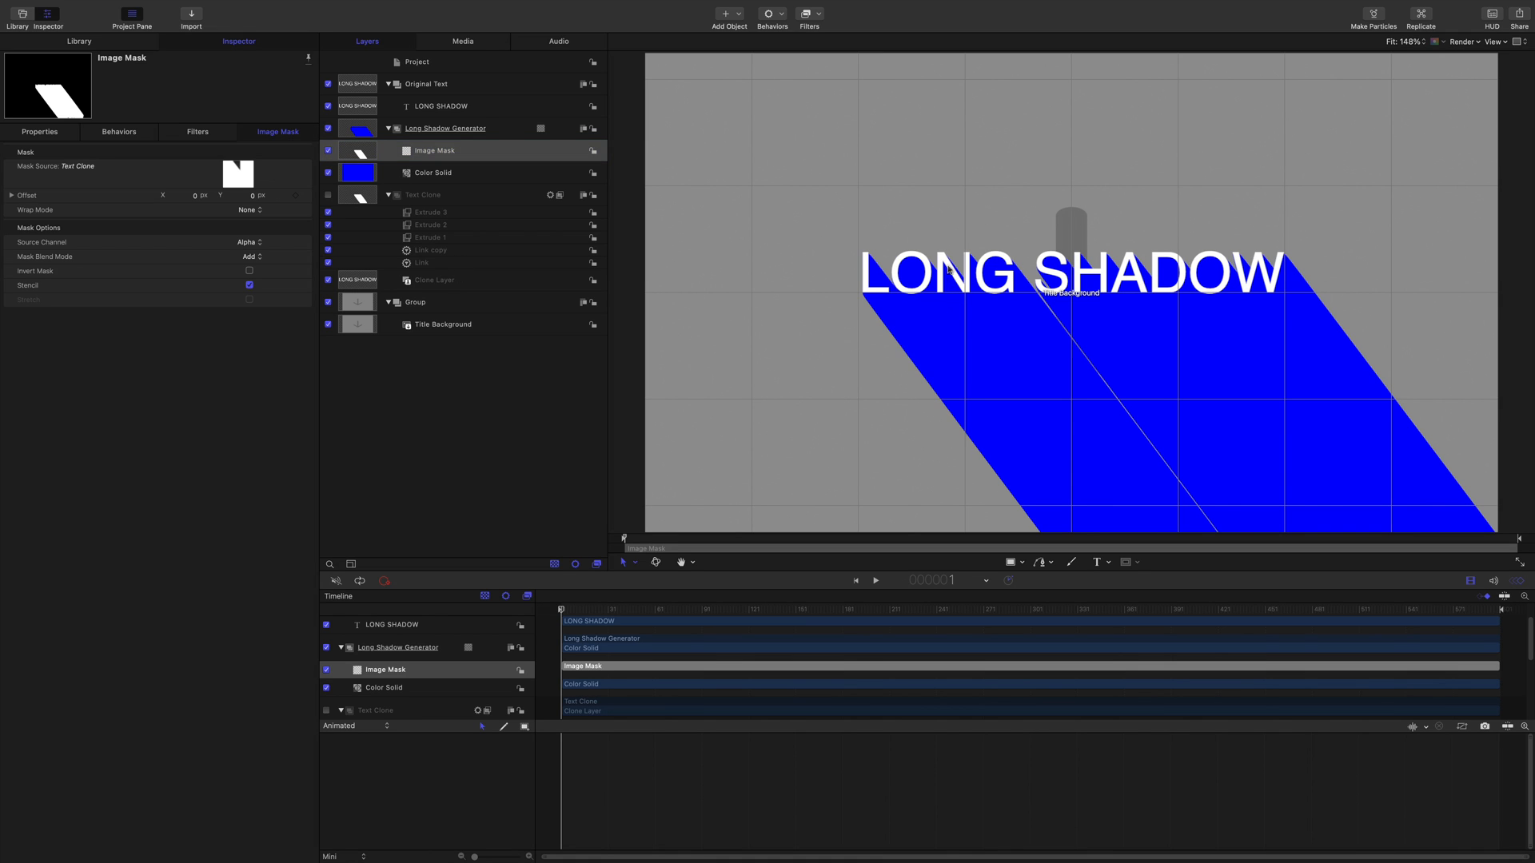
click(440, 106)
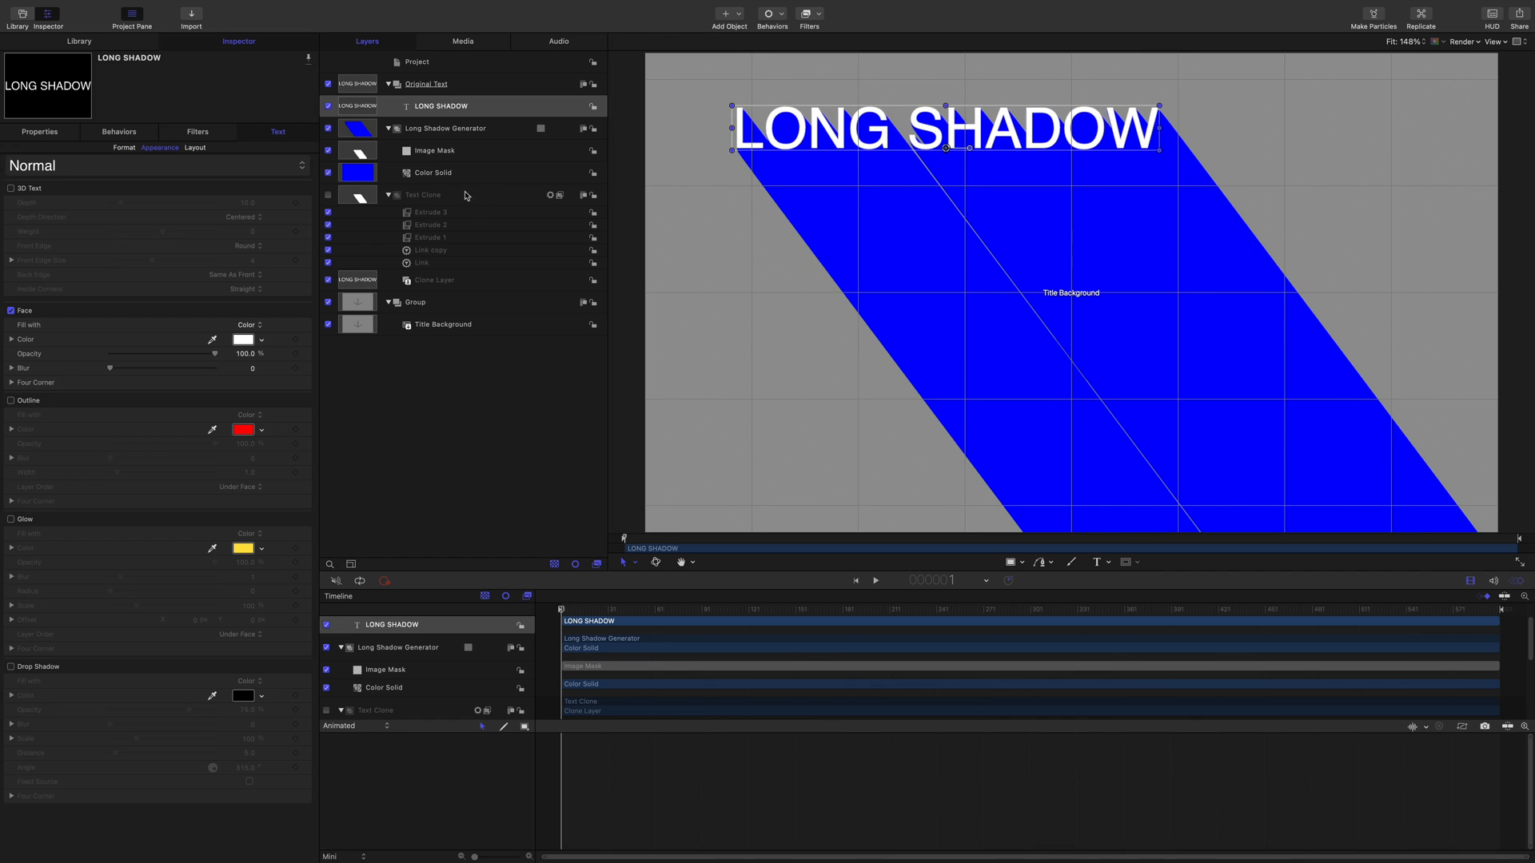
mouse_move(450, 241)
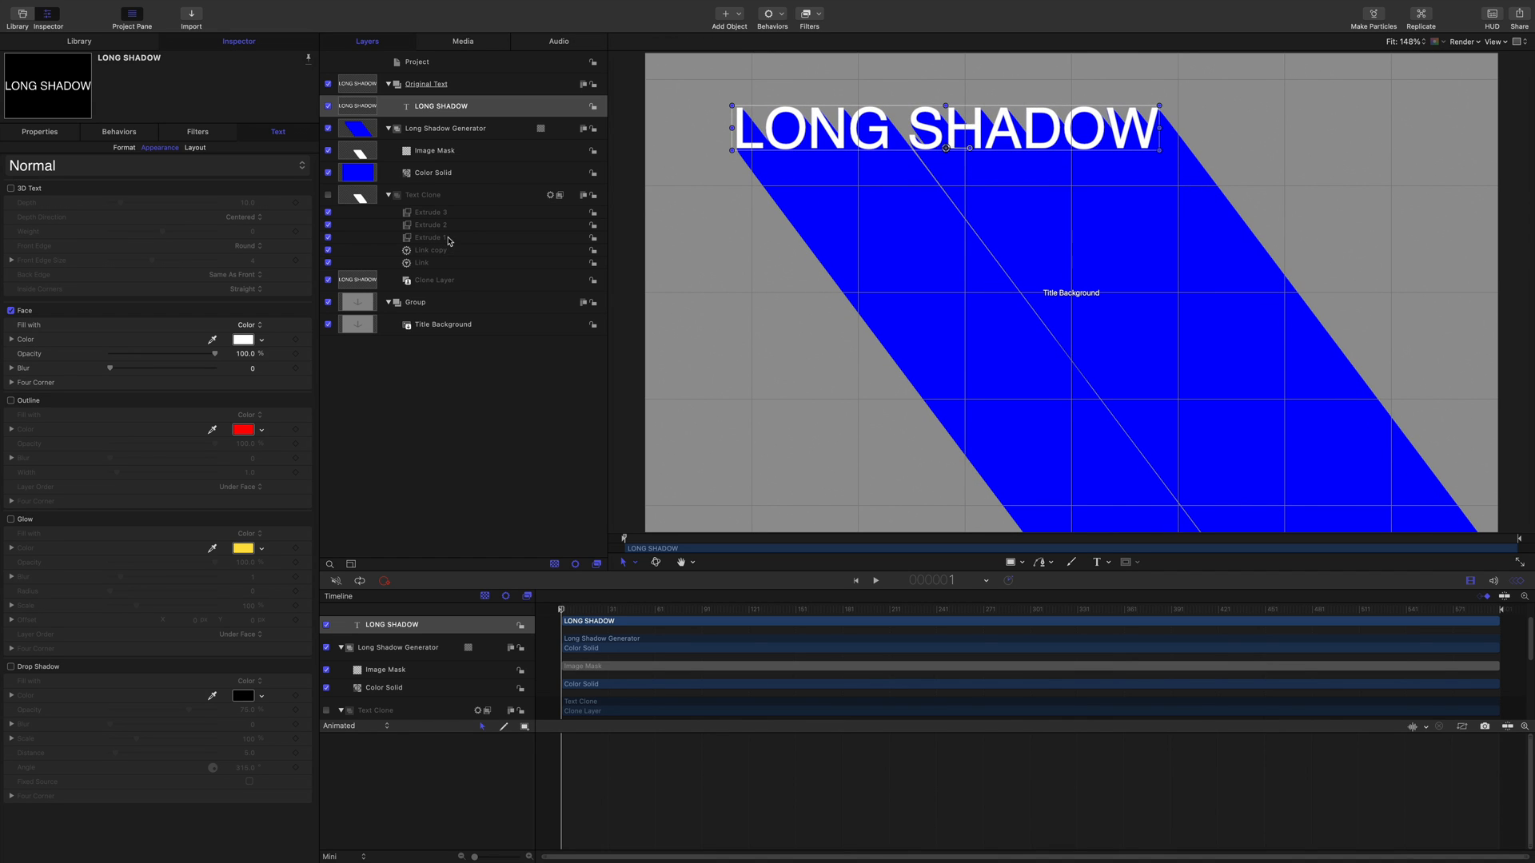
click(427, 237)
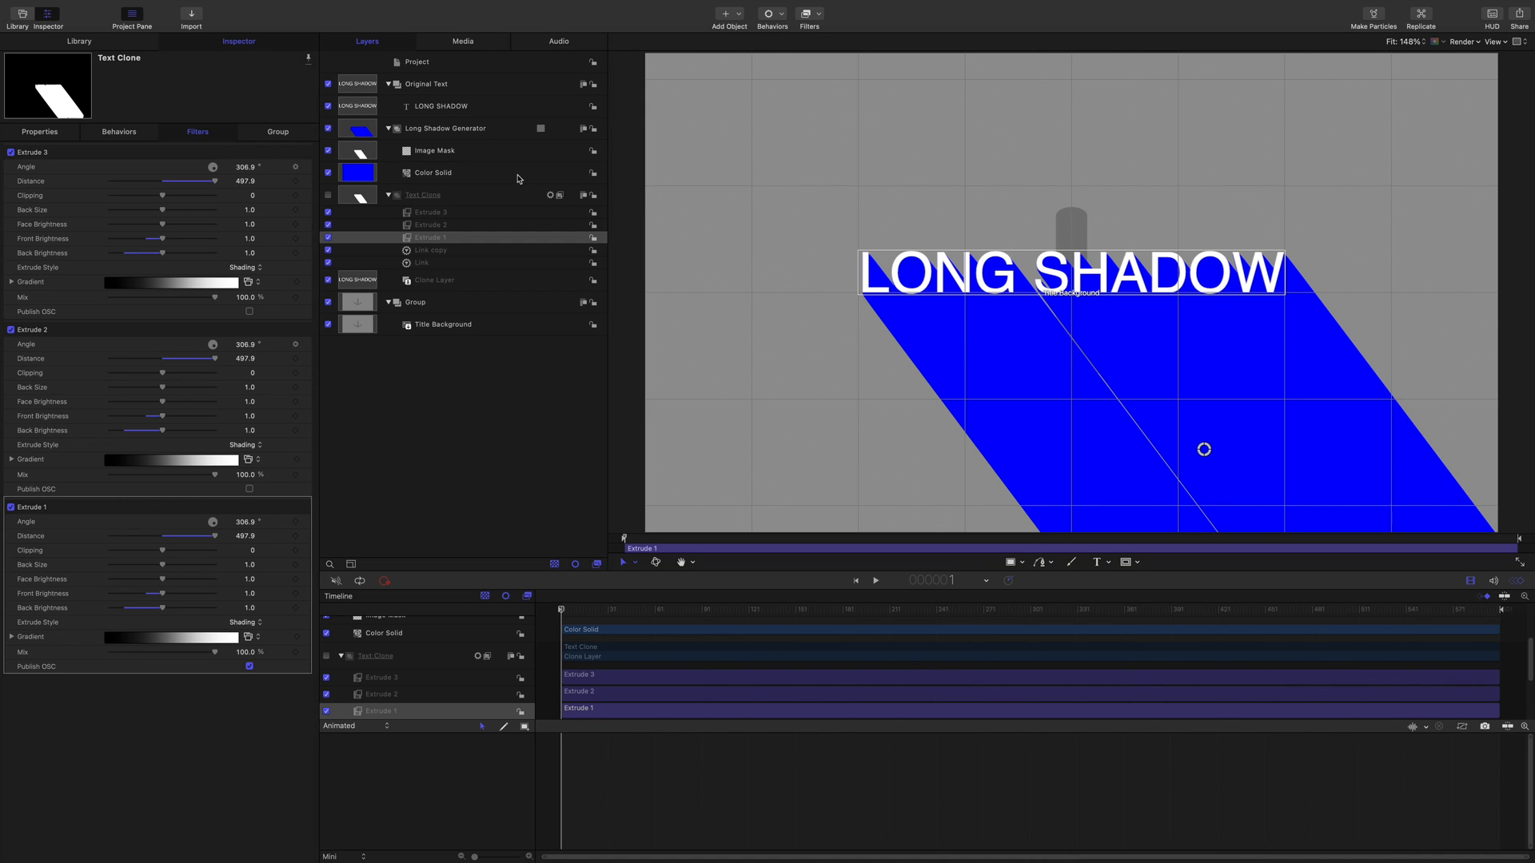
Check the project's Publishing list, leaving only Shadow Colour published for the Color Solid.
click(432, 172)
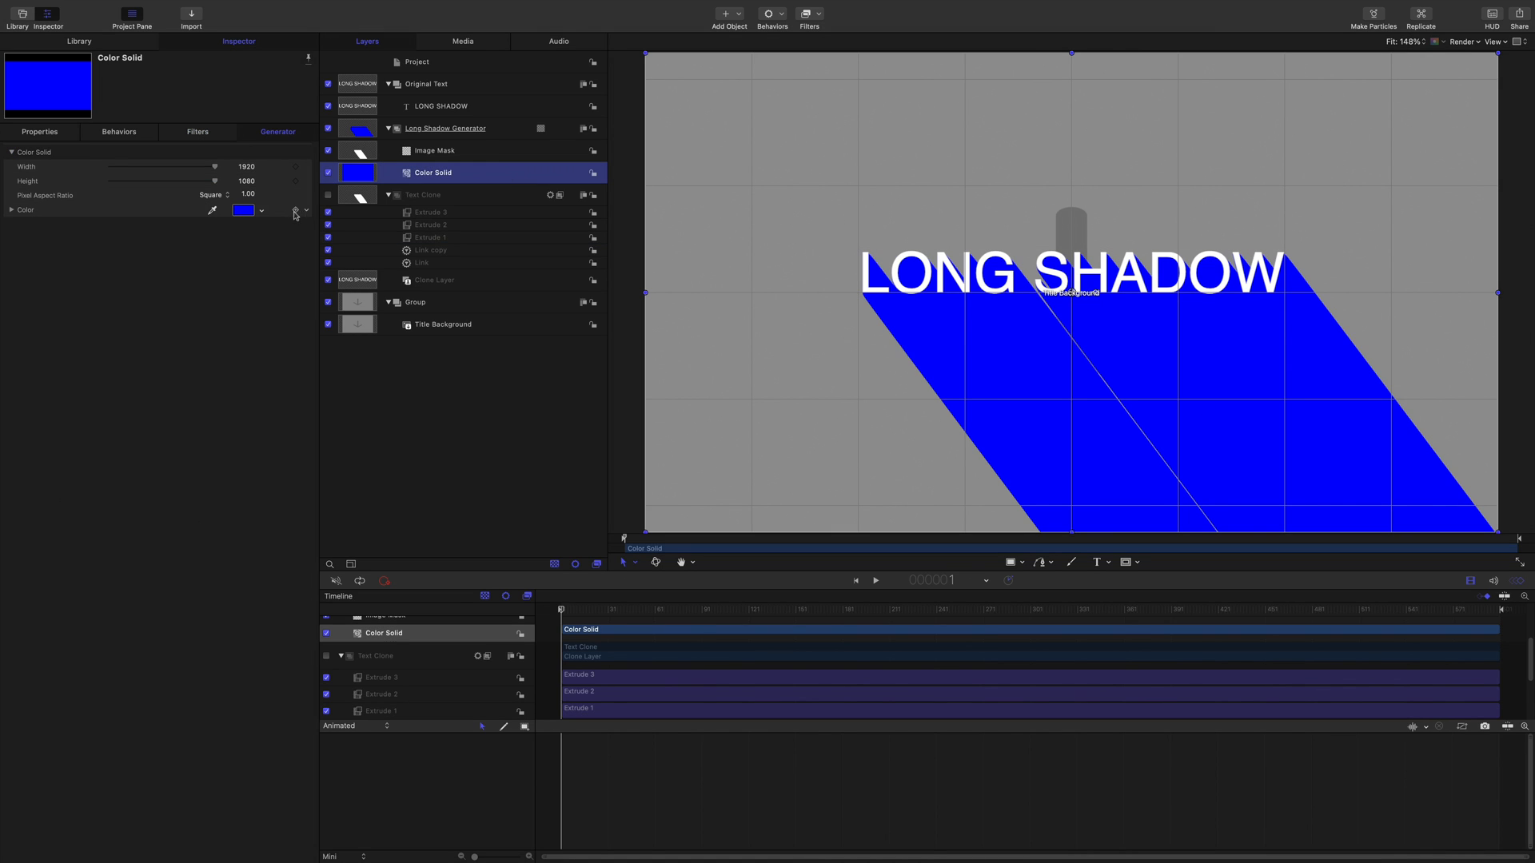
mouse_move(433, 64)
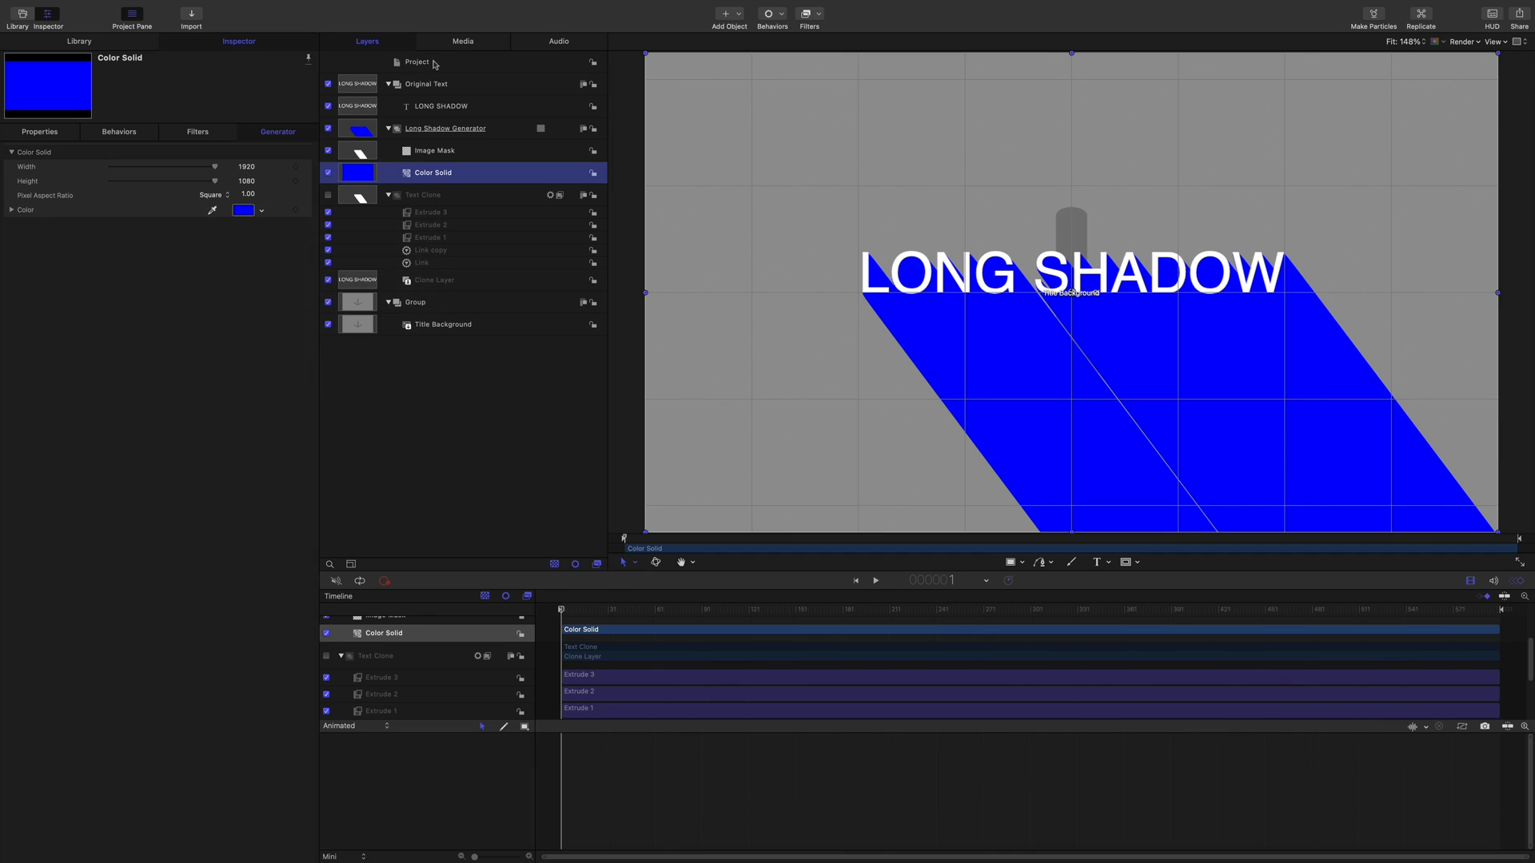
click(416, 62)
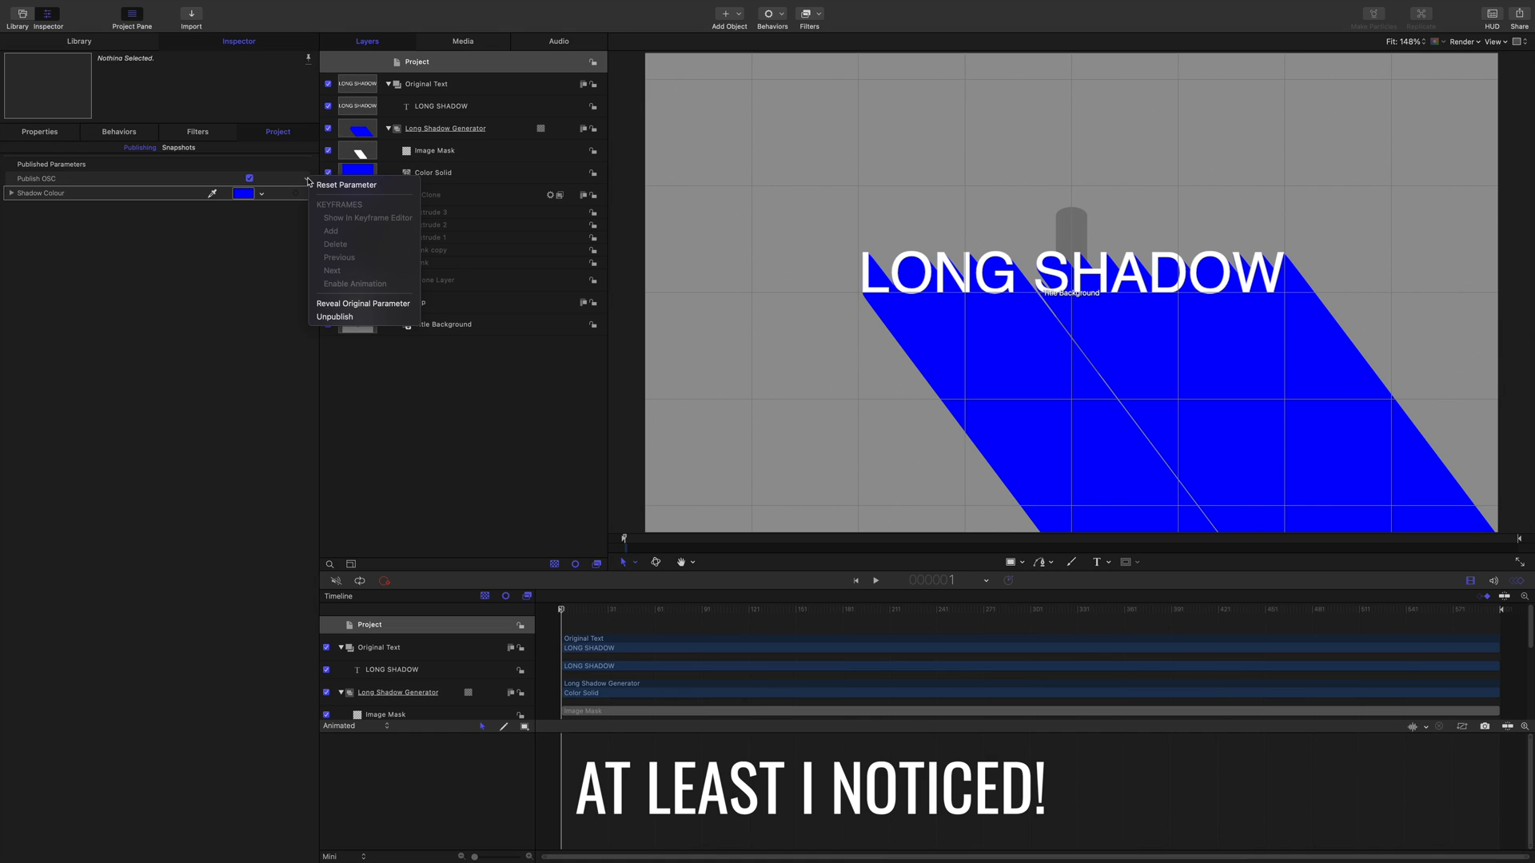
mouse_move(334, 317)
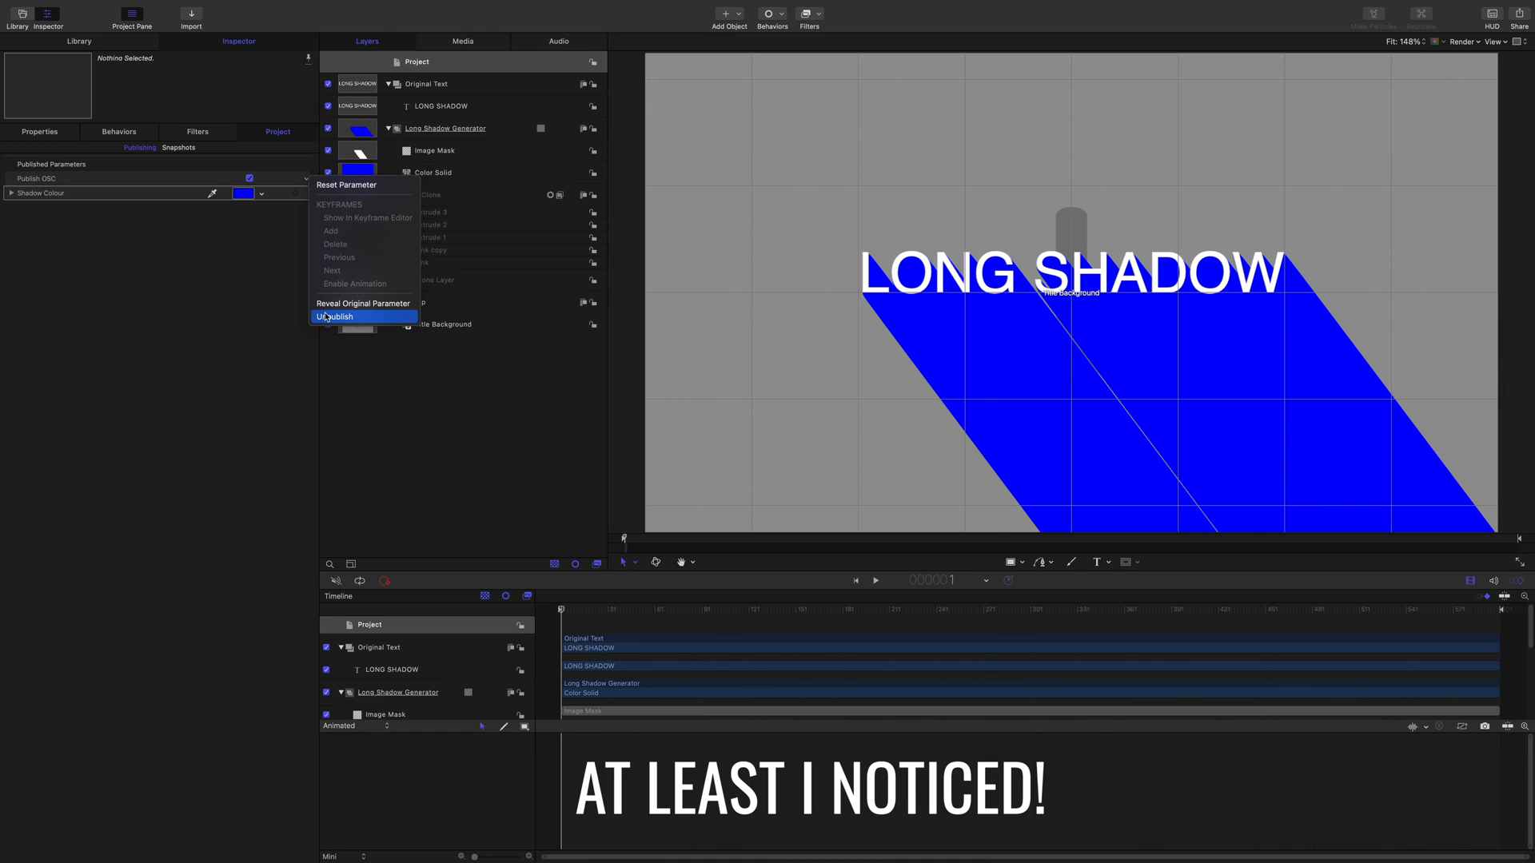
click(334, 316)
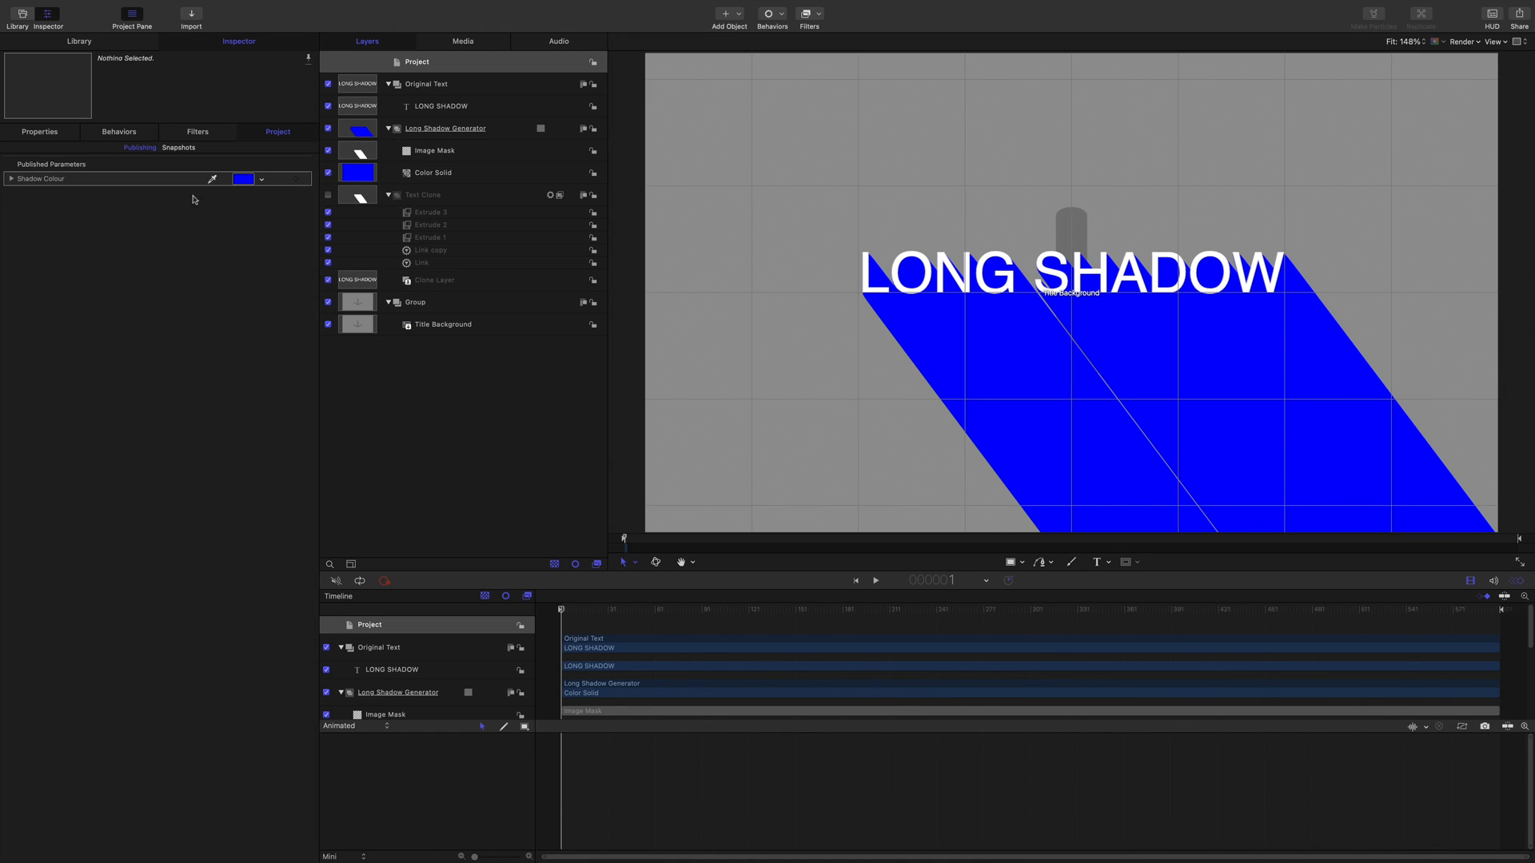
mouse_move(698, 332)
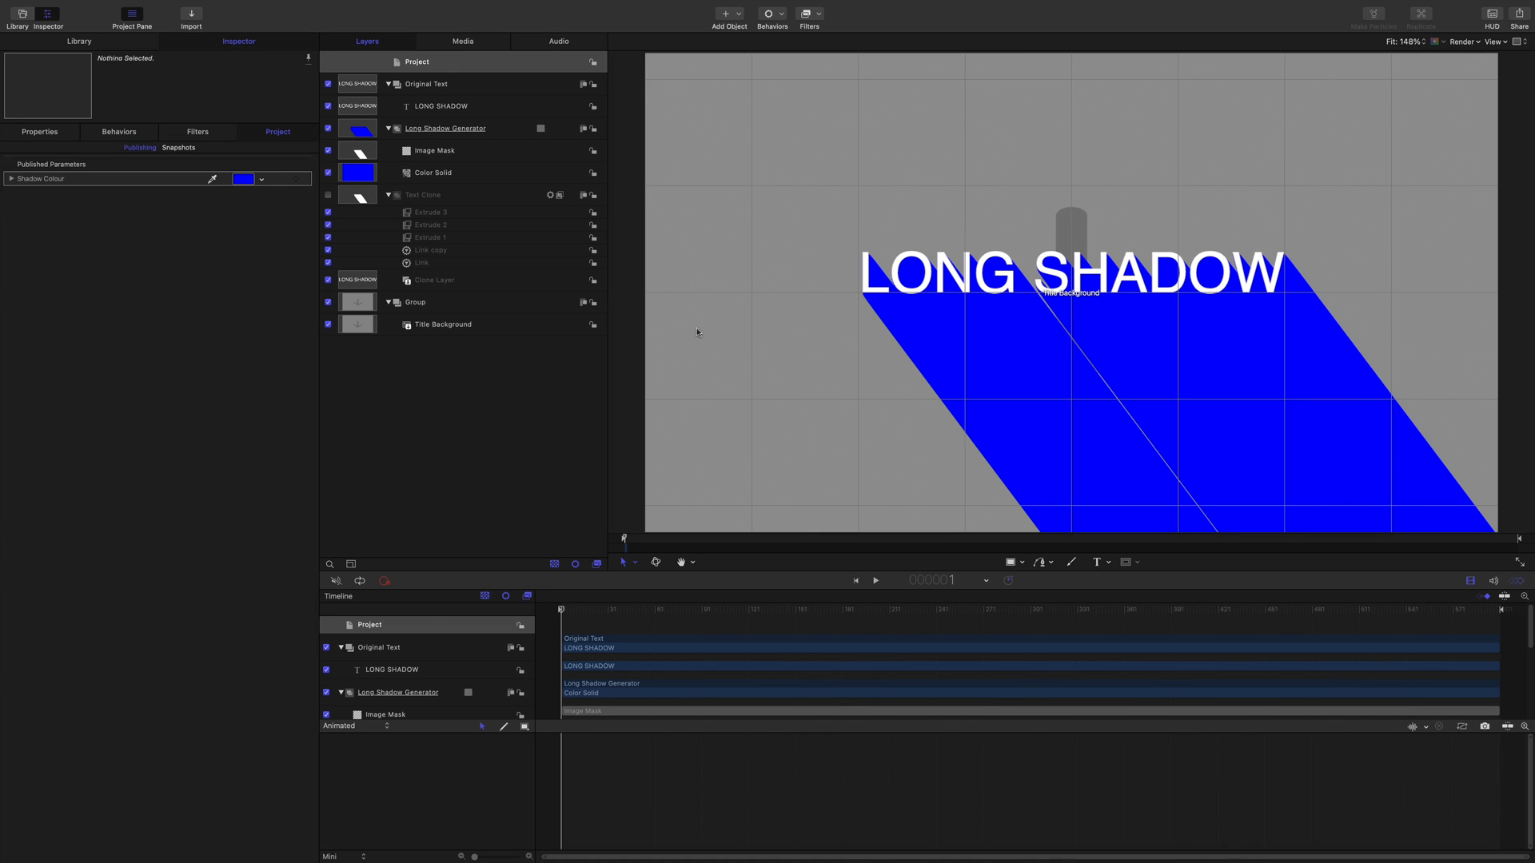
mouse_move(462, 107)
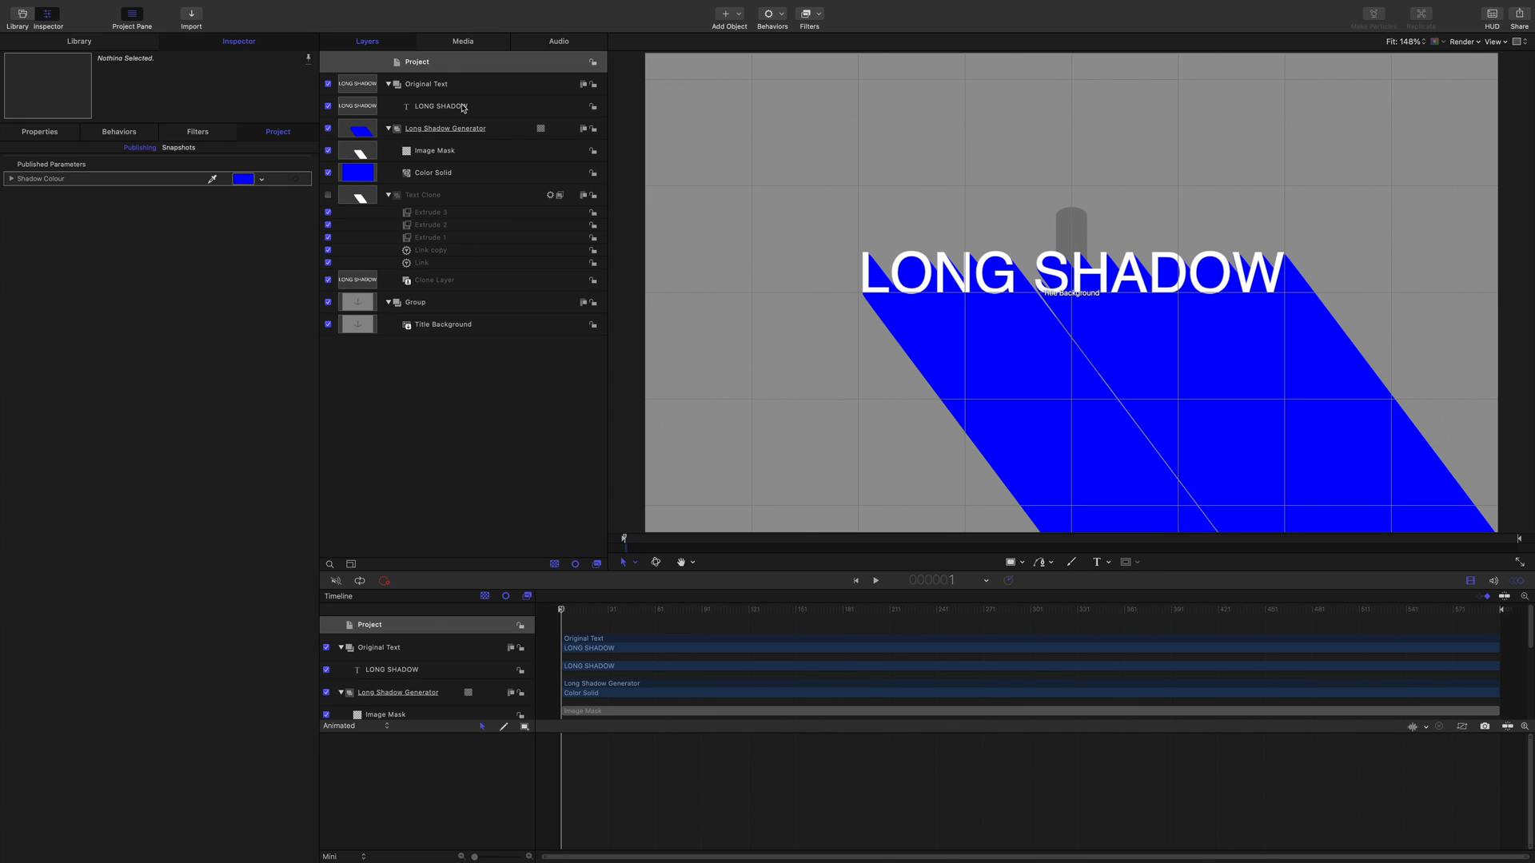
Publish the LONG SHADOW layer's text, font and size from Text > Format.
click(441, 105)
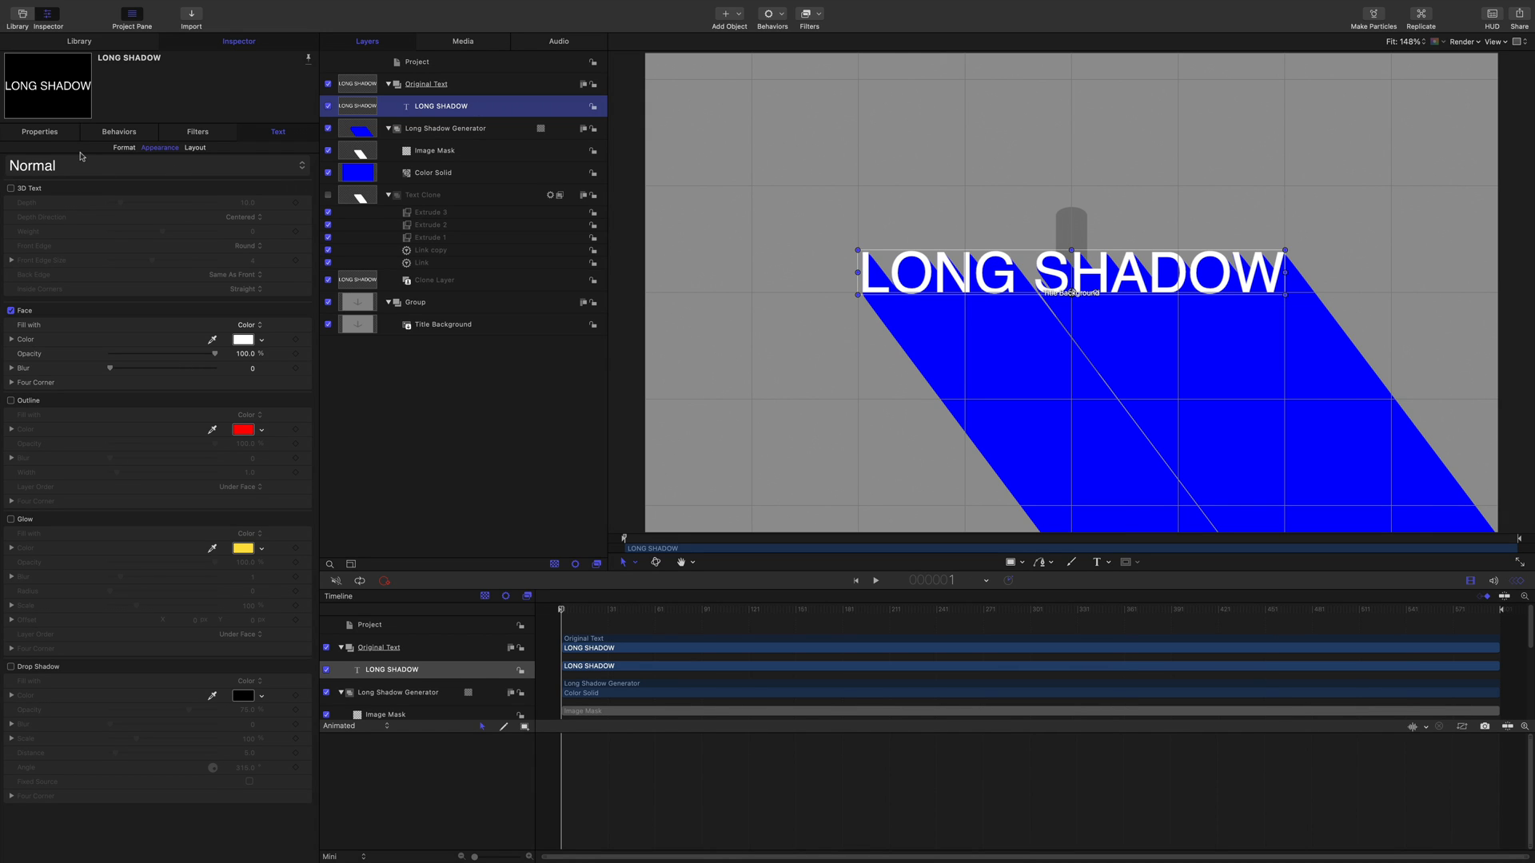
mouse_move(51, 134)
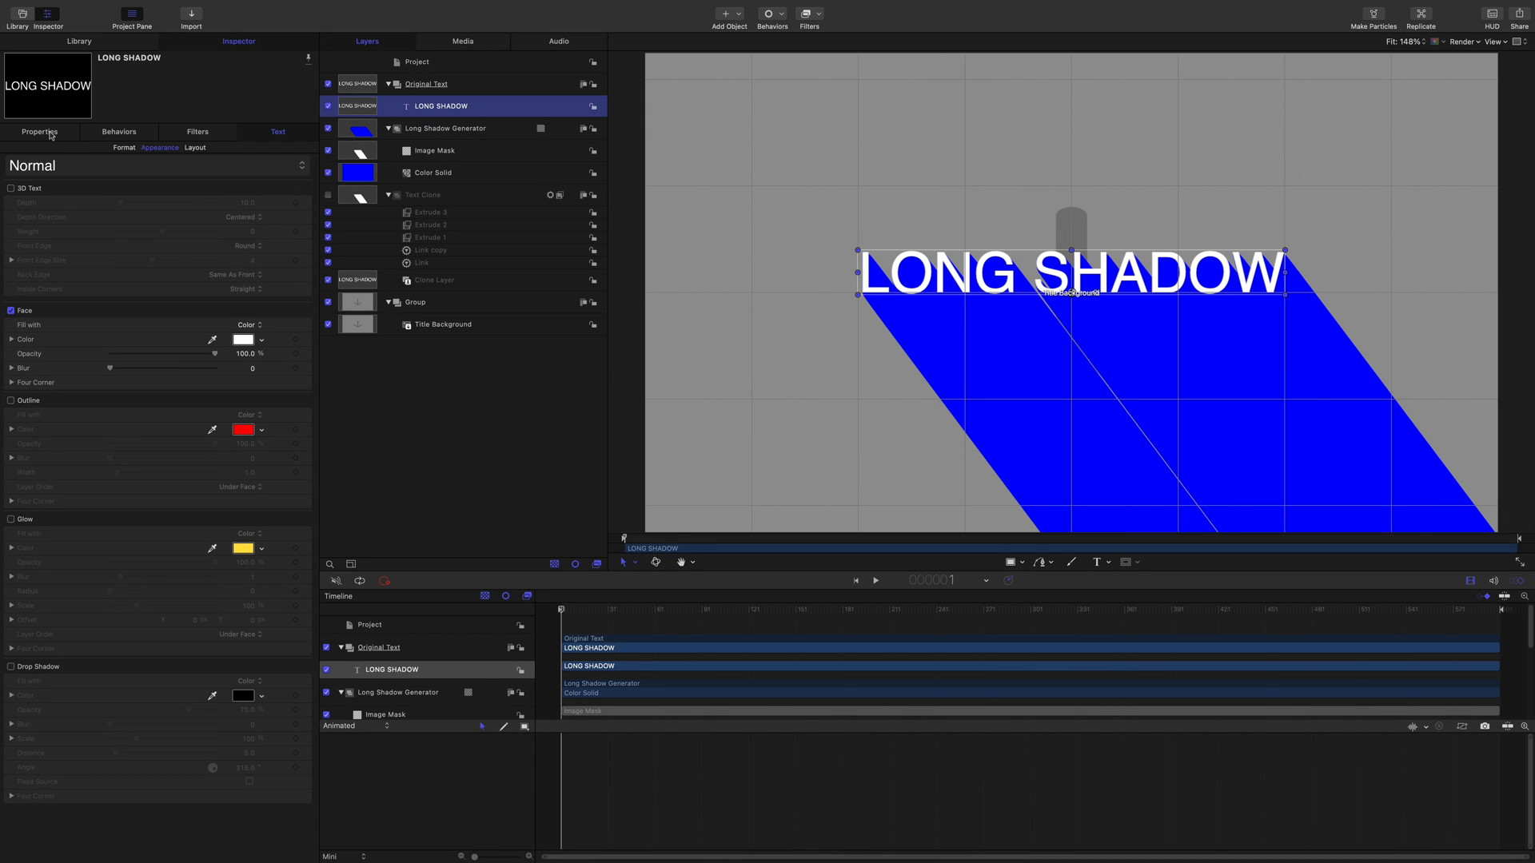
click(123, 147)
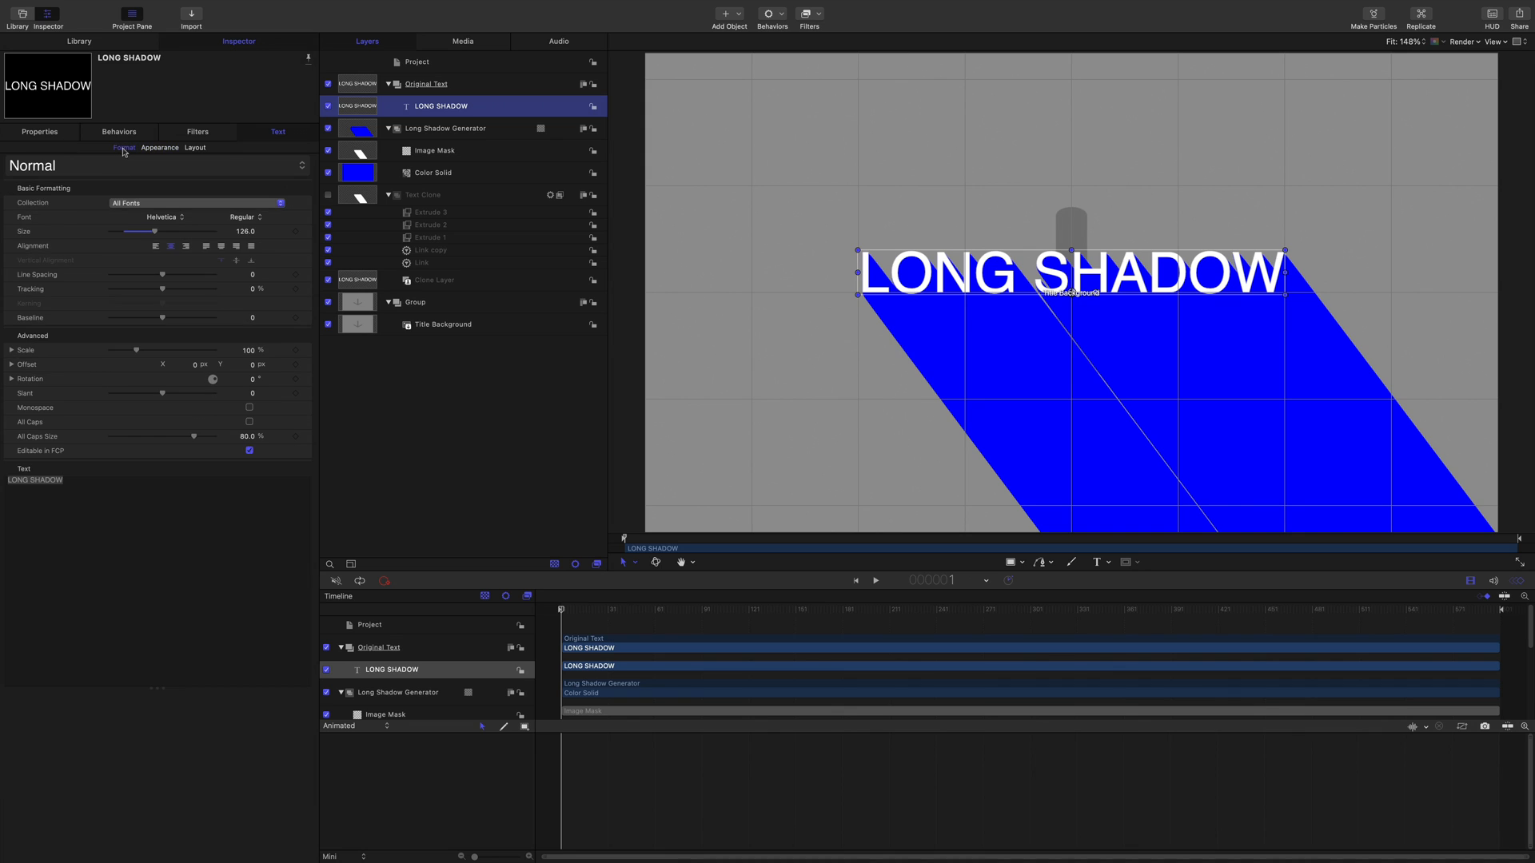
mouse_move(303, 470)
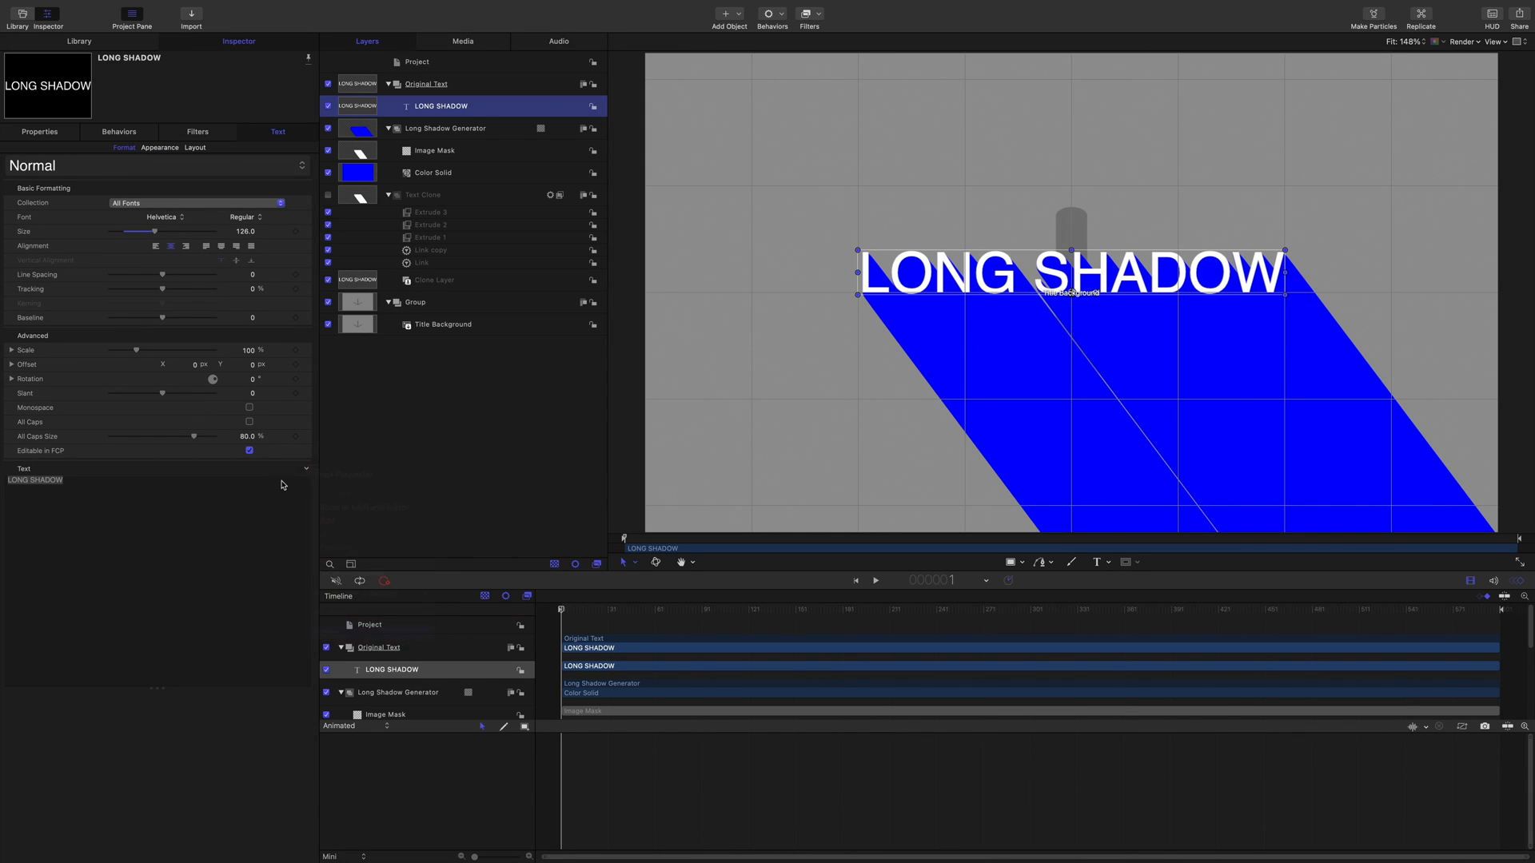
mouse_move(307, 221)
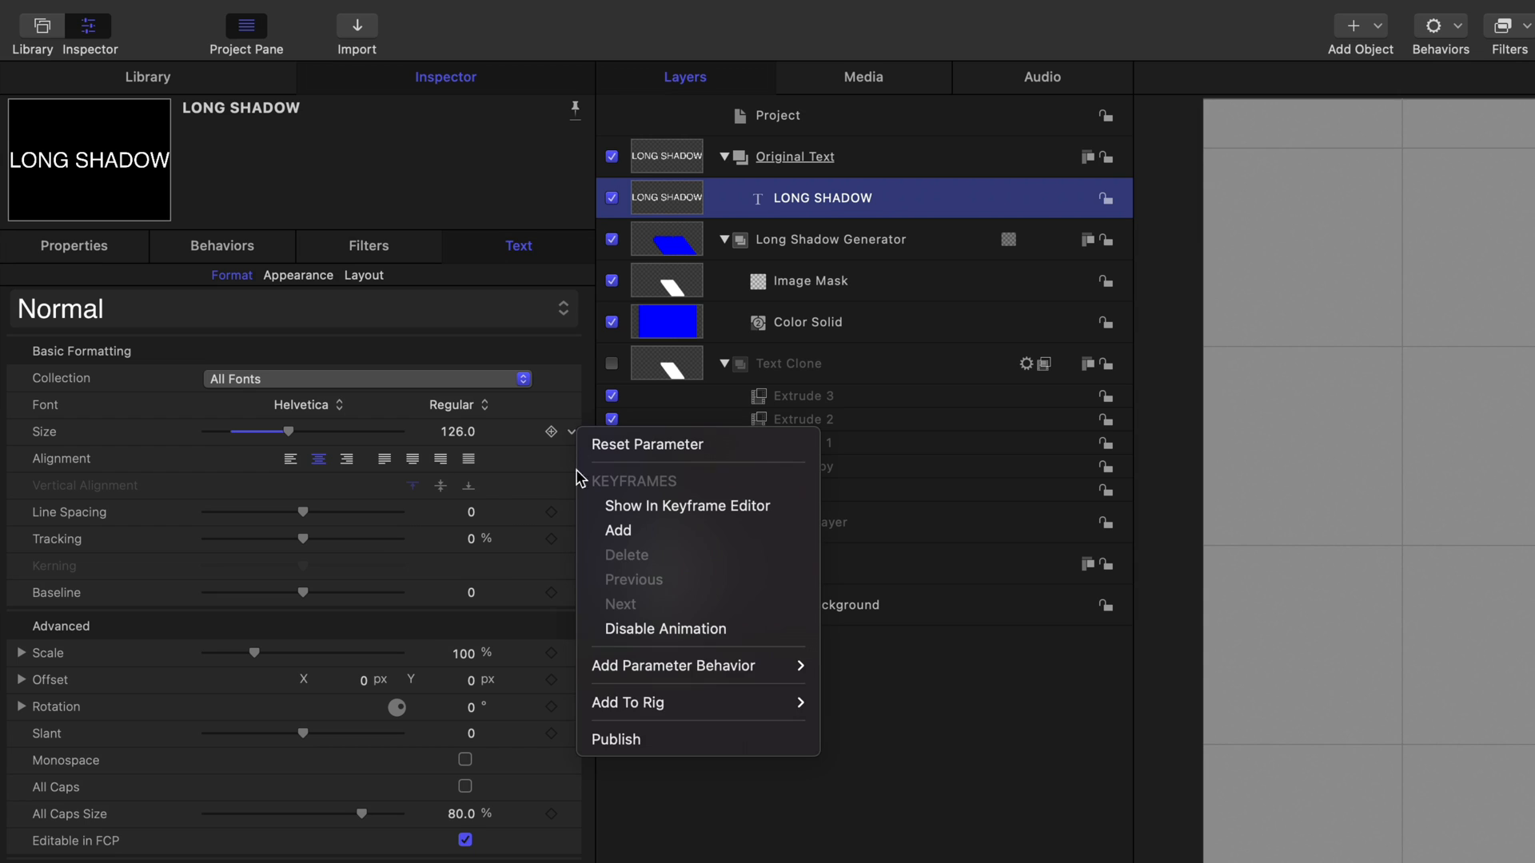
click(616, 738)
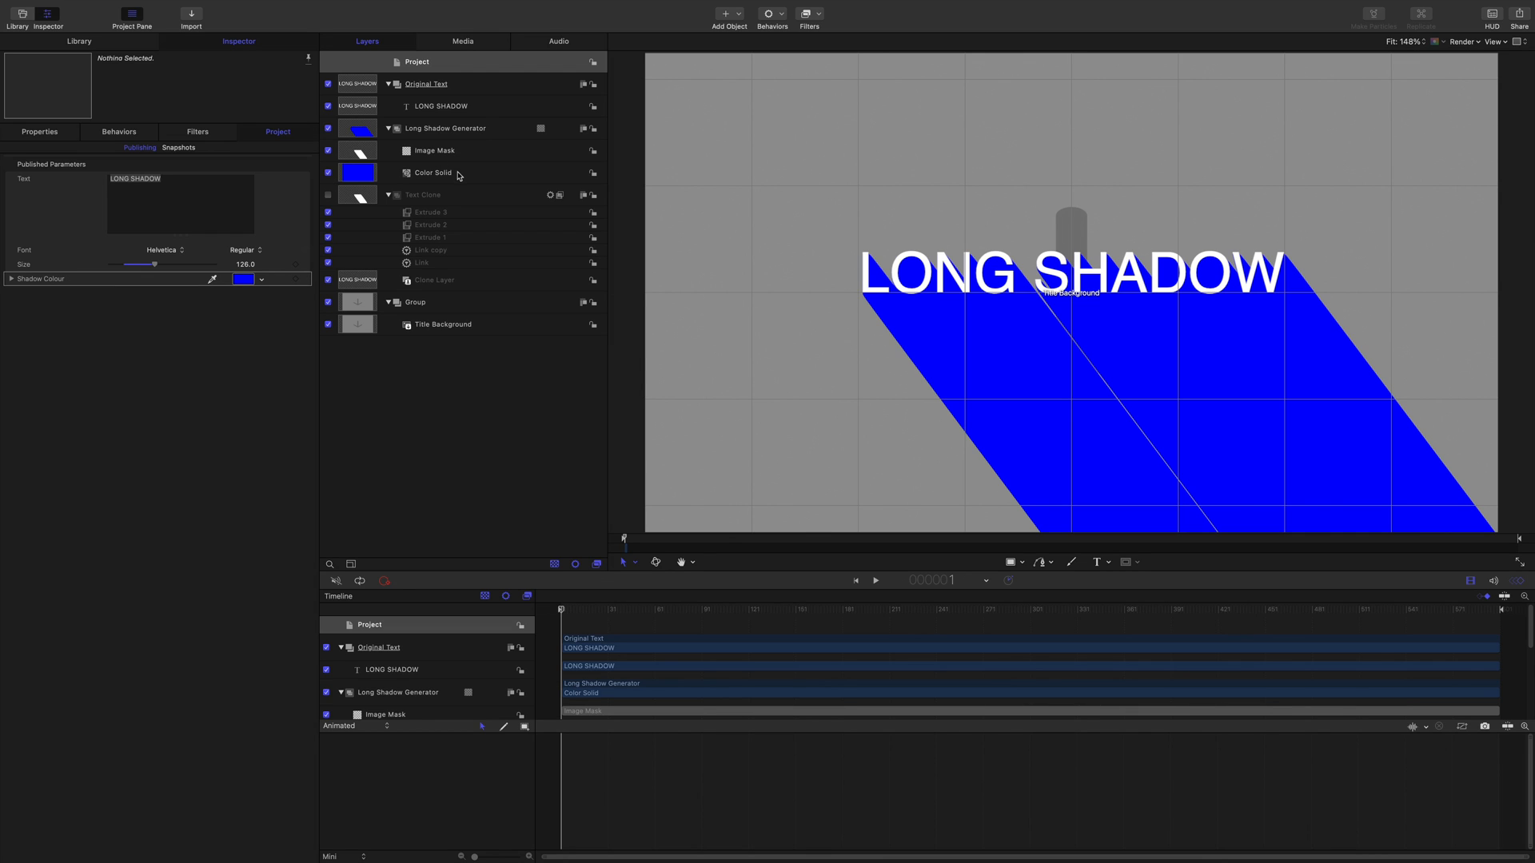
Set the Color Solid's opacity back to 100% in Properties and publish it.
click(433, 173)
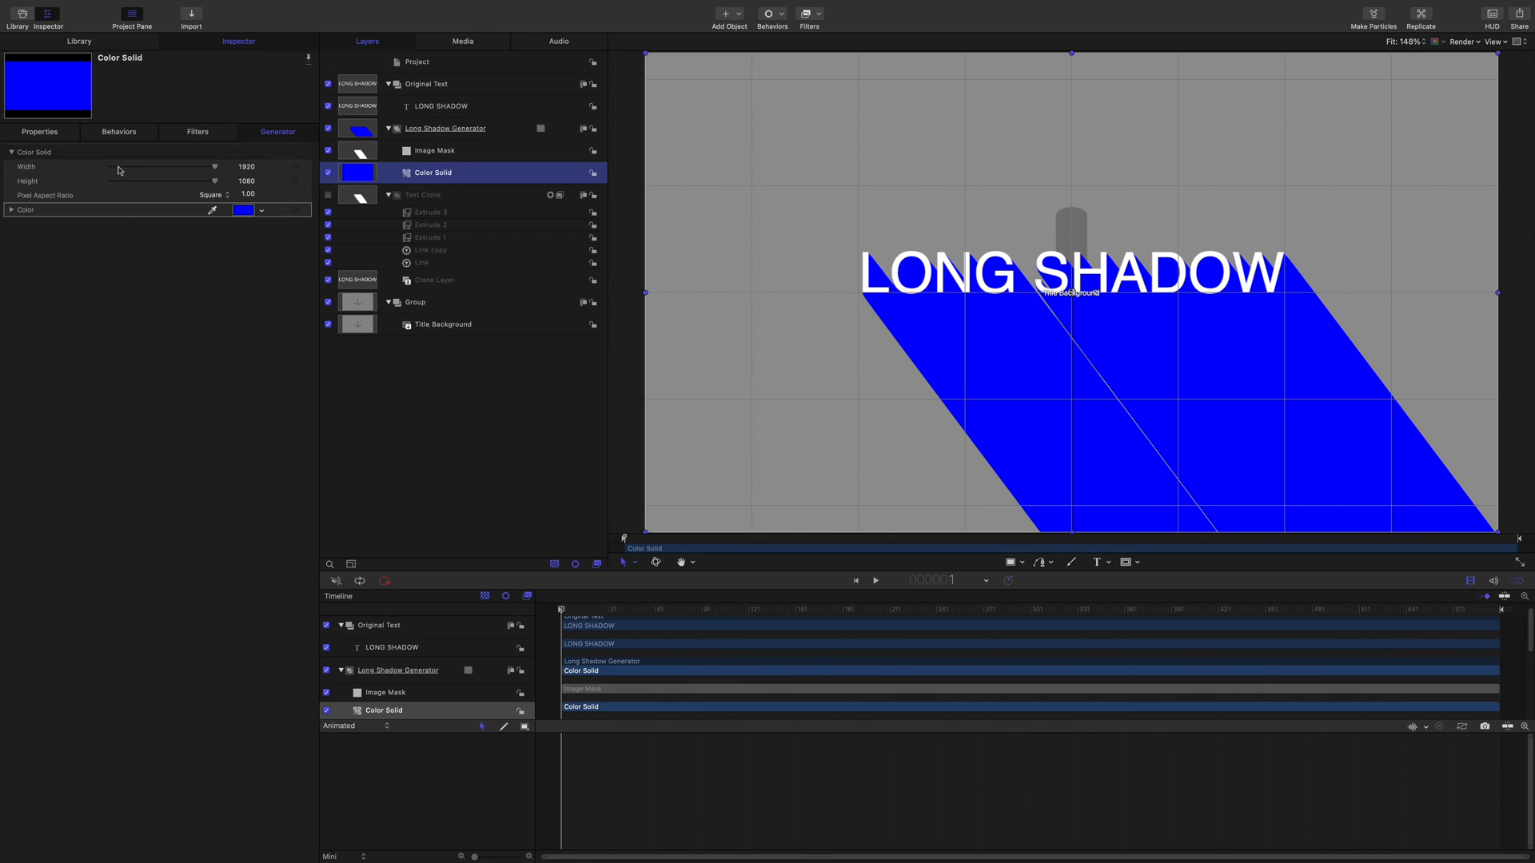
click(38, 131)
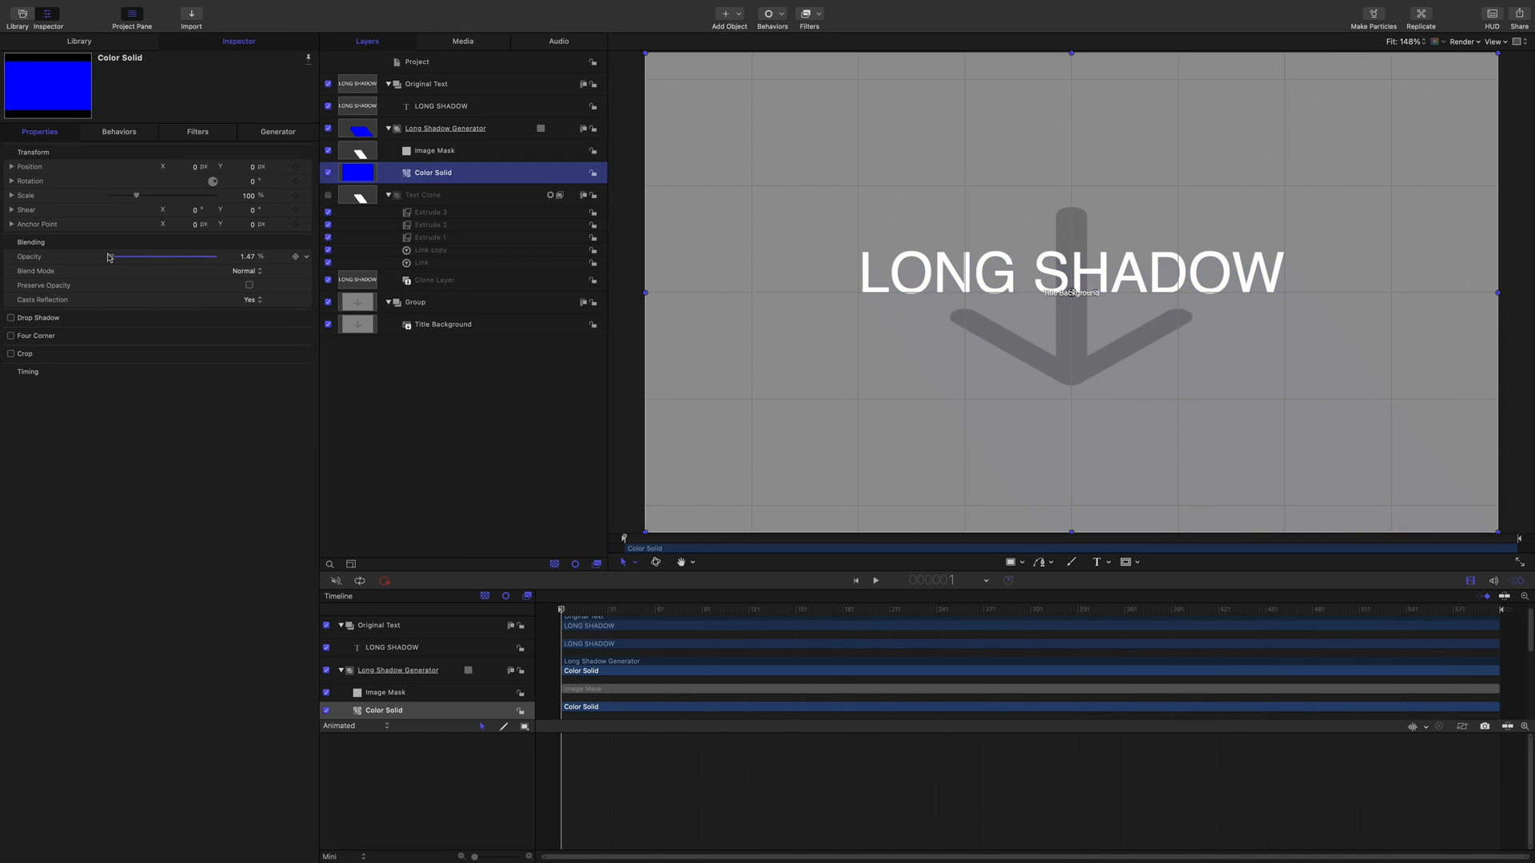
drag(110, 256, 213, 256)
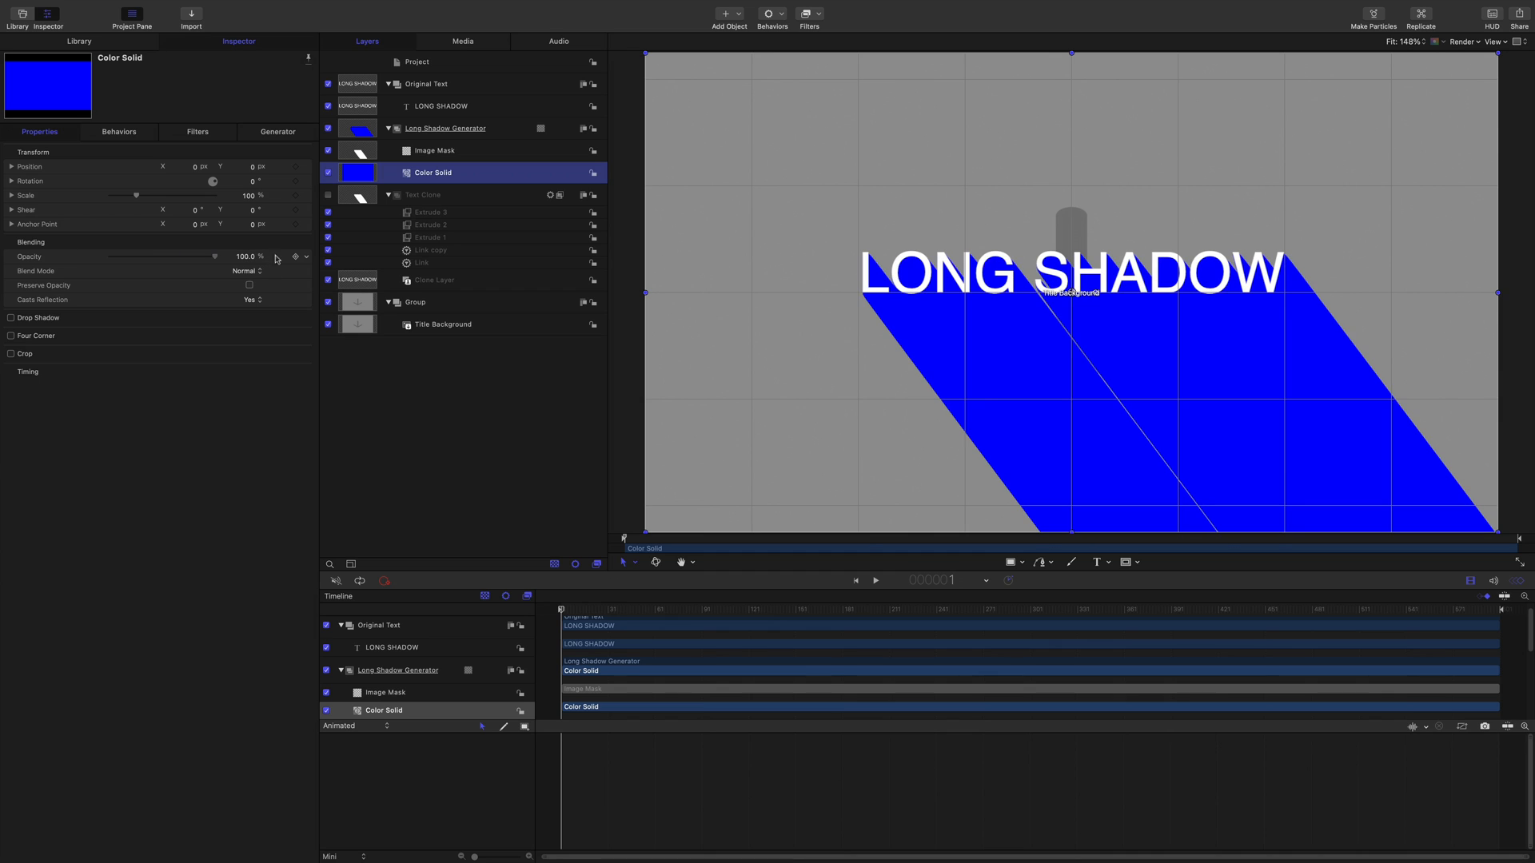
Rename the published opacity parameter to Shadow Opacity in Project > Publishing.
click(416, 61)
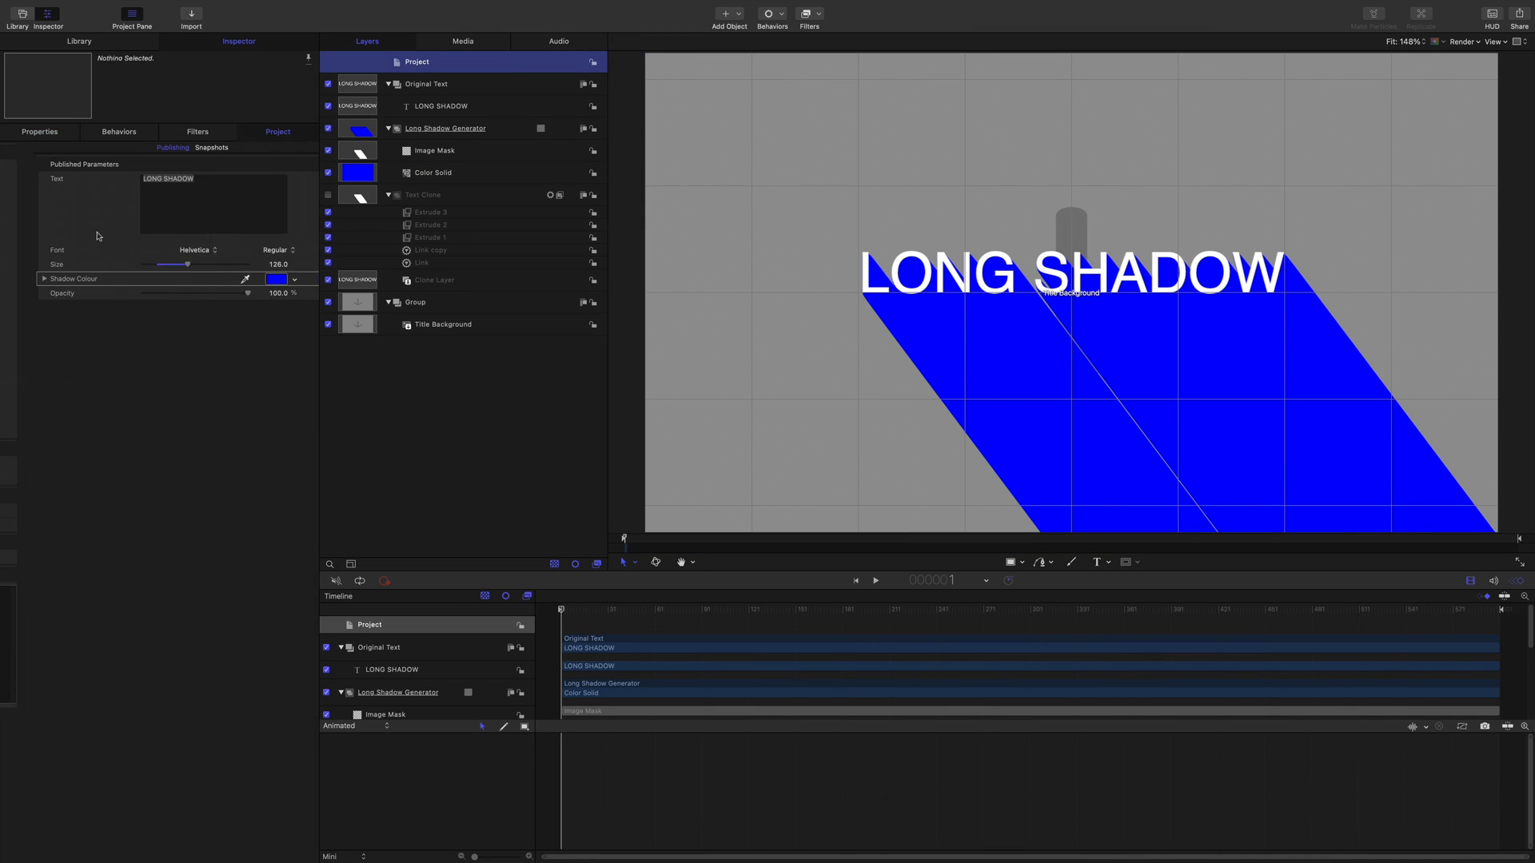
click(70, 278)
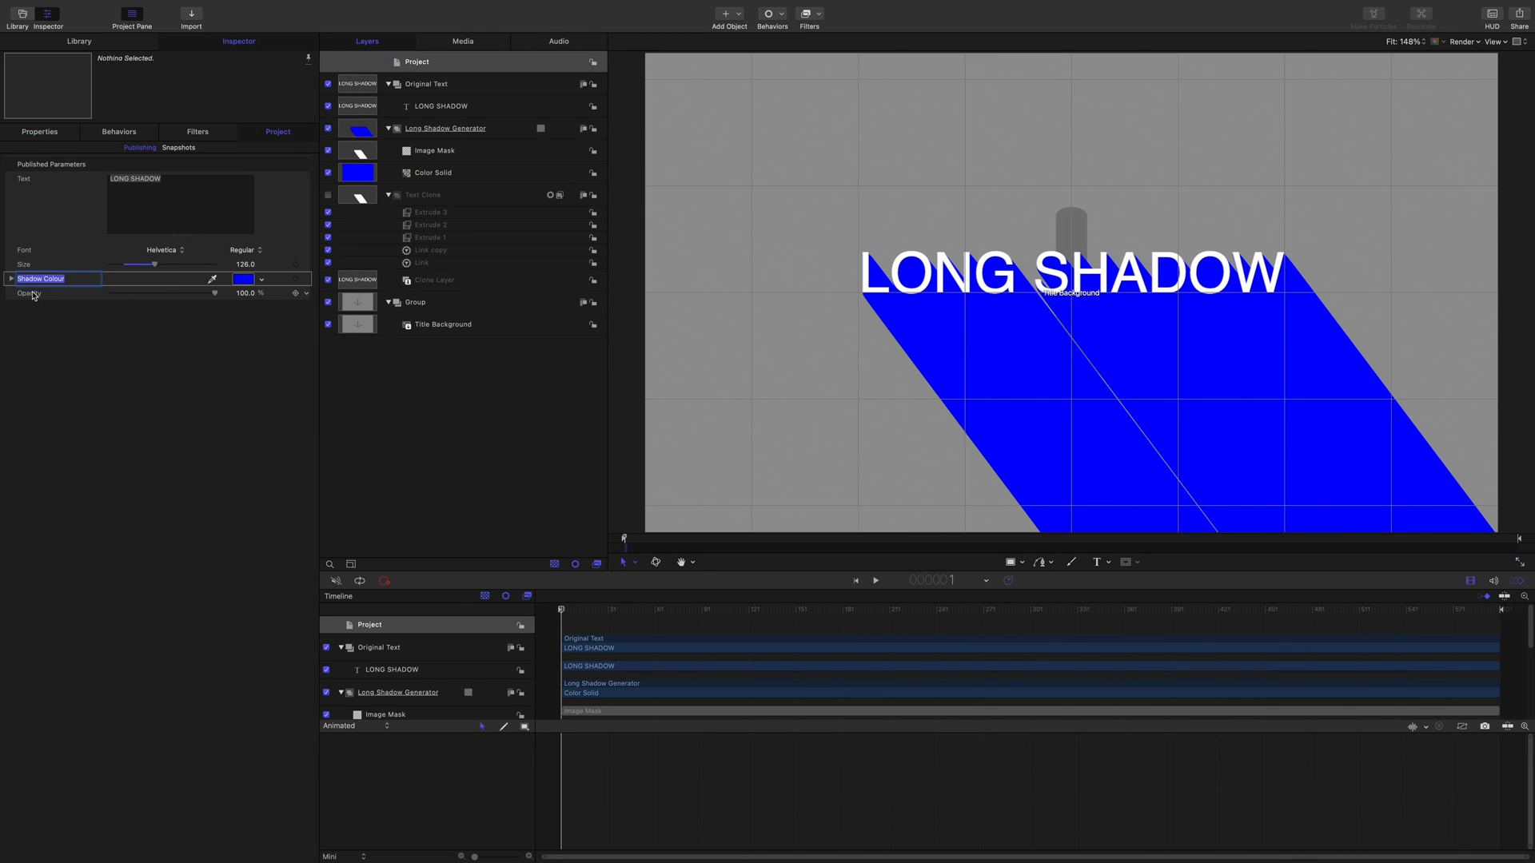
click(29, 293)
text(Sahdow )
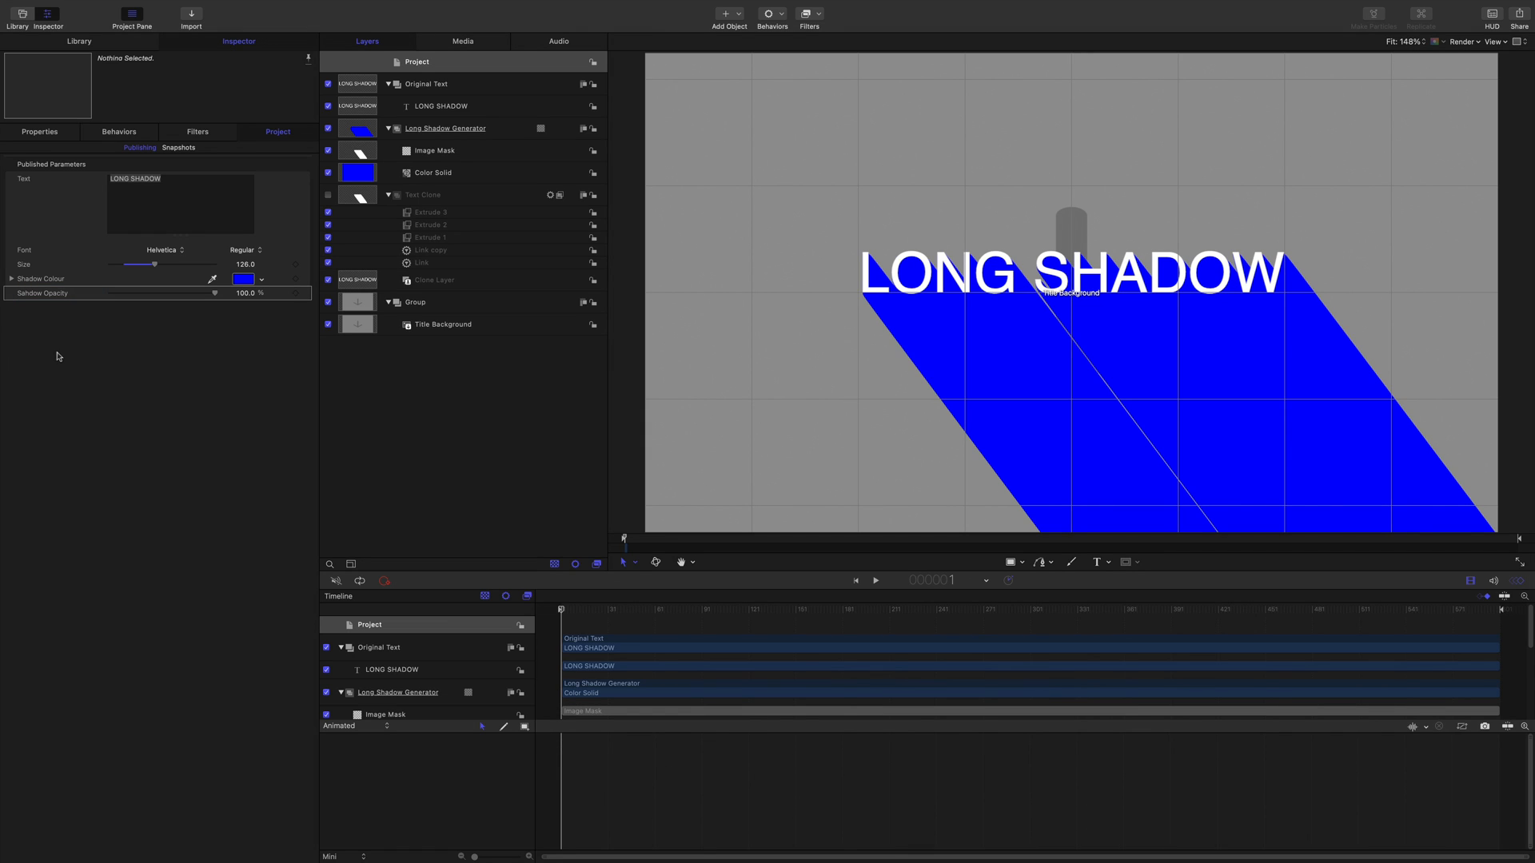
mouse_move(539, 386)
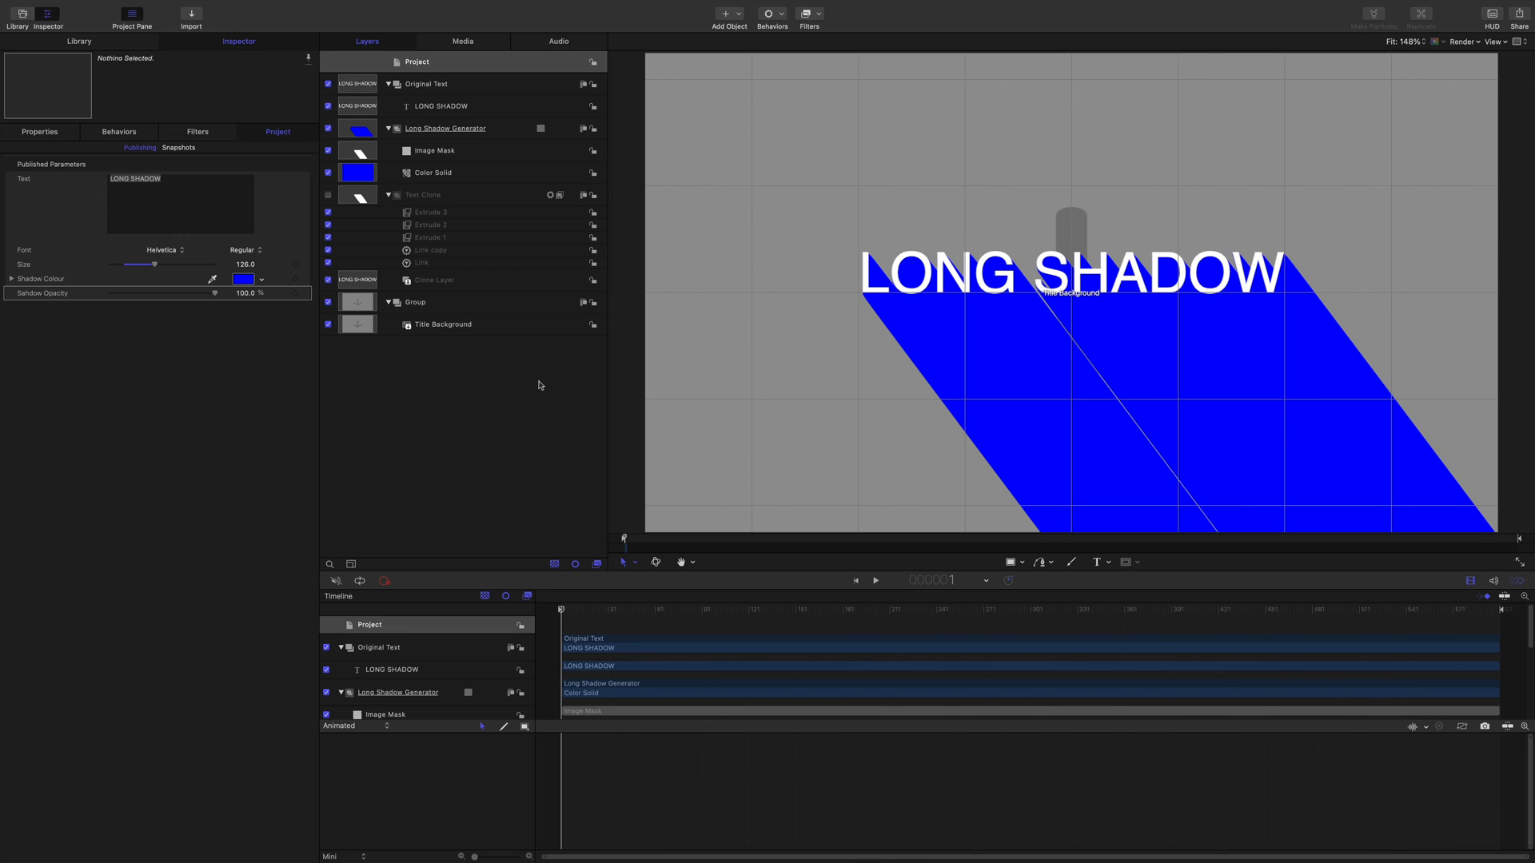
mouse_move(1005, 374)
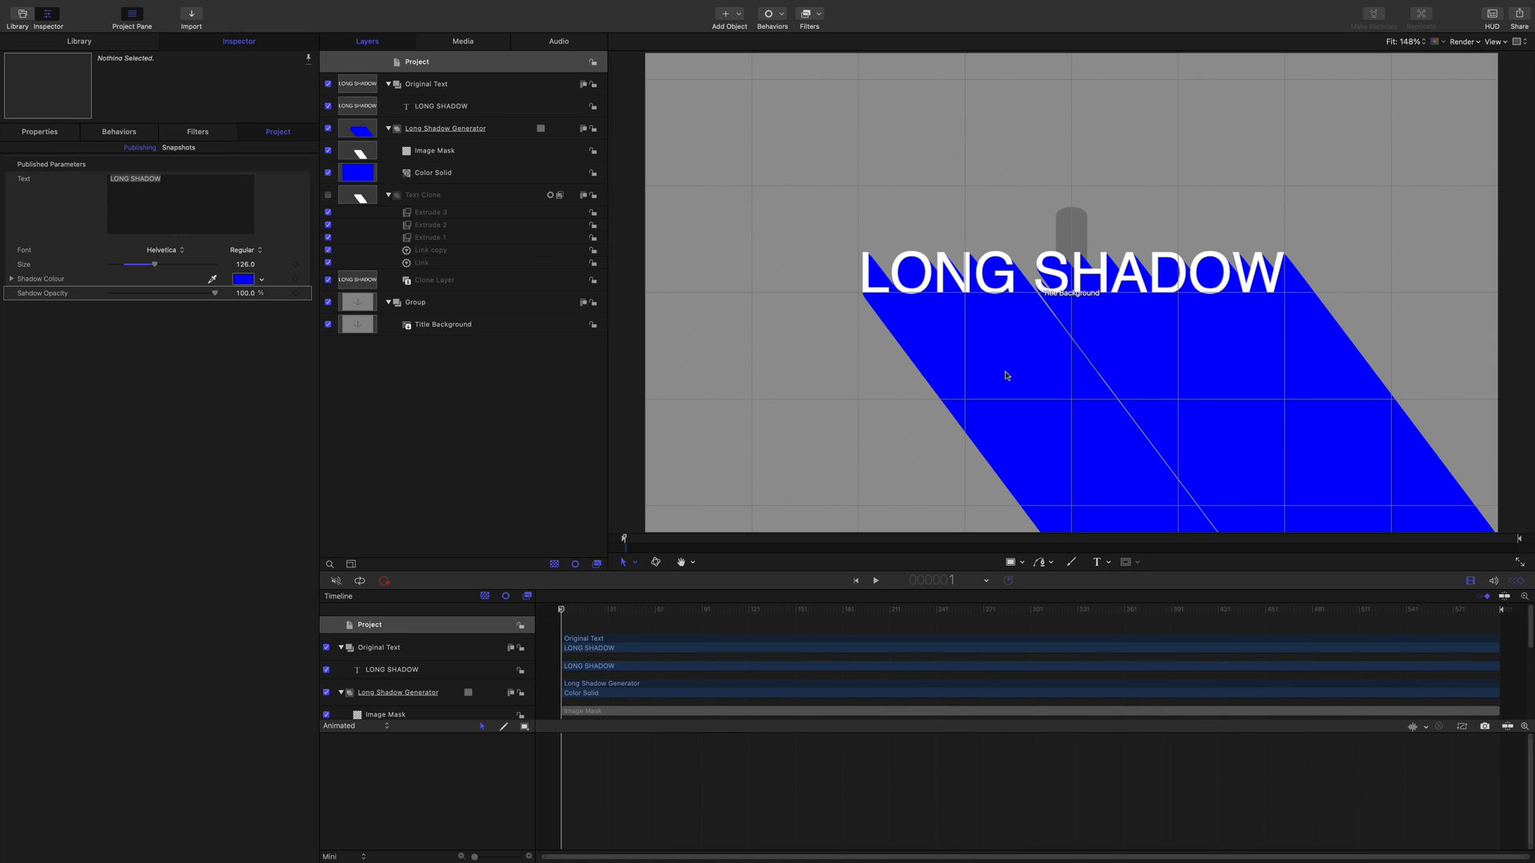
mouse_move(446, 239)
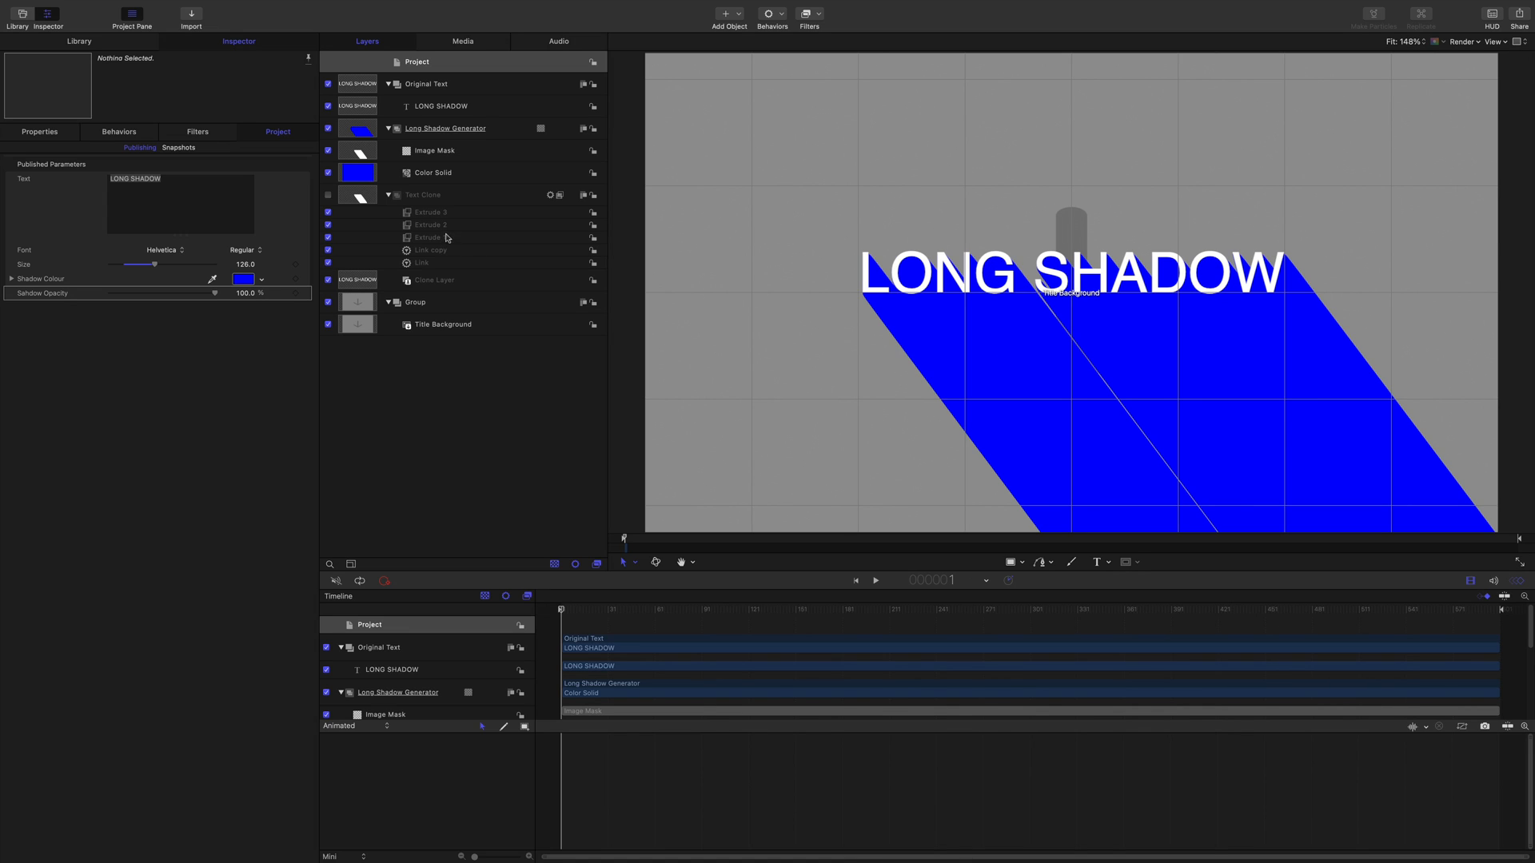
Link the Distance of Extrude 1, 2 and 3 to one new rig slider.
click(428, 237)
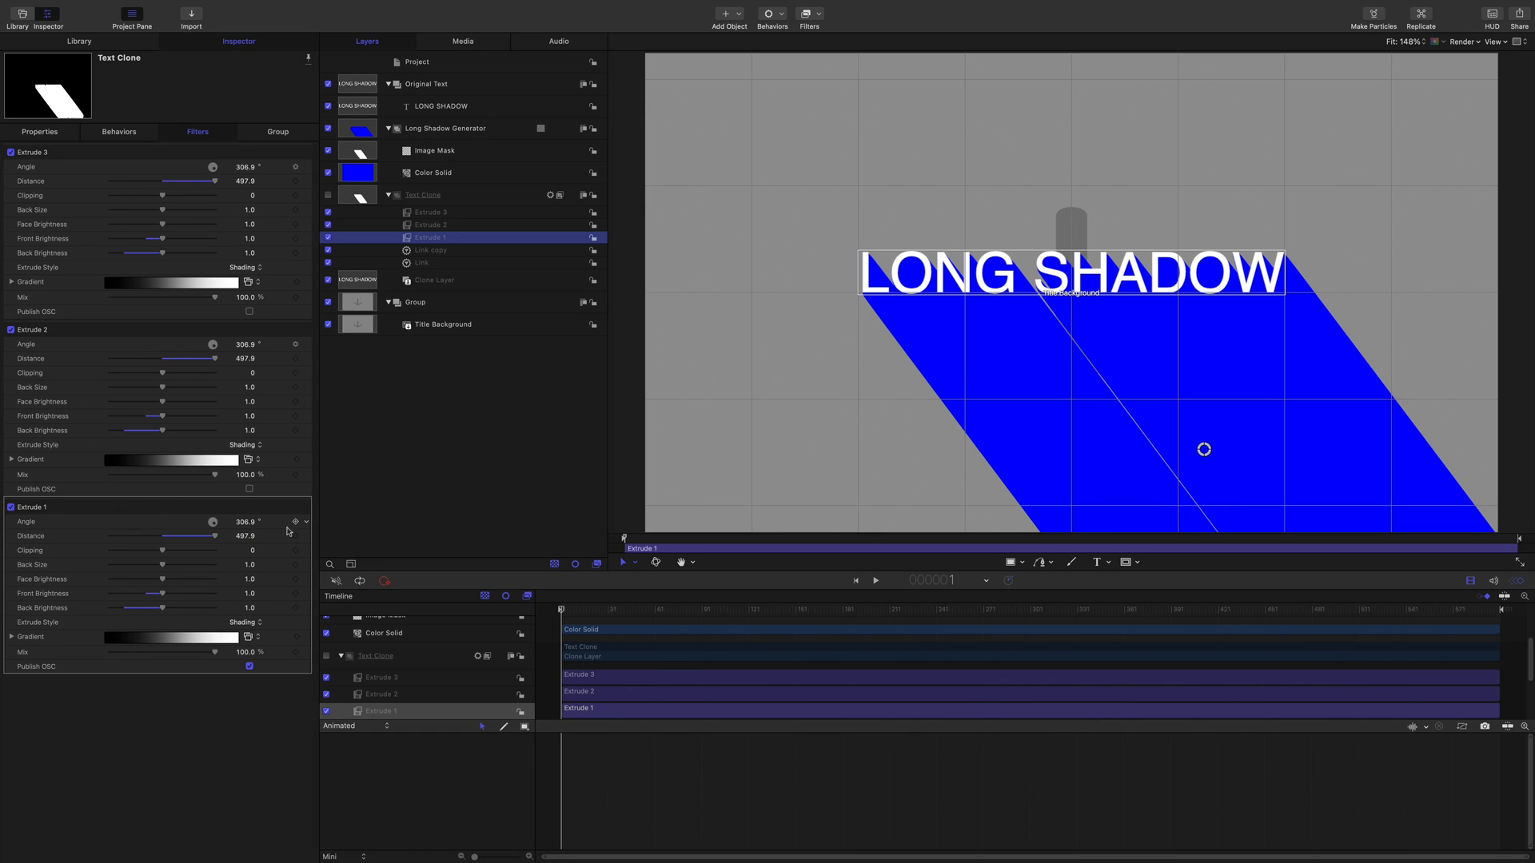
mouse_move(267, 544)
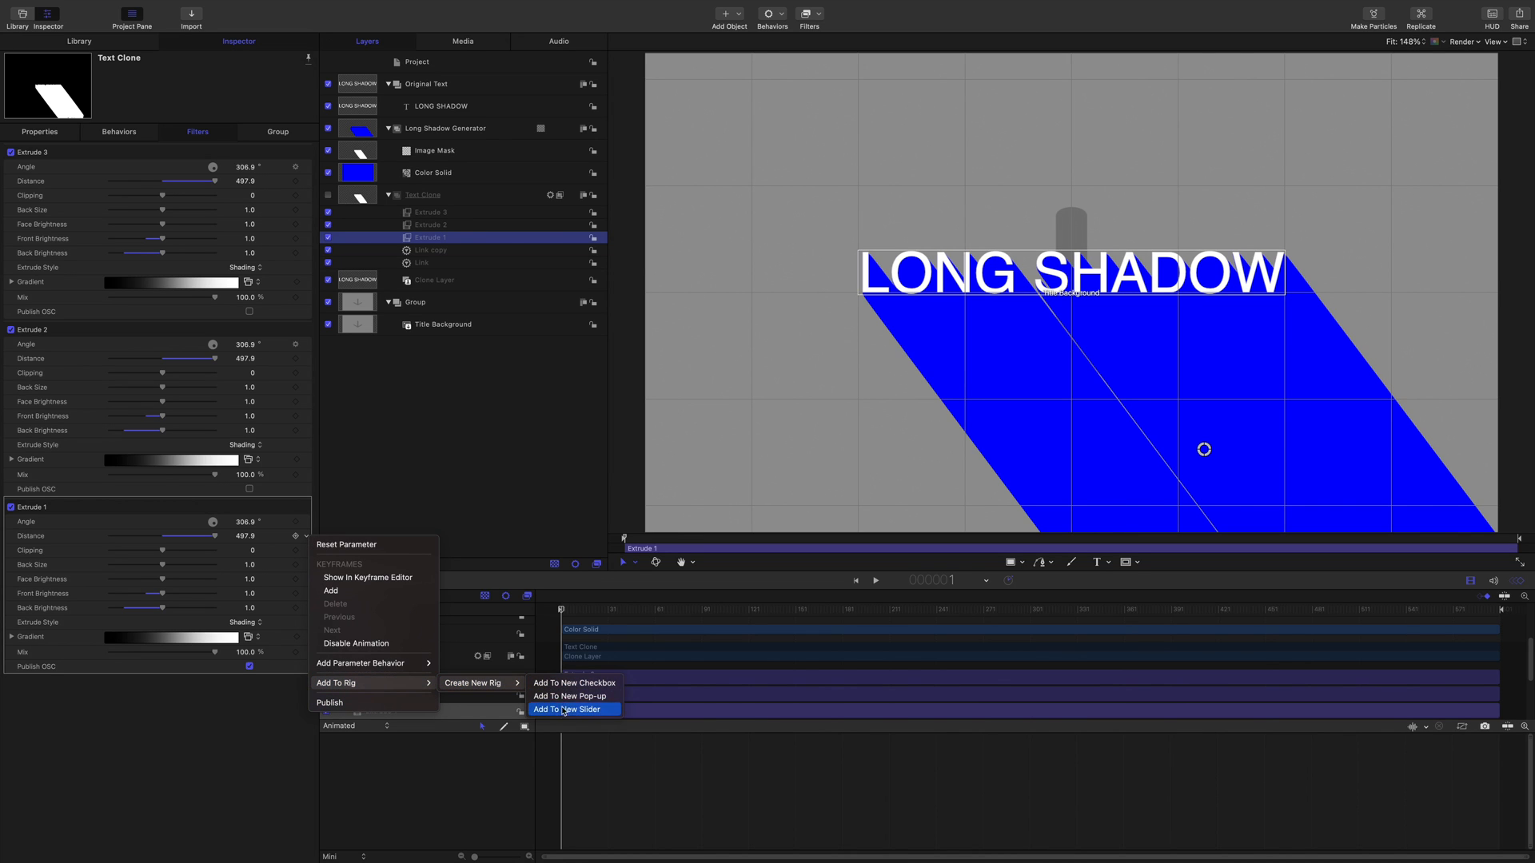
click(566, 710)
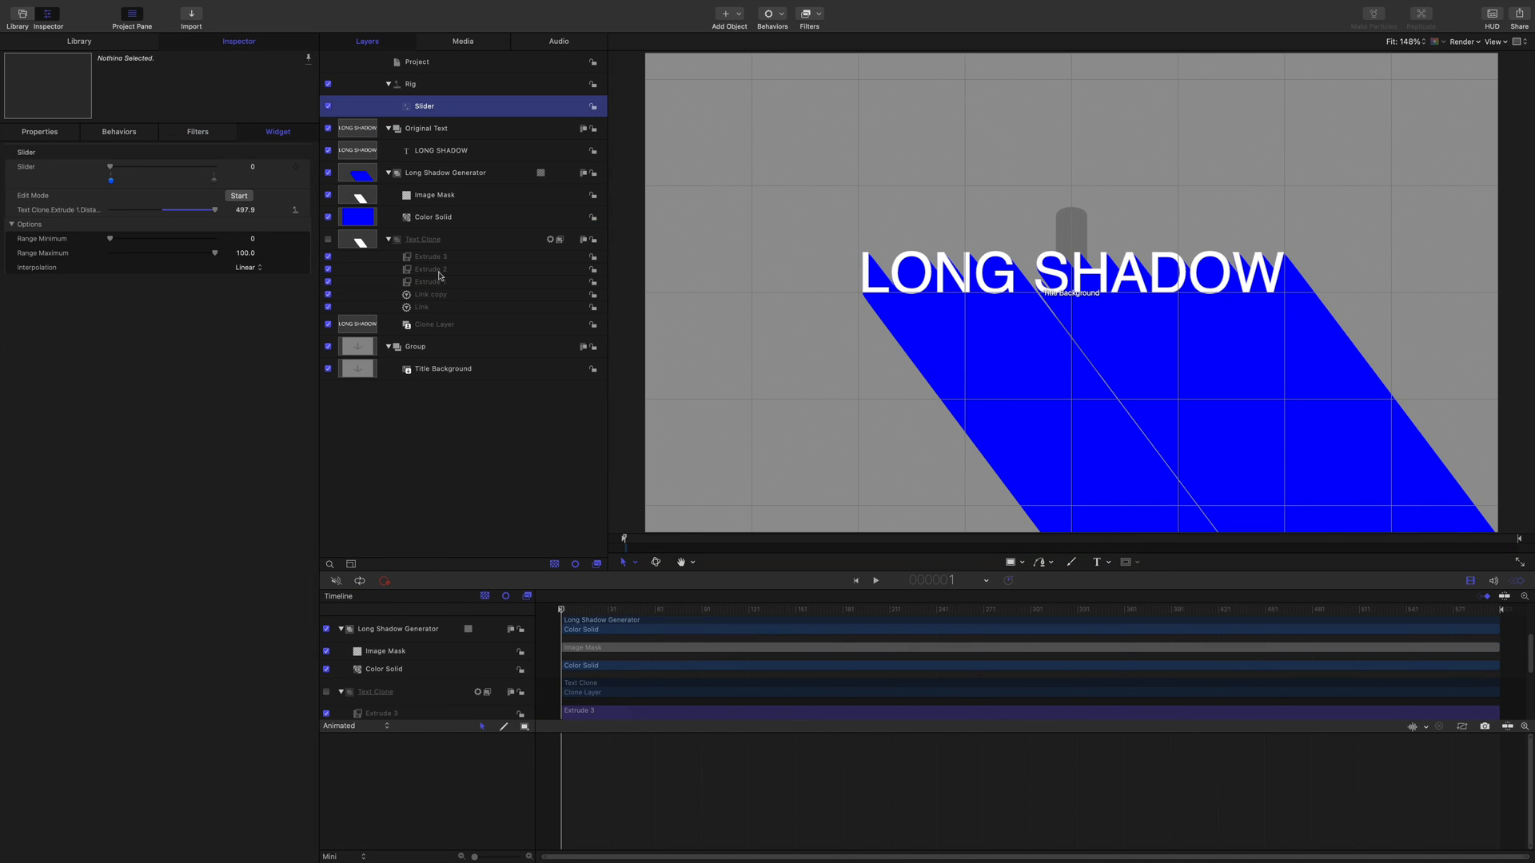
click(429, 268)
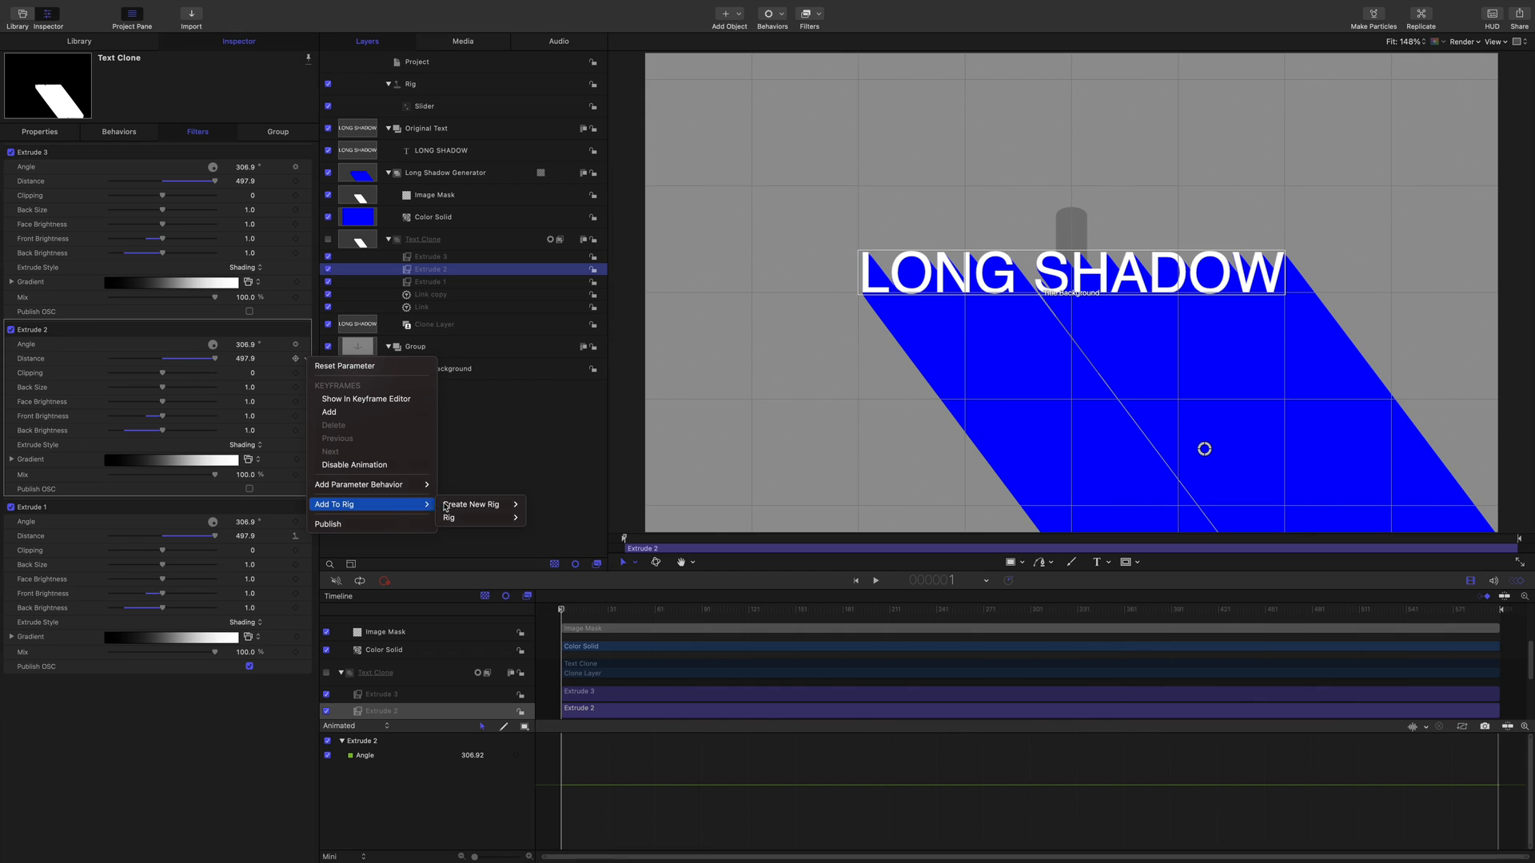
click(442, 280)
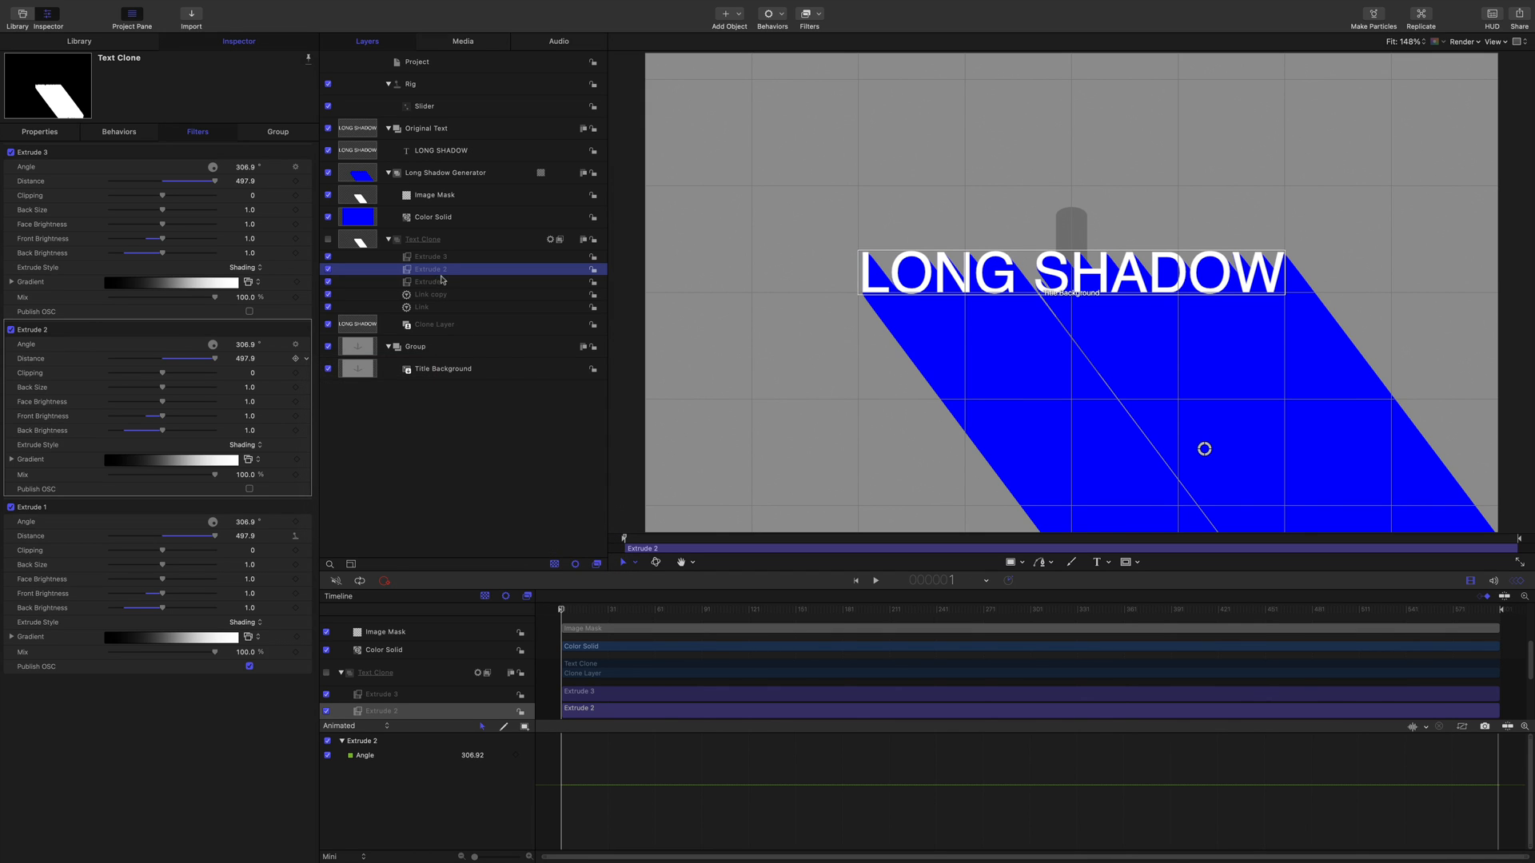
click(430, 256)
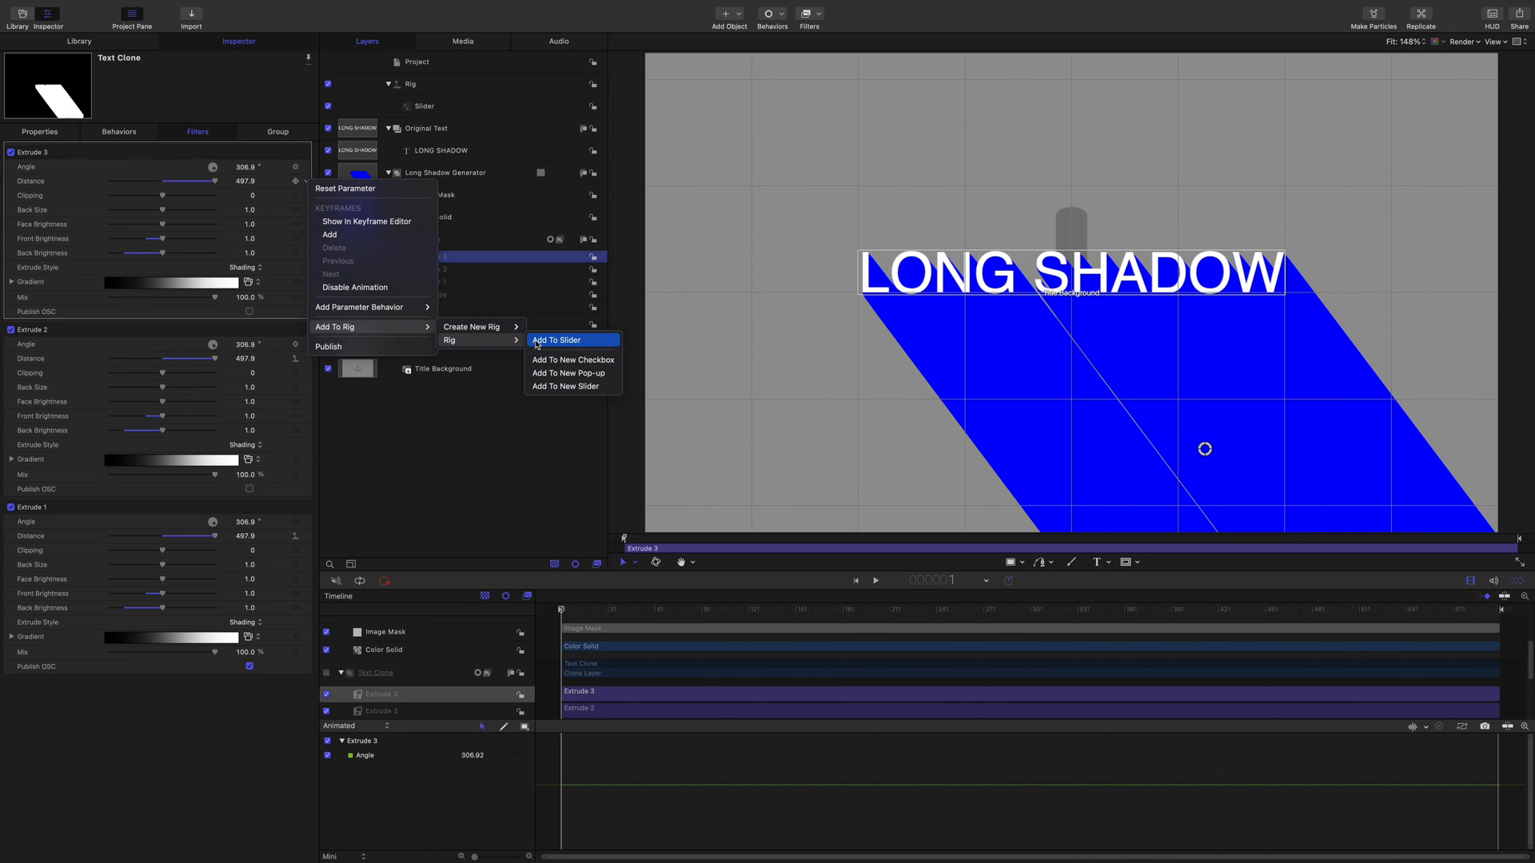
click(557, 339)
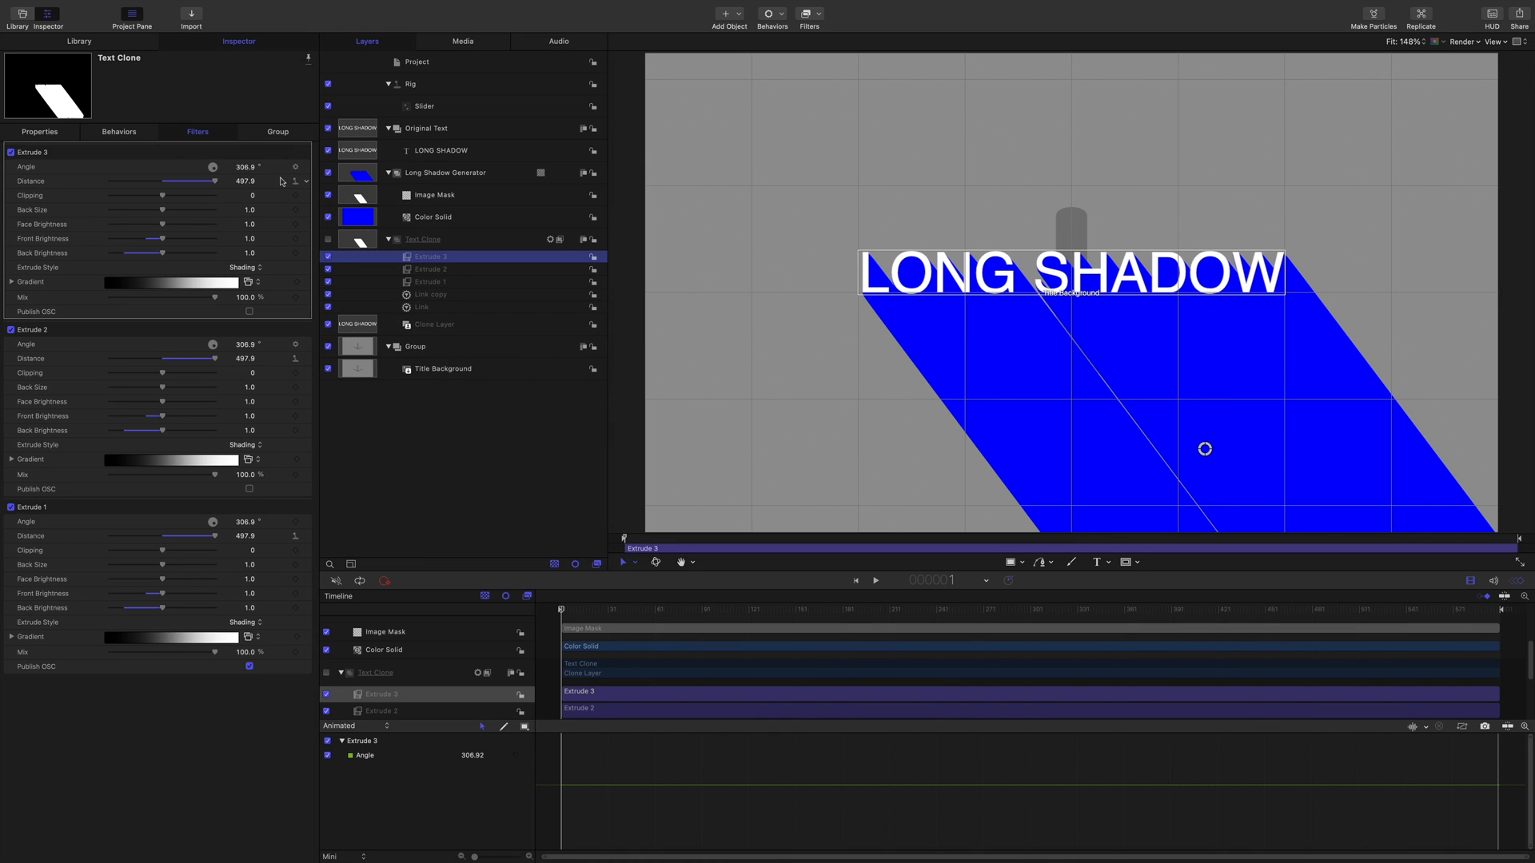
mouse_move(298, 194)
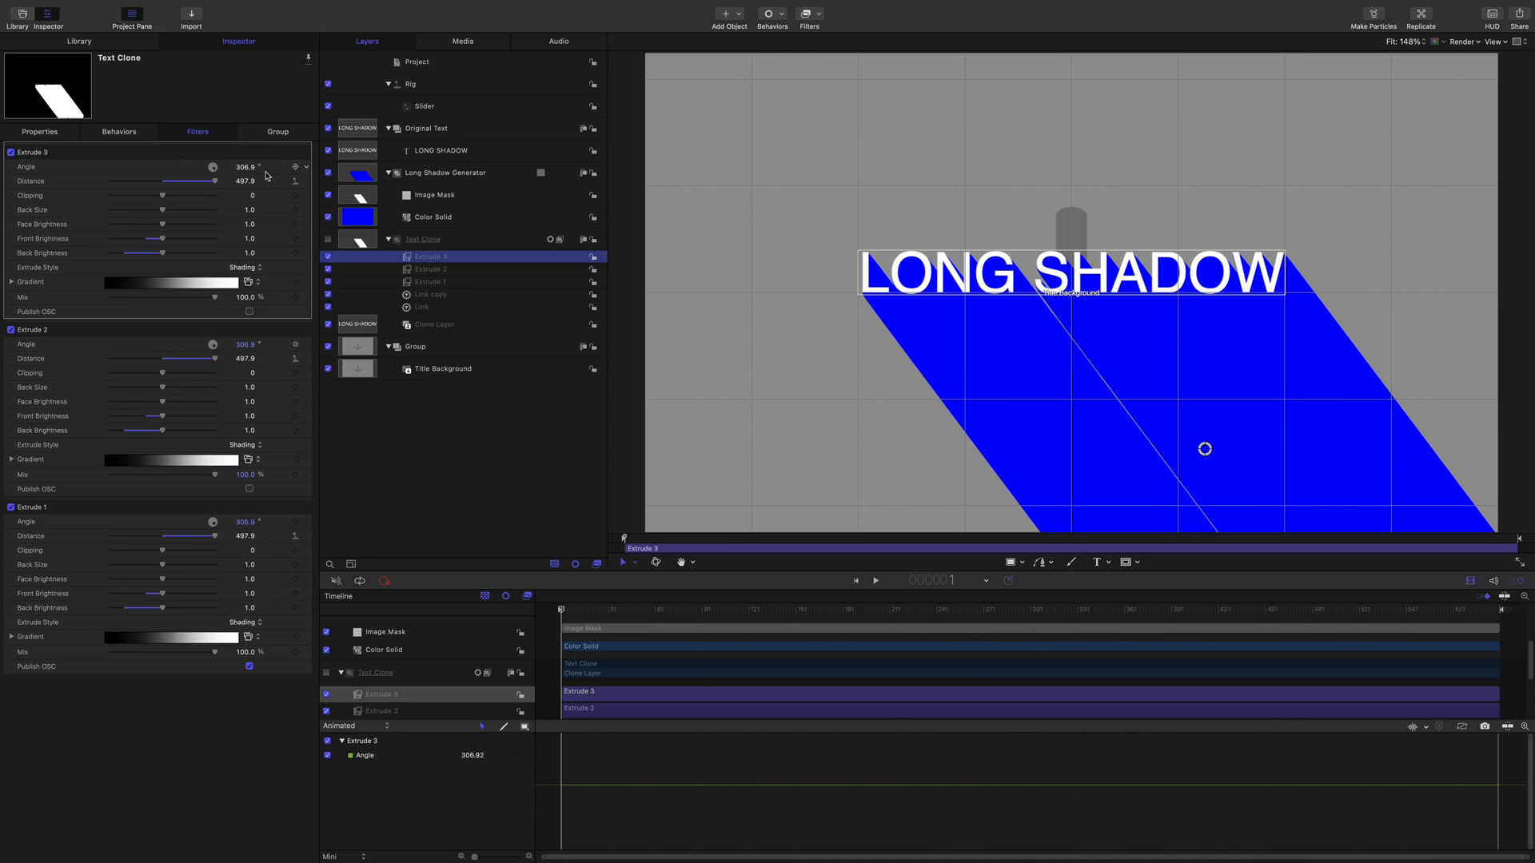
mouse_move(436, 115)
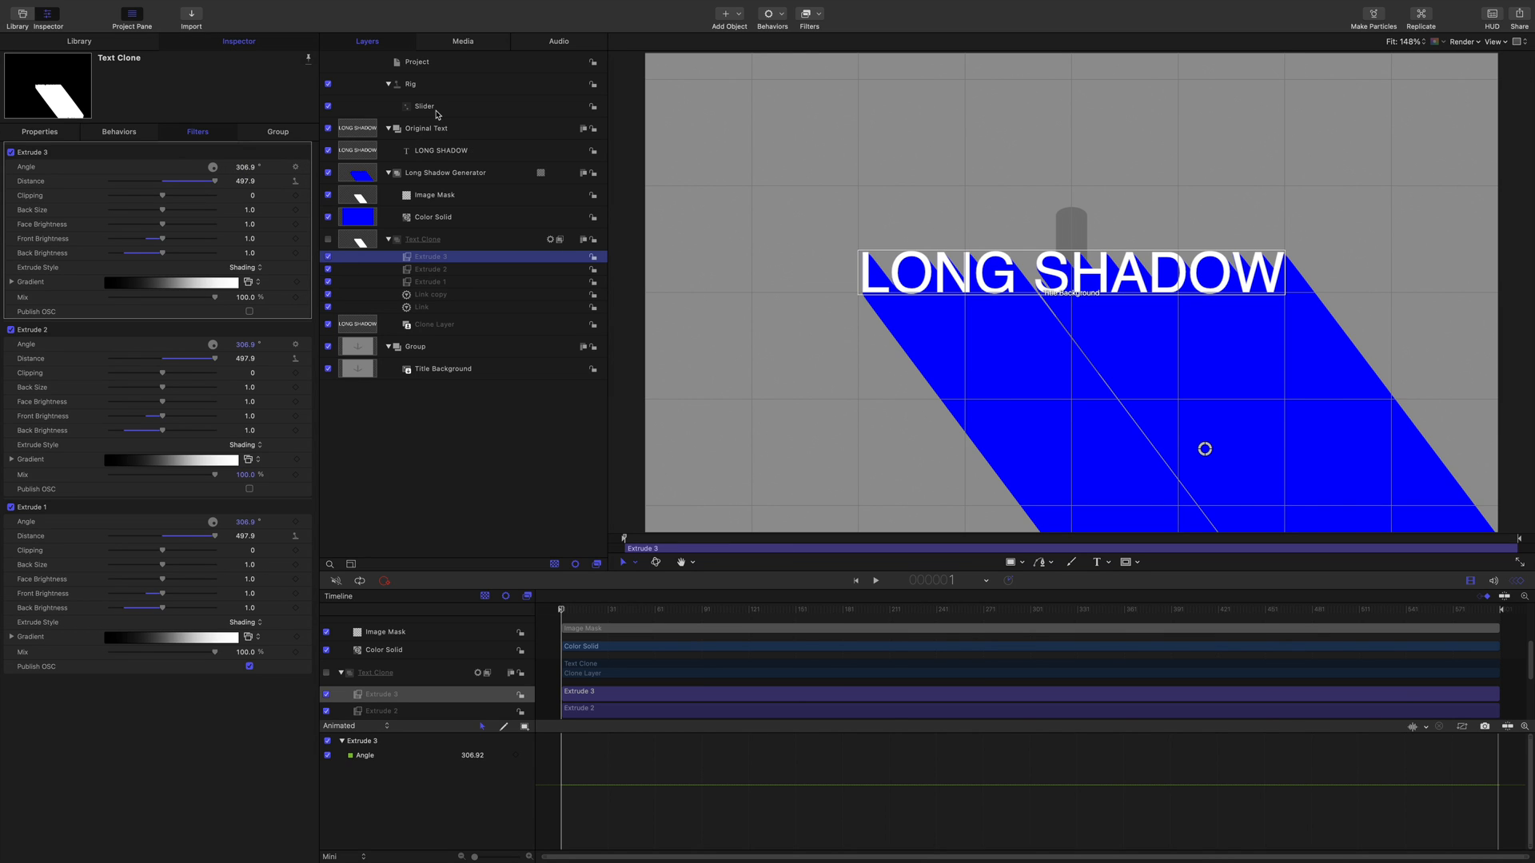
In the Slider's Edit Mode set extrude distance 500 at slider max and 0 at slider min.
click(422, 106)
text(50)
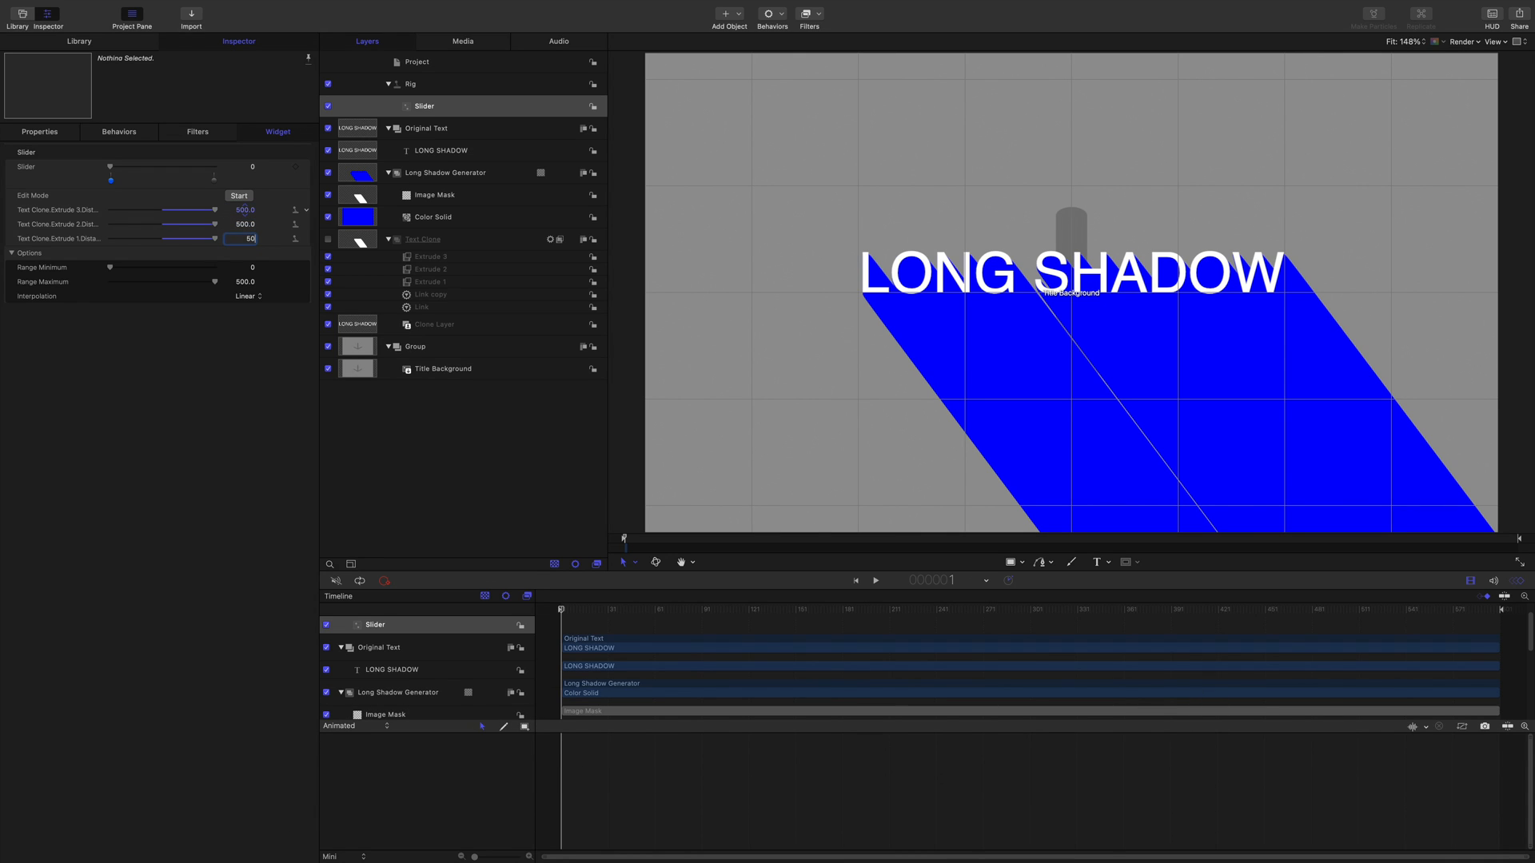
drag(110, 179, 201, 166)
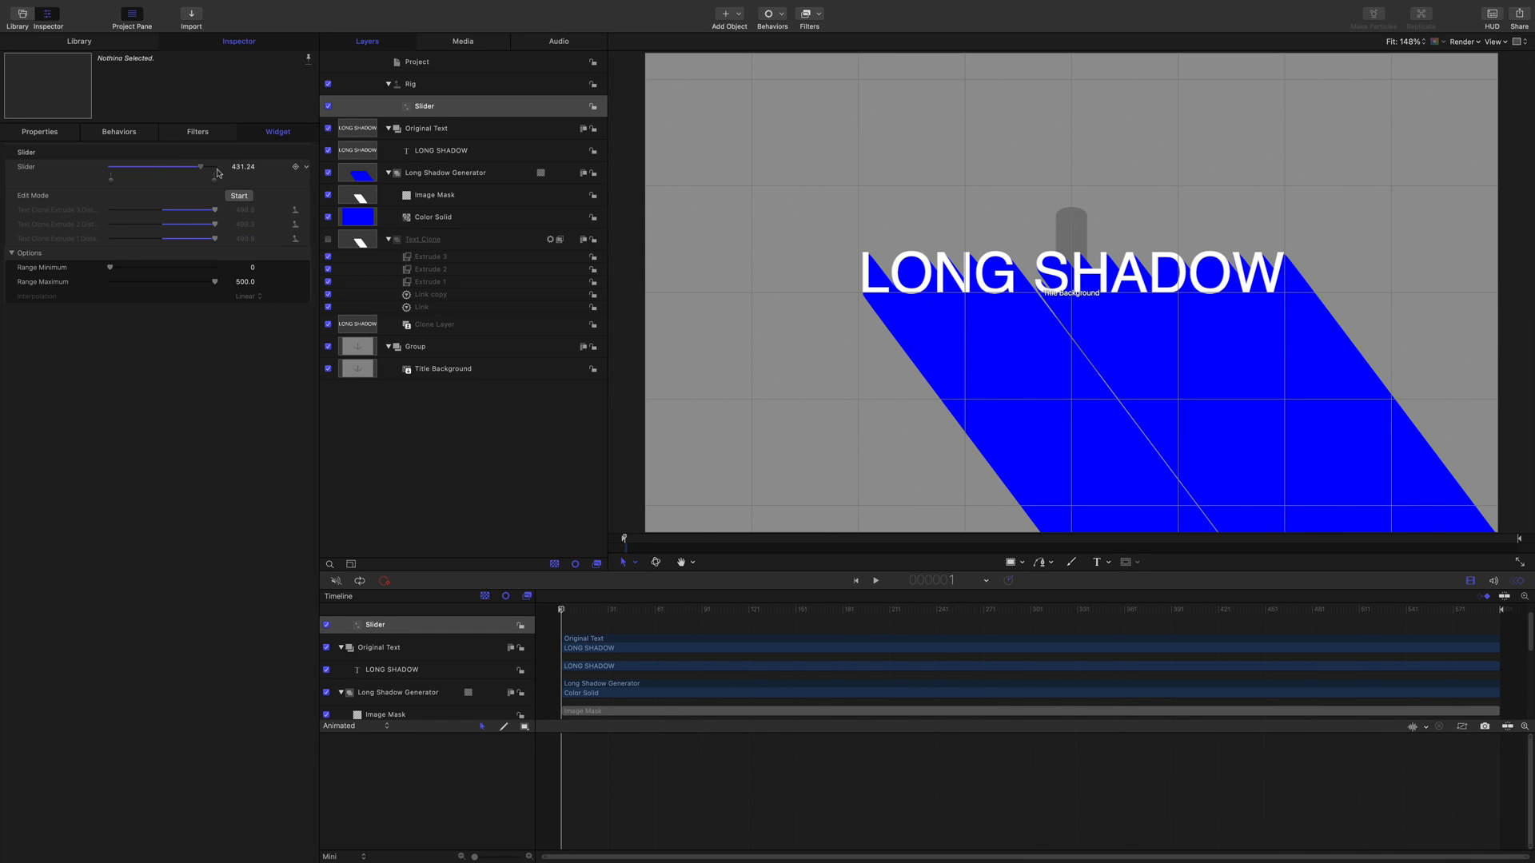
drag(180, 166, 213, 166)
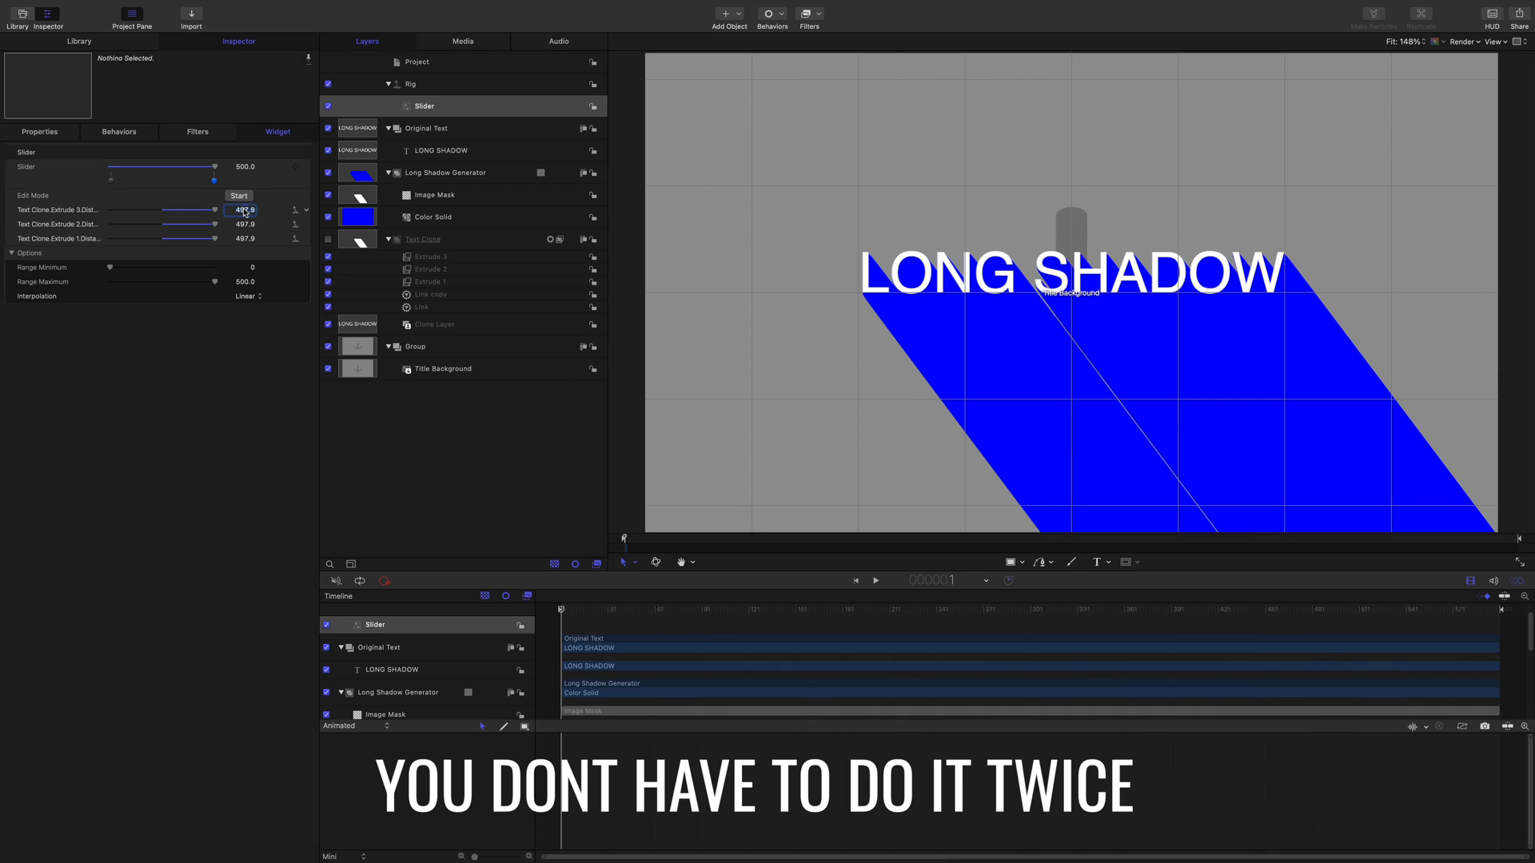
click(244, 210)
text(500)
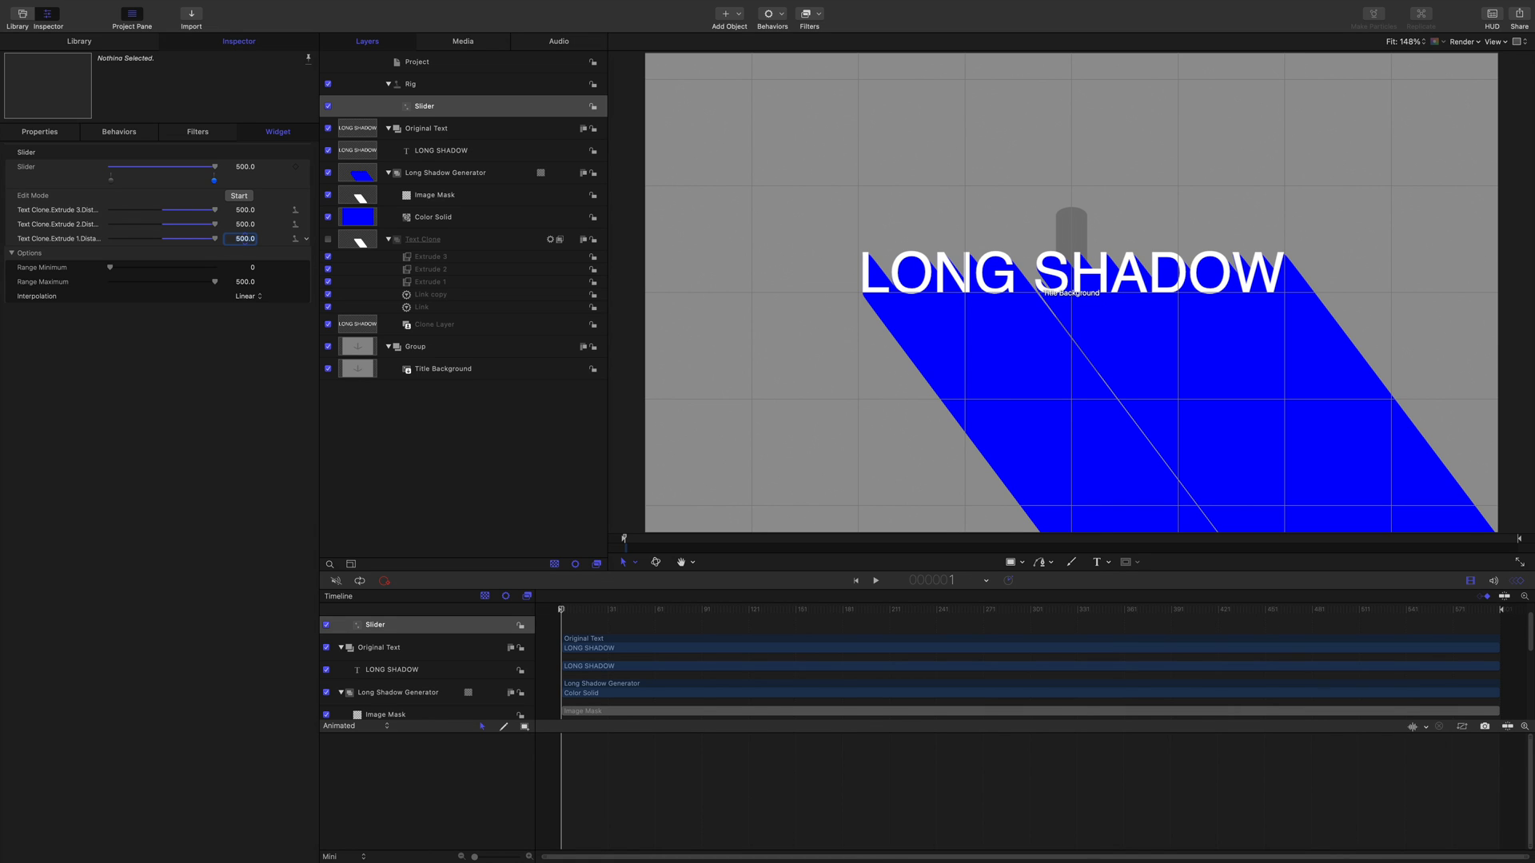
drag(212, 172, 111, 172)
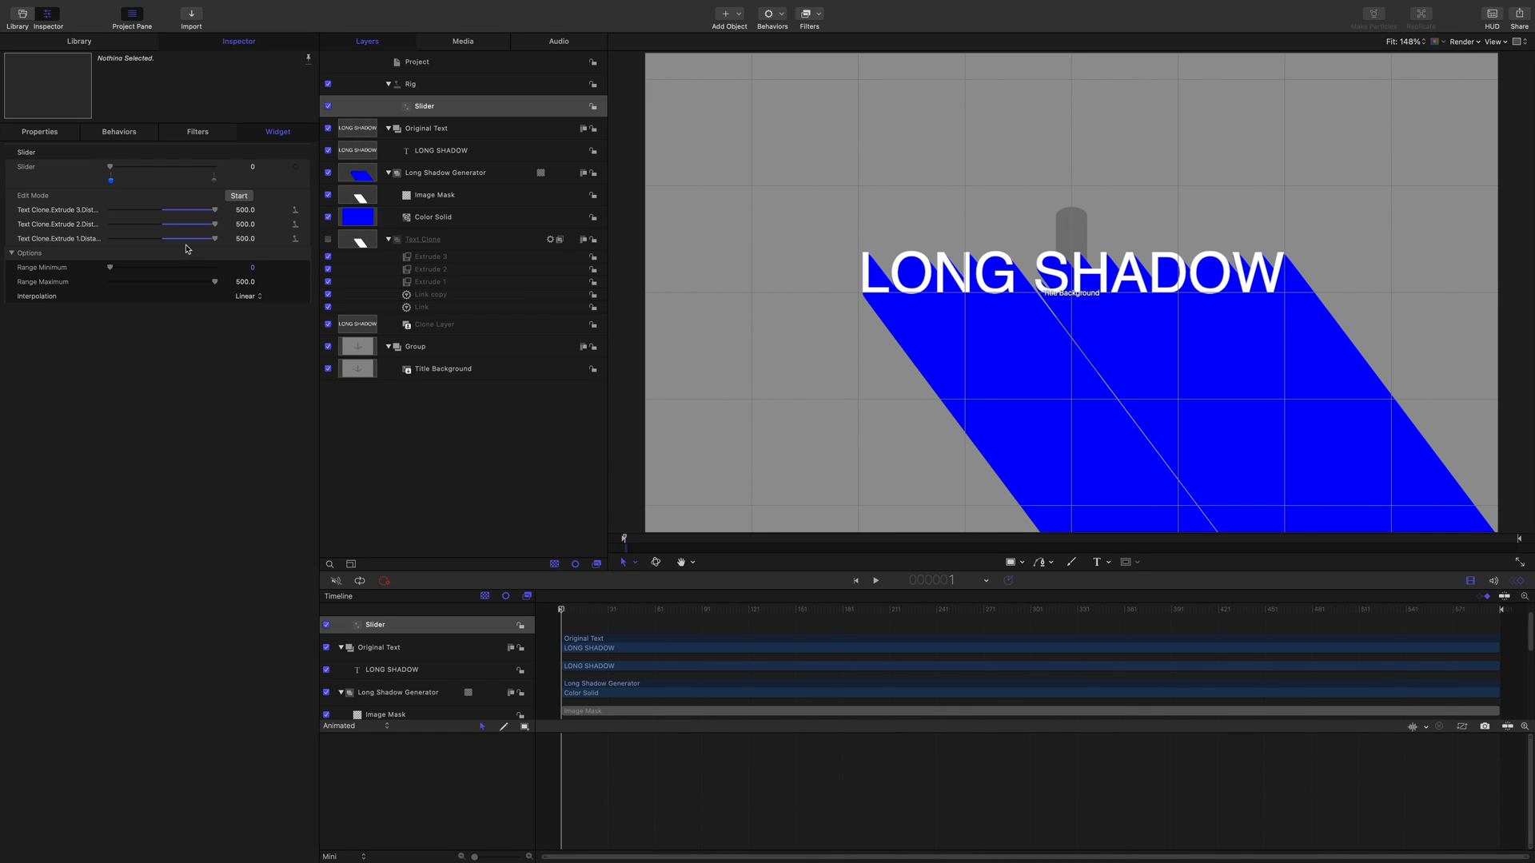
drag(212, 224, 195, 224)
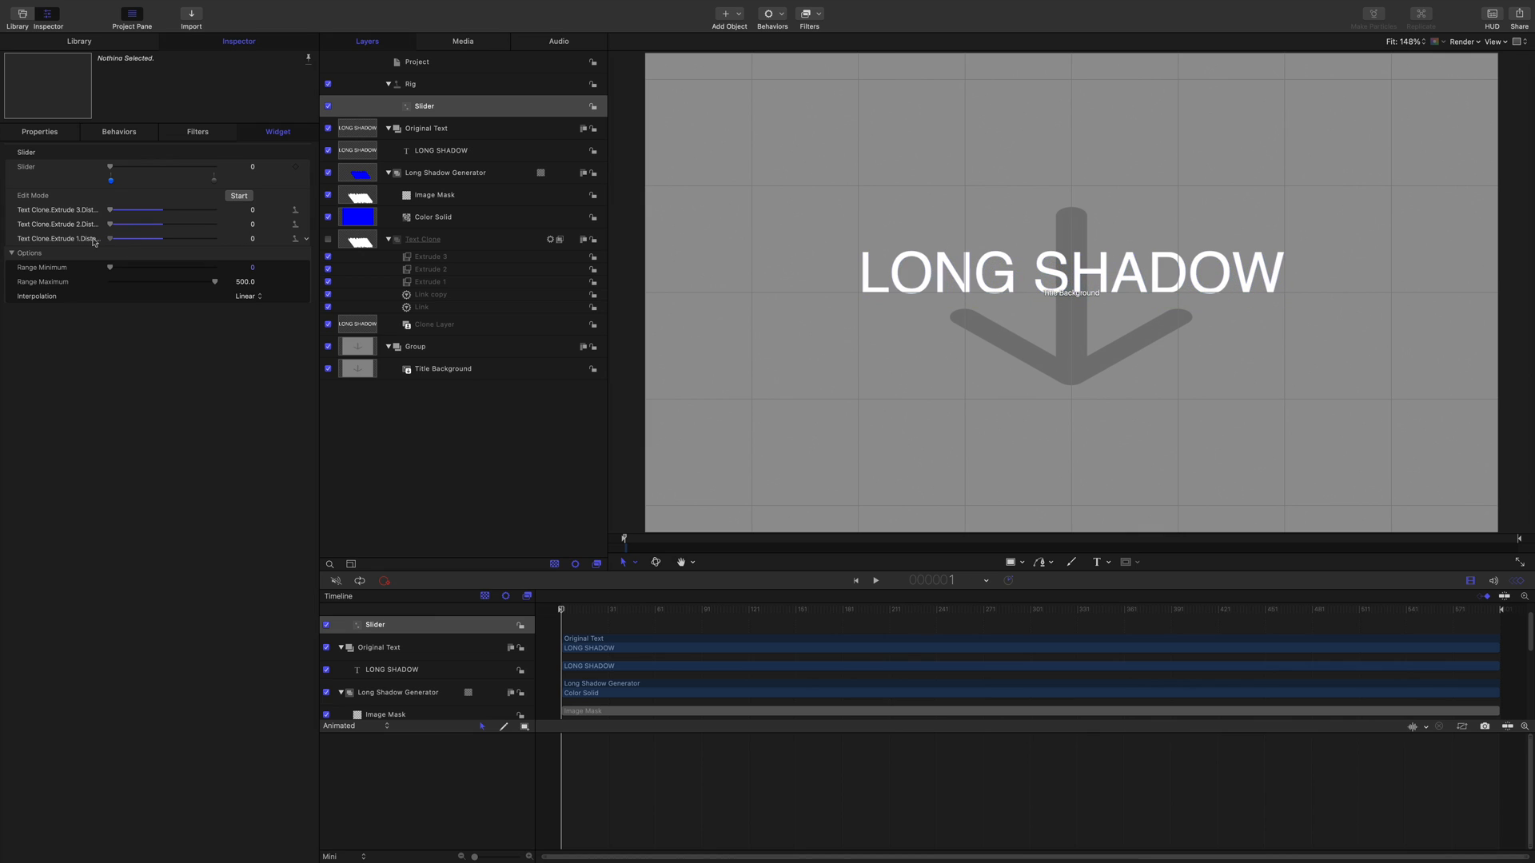
Test the slider from short to full shadow and leave it at full length.
drag(110, 167, 117, 167)
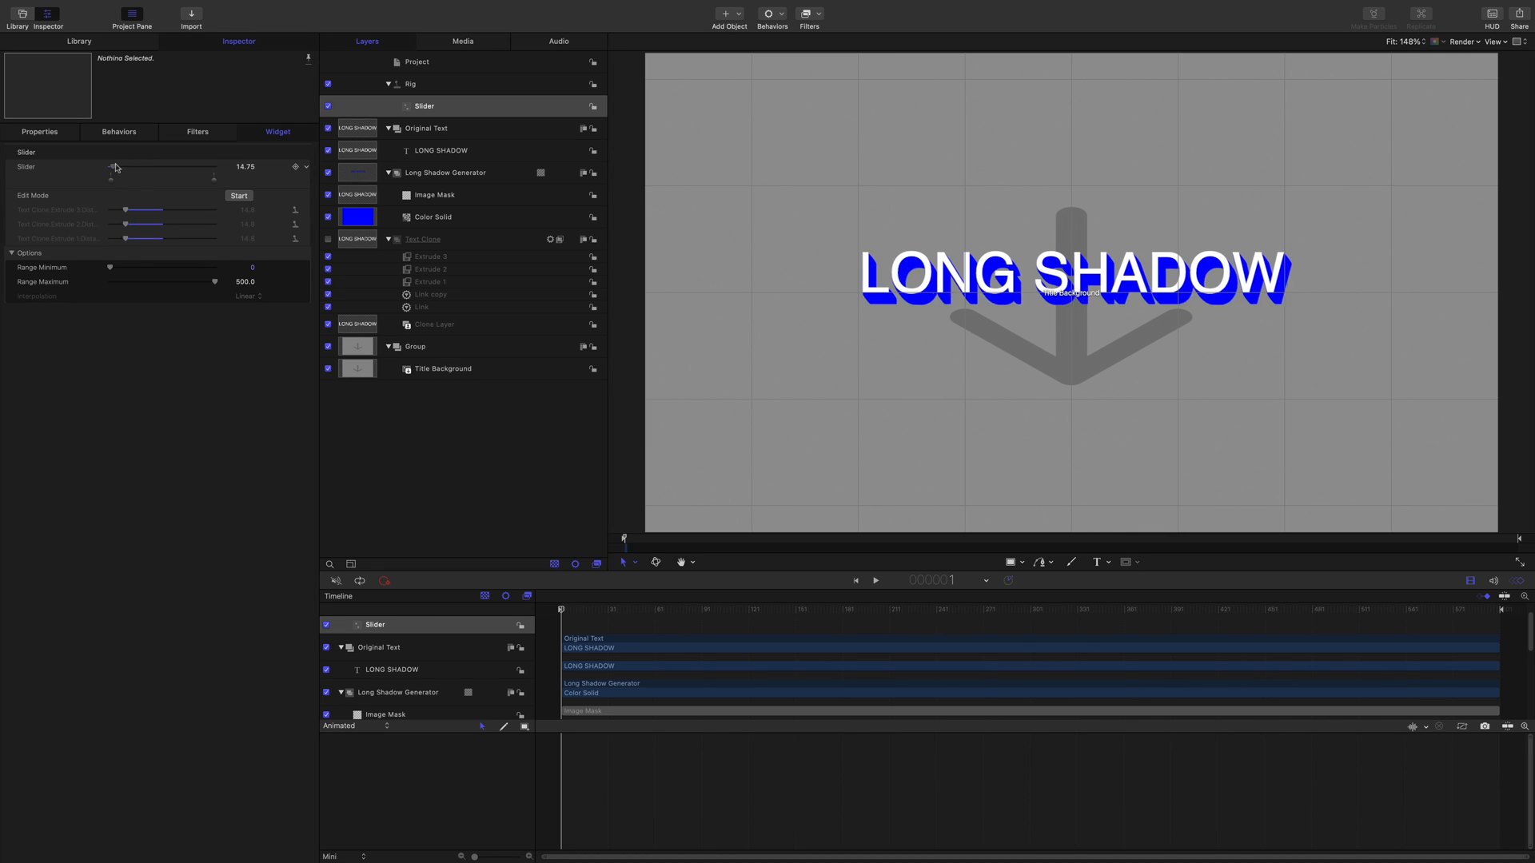
drag(116, 167, 174, 166)
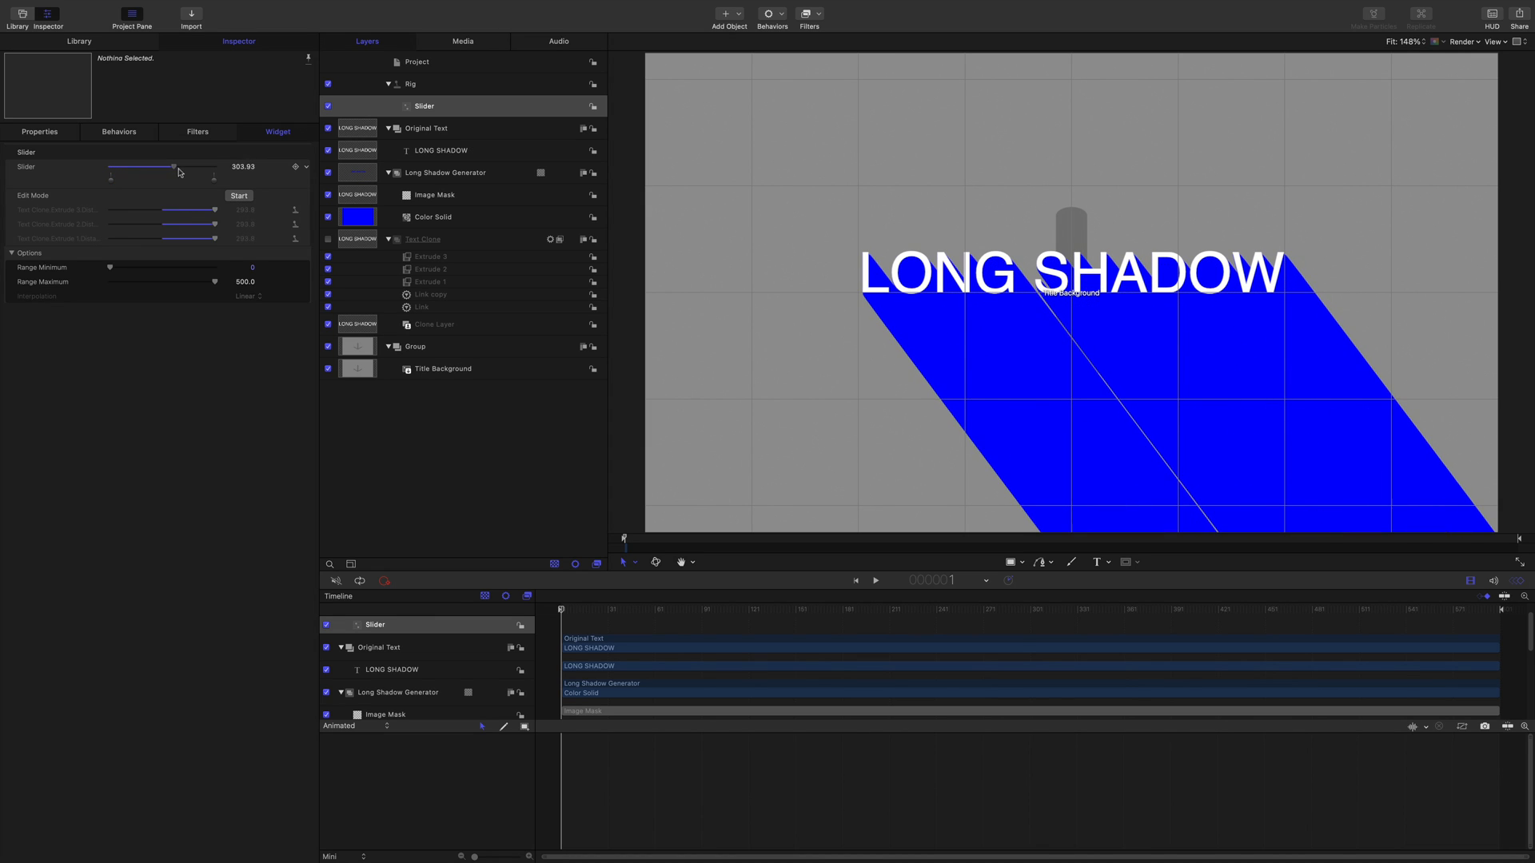
drag(174, 171, 107, 171)
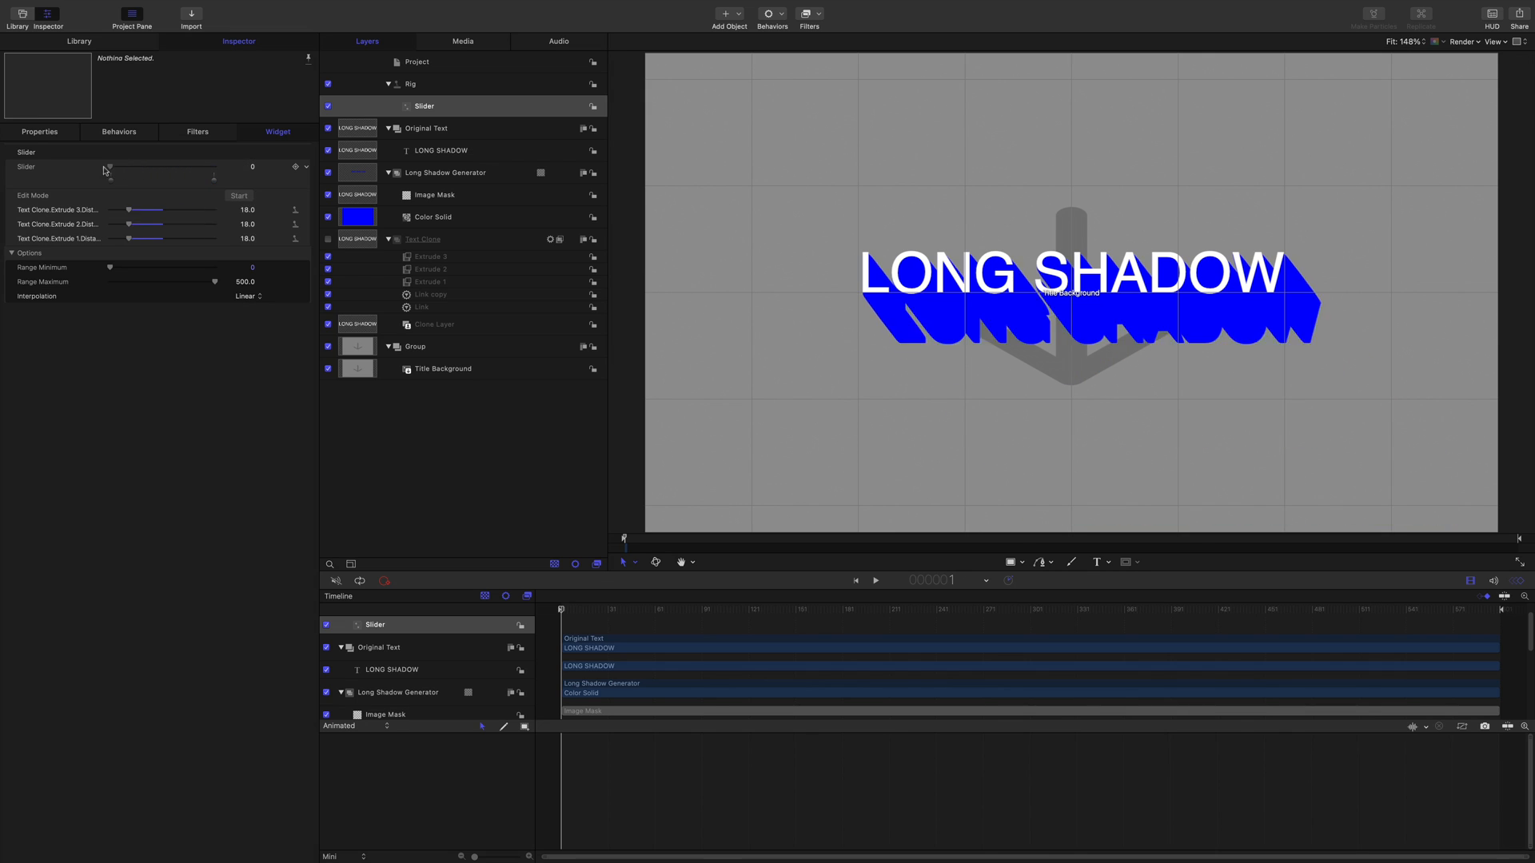
drag(111, 175, 214, 174)
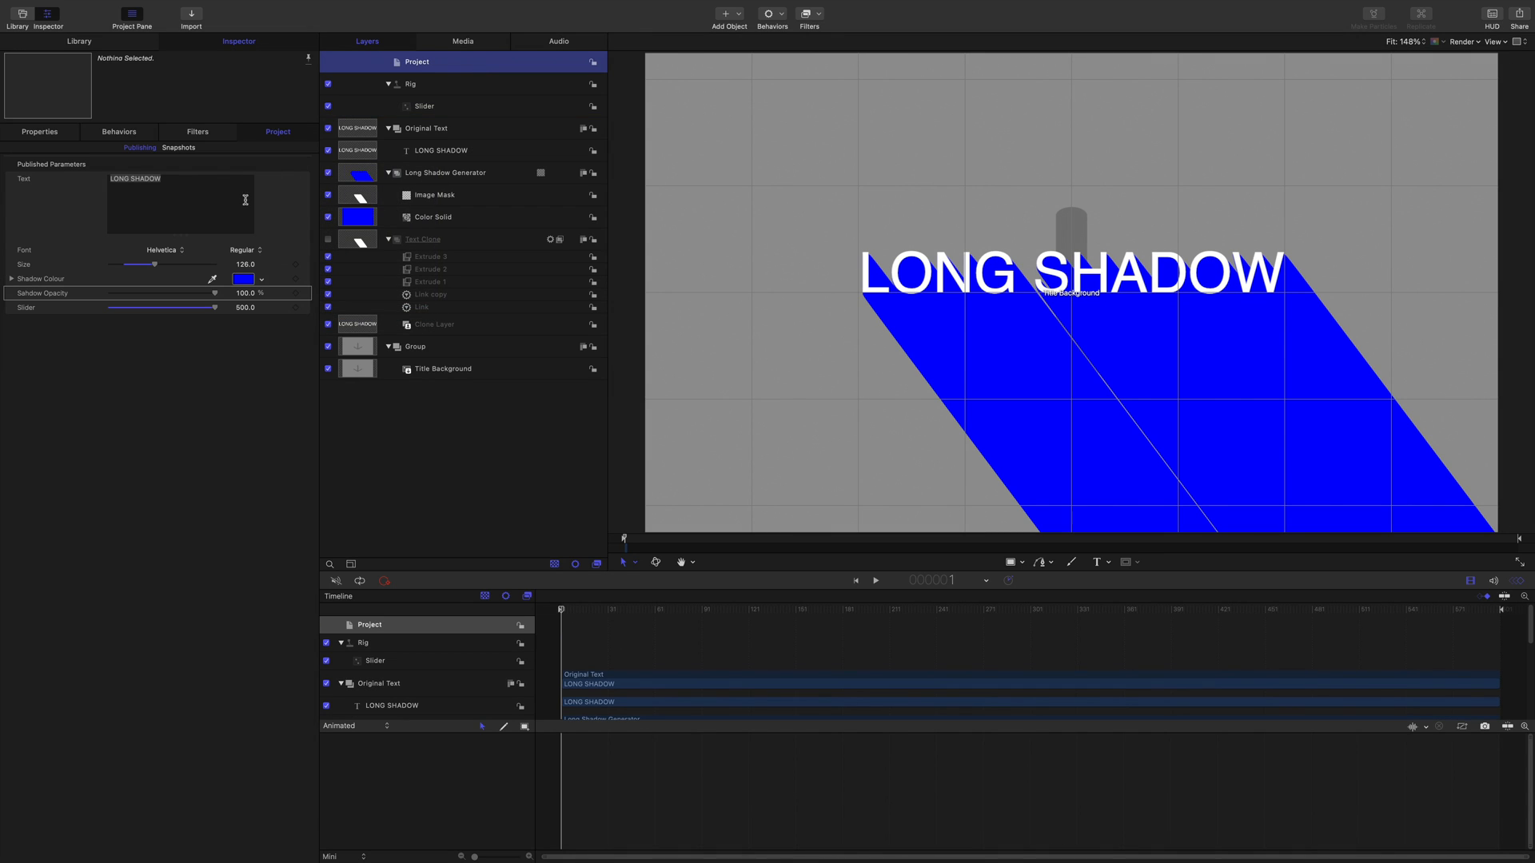
Rename the published Slider parameter to Shadow Length.
double_click(24, 307)
text(hadow Length)
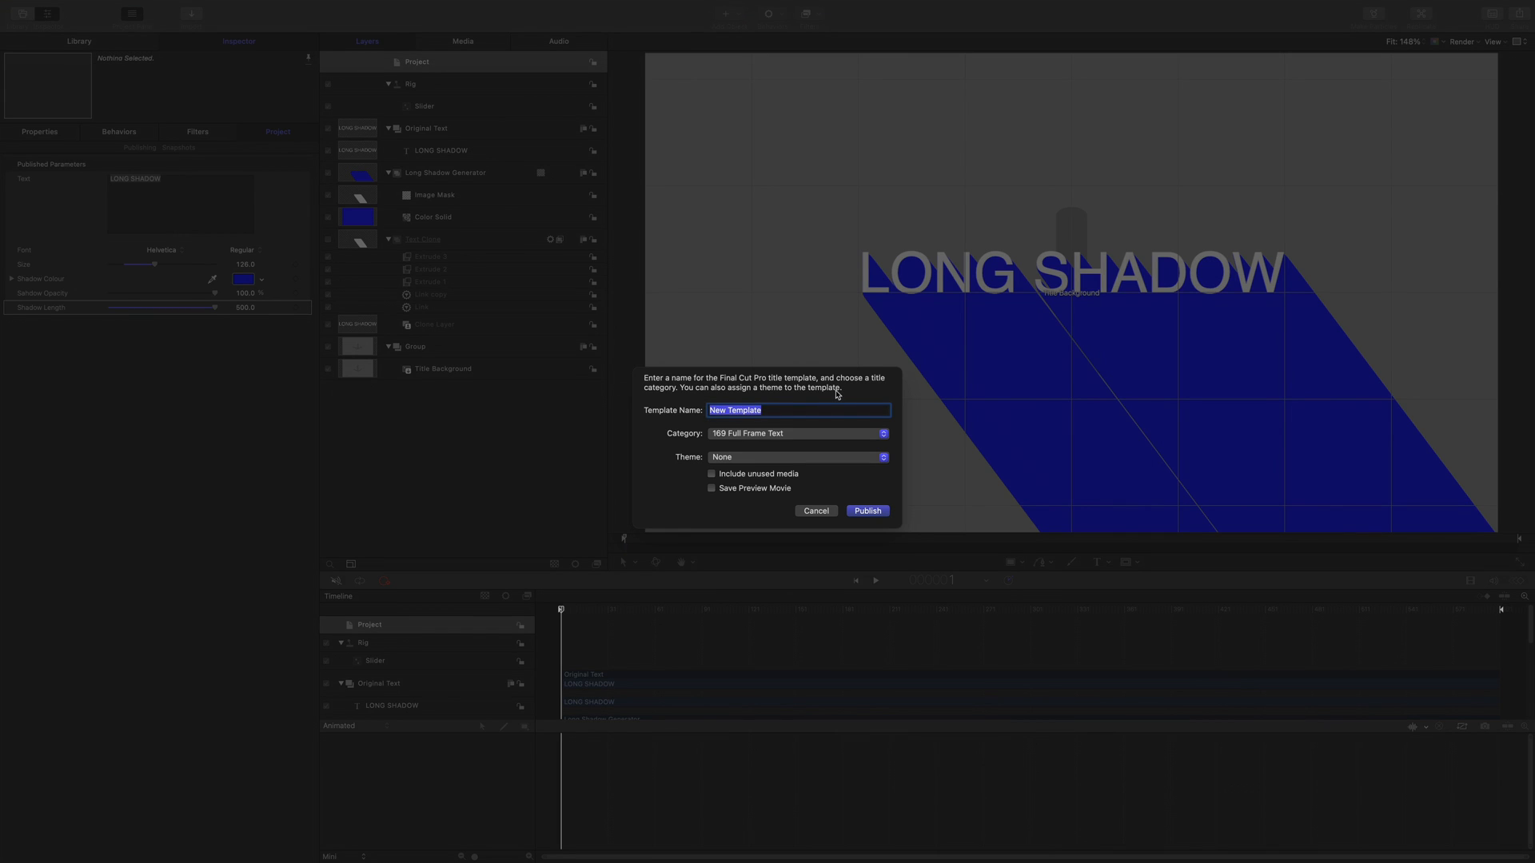
Publish the template as Long Shadow in the XEffects Free category.
text(Long Sa)
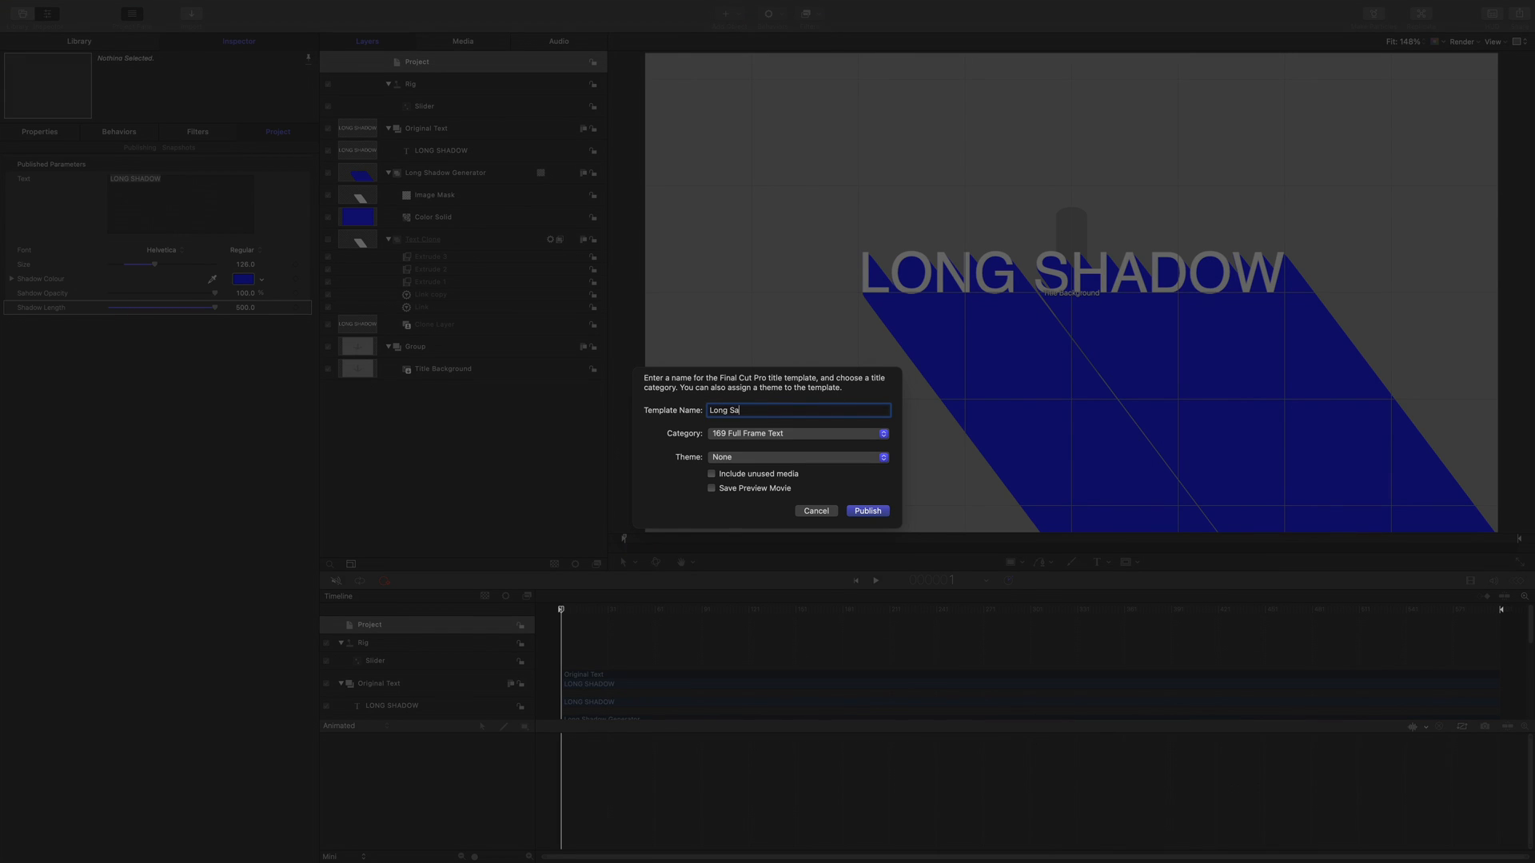
text(hdow)
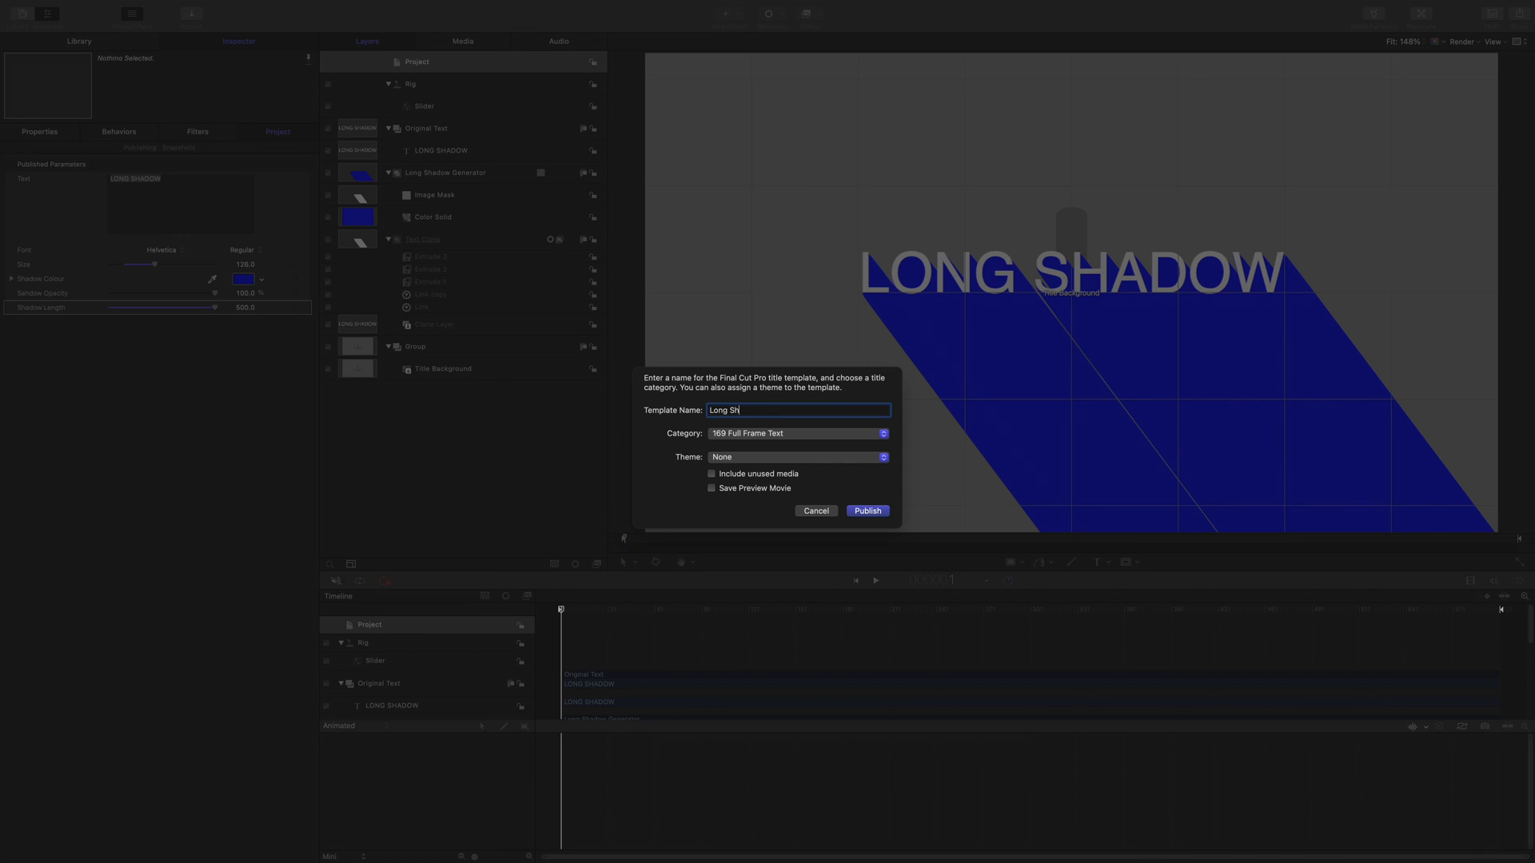
text(adow)
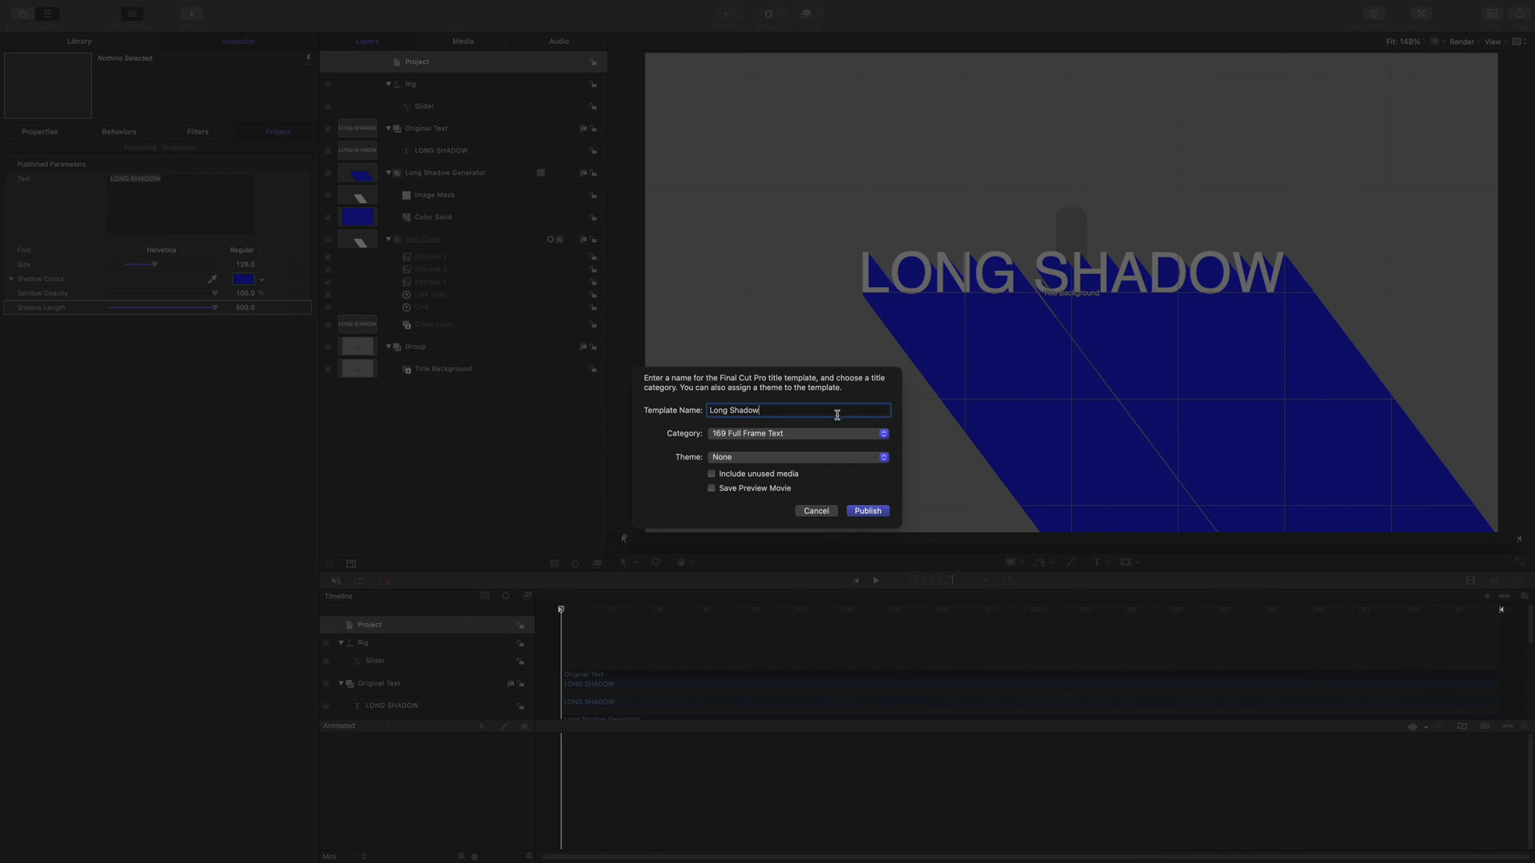
click(793, 433)
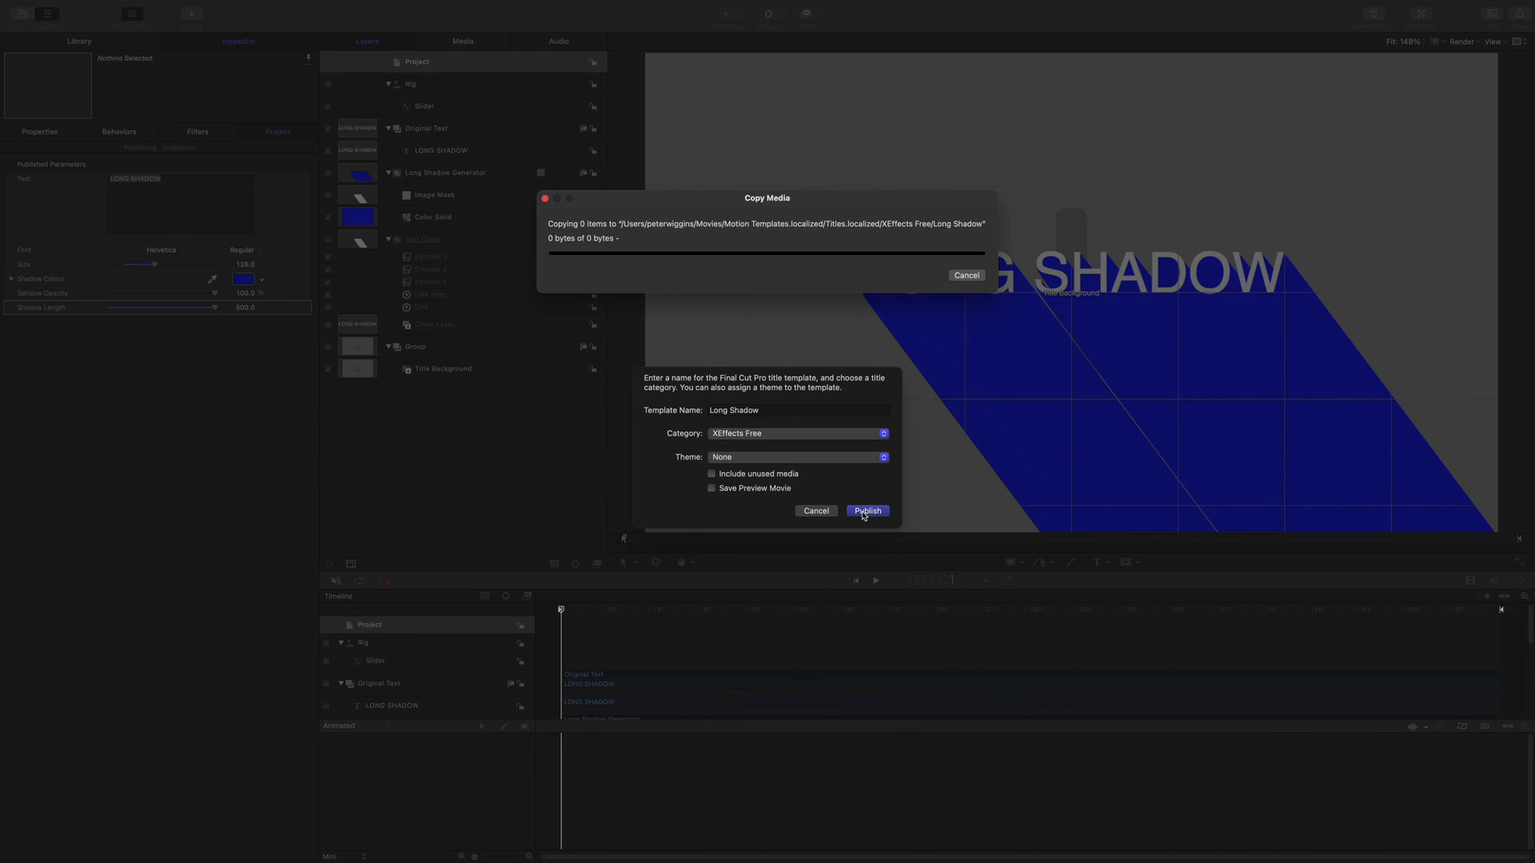
click(867, 510)
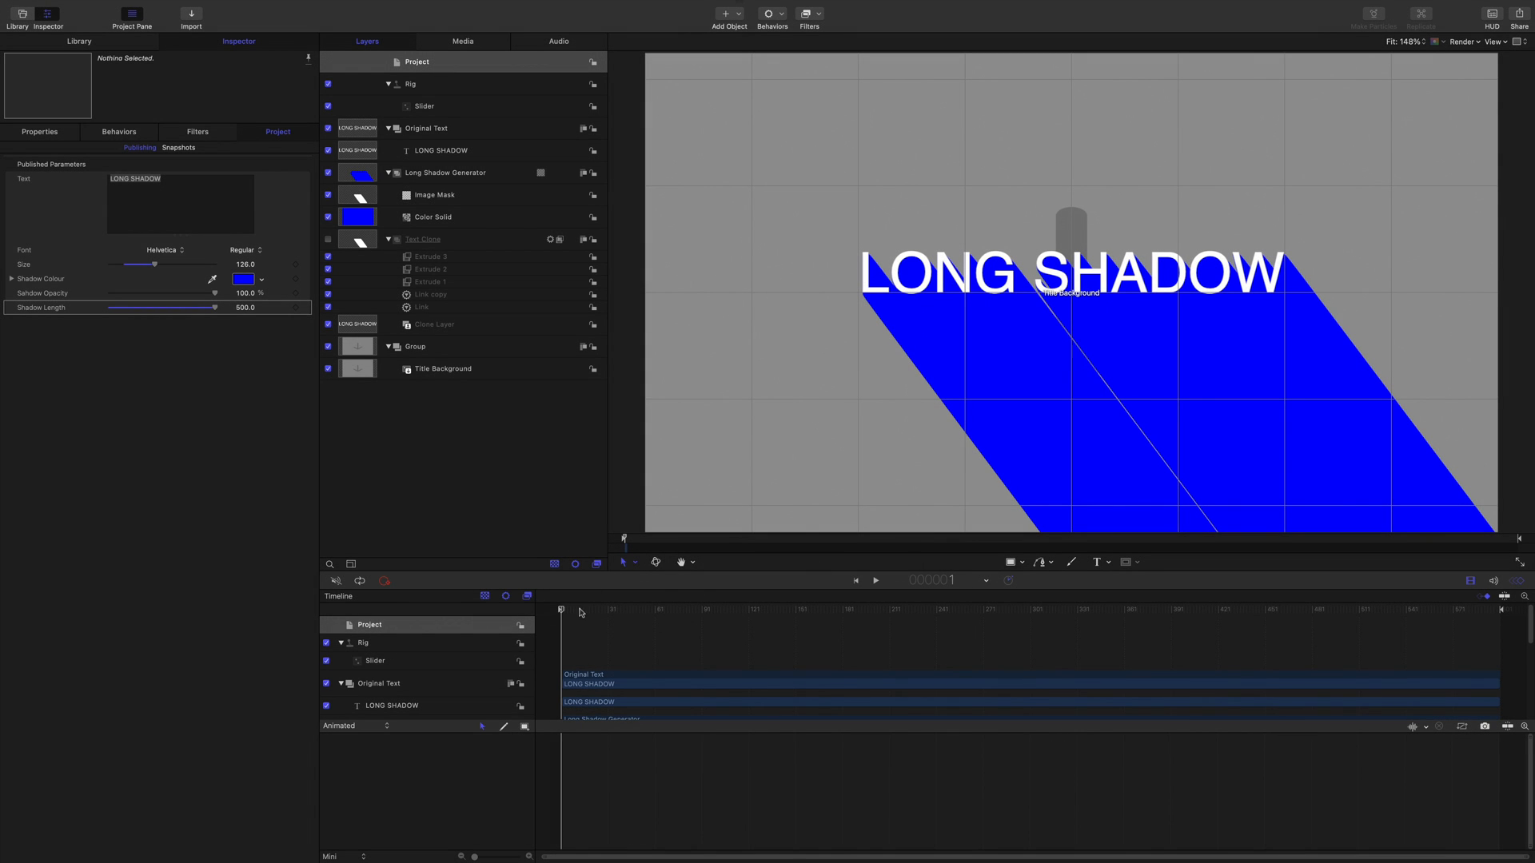
click(79, 6)
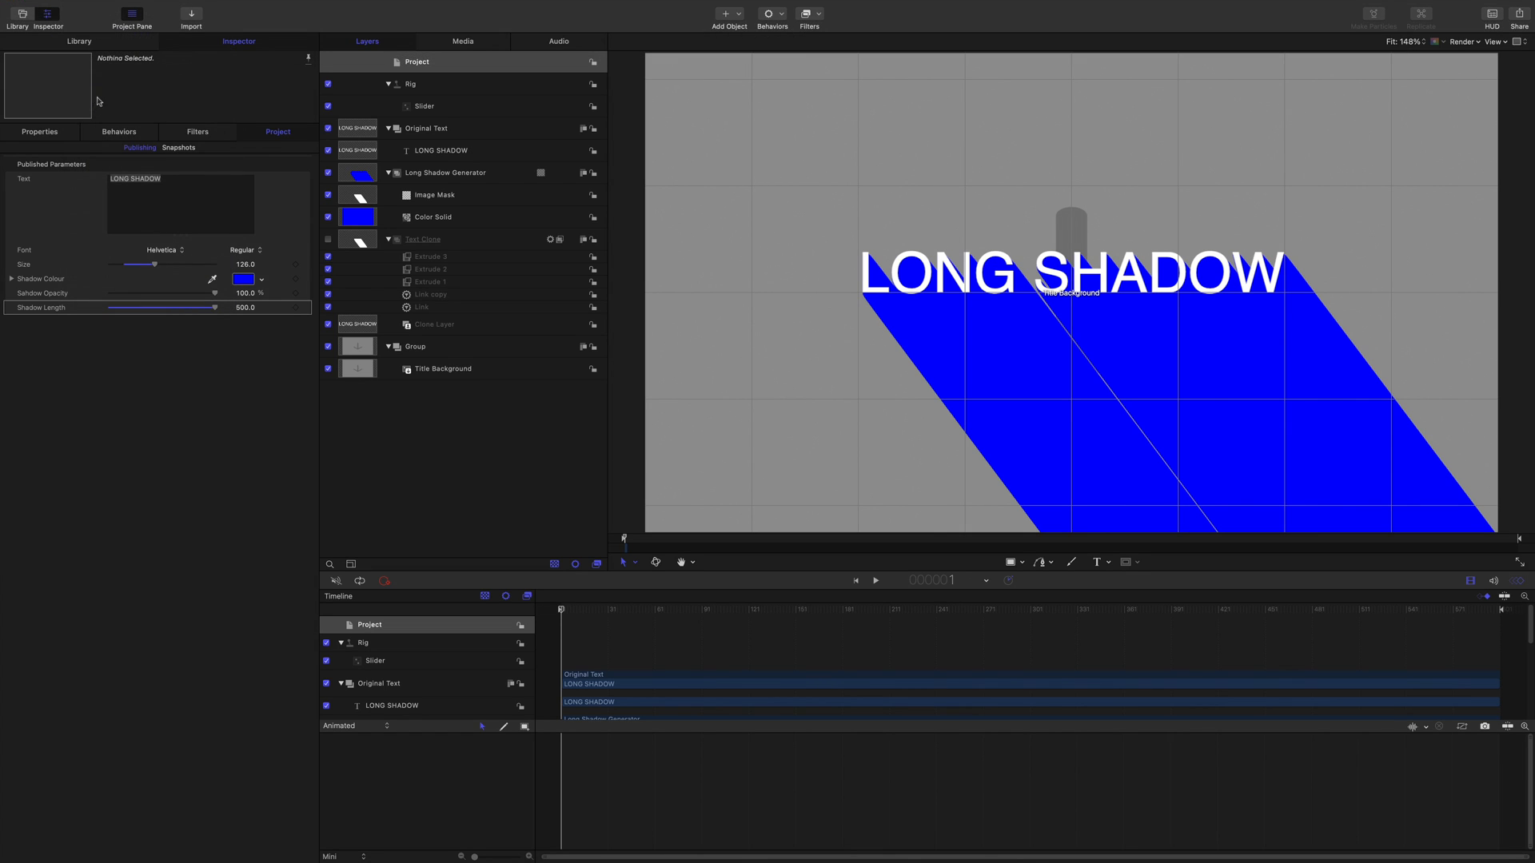
mouse_move(404, 457)
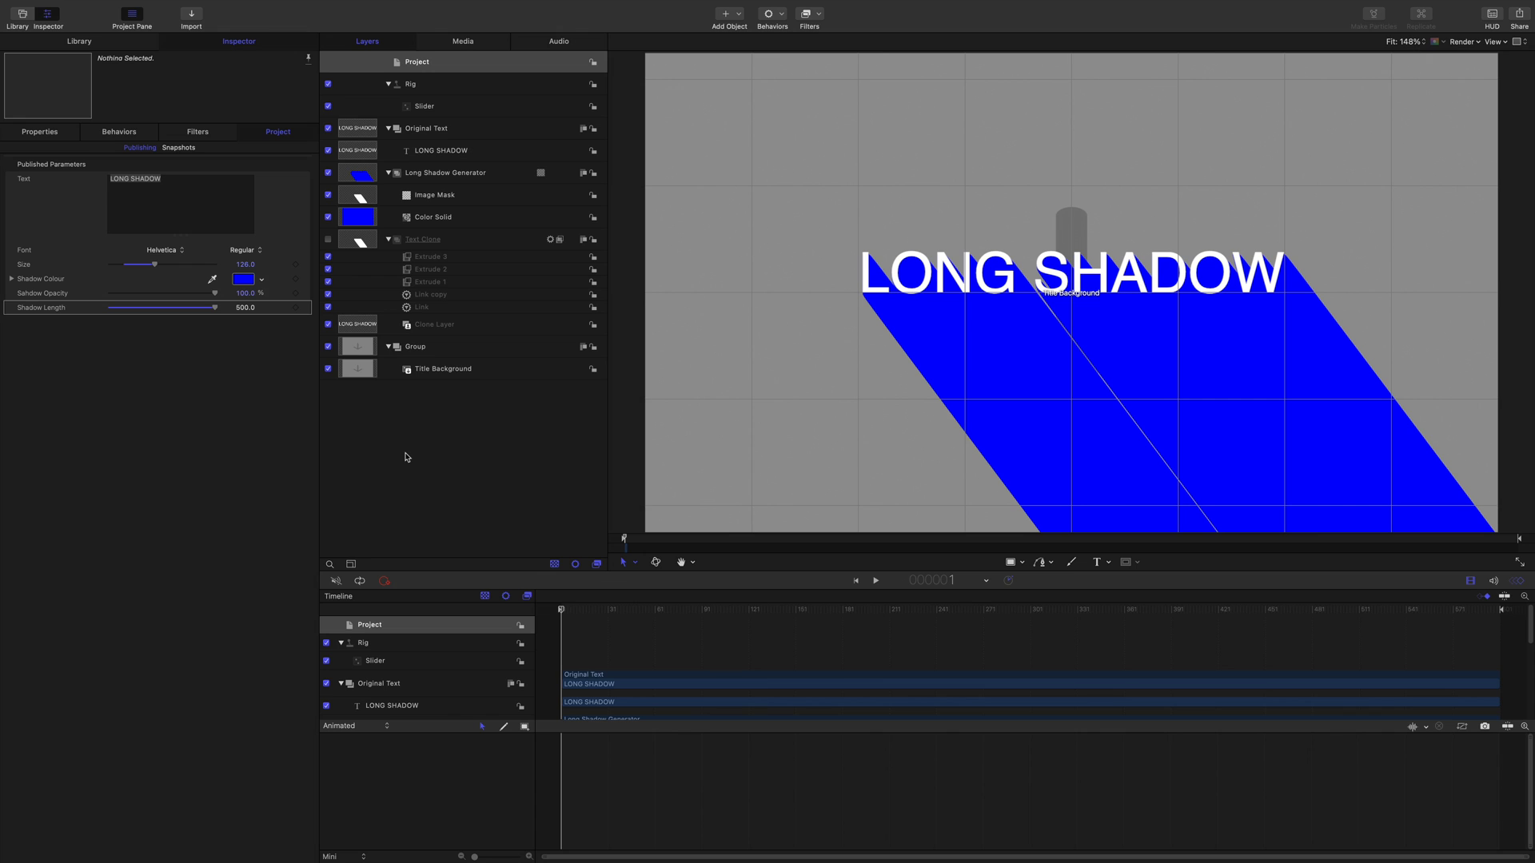
mouse_move(417, 456)
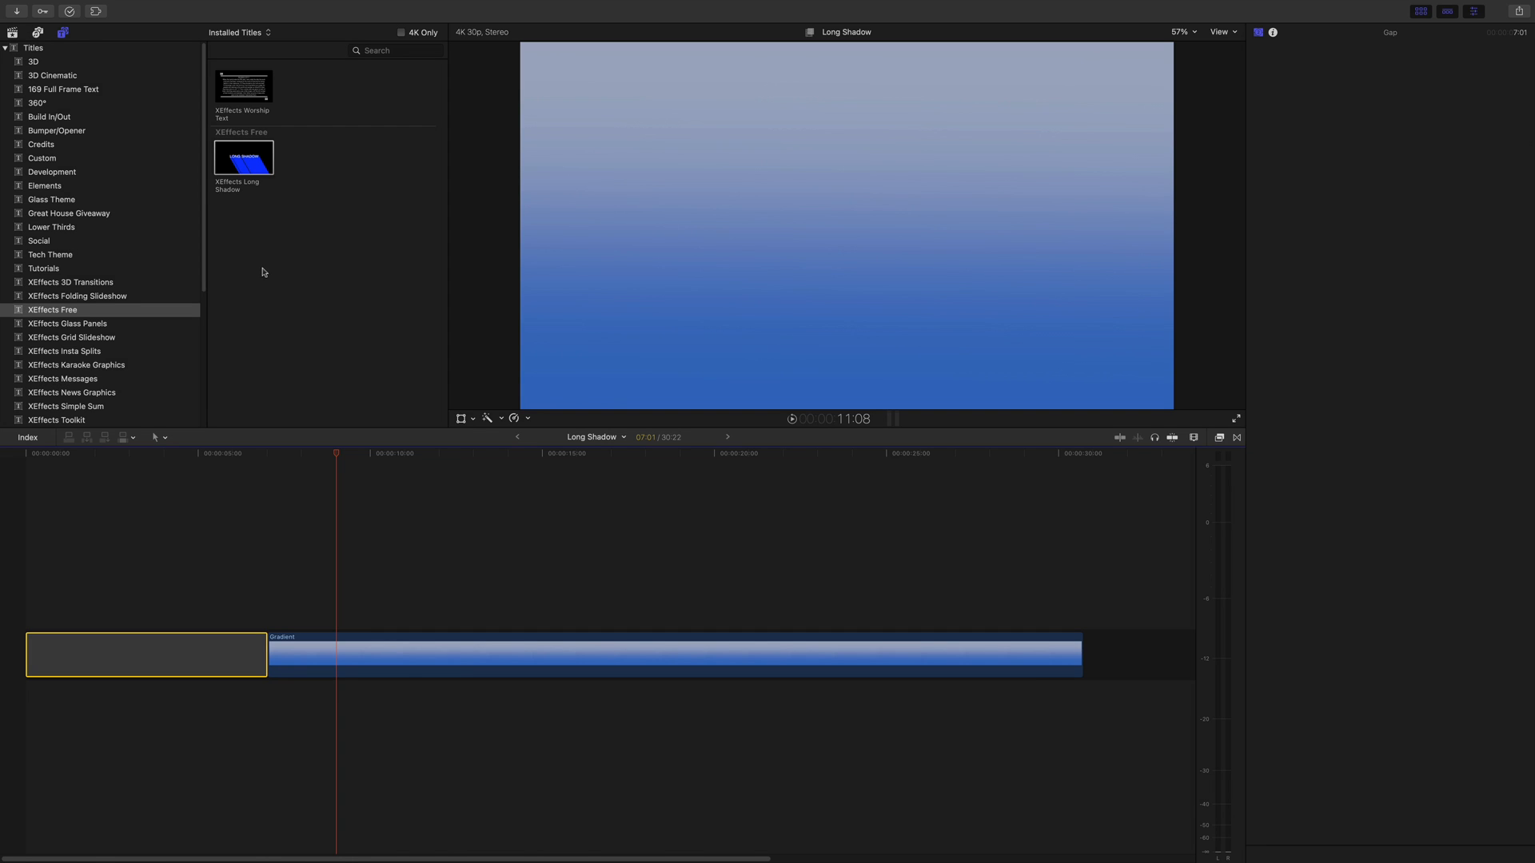
mouse_move(226, 277)
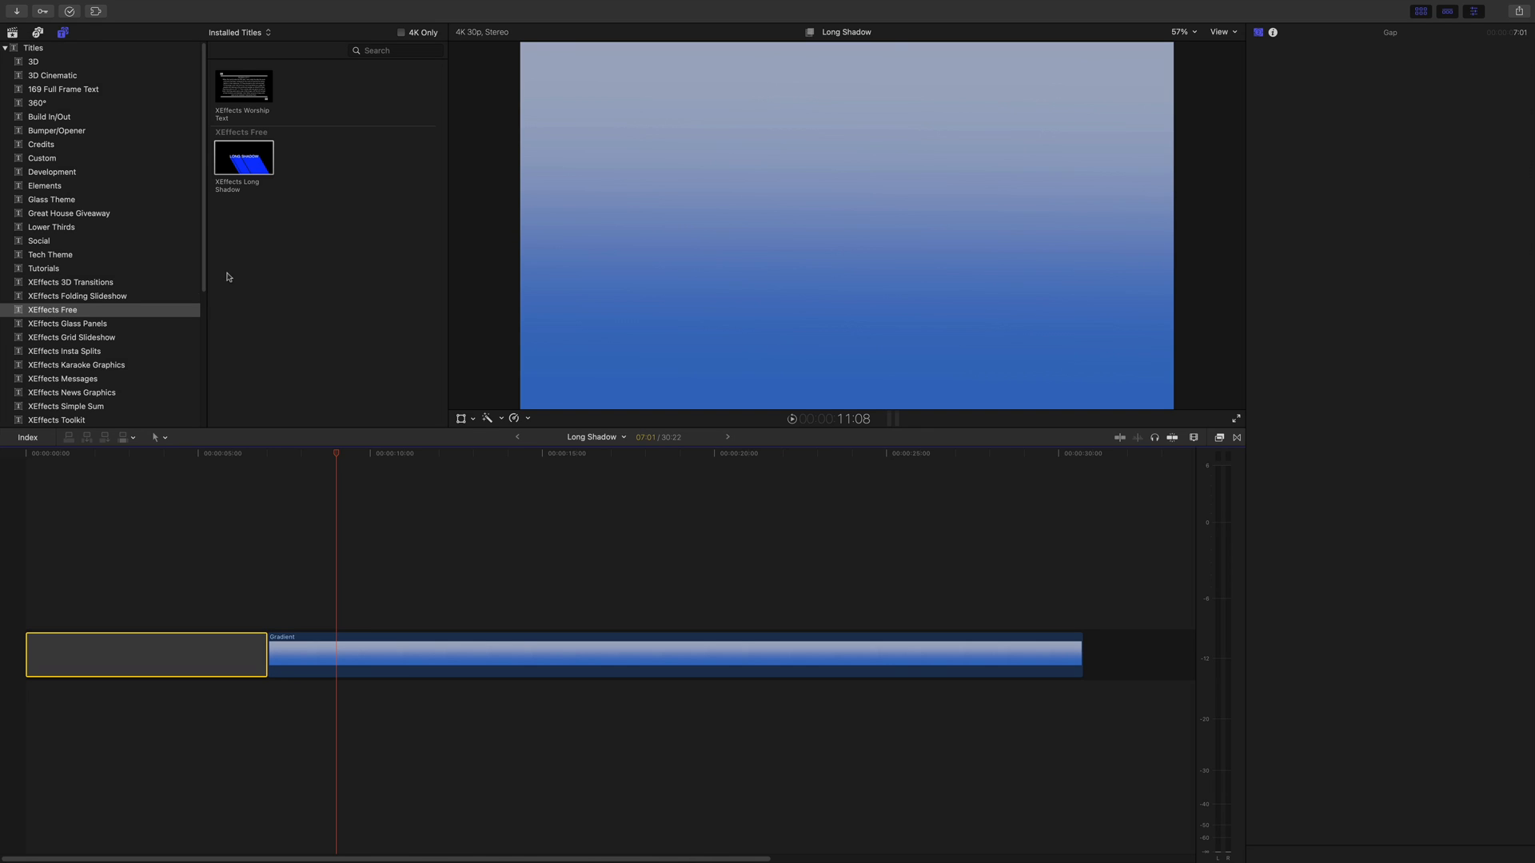
mouse_move(123, 317)
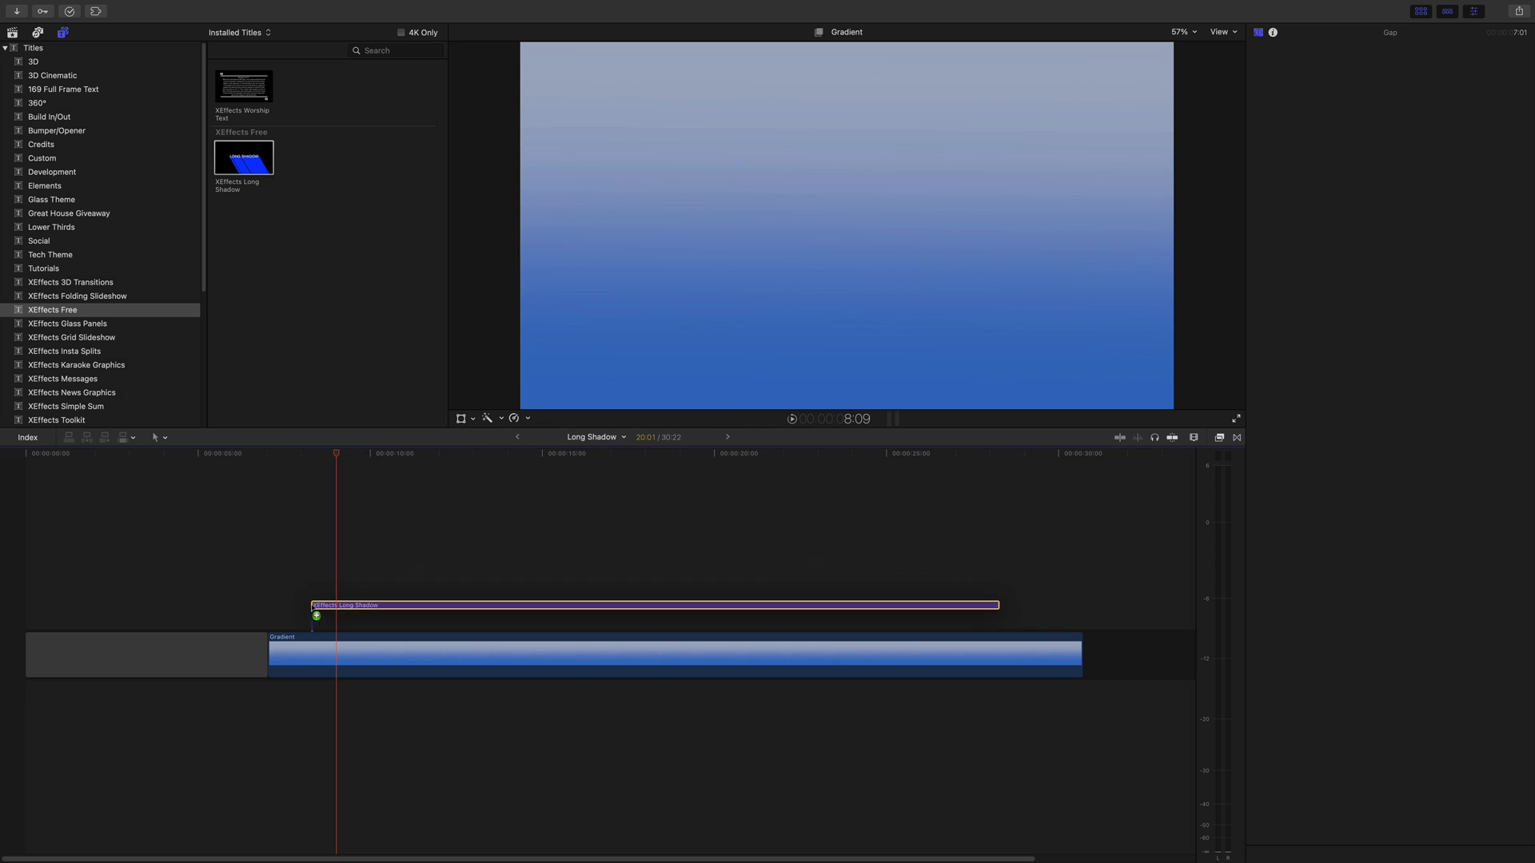
Select the XEffects Long Shadow title clip placed above the gradient clip.
click(650, 604)
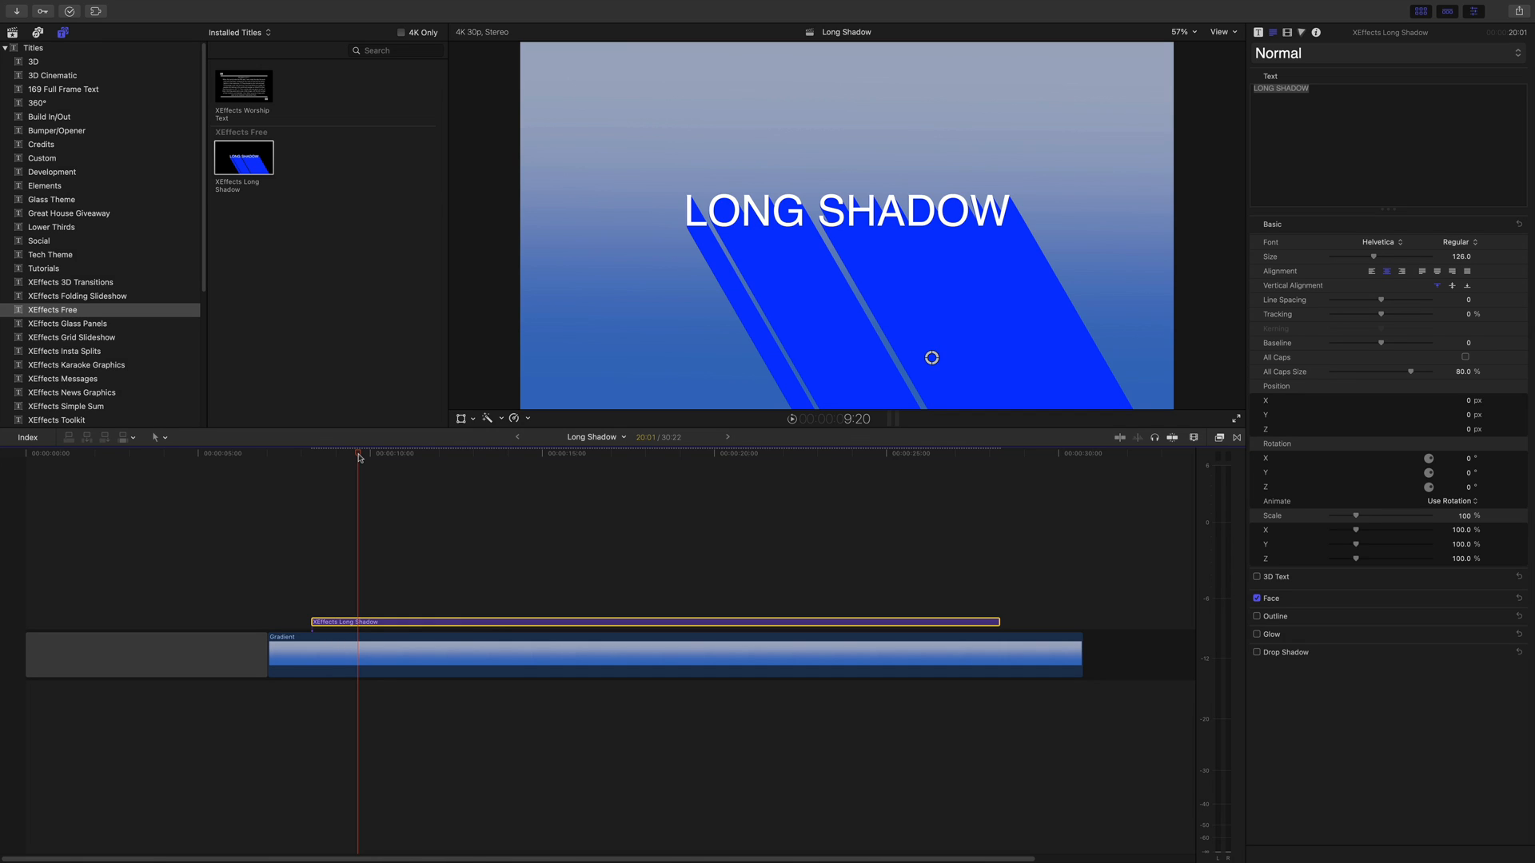
mouse_move(1200, 229)
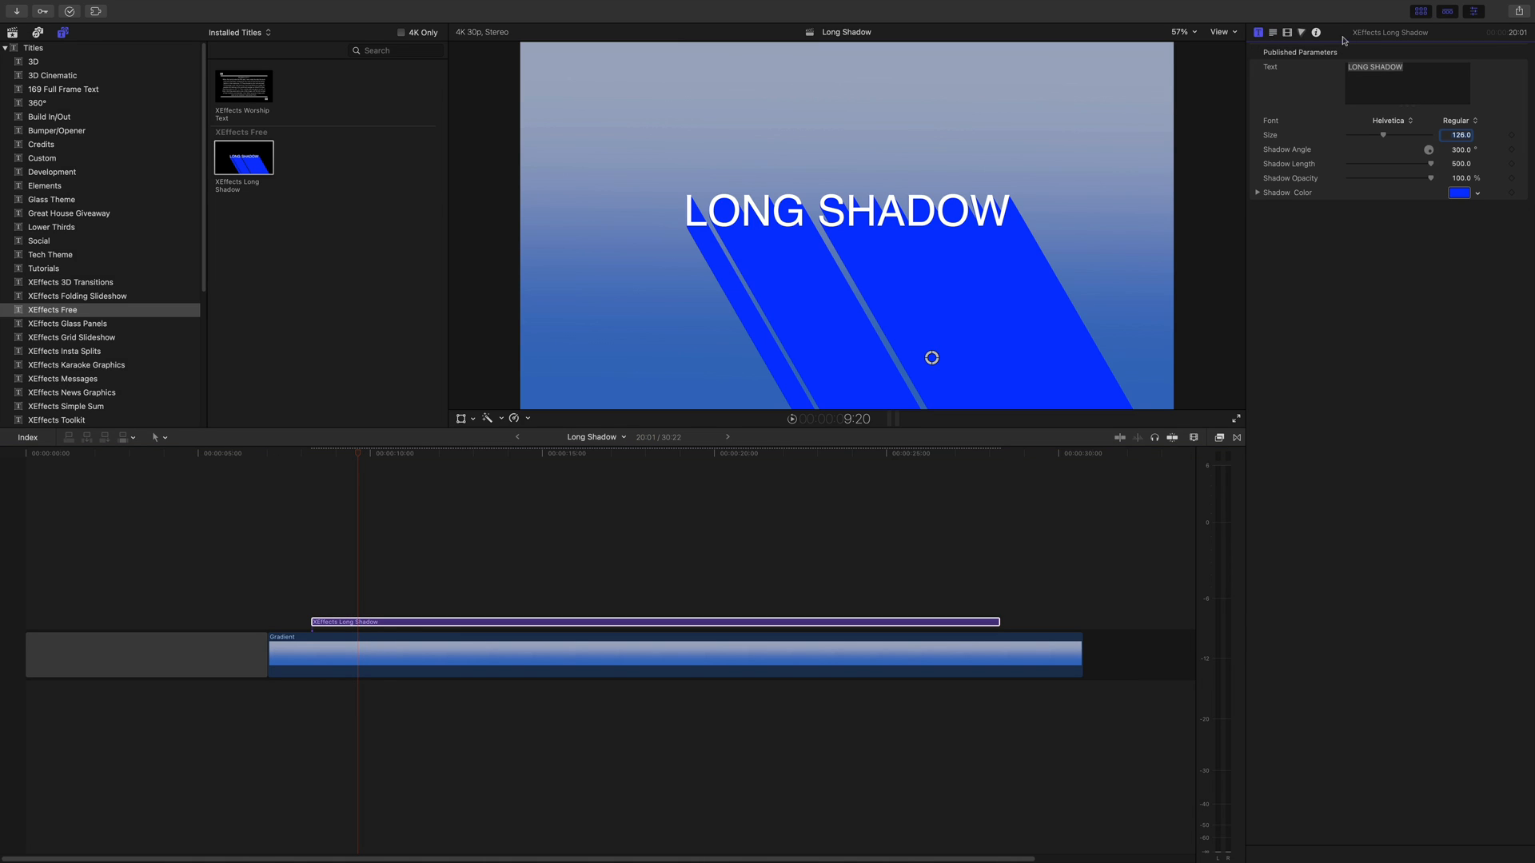
Review the title's text and transform settings, then change its font to Hiragino Sans.
click(1273, 32)
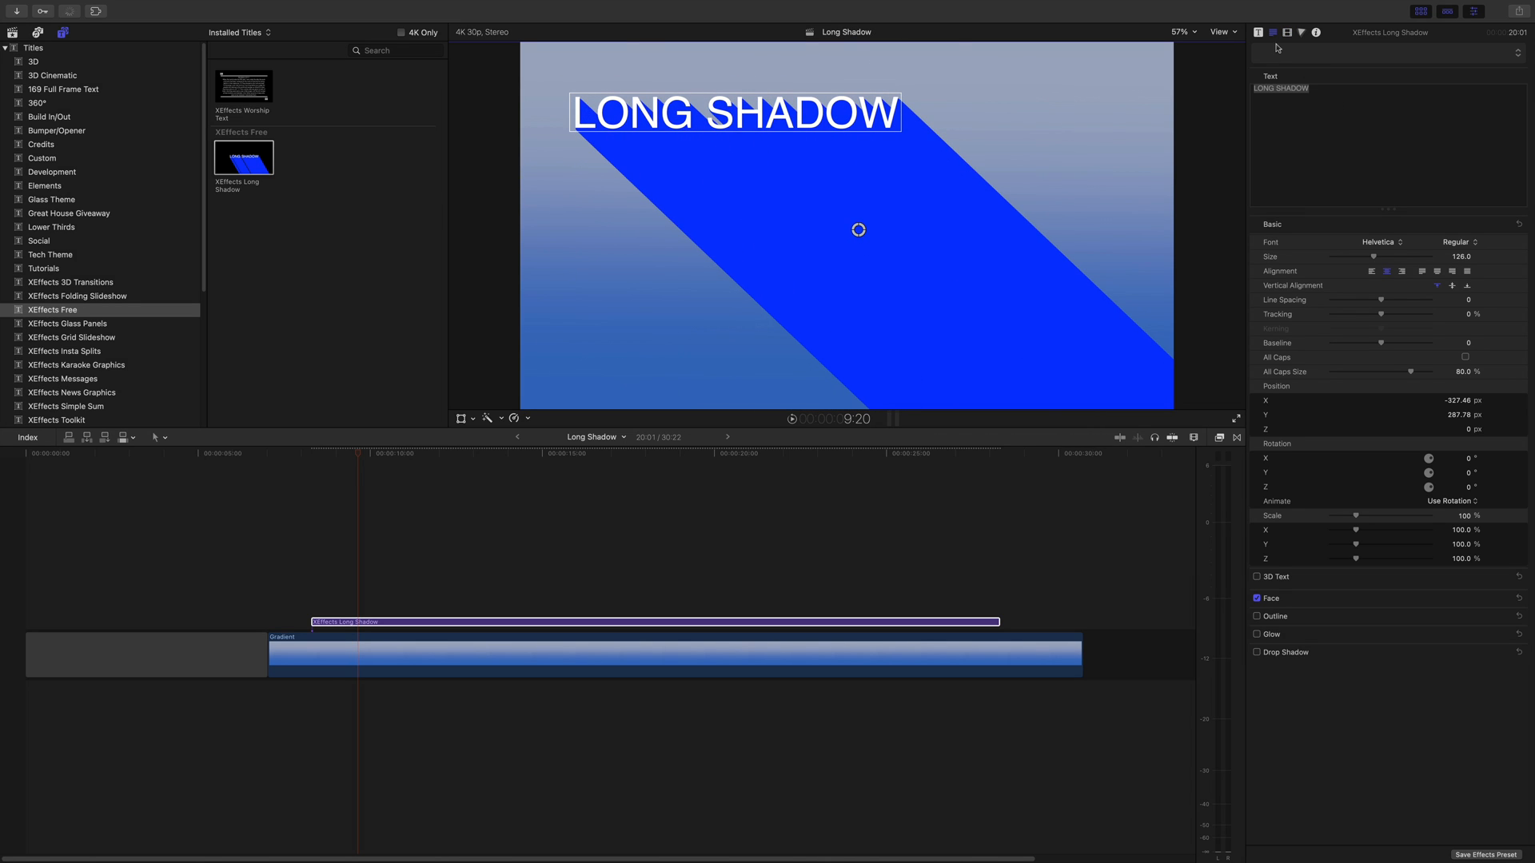
click(1272, 32)
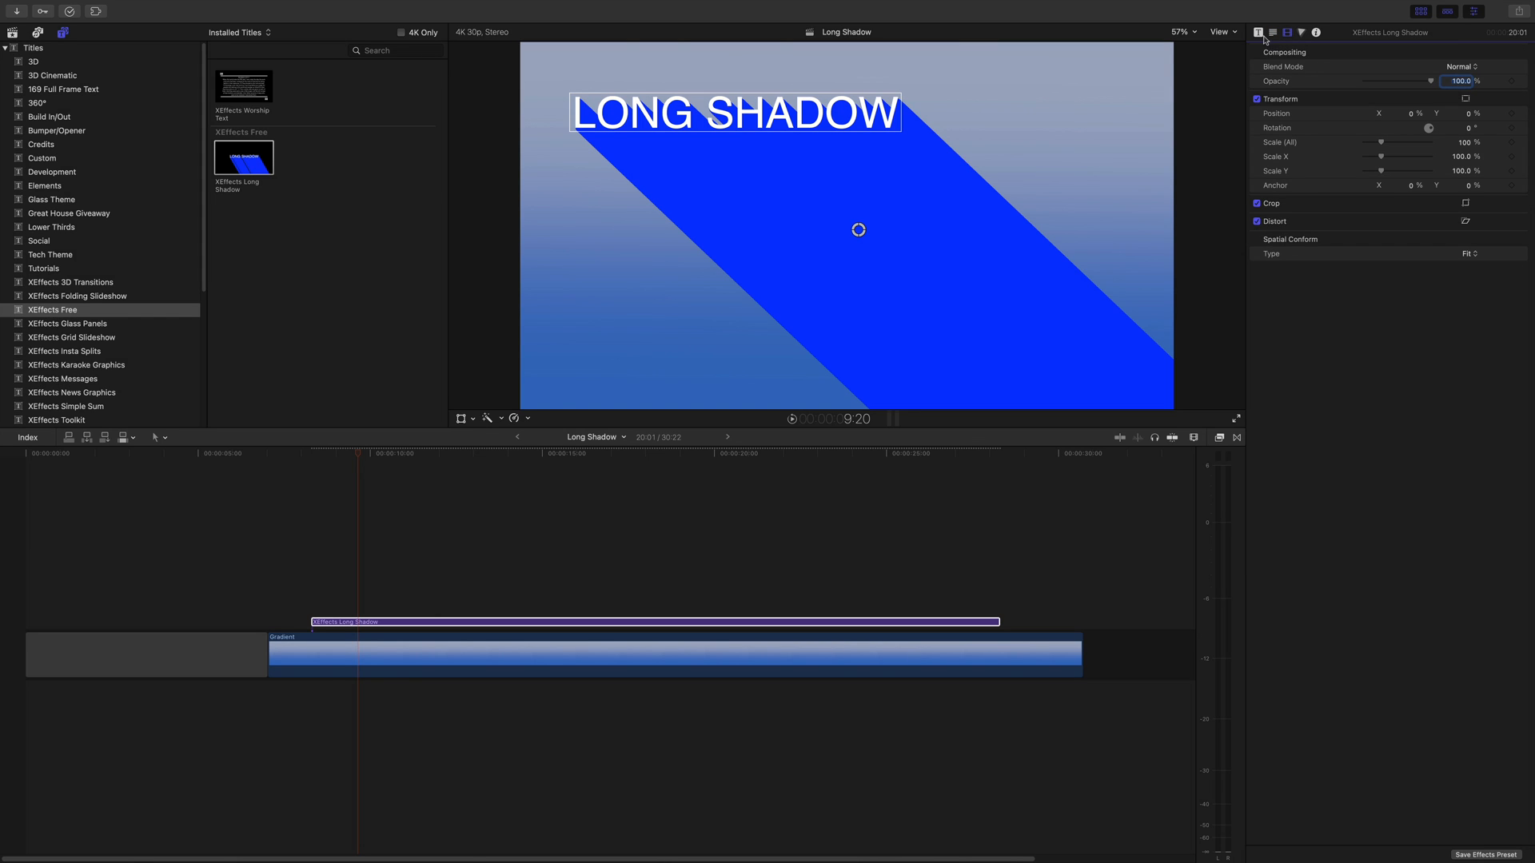
click(1258, 32)
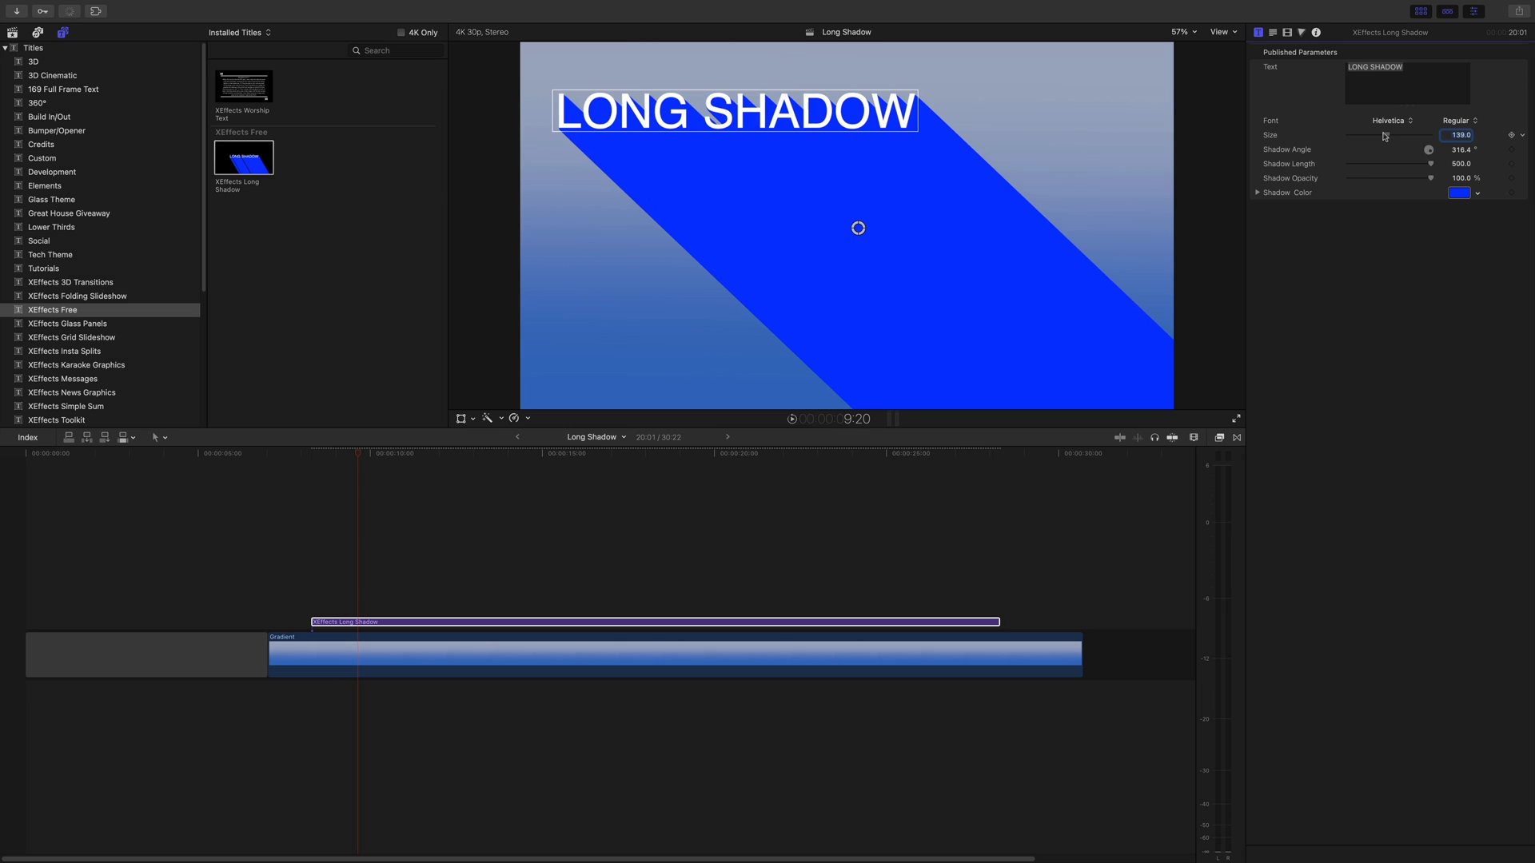
click(1390, 119)
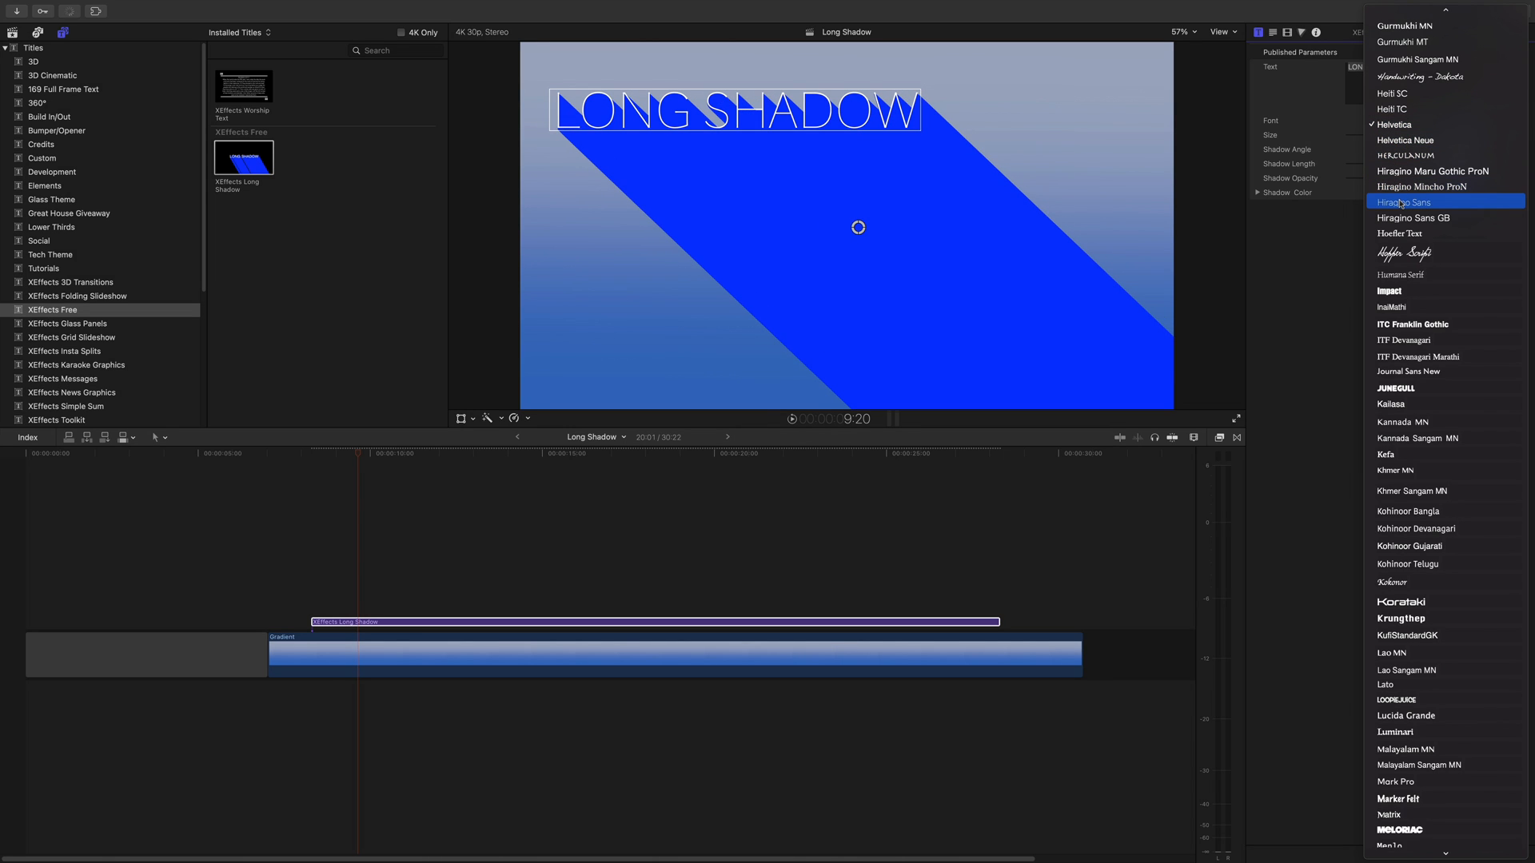
click(1402, 203)
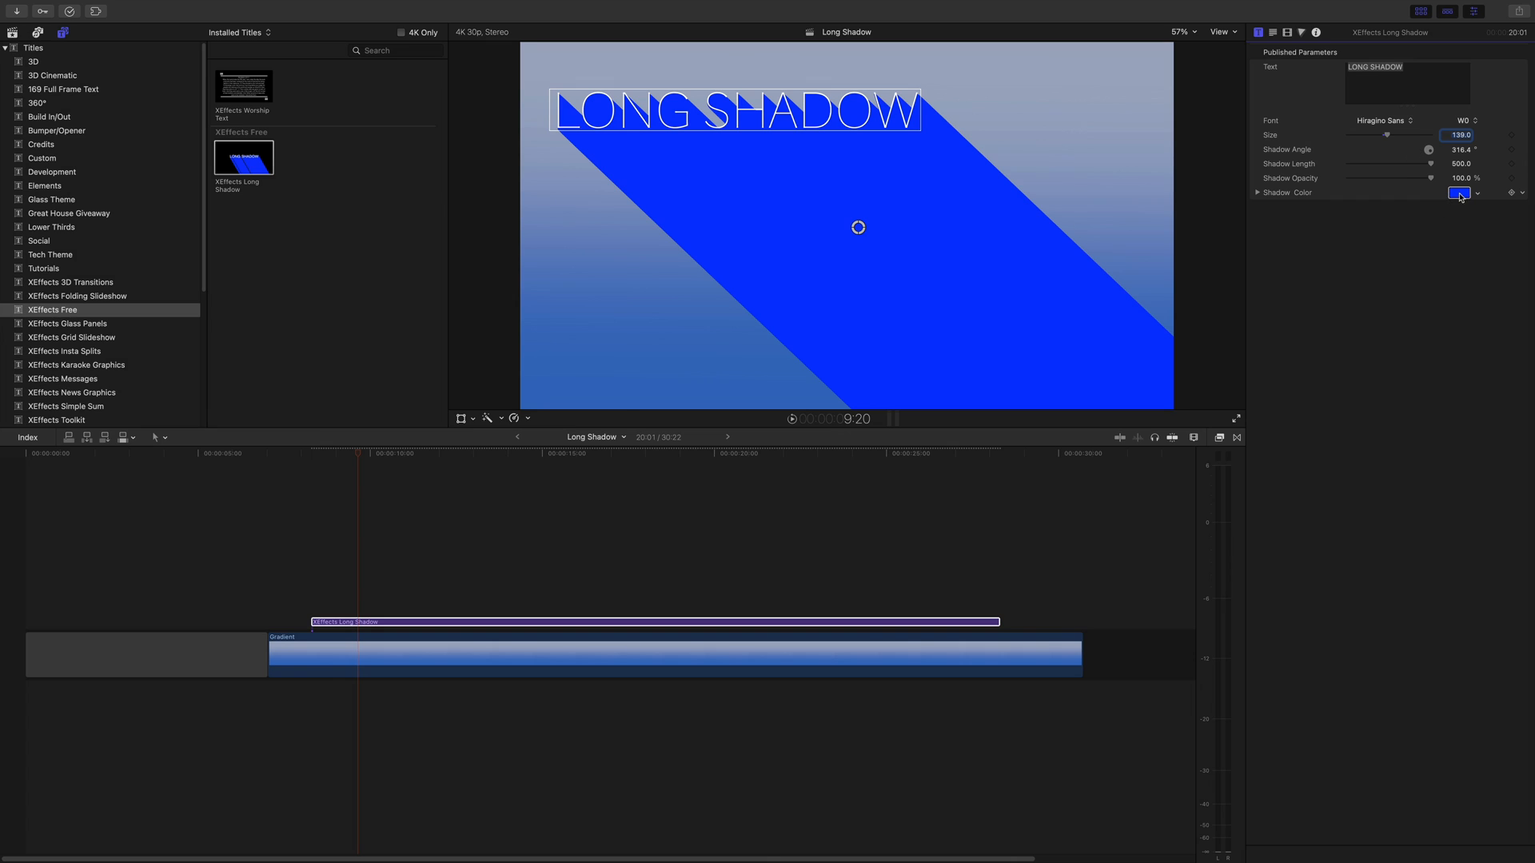
Set the title's Shadow Color to black in the Colors window.
click(1460, 192)
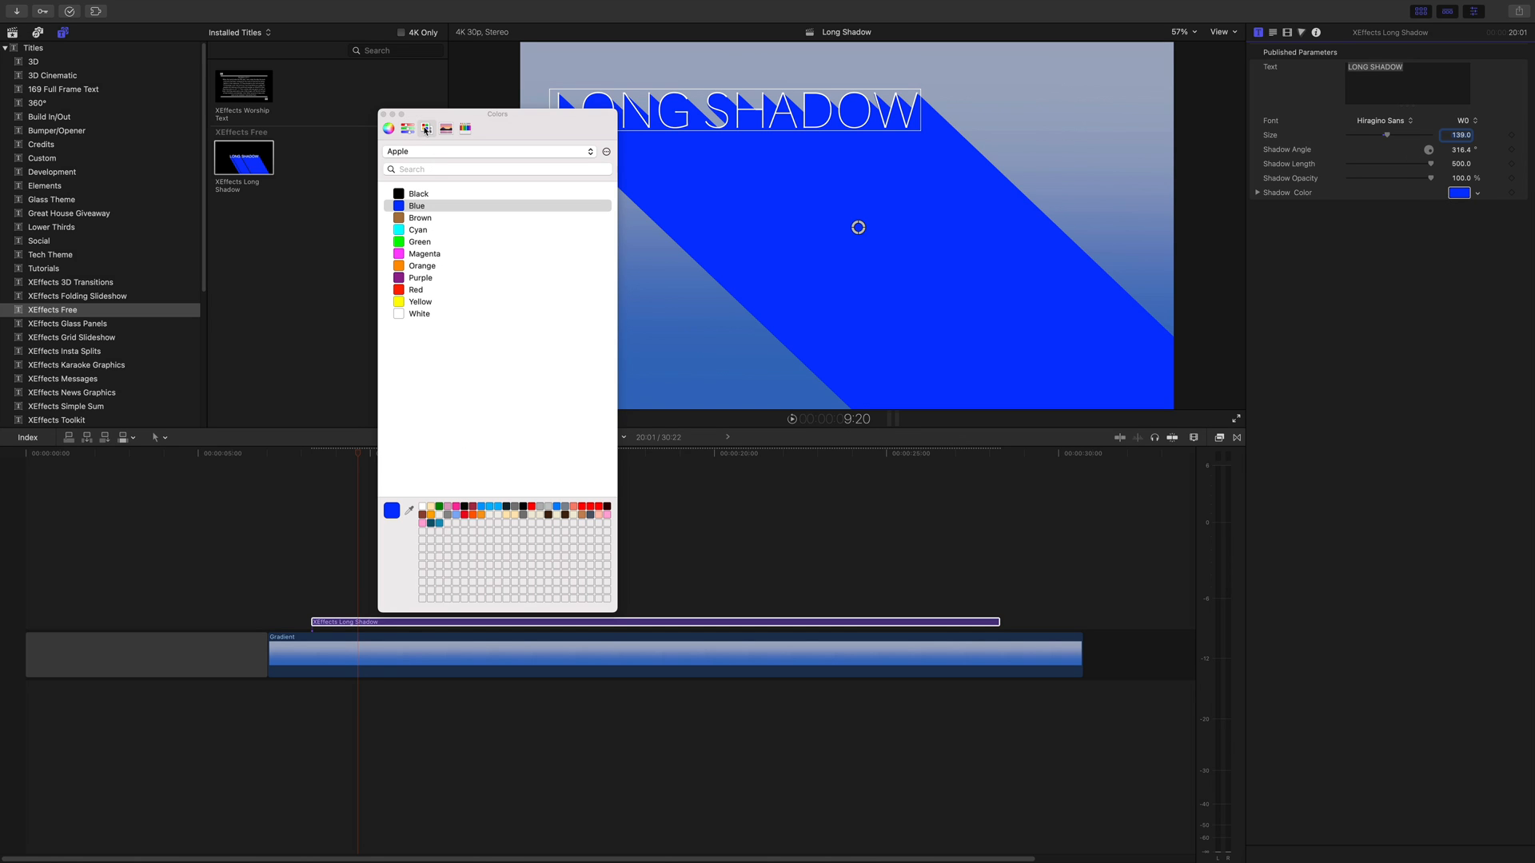
click(425, 128)
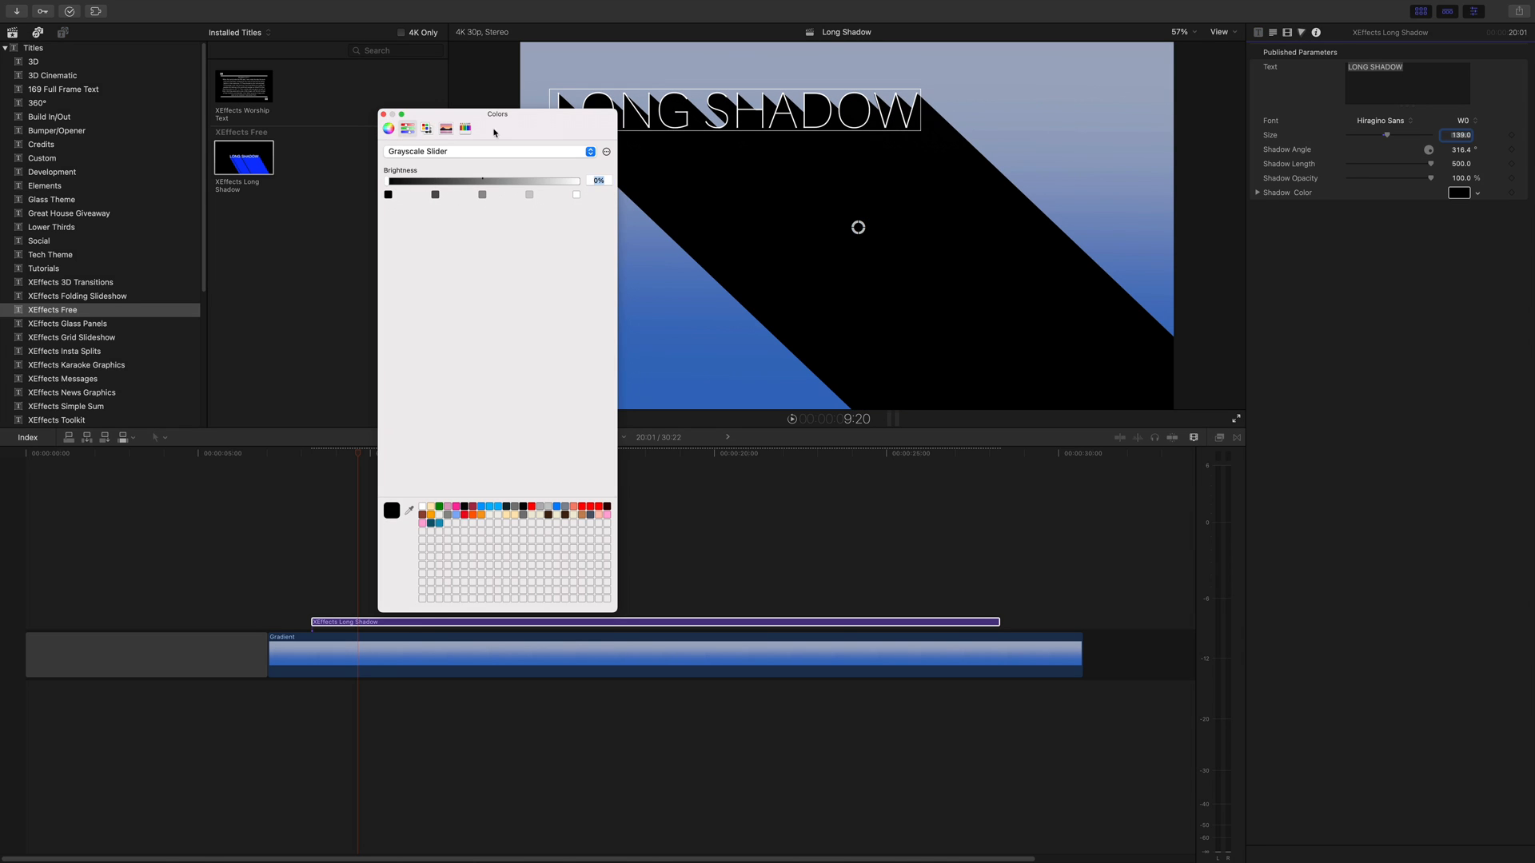
click(384, 115)
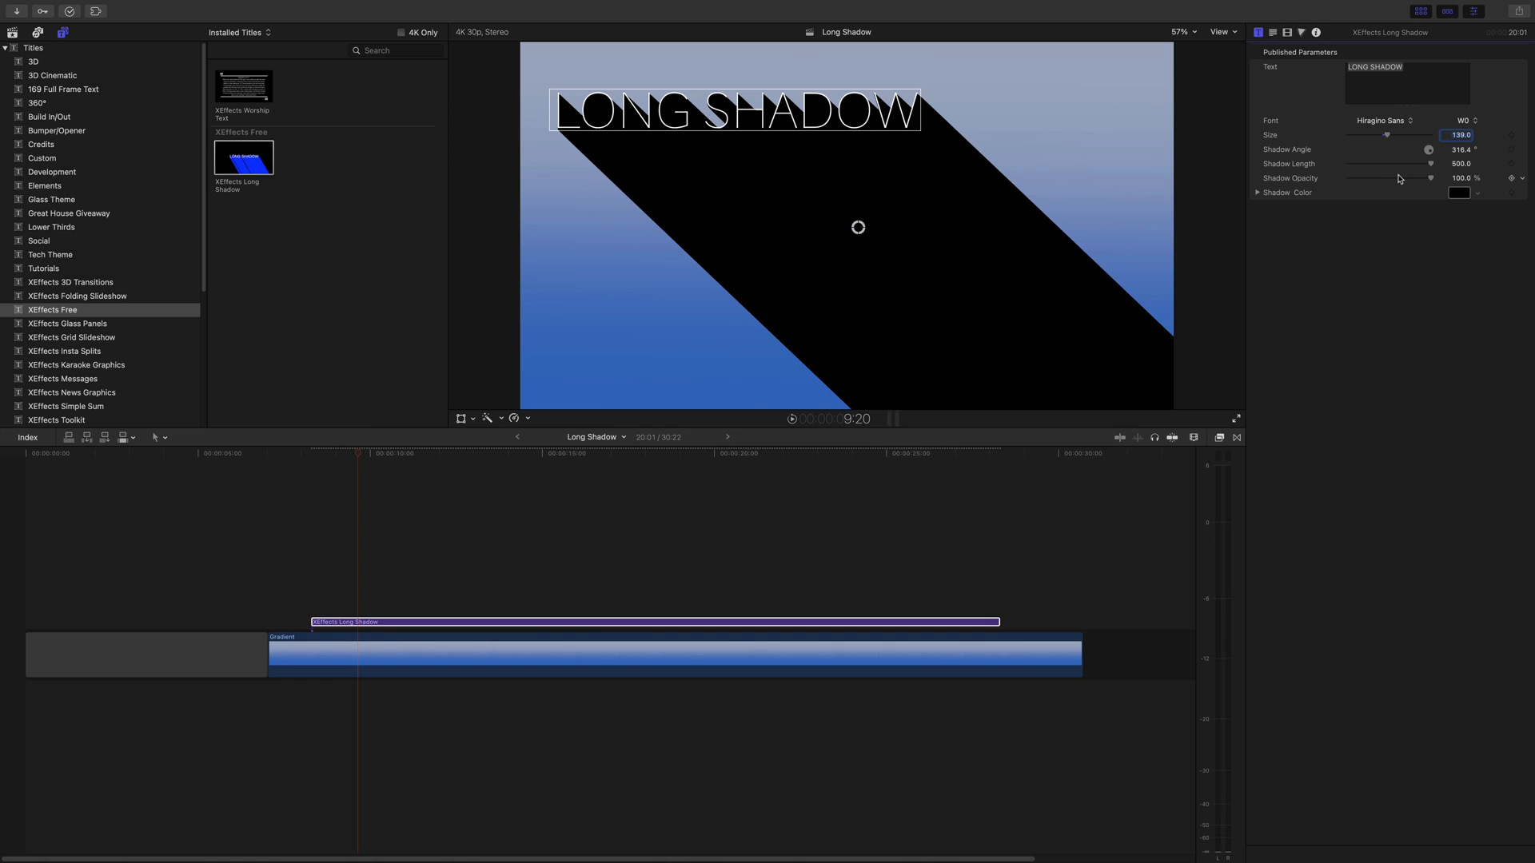